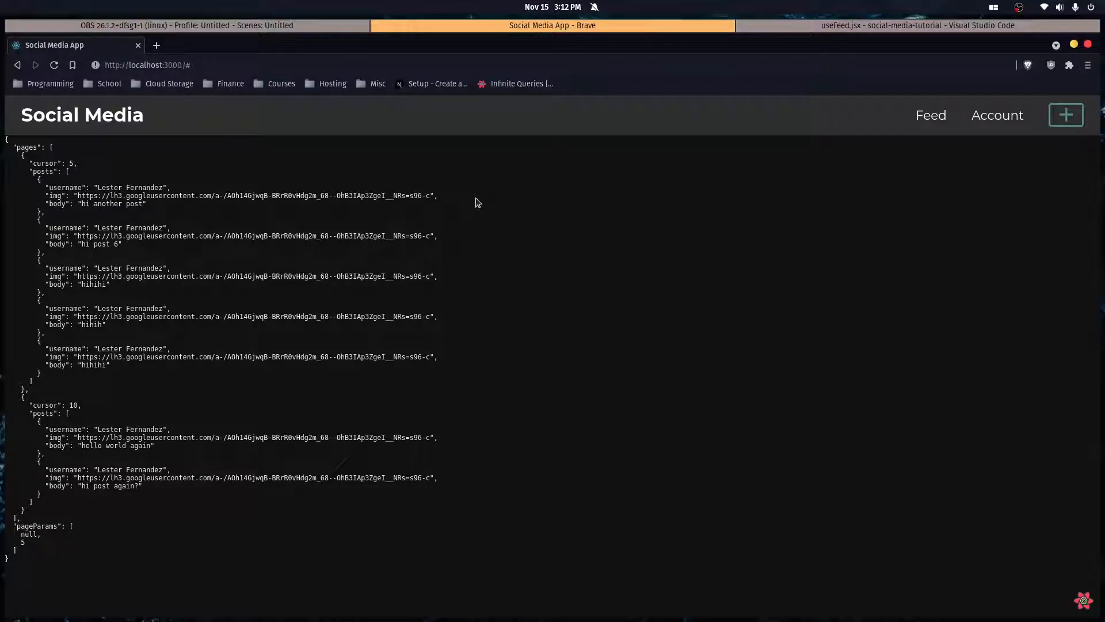
{"action": "mouse_move", "coordinate": [469, 331]}
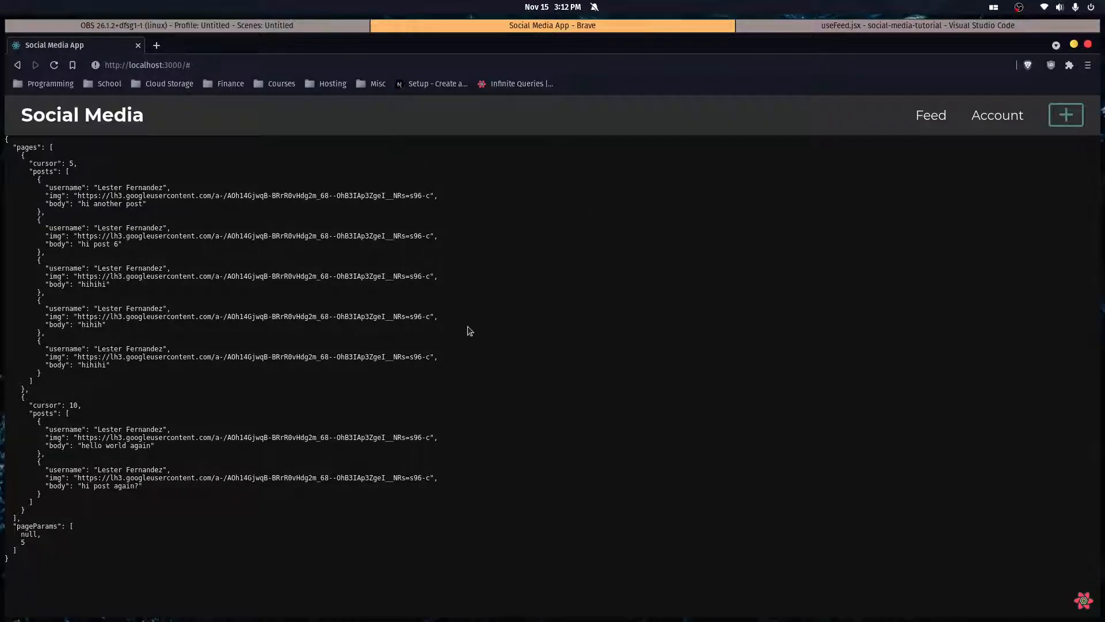
{"action": "mouse_move", "coordinate": [578, 339]}
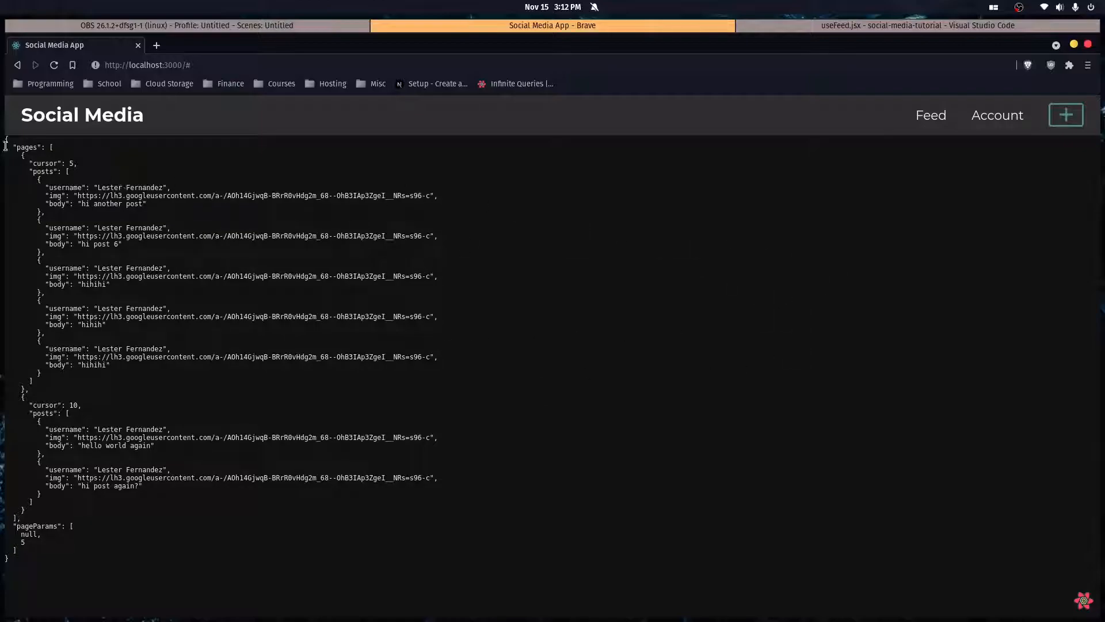
{"action": "mouse_move", "coordinate": [381, 274]}
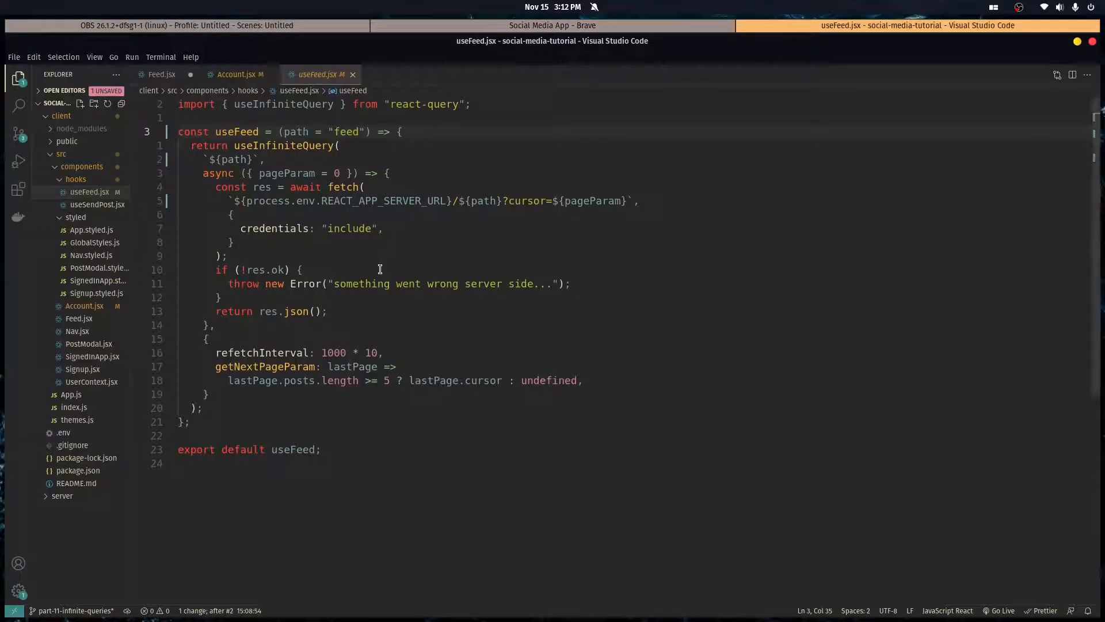
{"action": "mouse_move", "coordinate": [236, 131]}
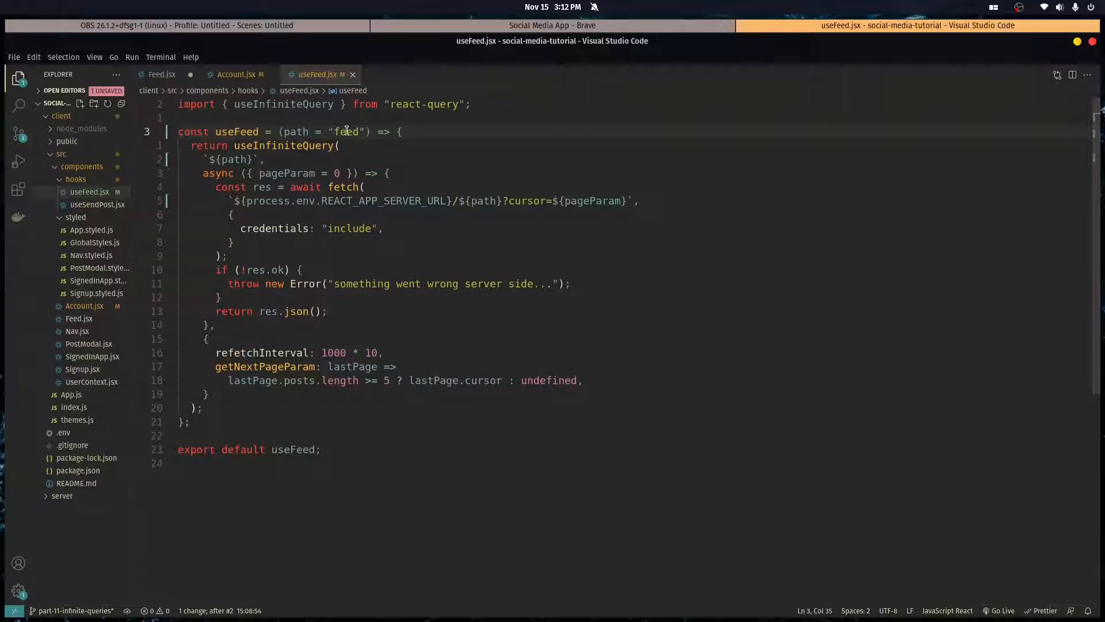
{"action": "mouse_move", "coordinate": [361, 131]}
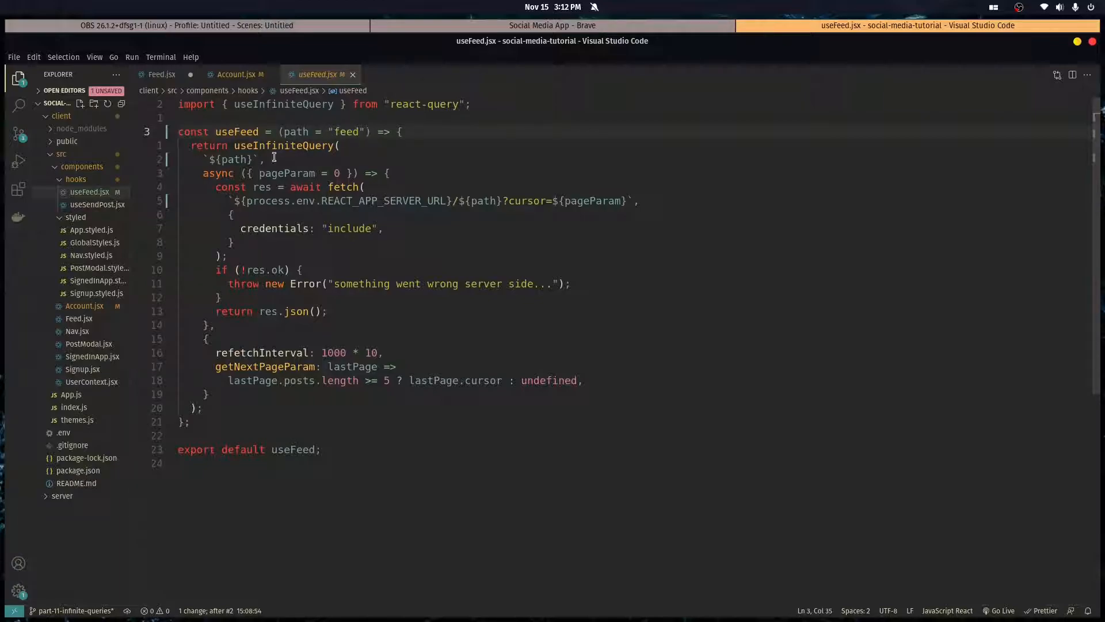
{"action": "mouse_move", "coordinate": [239, 159]}
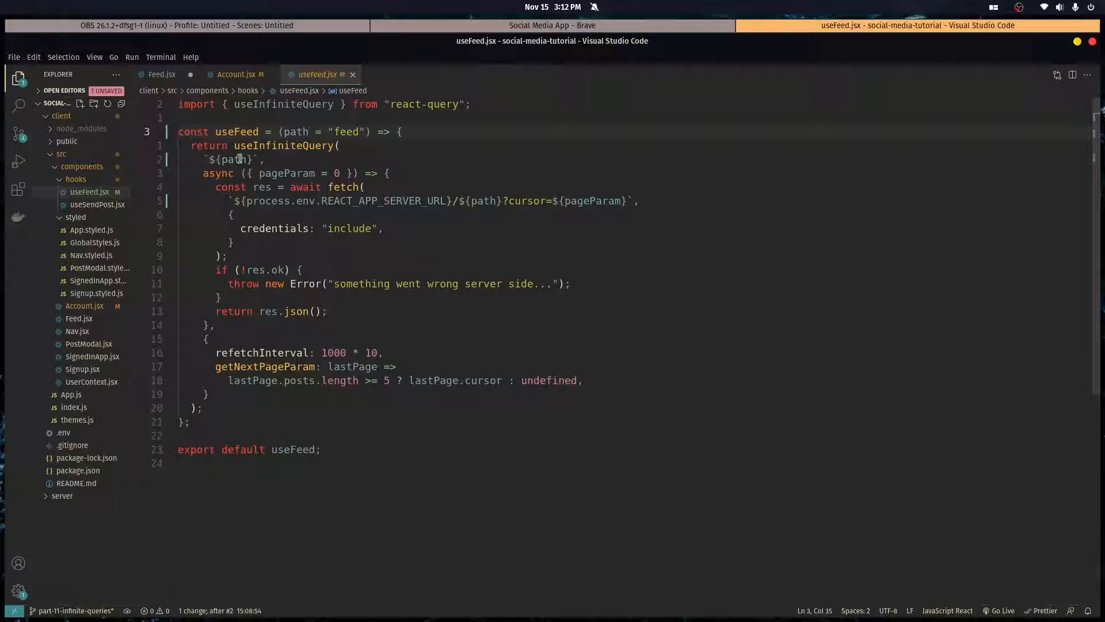
{"action": "mouse_move", "coordinate": [425, 188]}
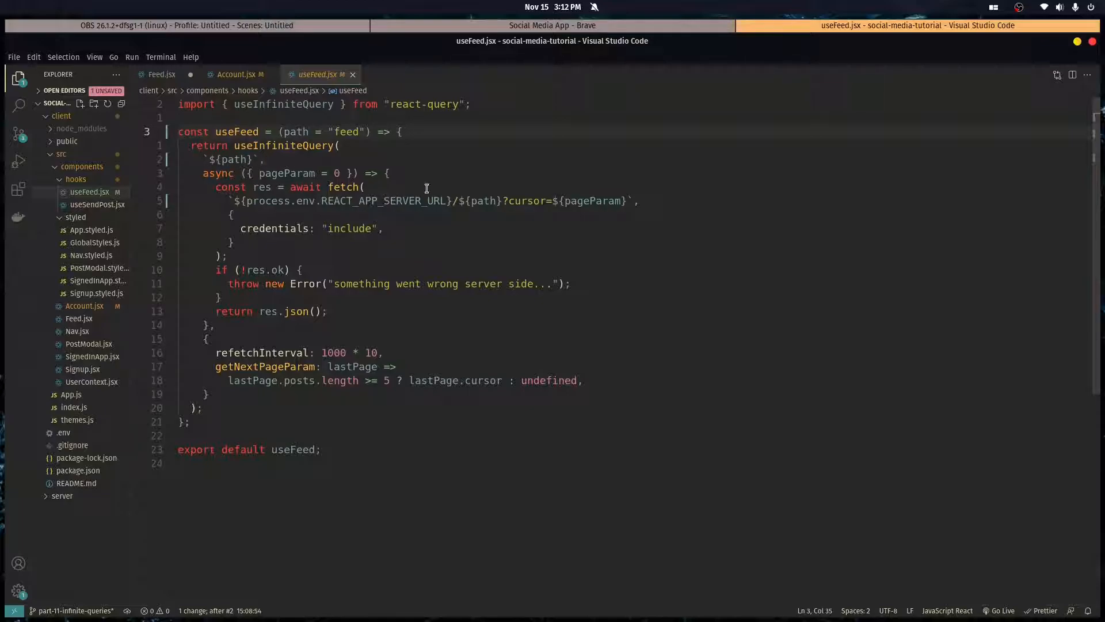
{"action": "mouse_move", "coordinate": [484, 193]}
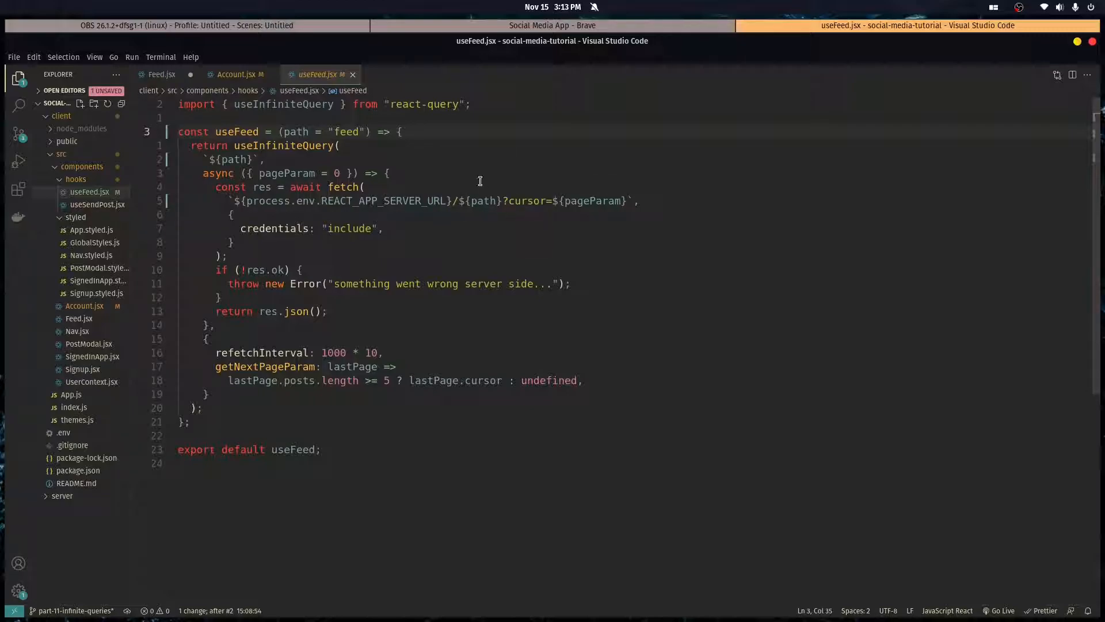
In new Feed.styled.js, import styled, define const Feed = styled.div`` and export it as default
{"action": "left_click", "coordinate": [539, 200]}
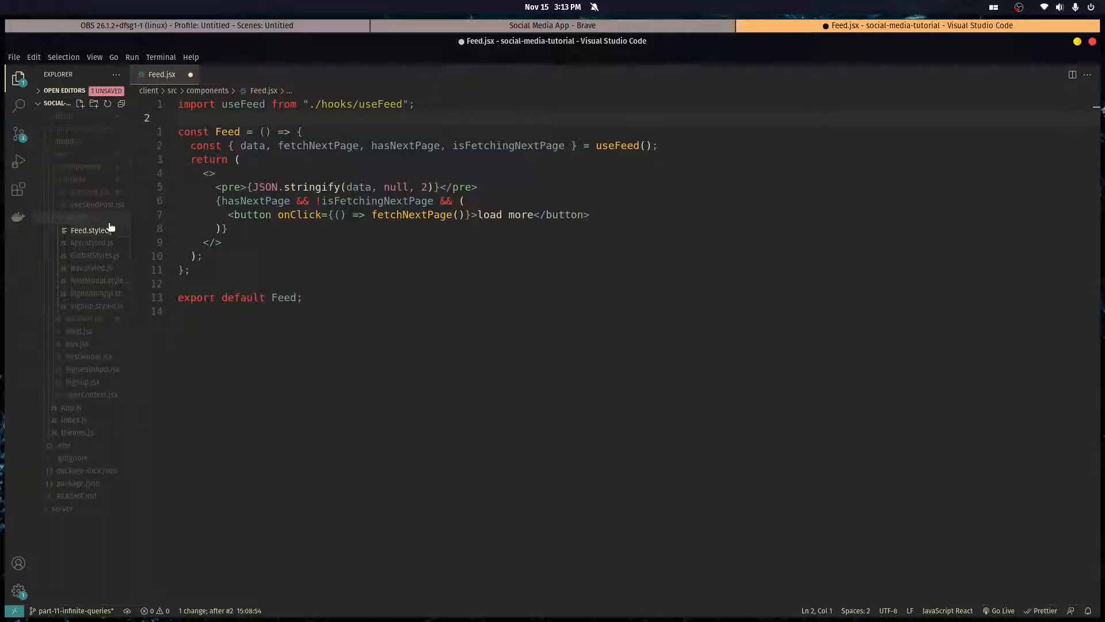
{"action": "left_click", "coordinate": [88, 230]}
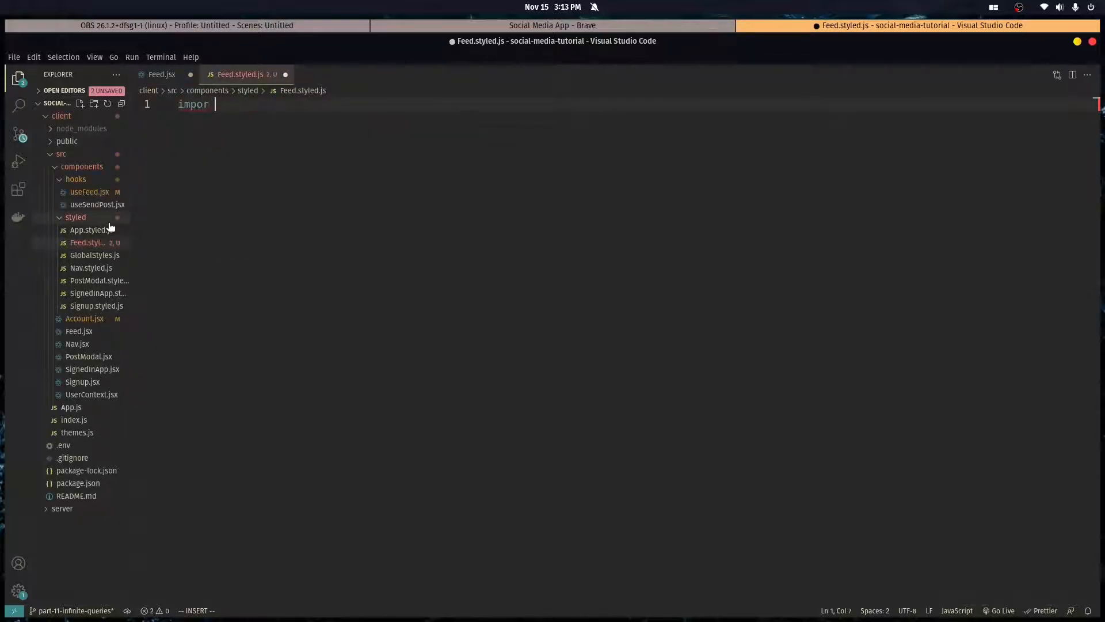
{"action": "type", "text": "styled form"}
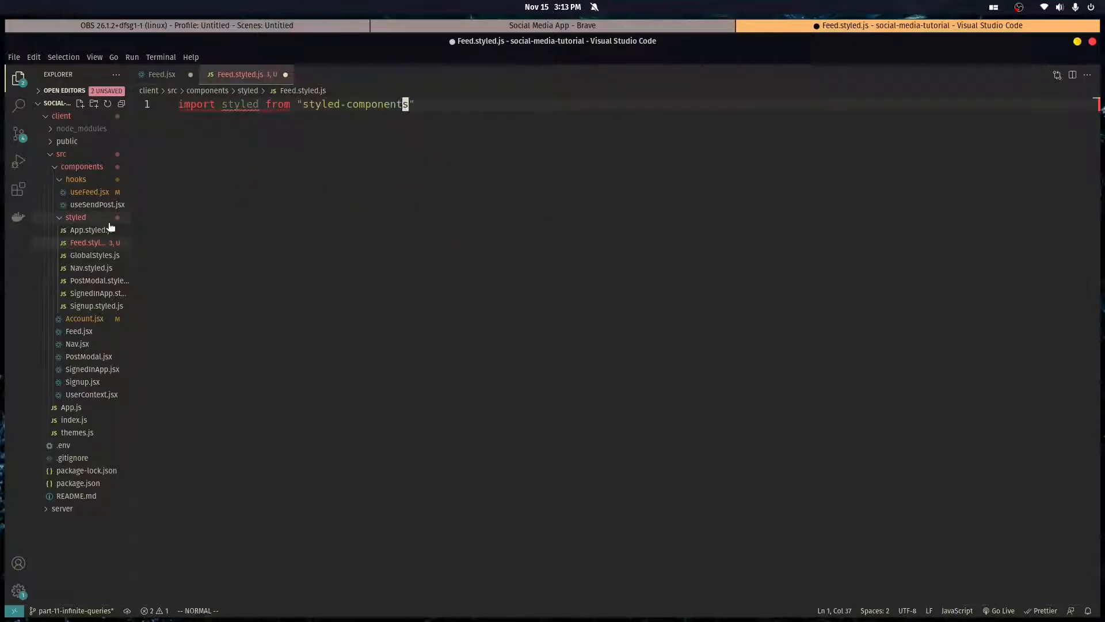
{"action": "type", "text": "const Feed = styled.div``;"}
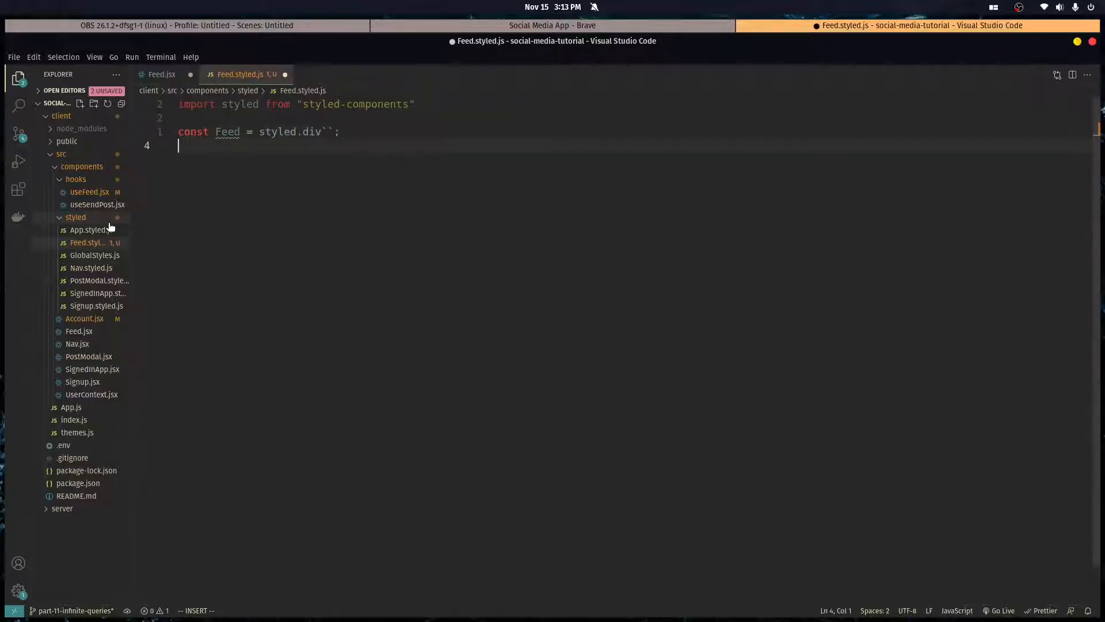
{"action": "type", "text": "export default Feed;"}
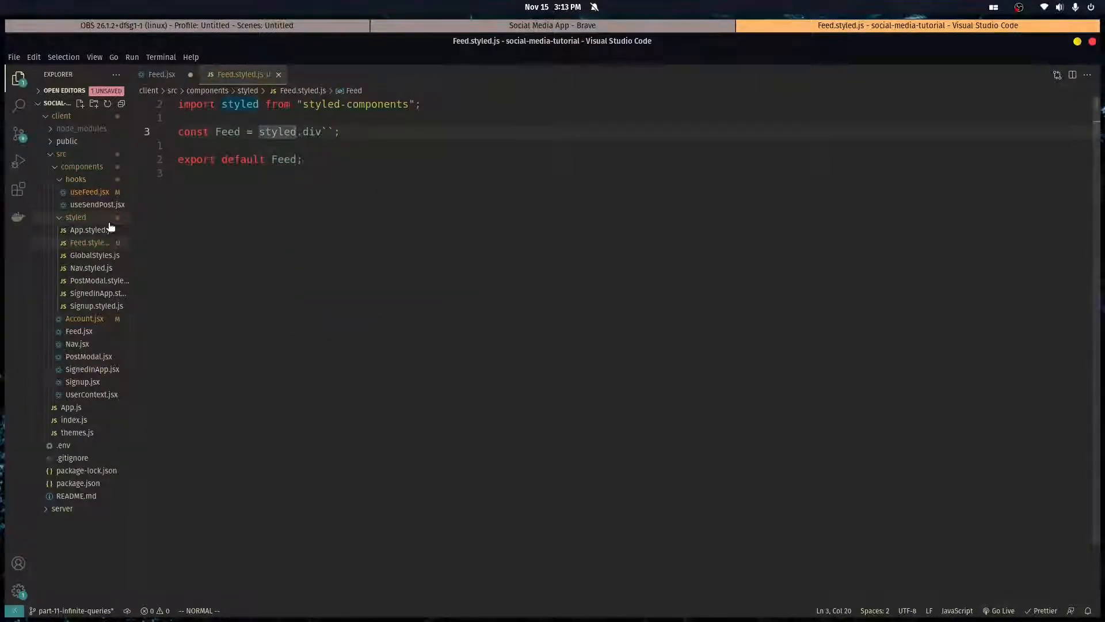
Import StyledFeed into Account.jsx and Feed.jsx, replace the fragment with <StyledFeed>, and save
{"action": "left_click", "coordinate": [161, 73]}
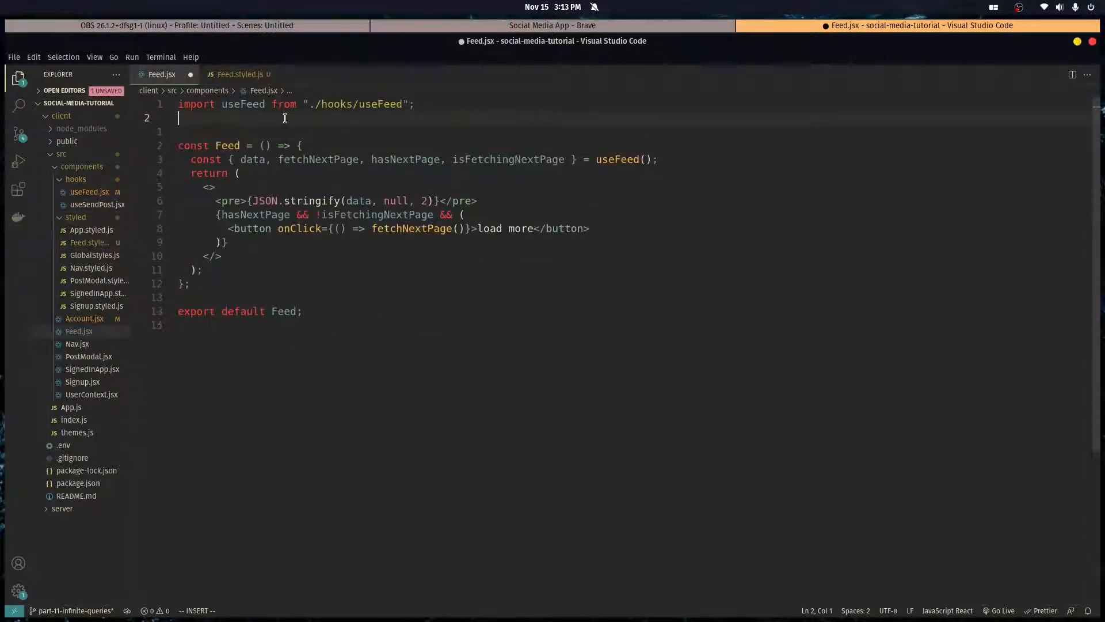
{"action": "type", "text": "import StyledFeed from \"./styled/Feed.styled"}
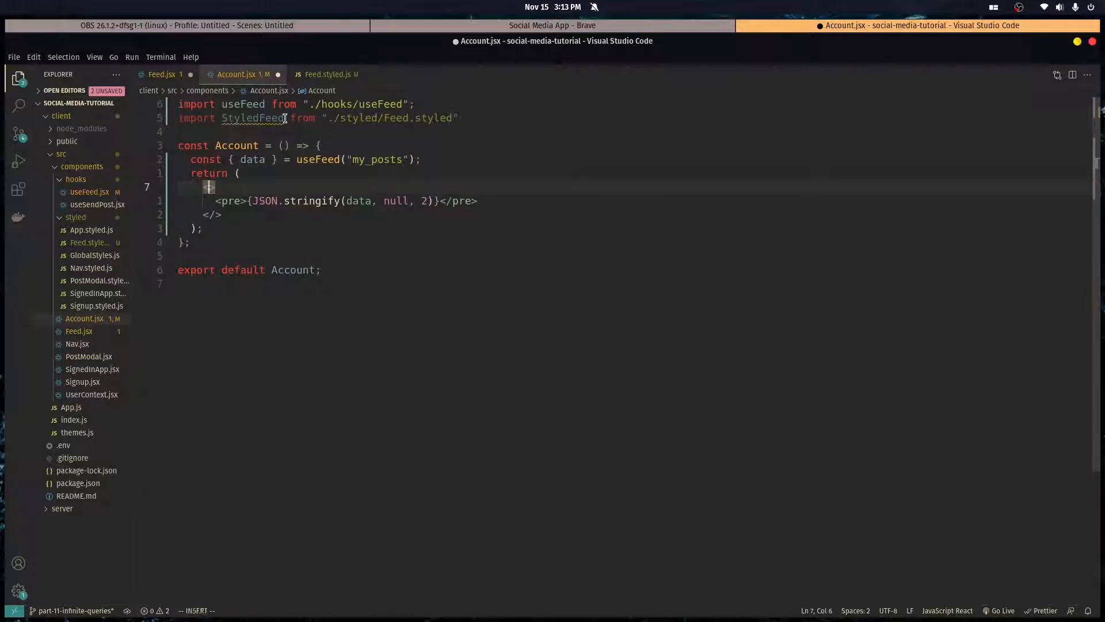
{"action": "type", "text": "StyledFeed"}
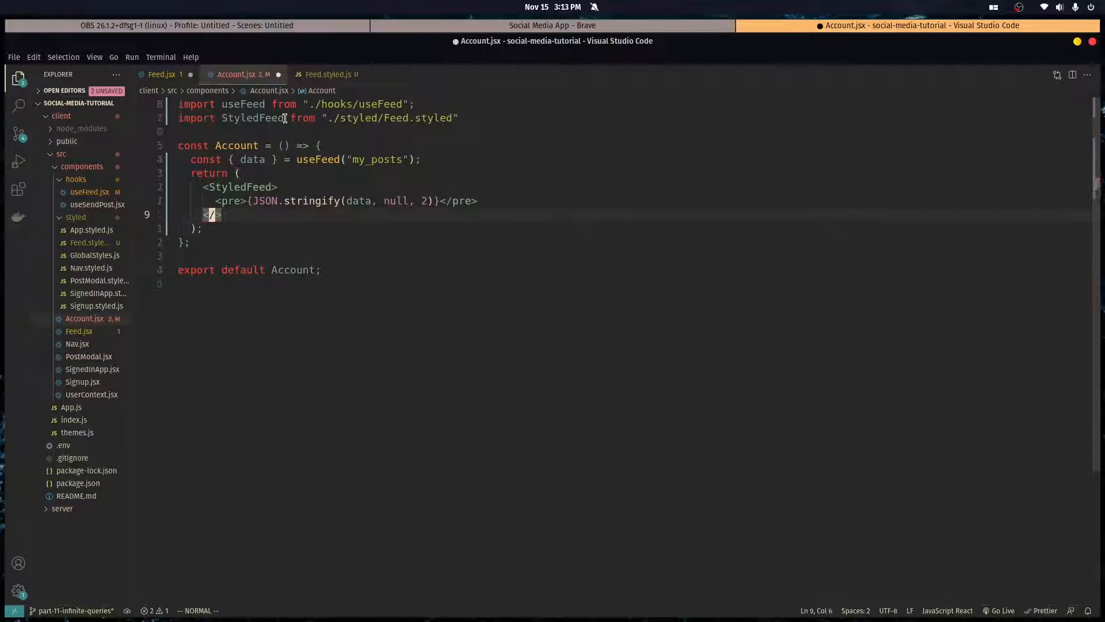
{"action": "left_click", "coordinate": [163, 74]}
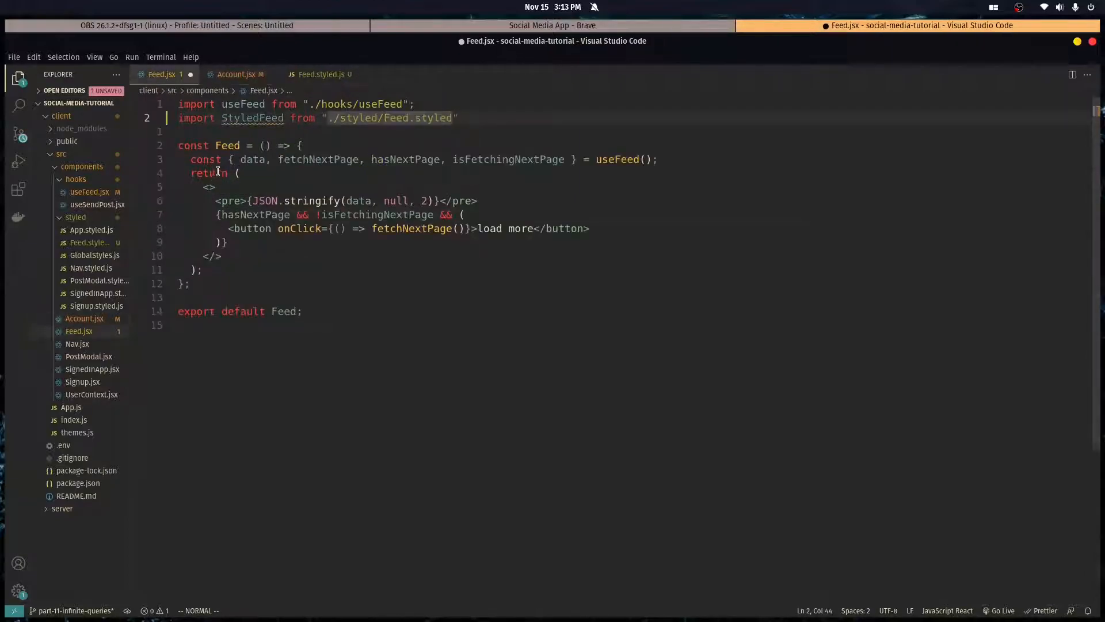
{"action": "key", "text": "i"}
{"action": "type", "text": "StyledFeed"}
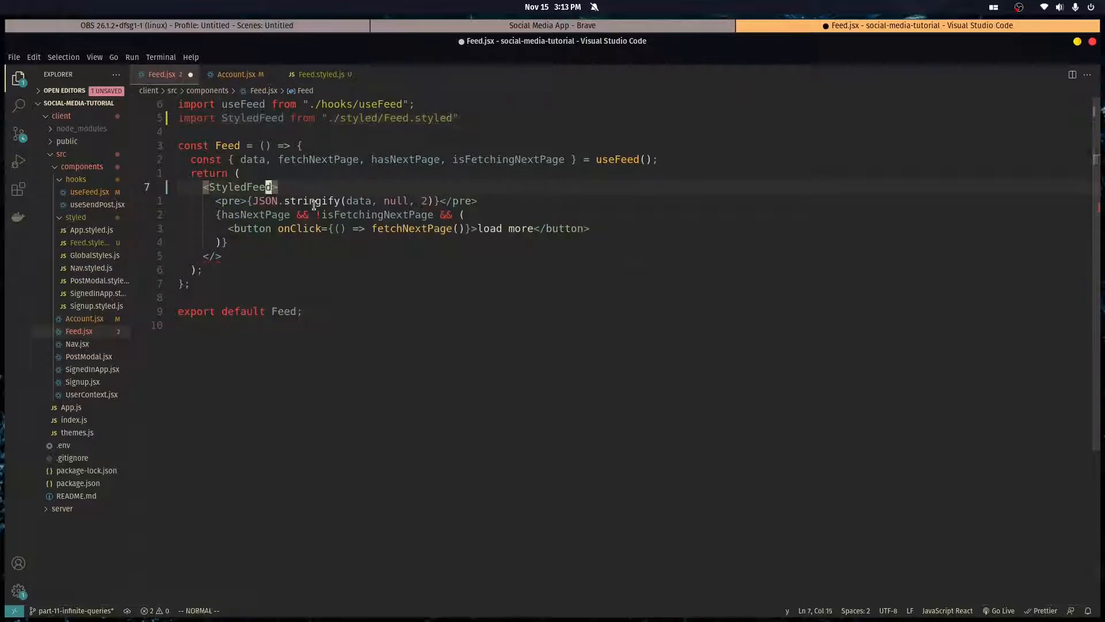
{"action": "key", "text": "ctrl+s"}
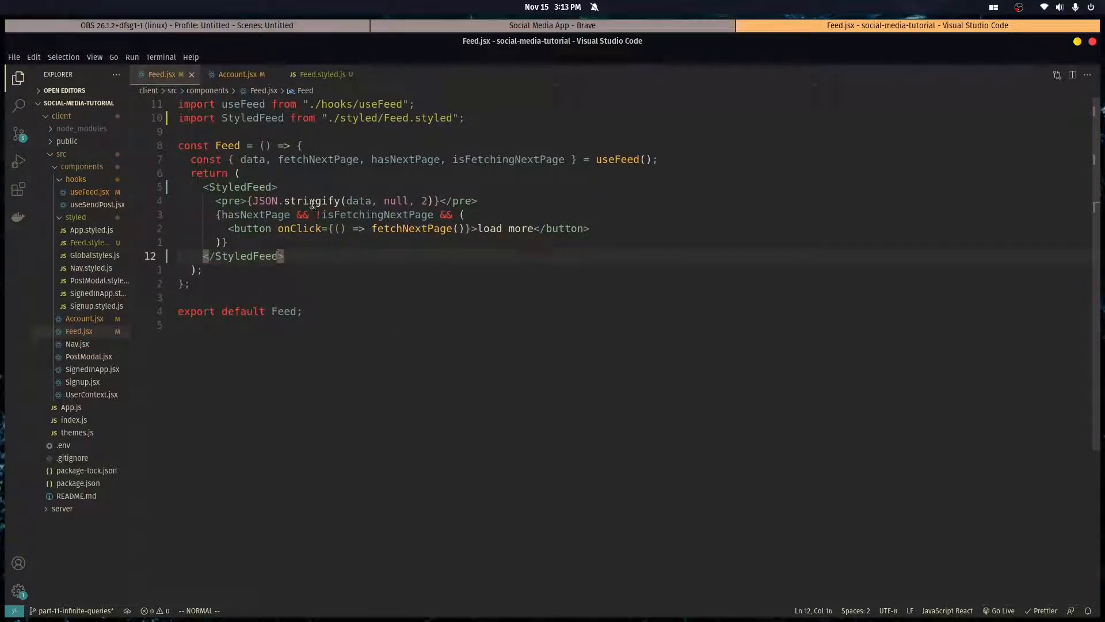
Add margin: auto, min-height: 100vh, width: 90% and start max-width in the Feed styled div
{"action": "left_click", "coordinate": [551, 25]}
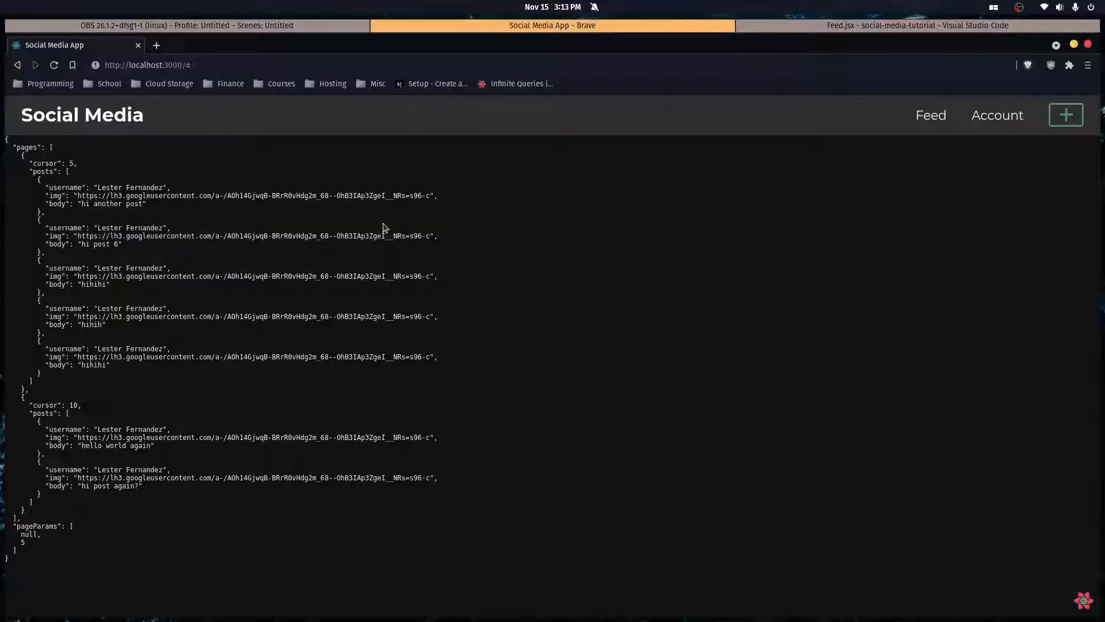
{"action": "left_click", "coordinate": [916, 26]}
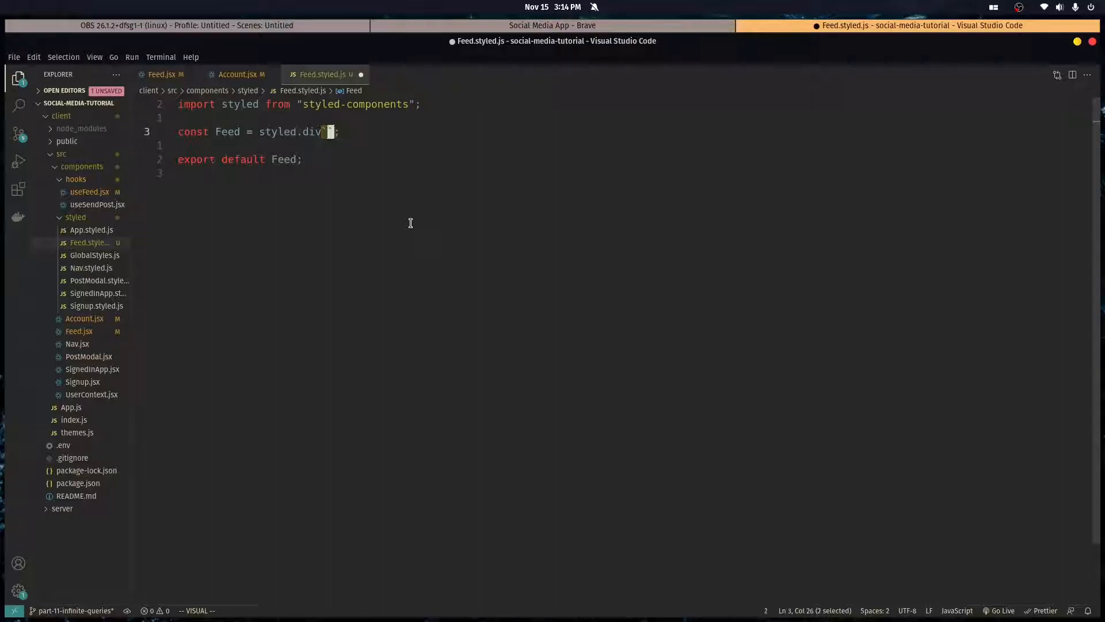
{"action": "type", "text": "margin: auto;"}
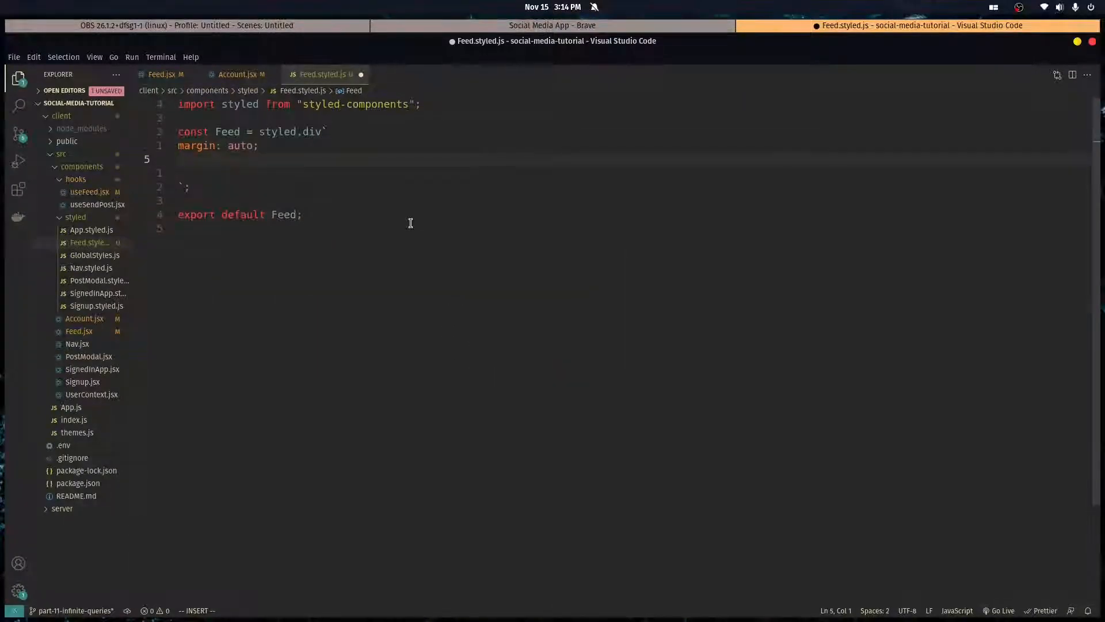
{"action": "type", "text": "min-height: 1"}
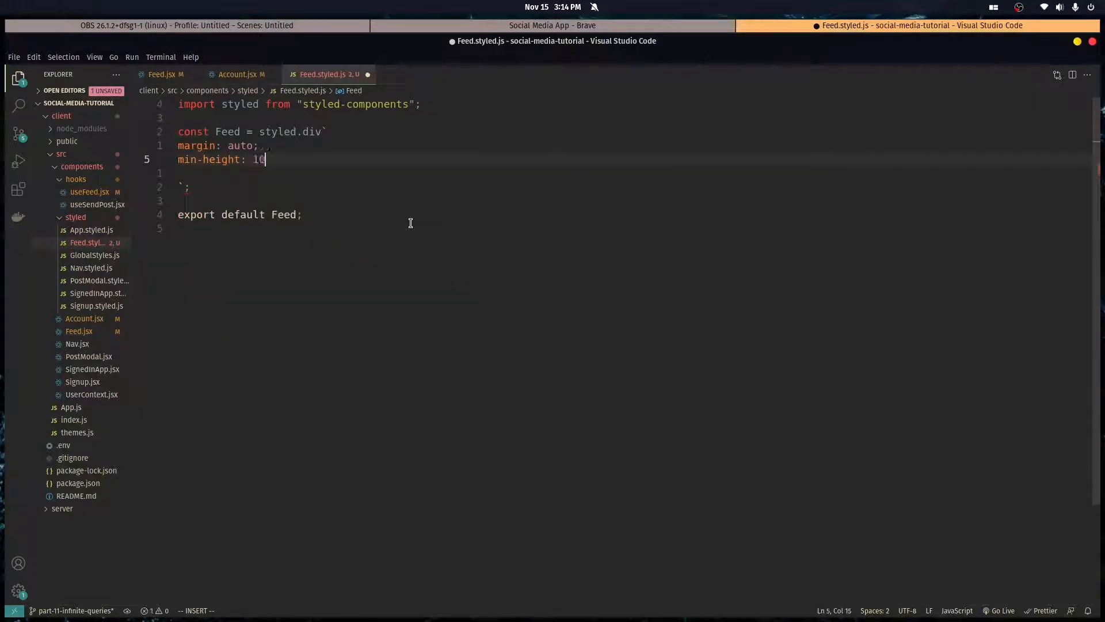
{"action": "type", "text": "0vh;"}
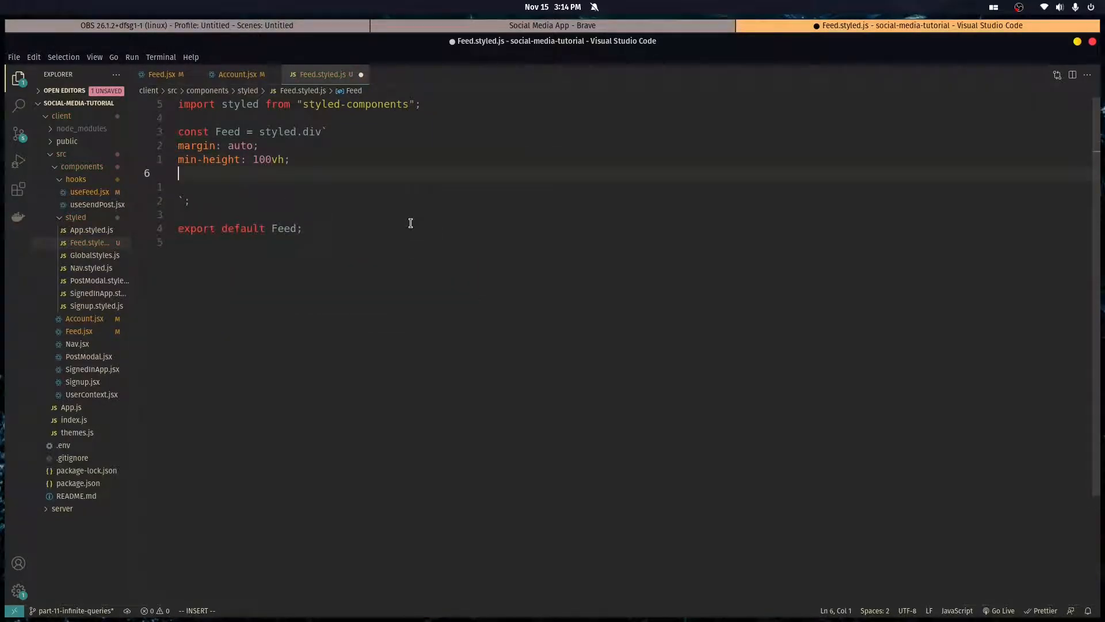
{"action": "type", "text": "width: 90"}
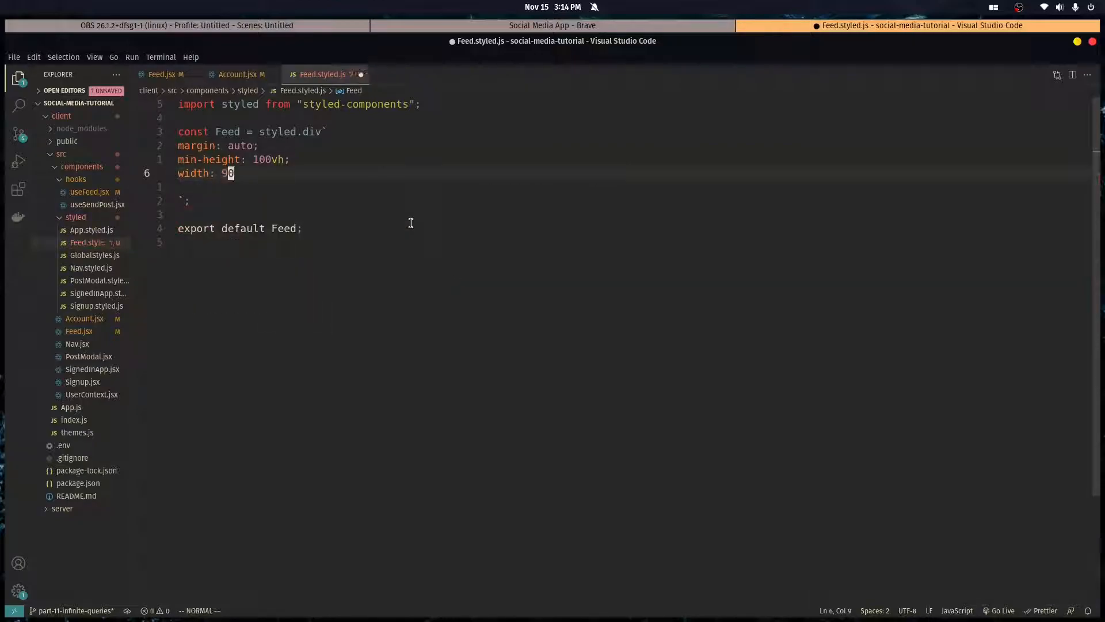
{"action": "type", "text": "0%"}
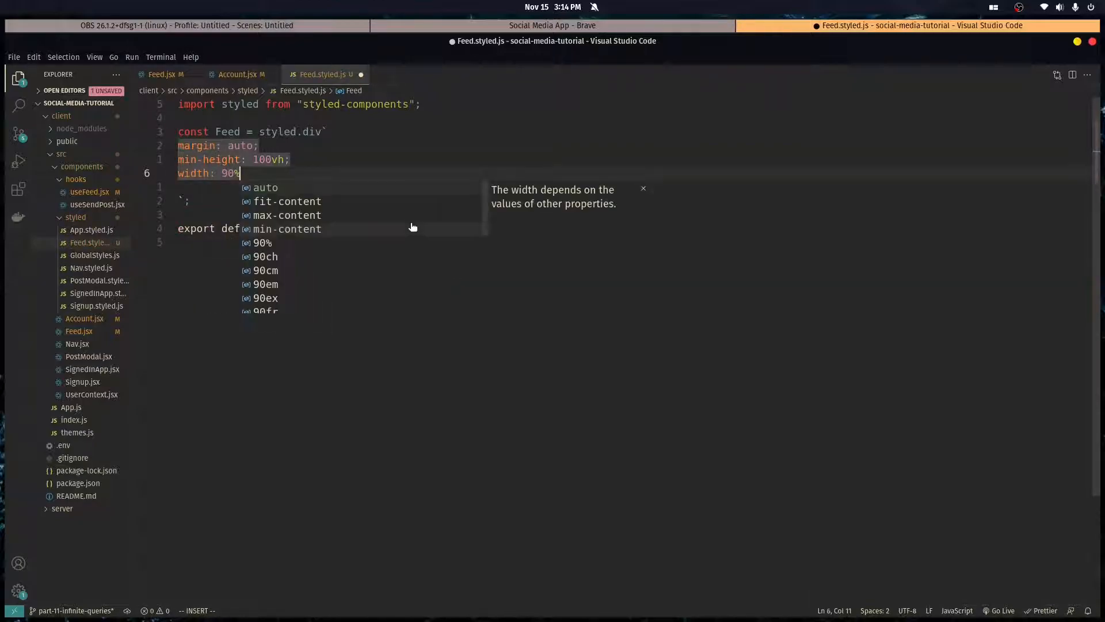
{"action": "type", "text": "max-width: 700"}
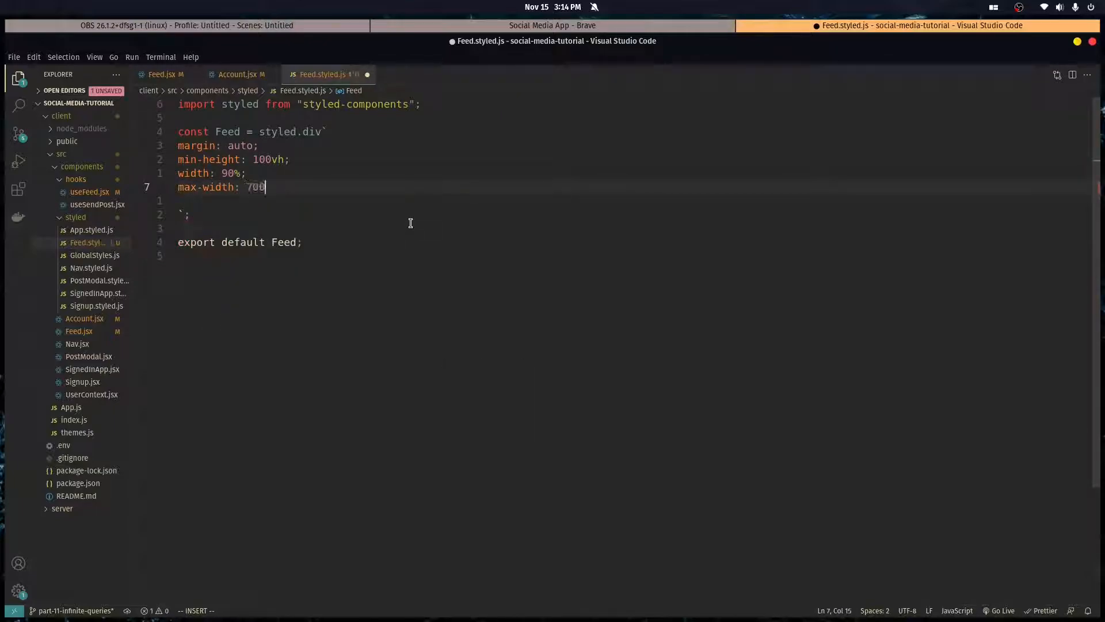
Finish max-width: 700px, add a red background, and check the centered red feed column in Brave
{"action": "type", "text": "px;"}
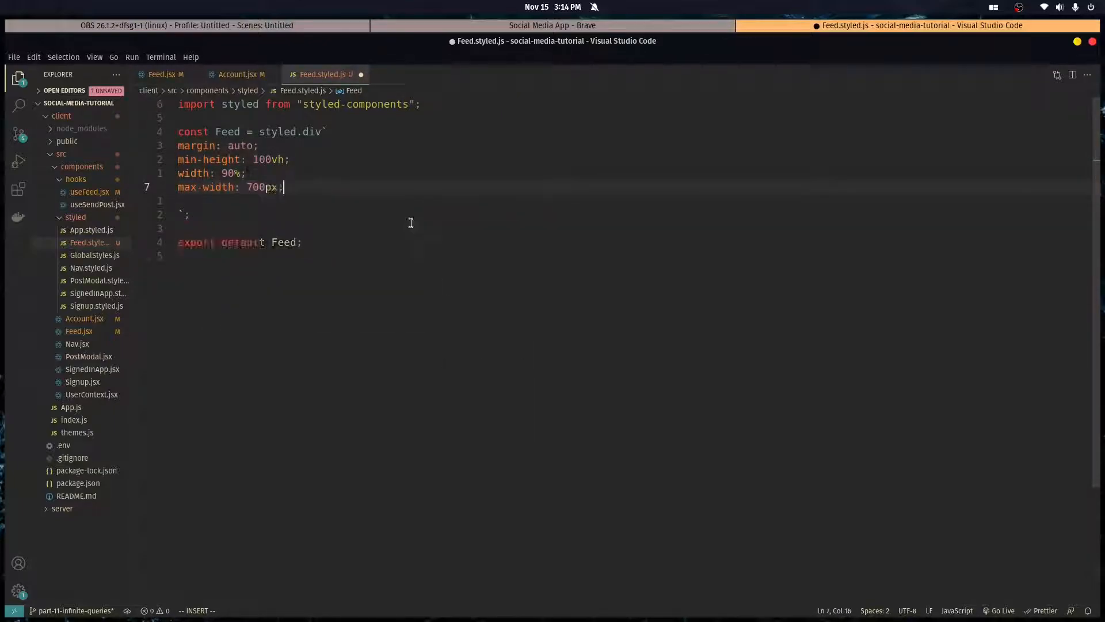
{"action": "type", "text": "back"}
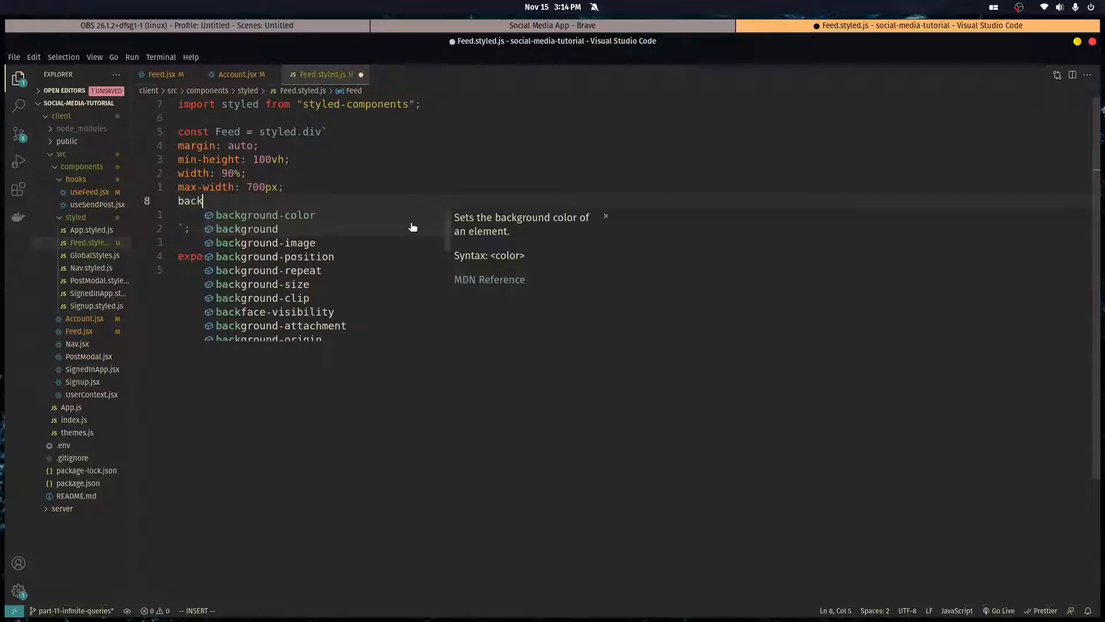
{"action": "left_click", "coordinate": [552, 26]}
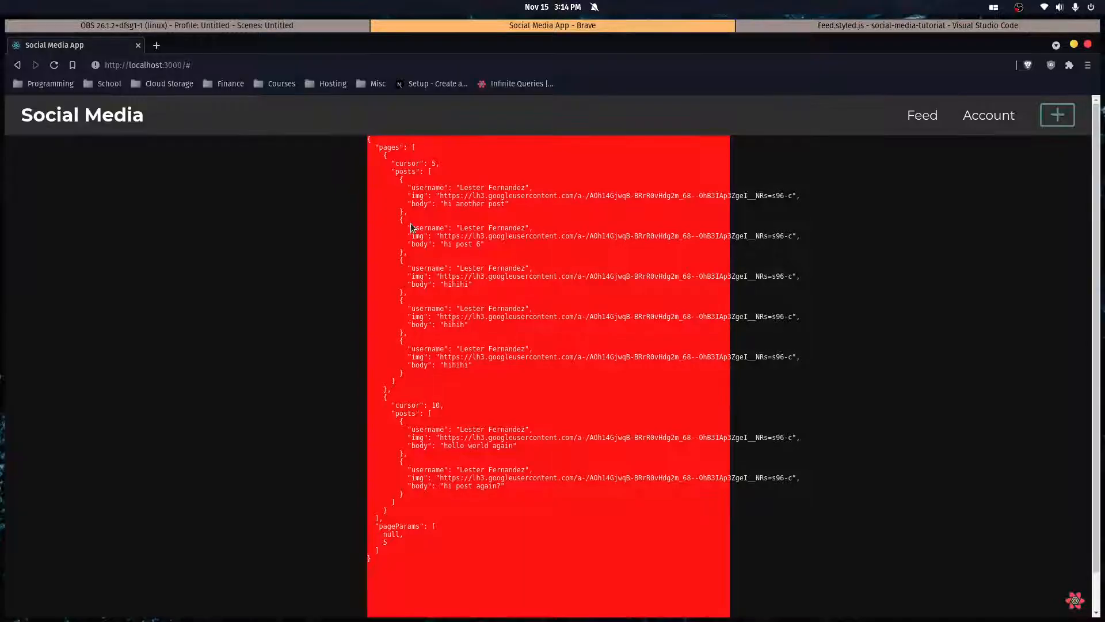
{"action": "scroll", "scroll_direction": "up", "scroll_amount": 3}
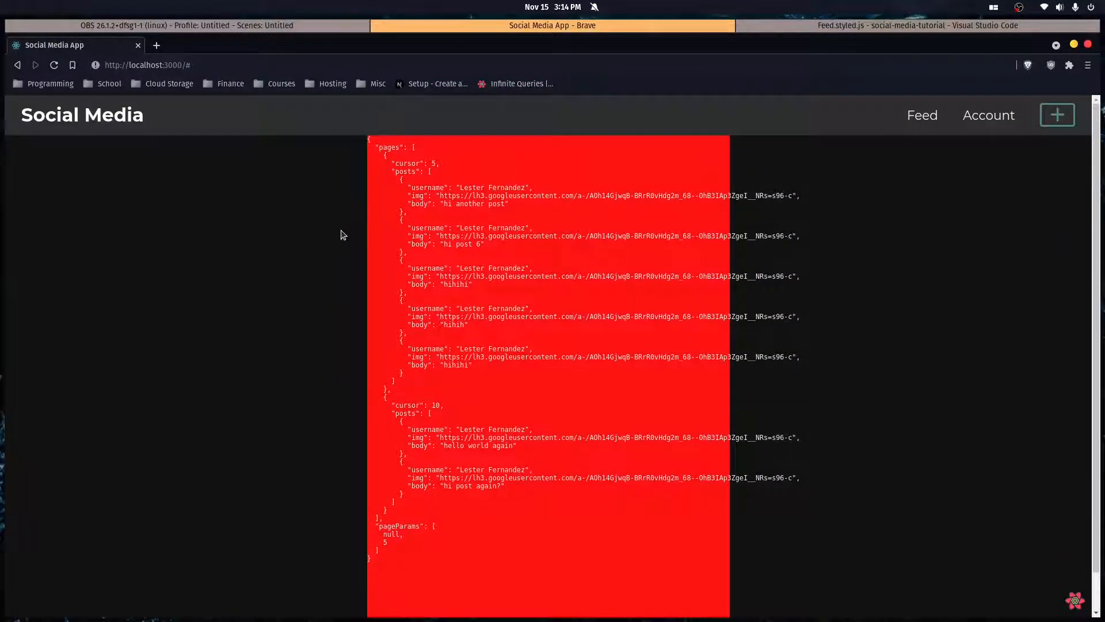
{"action": "left_click", "coordinate": [916, 26]}
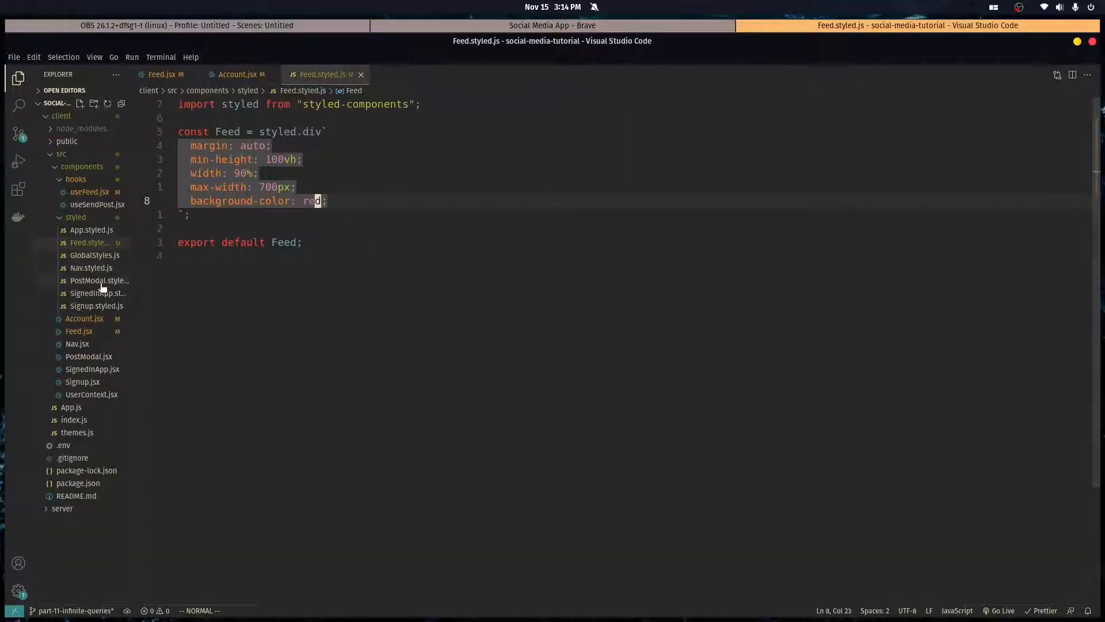
In Nav.styled.js give the Nav div position: sticky with top: 0, then view the result in Brave
{"action": "left_click", "coordinate": [91, 267]}
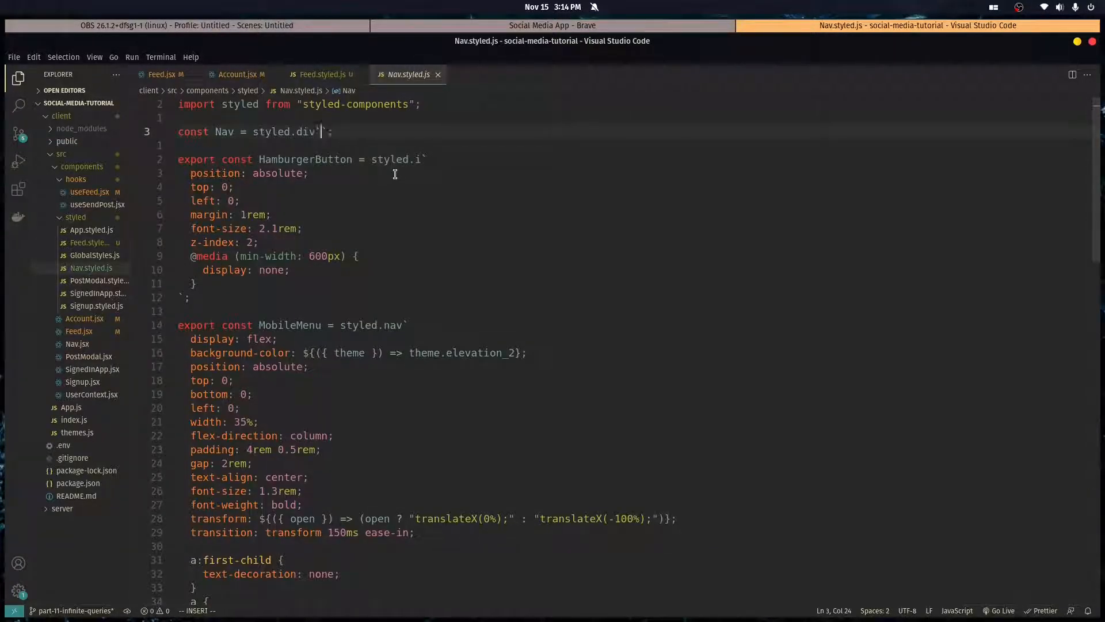
{"action": "type", "text": "p"}
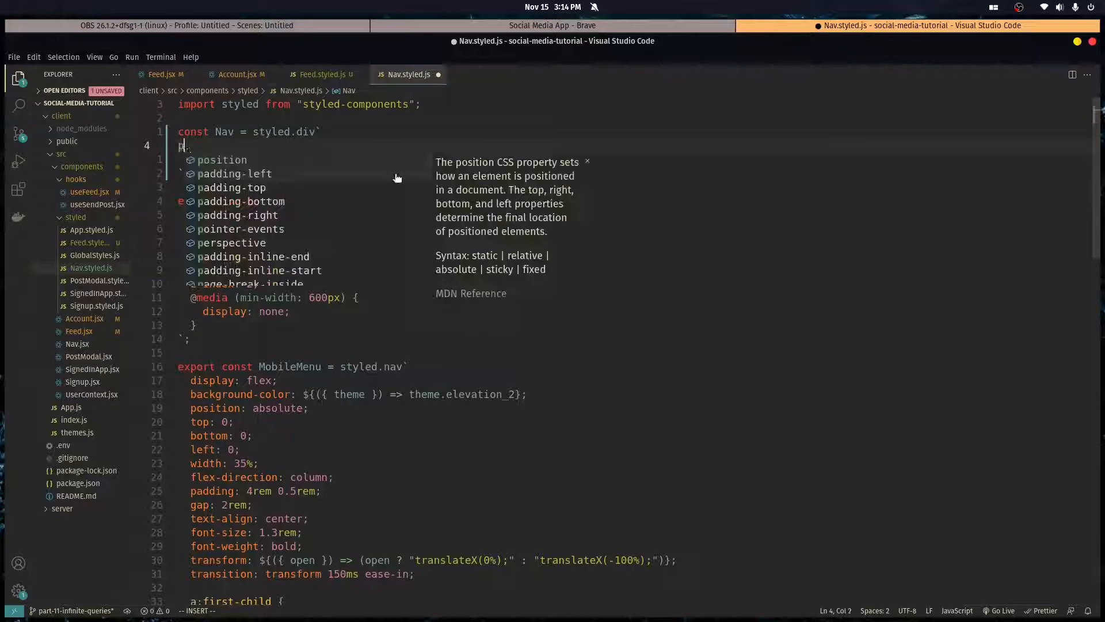
{"action": "type", "text": "osition: sticky;"}
{"action": "type", "text": "top: 0"}
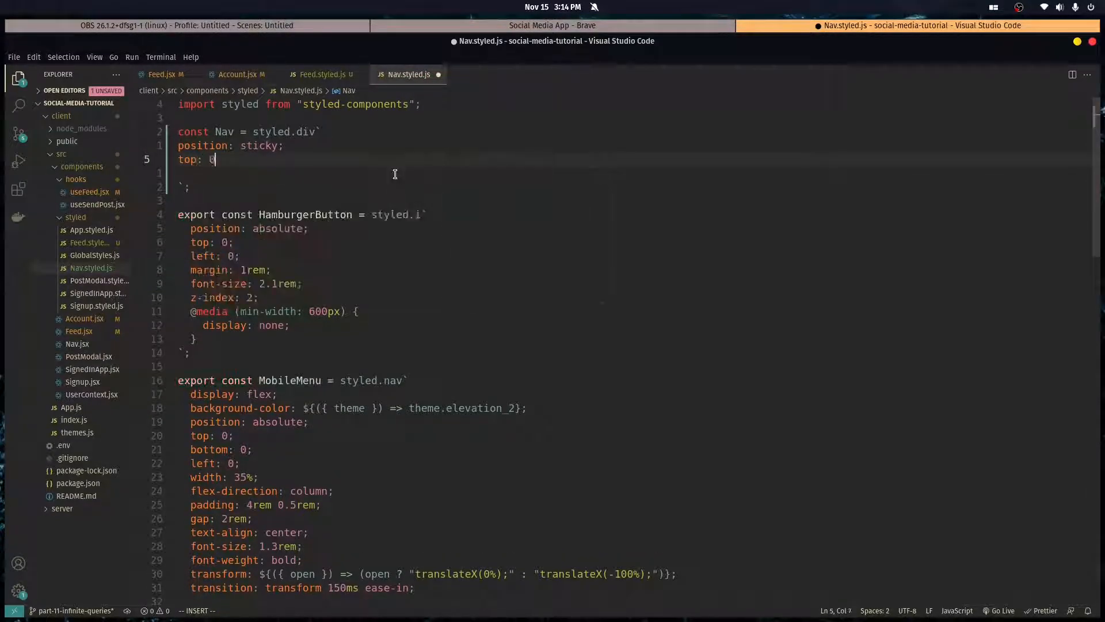
{"action": "left_click", "coordinate": [322, 74]}
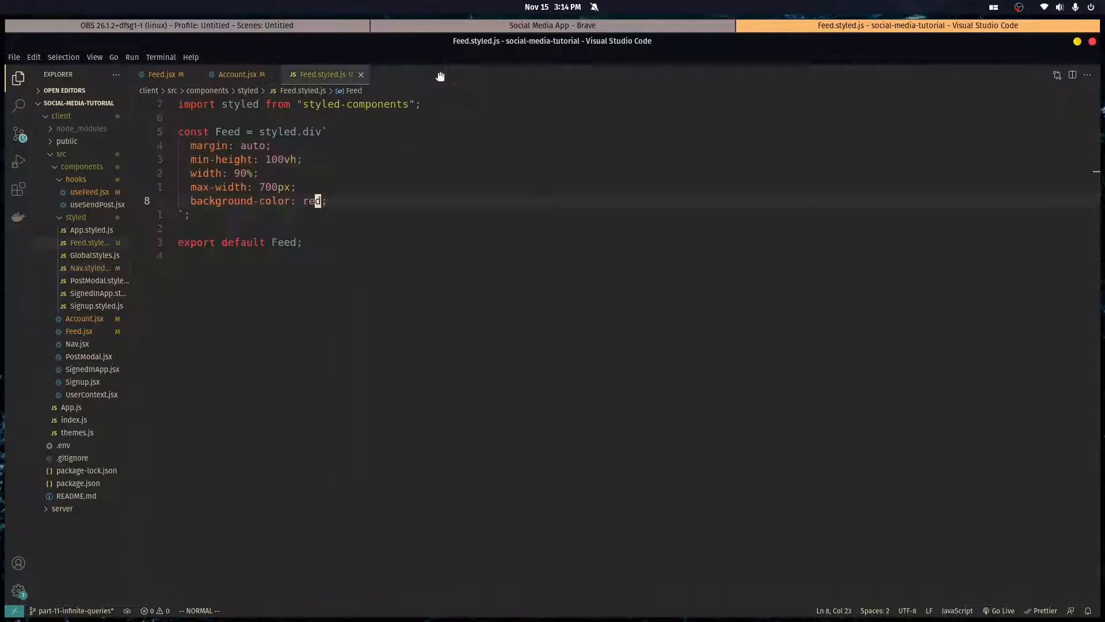
{"action": "left_click", "coordinate": [552, 25]}
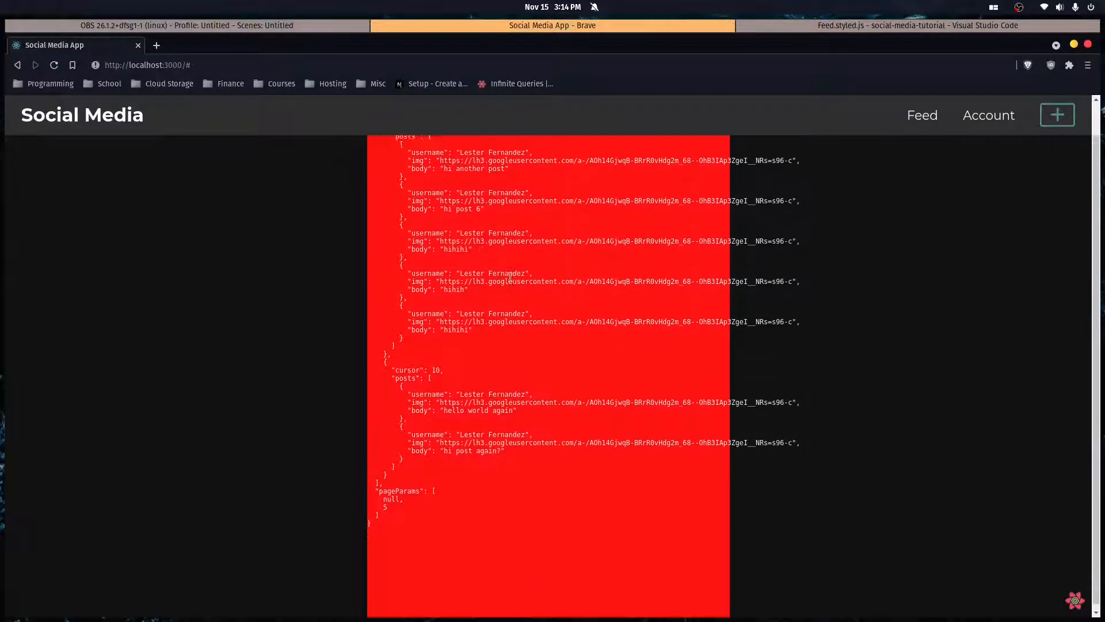
Add margin: 3rem auto 0 to the Feed div and confirm the spacing below the header in Brave
{"action": "left_click", "coordinate": [916, 25]}
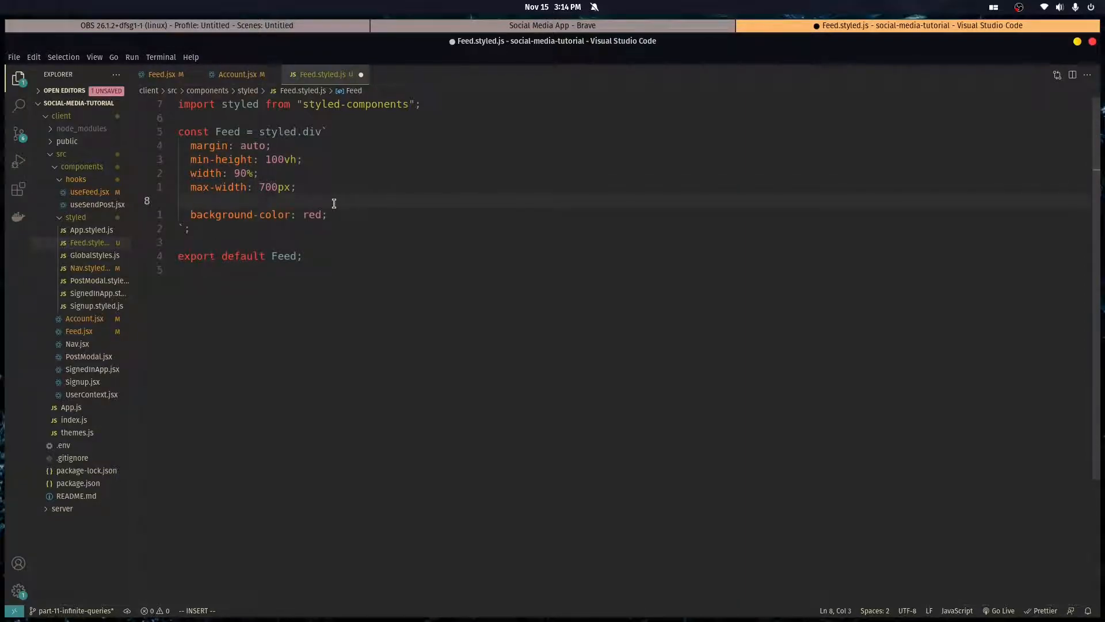
{"action": "type", "text": "margin:"}
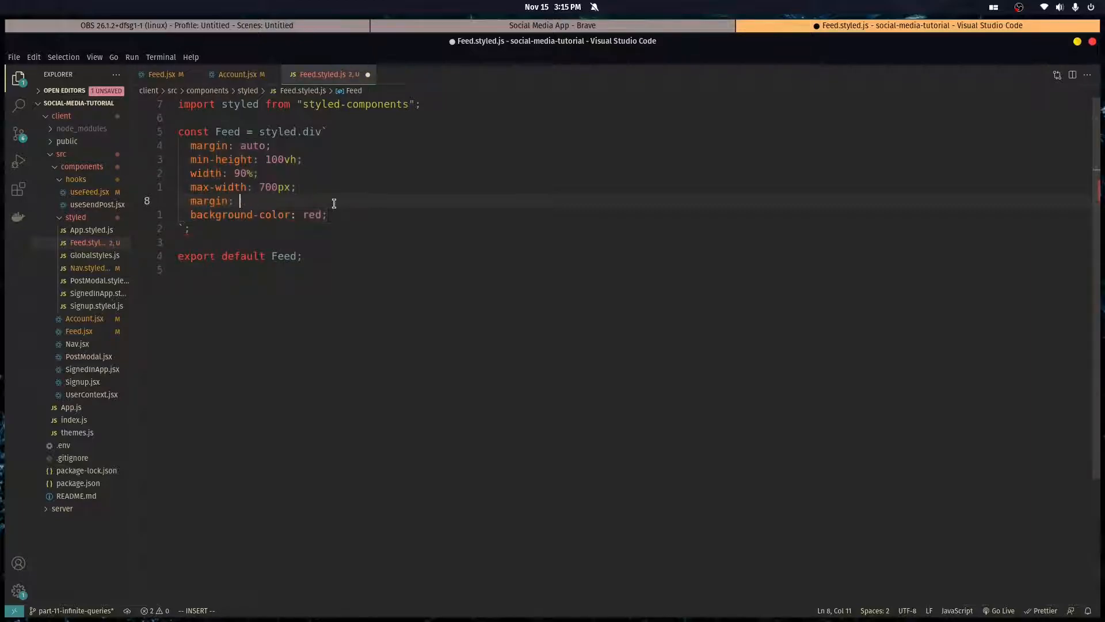
{"action": "type", "text": "3r"}
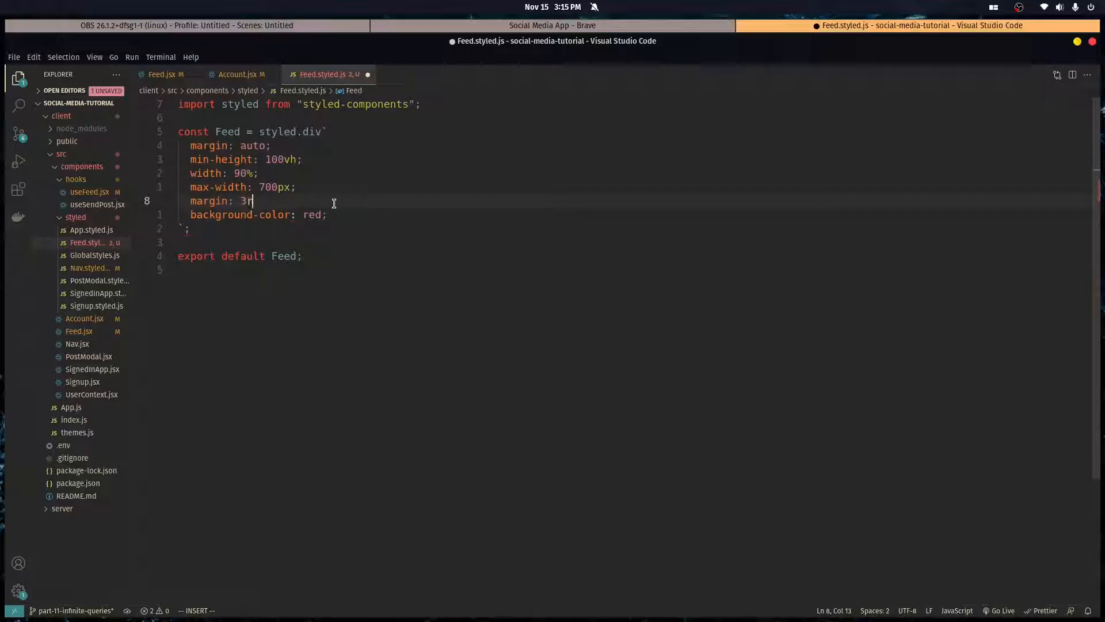
{"action": "type", "text": "em auto"}
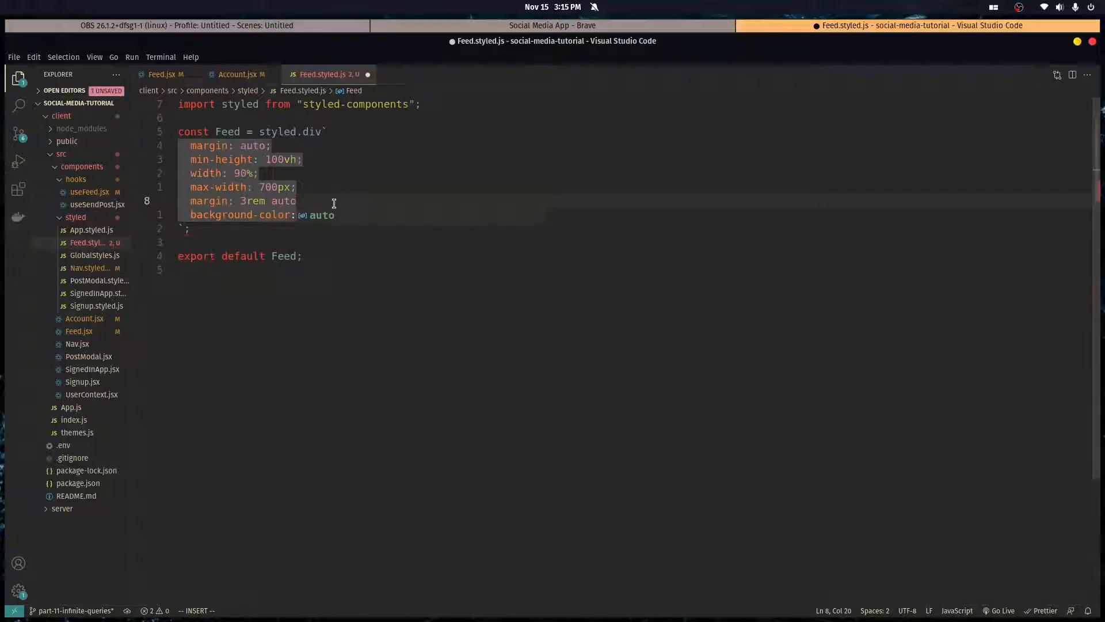
{"action": "type", "text": "1"}
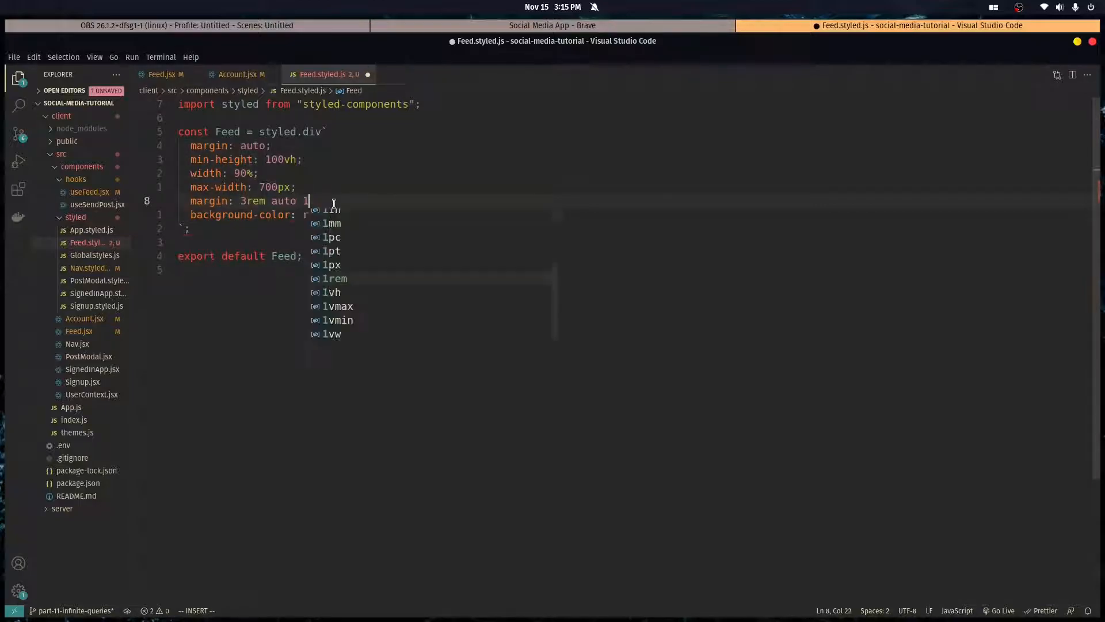
{"action": "key", "text": "Escape"}
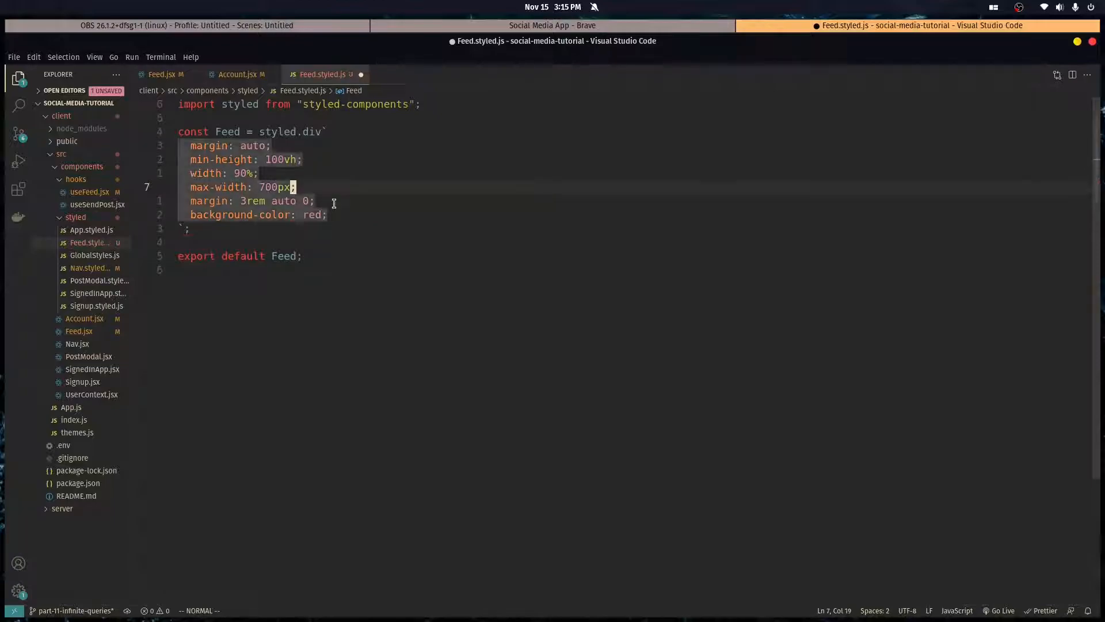
{"action": "left_click", "coordinate": [551, 25]}
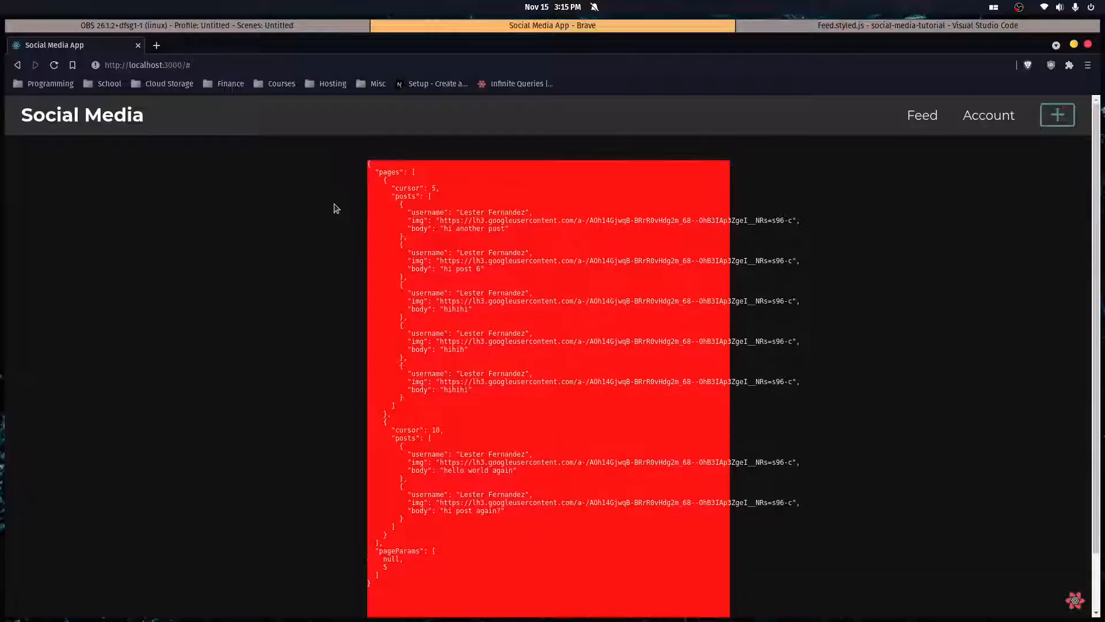
{"action": "mouse_move", "coordinate": [435, 261]}
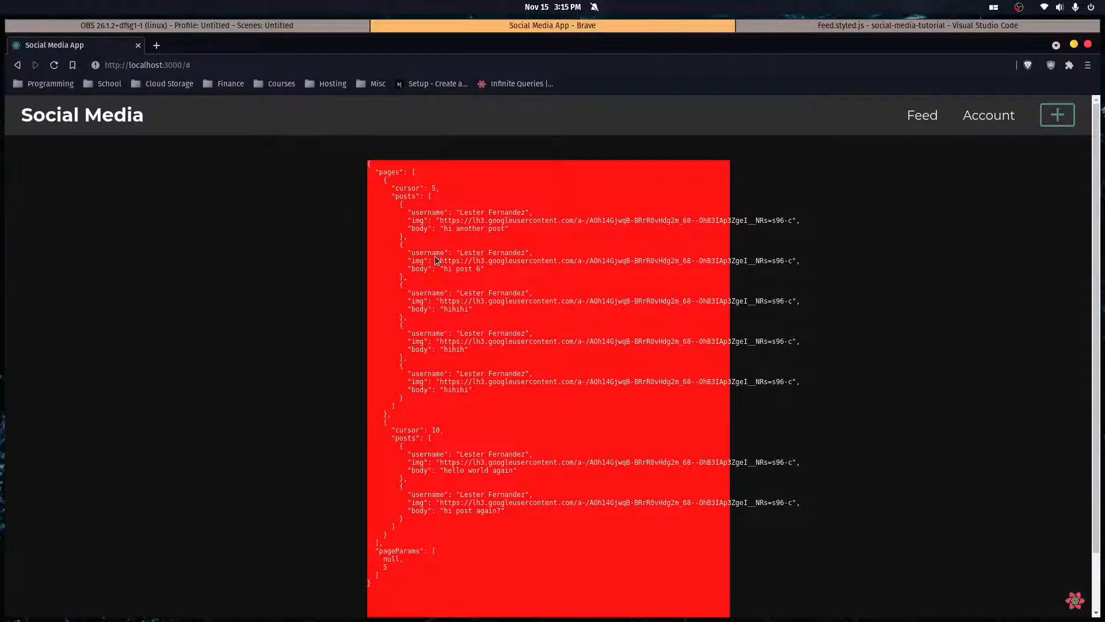
{"action": "left_click", "coordinate": [916, 25]}
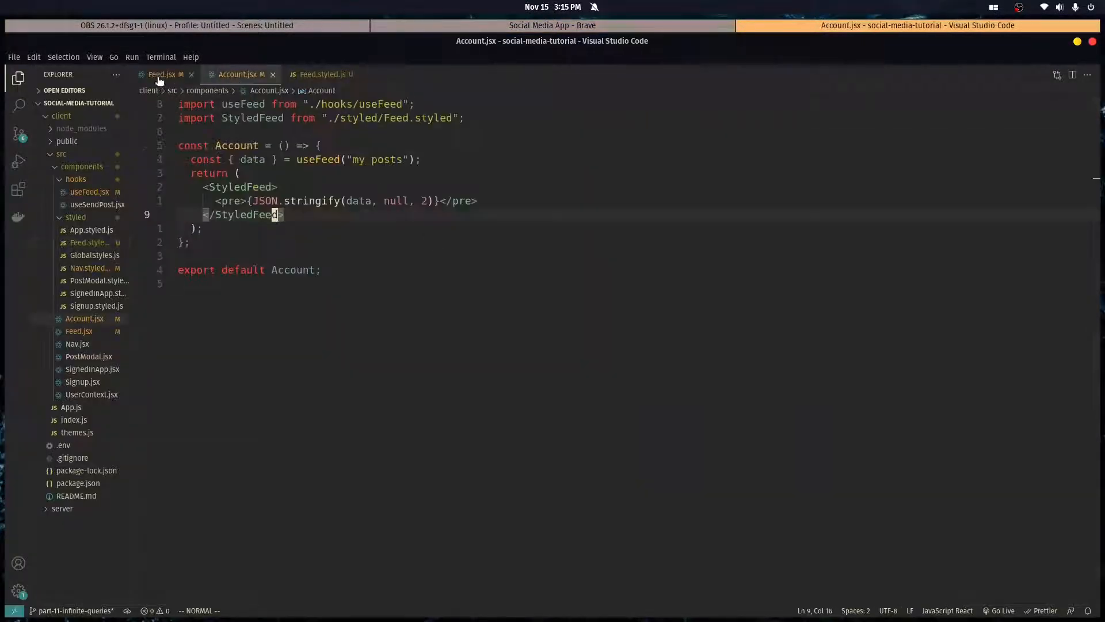
Add a line after the load more block in Feed.jsx and create Post.jsx in the components folder
{"action": "left_click", "coordinate": [162, 73]}
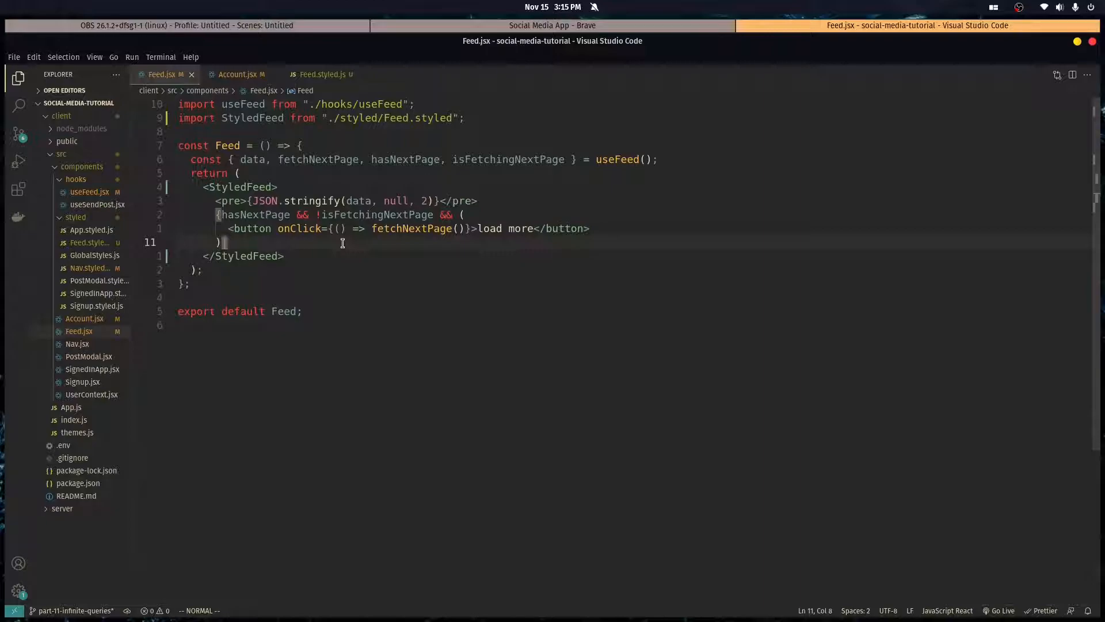
{"action": "key", "text": "Return"}
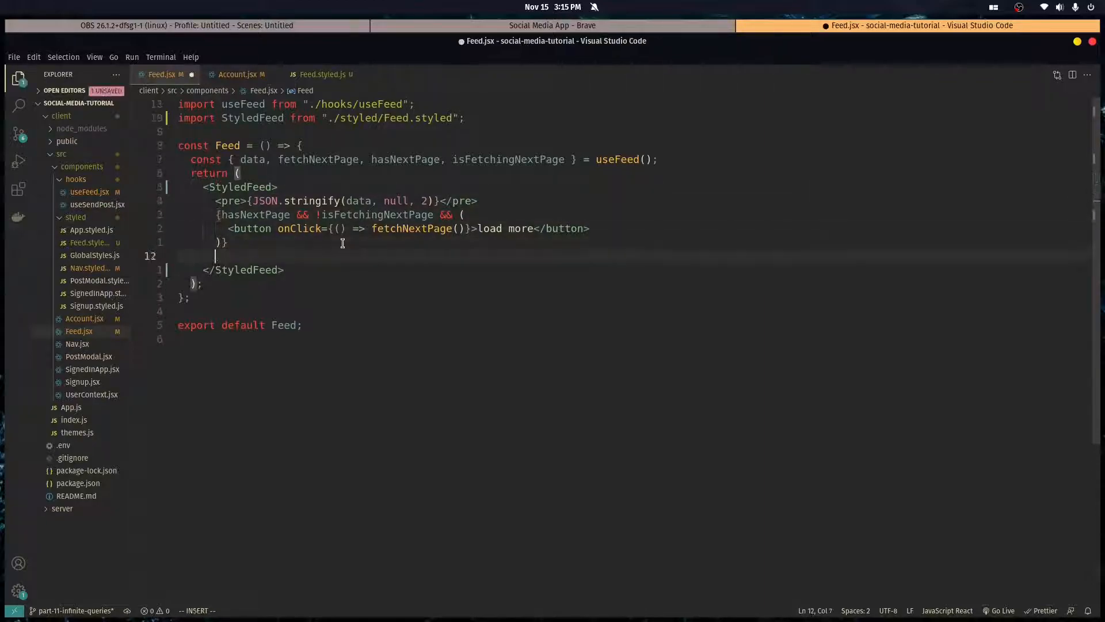
{"action": "left_click", "coordinate": [551, 25]}
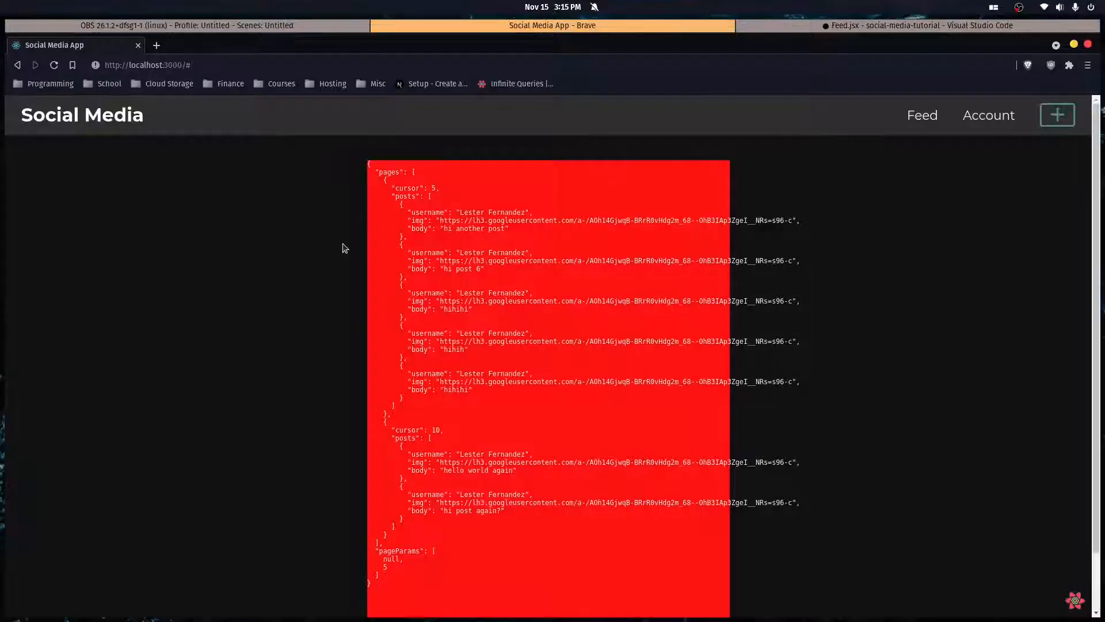
{"action": "left_click", "coordinate": [917, 25]}
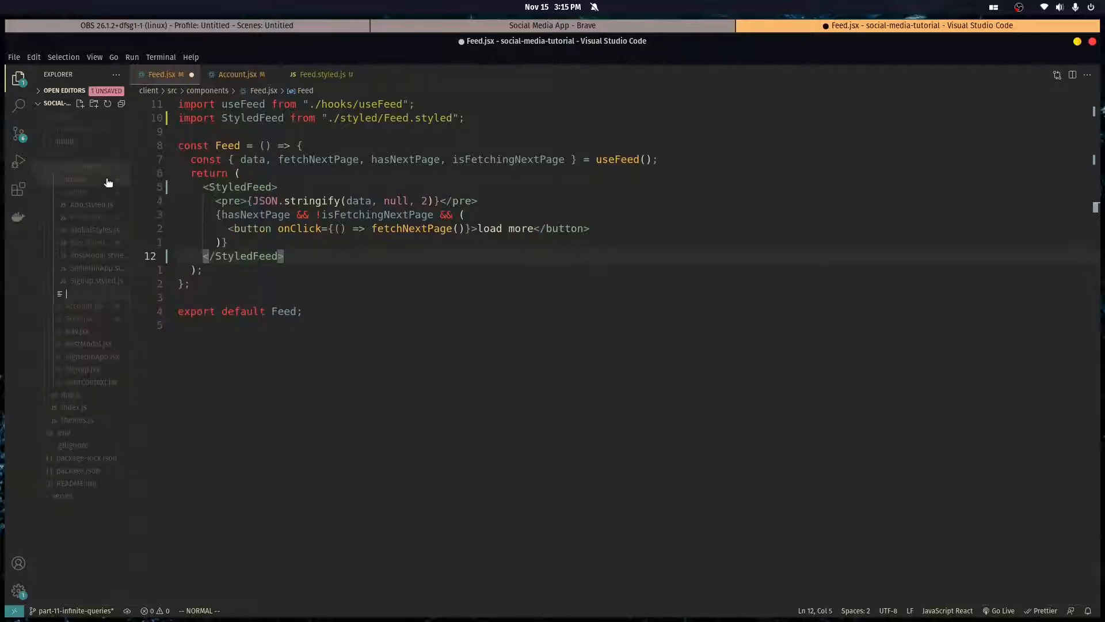
{"action": "left_click", "coordinate": [78, 331]}
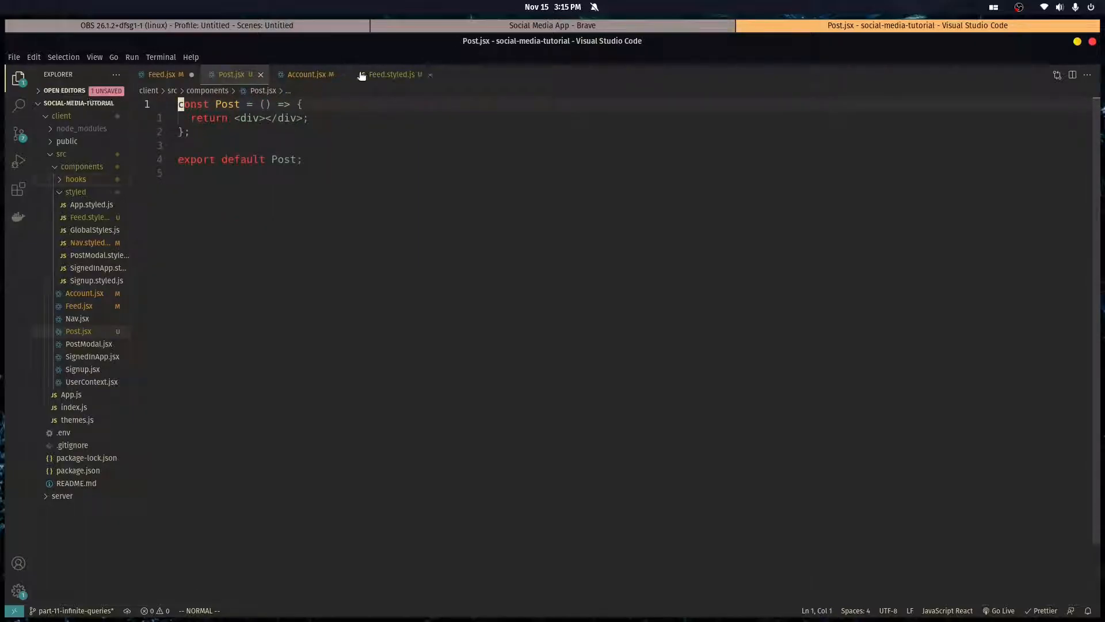
In Feed.styled.js export empty StyledPost and StyledPostHeader styled.div declarations
{"action": "left_click", "coordinate": [393, 73]}
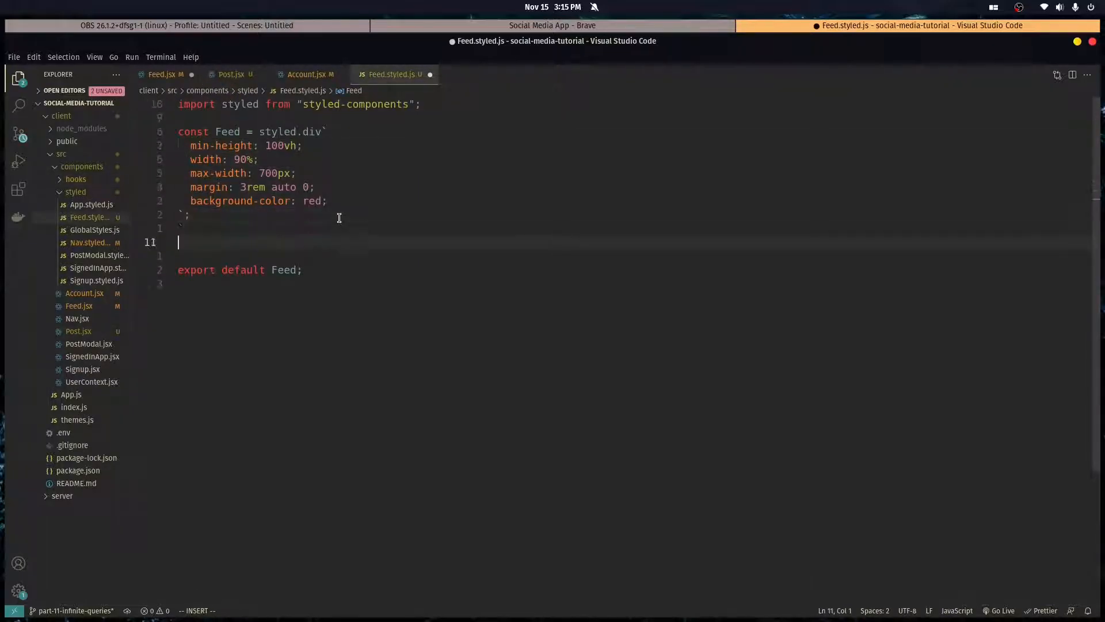
{"action": "type", "text": "export const"}
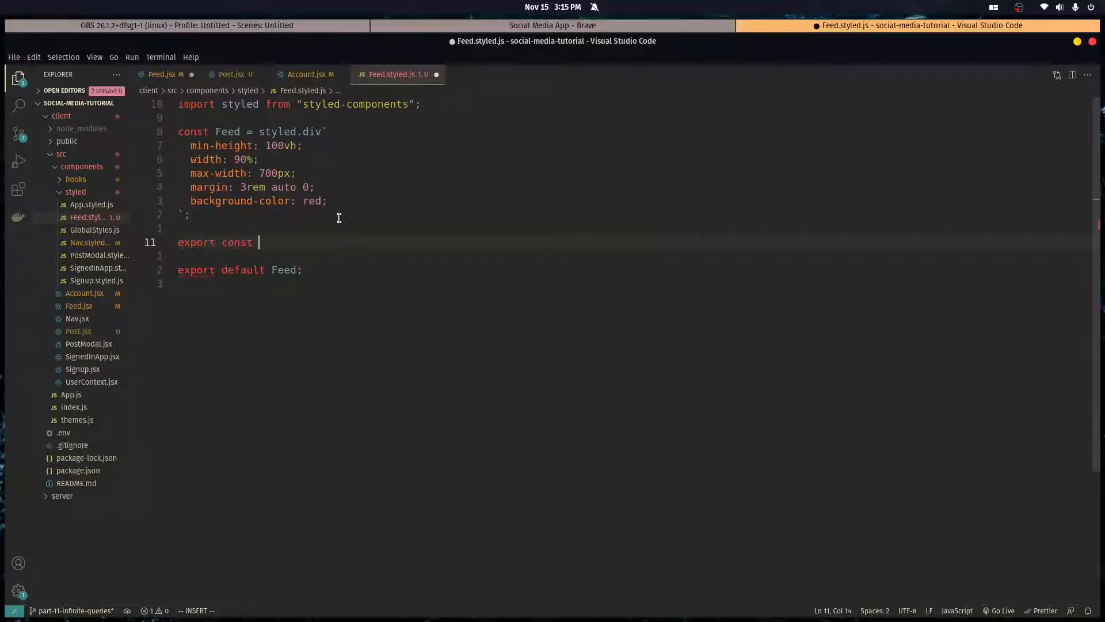
{"action": "type", "text": "StyledPost = styled.div`"}
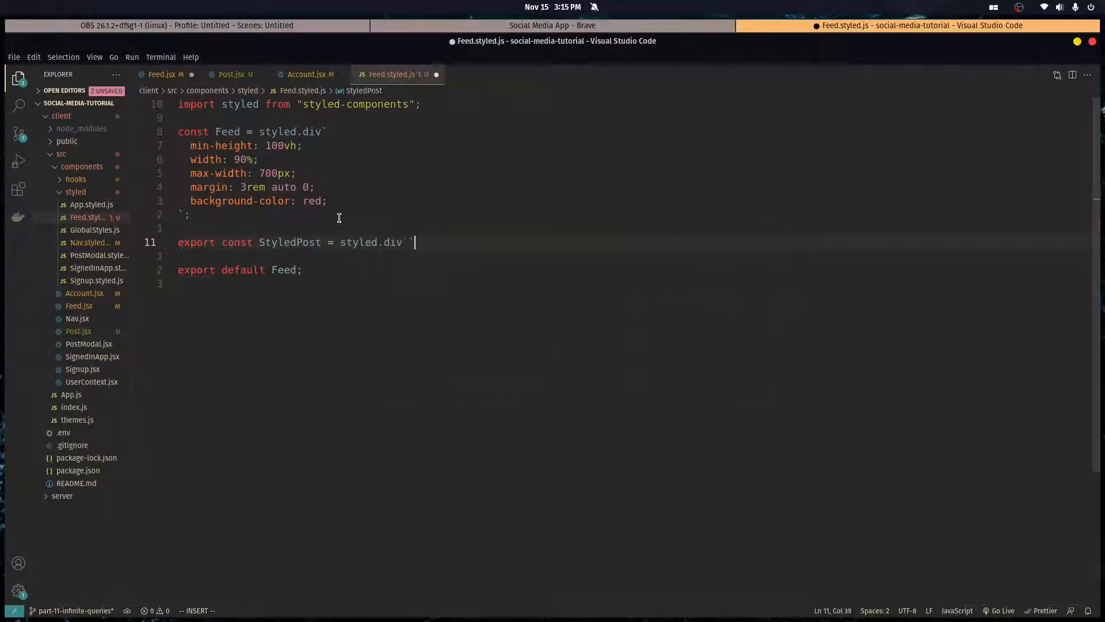
{"action": "key", "text": "Escape"}
{"action": "type", "text": "export const StyledPostHeader = styled.div``;"}
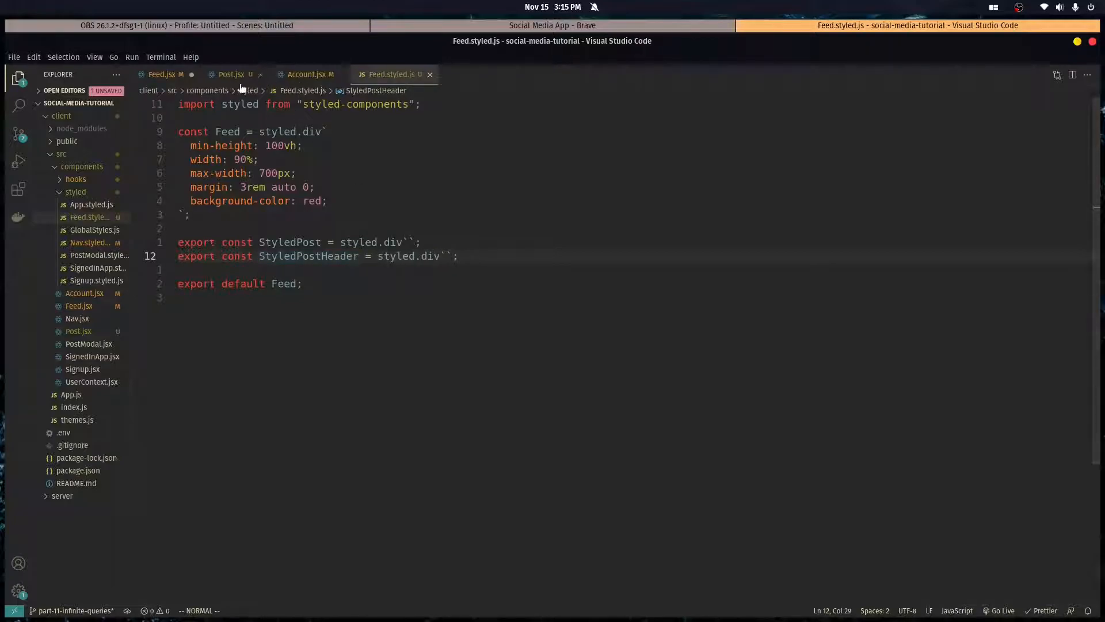
In Post.jsx auto-import StyledPost, take a post prop and render post.username with a p tag
{"action": "left_click", "coordinate": [231, 74]}
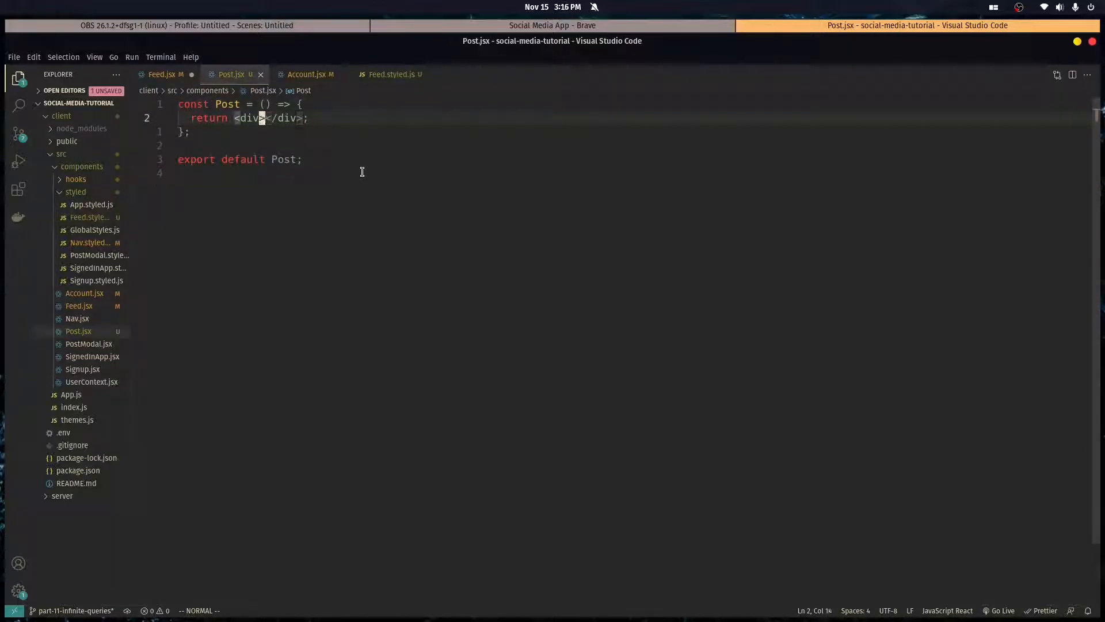
{"action": "type", "text": "StyledP"}
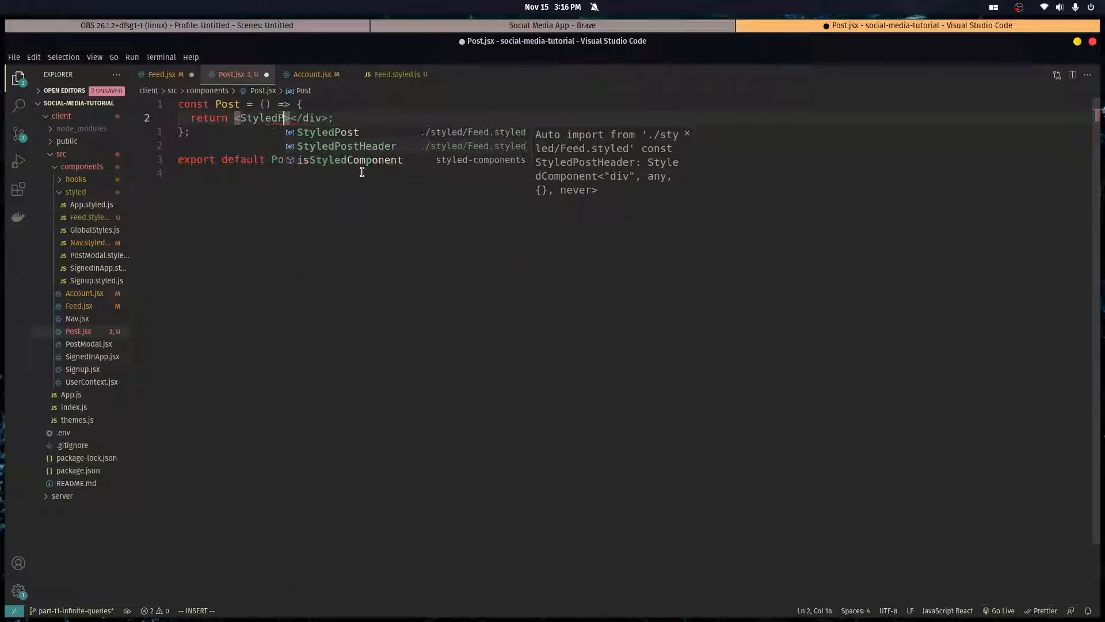
{"action": "left_click", "coordinate": [326, 131]}
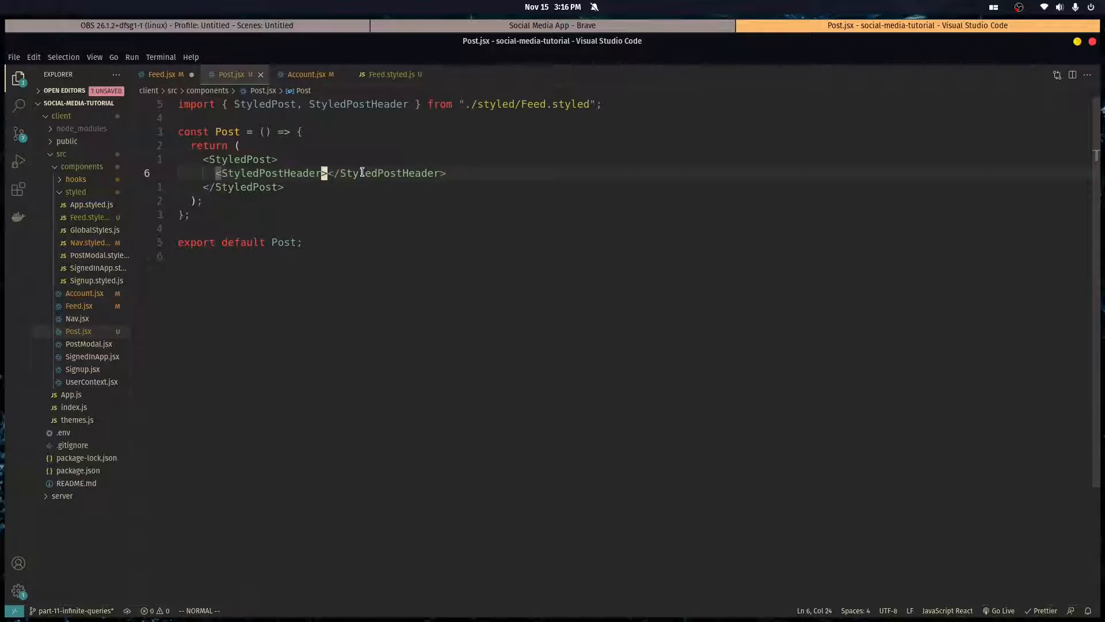
{"action": "type", "text": "<p></p>"}
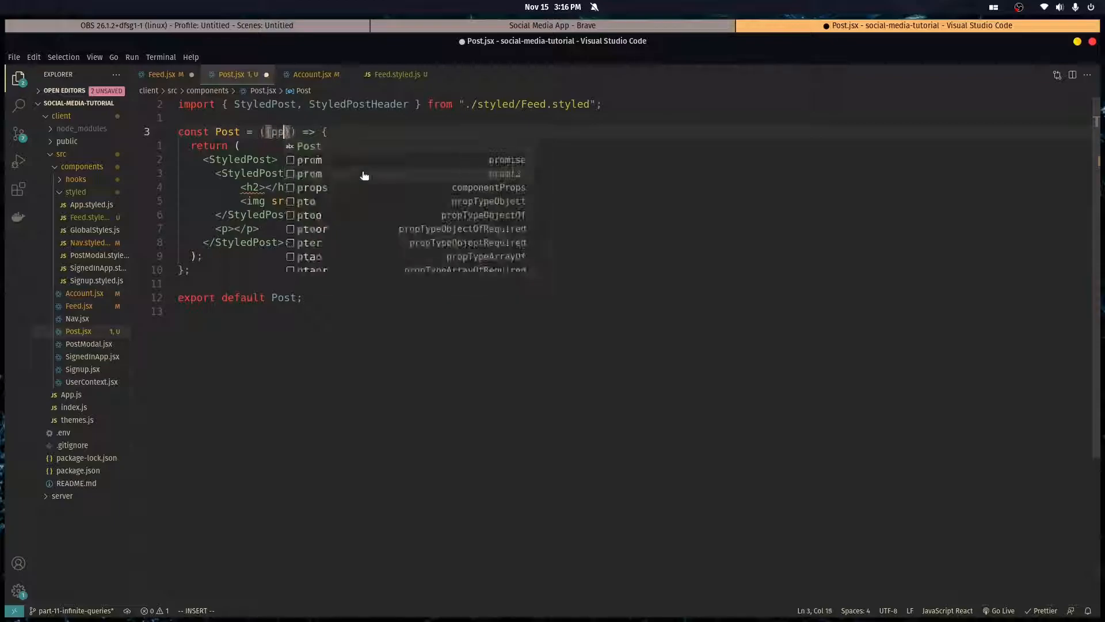
{"action": "key", "text": "Escape"}
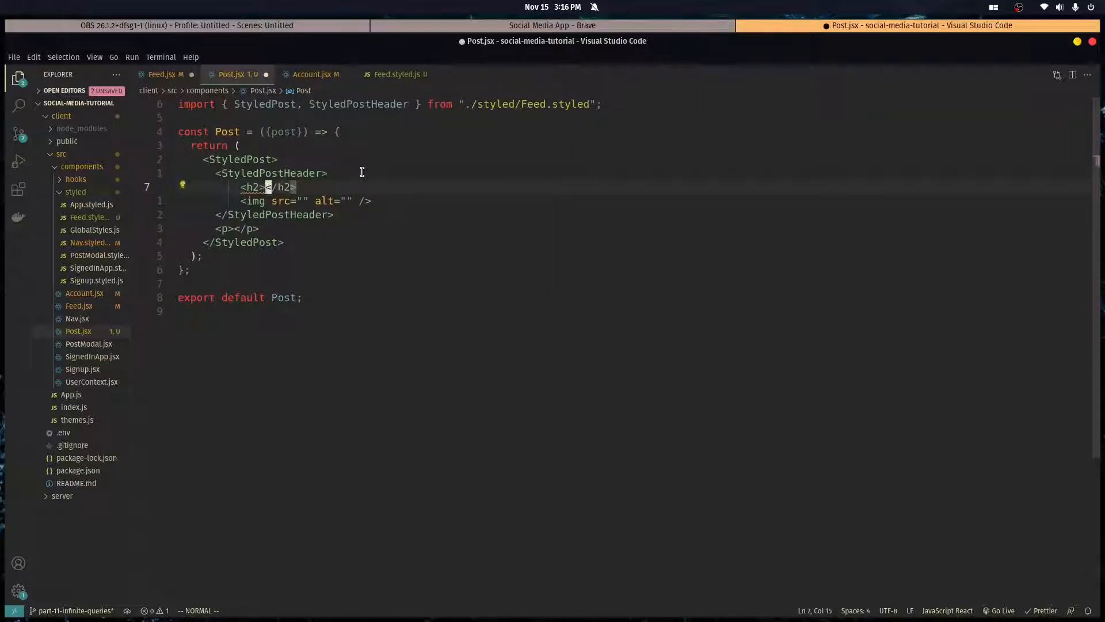
{"action": "type", "text": "post.username}"}
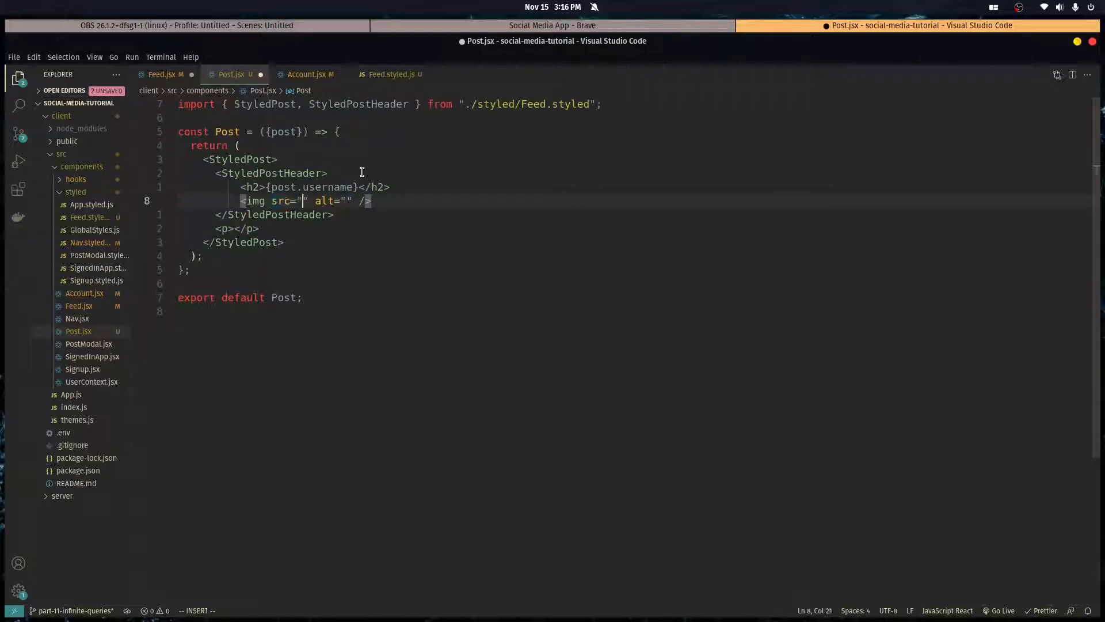
Add the profile img with alt text and {post.body} in the paragraph, then preview in Brave
{"action": "key", "text": "BackSpace"}
{"action": "type", "text": "{post.img"}
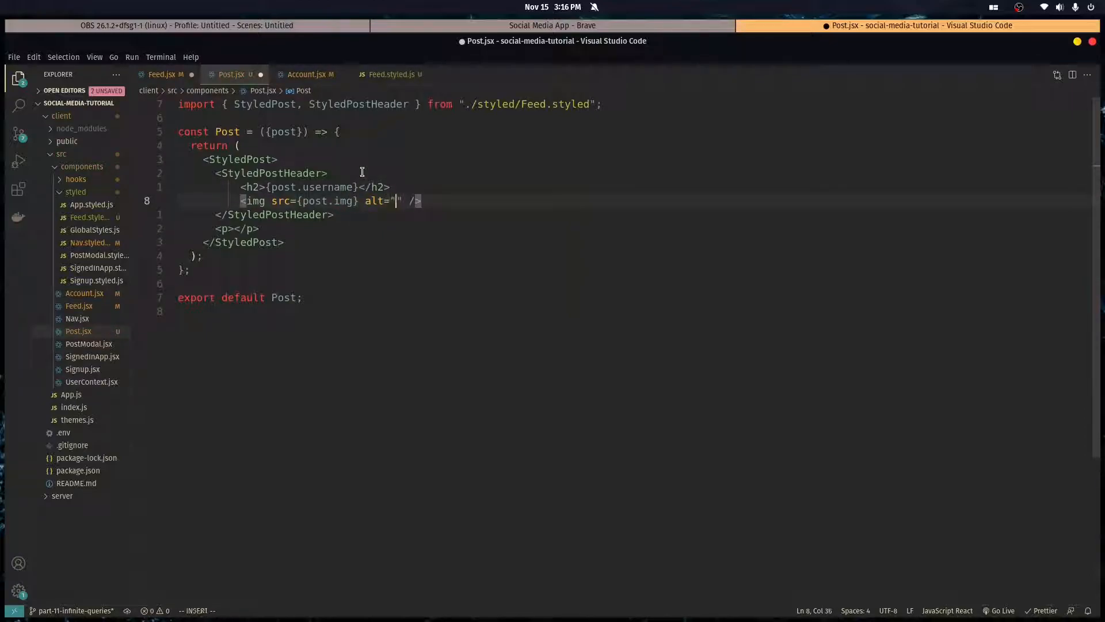
{"action": "type", "text": "profile img"}
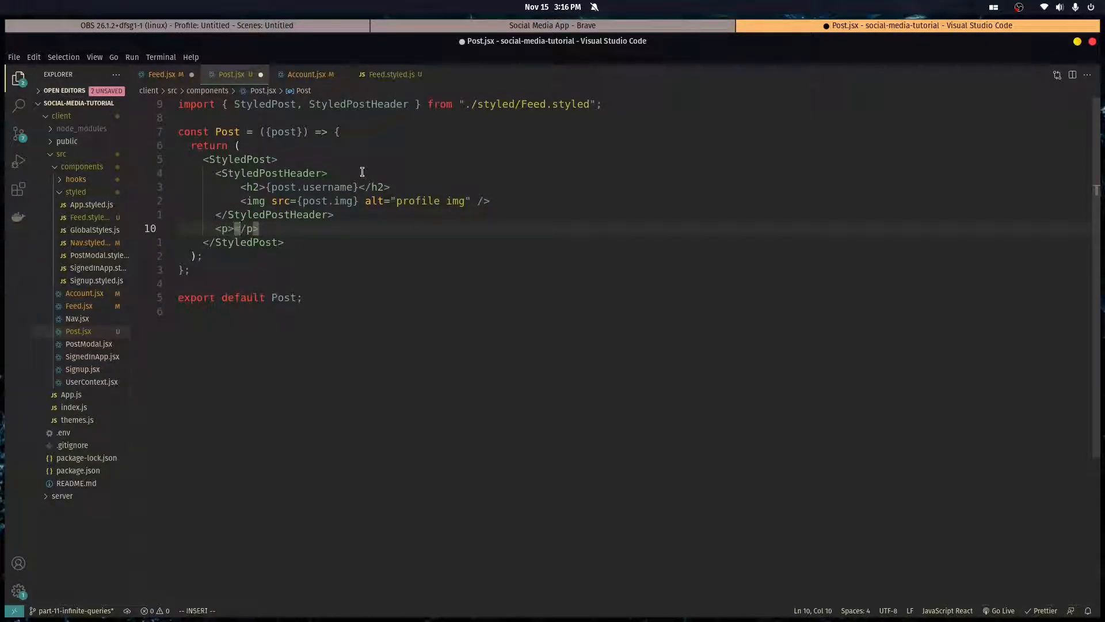
{"action": "type", "text": "{post.body"}
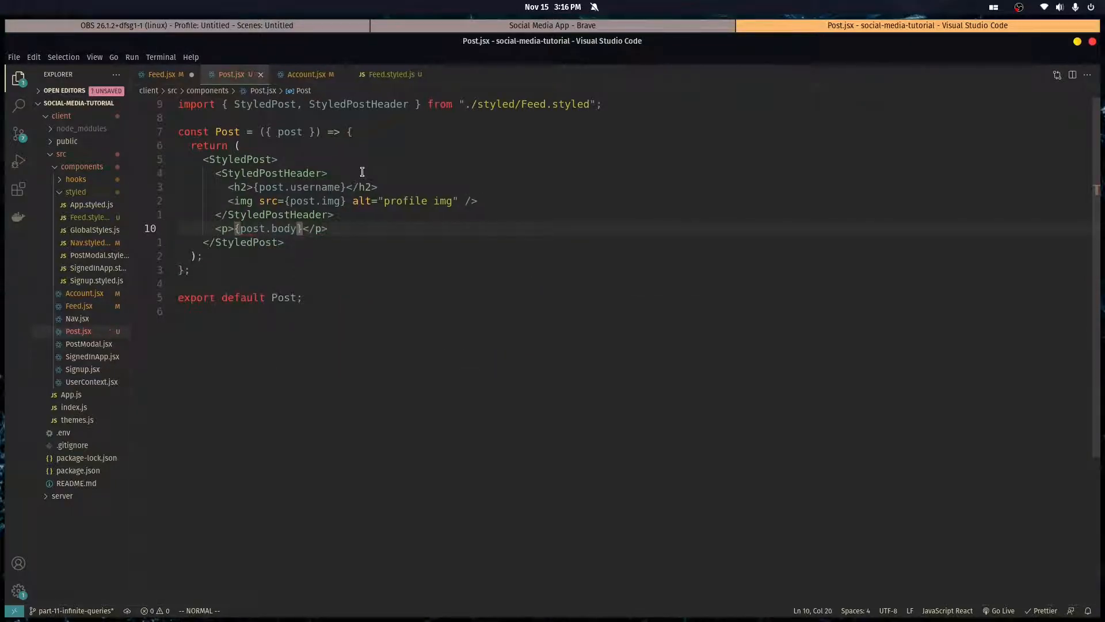
{"action": "left_click", "coordinate": [551, 25]}
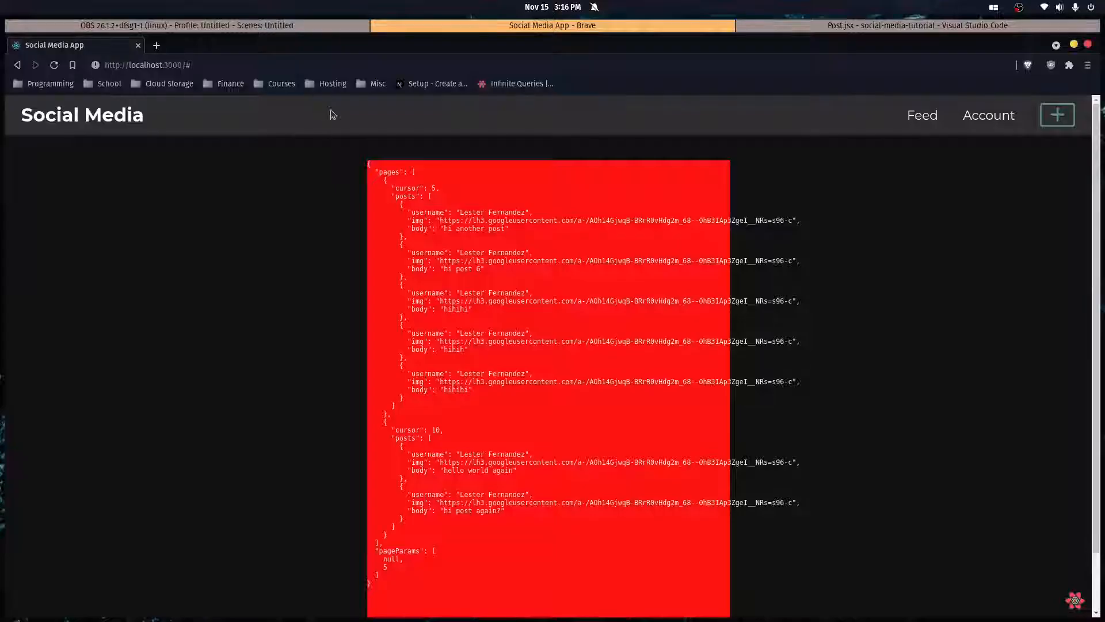
{"action": "mouse_move", "coordinate": [446, 238]}
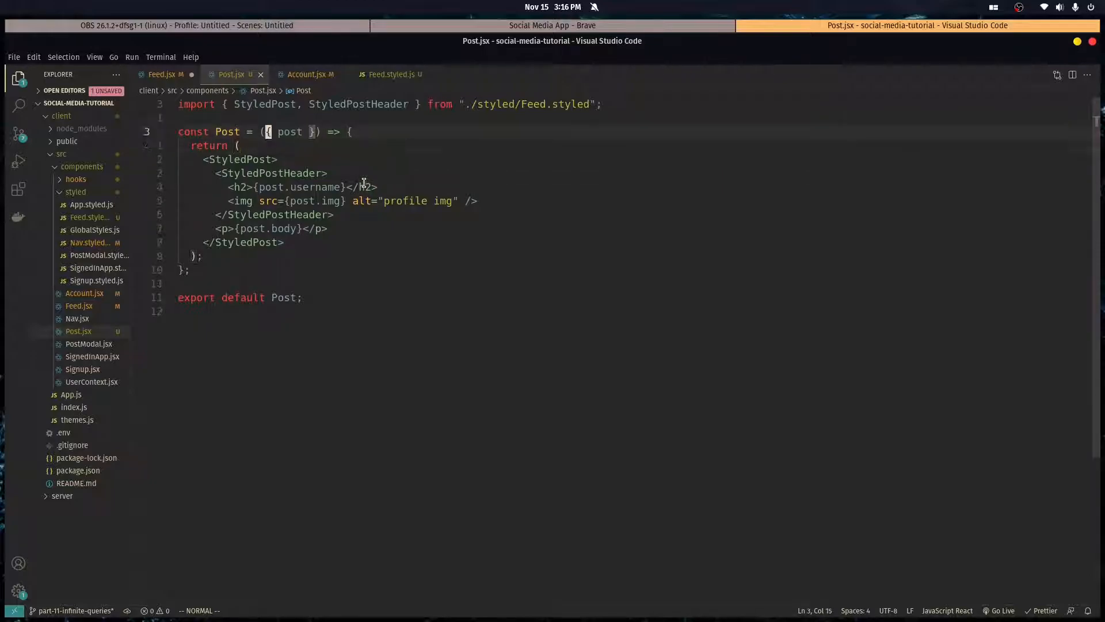
Wrap Post in React.memo, remove the stray <React> tag, import React from react, and save
{"action": "type", "text": "React.memo("}
{"action": "left_click", "coordinate": [190, 270]}
{"action": "type", "text": ")"}
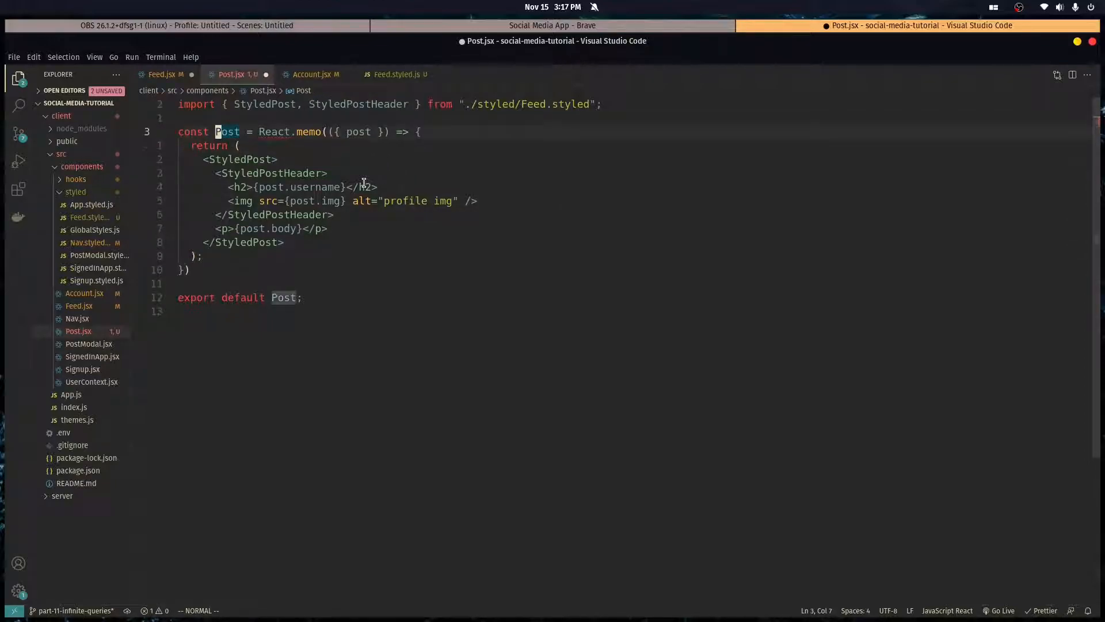
{"action": "type", "text": "<React></React>"}
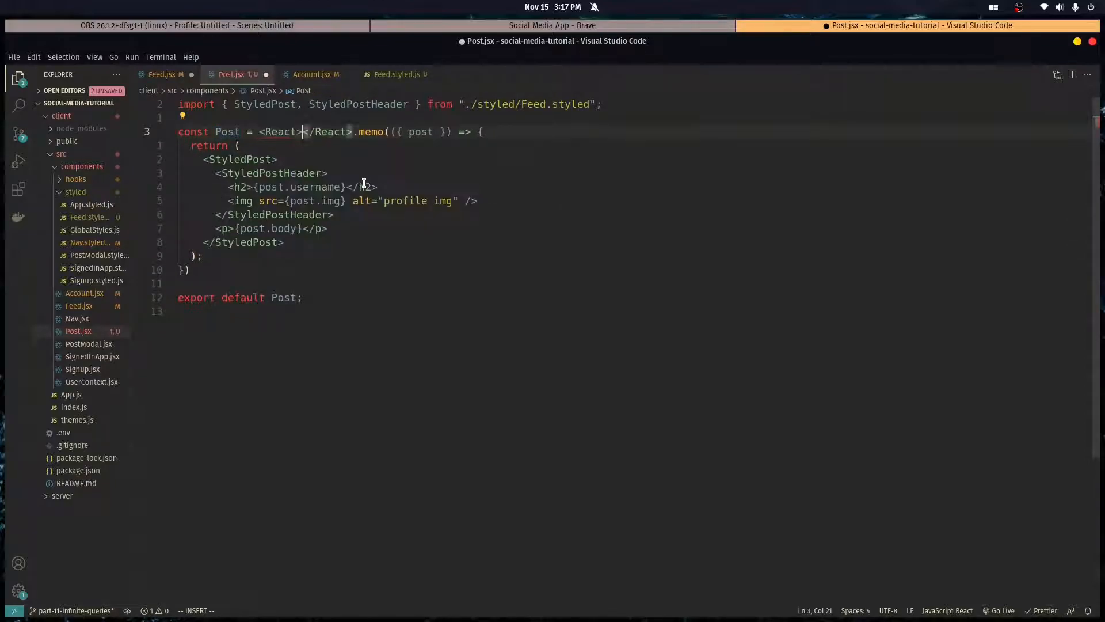
{"action": "key", "text": "BackSpace"}
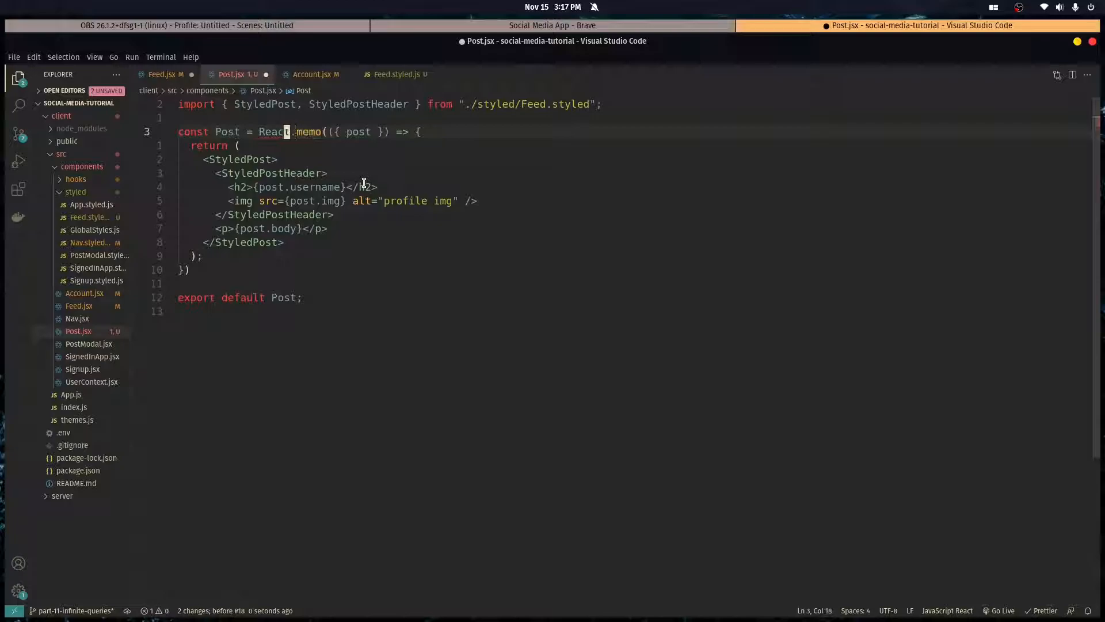
{"action": "type", "text": "t React from \"react\";"}
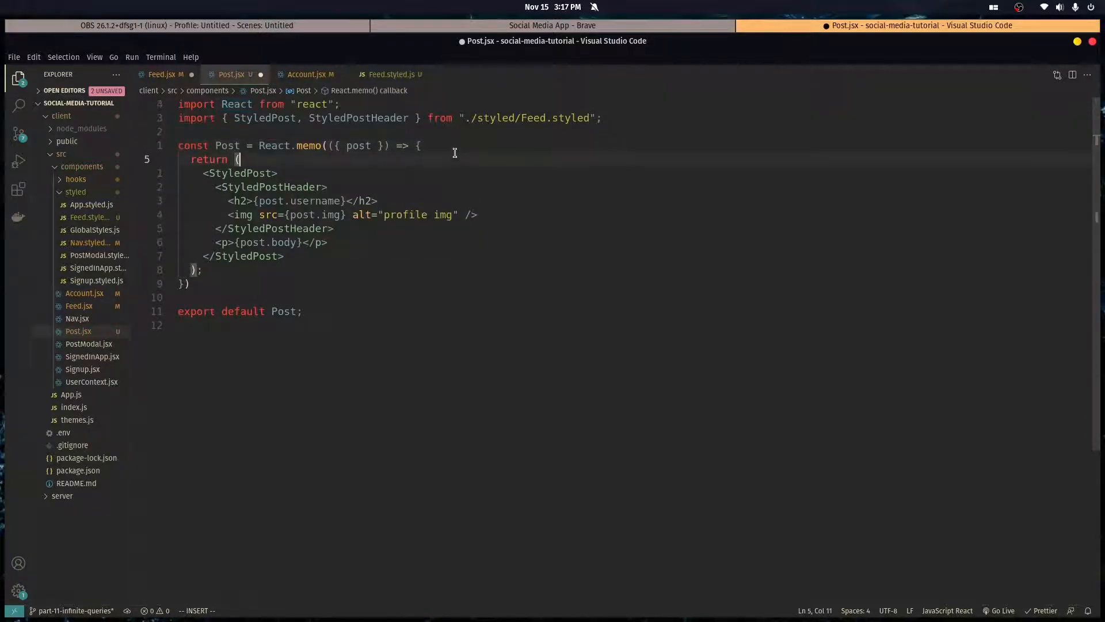
{"action": "key", "text": "ctrl+s"}
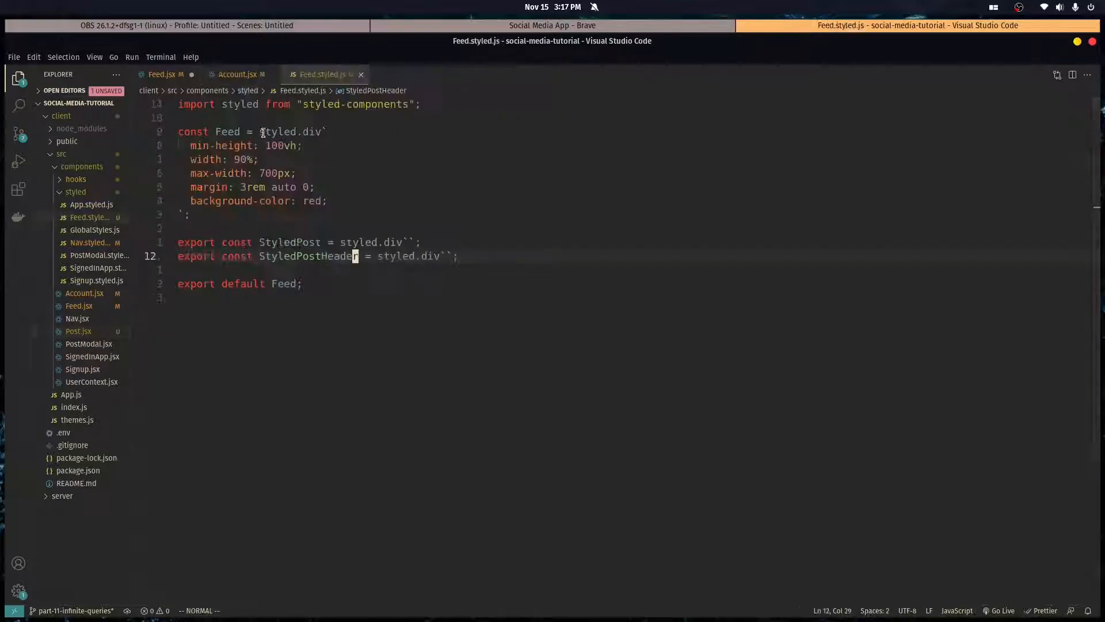
In Feed.jsx map data?.pages and each page.posts to <Post post={post} />, import Post, save and view
{"action": "left_click", "coordinate": [162, 74]}
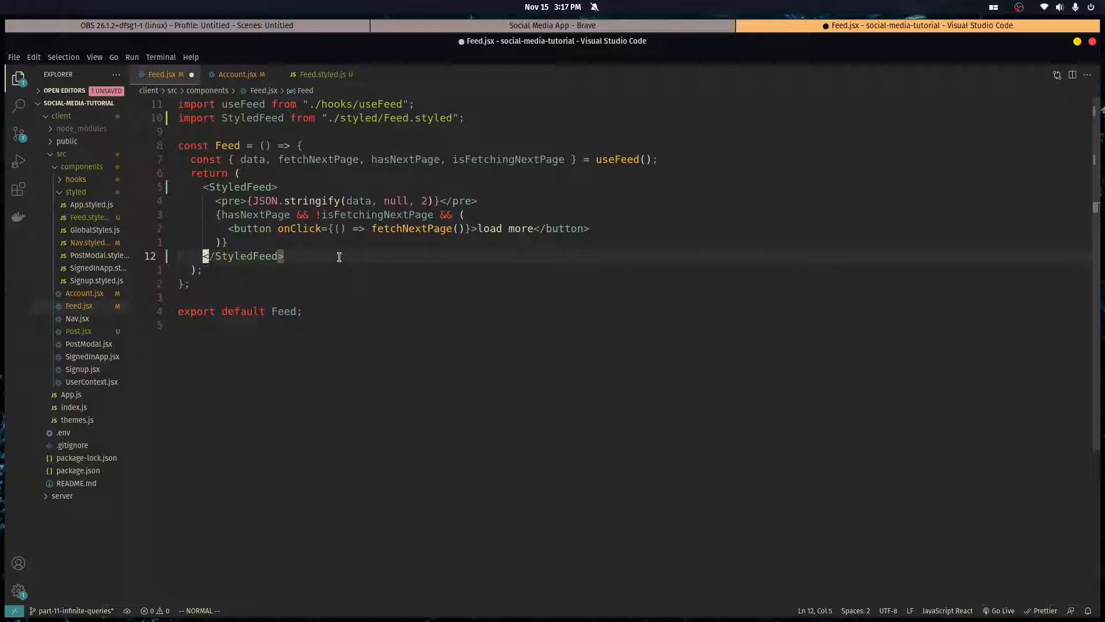
{"action": "key", "text": "o"}
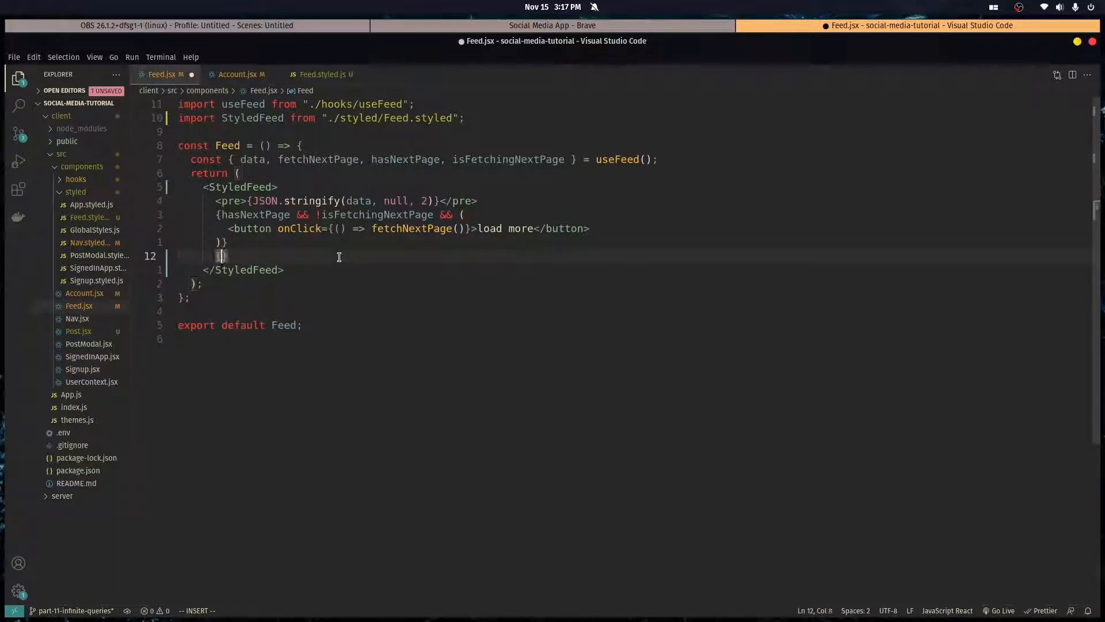
{"action": "type", "text": "{data?.pages?."}
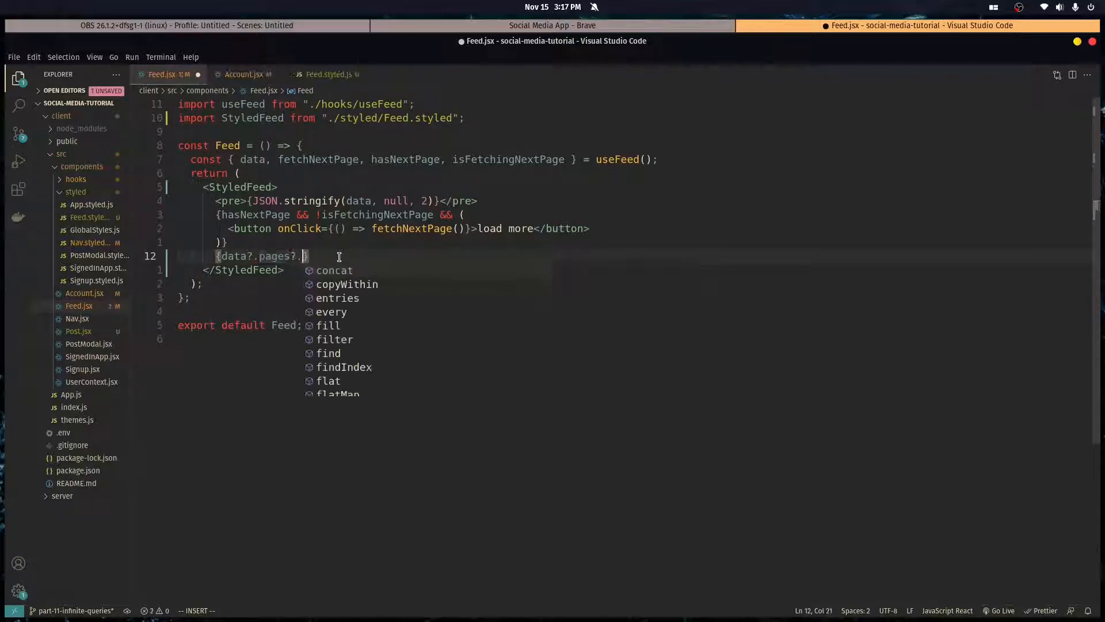
{"action": "type", "text": "map(page=> page"}
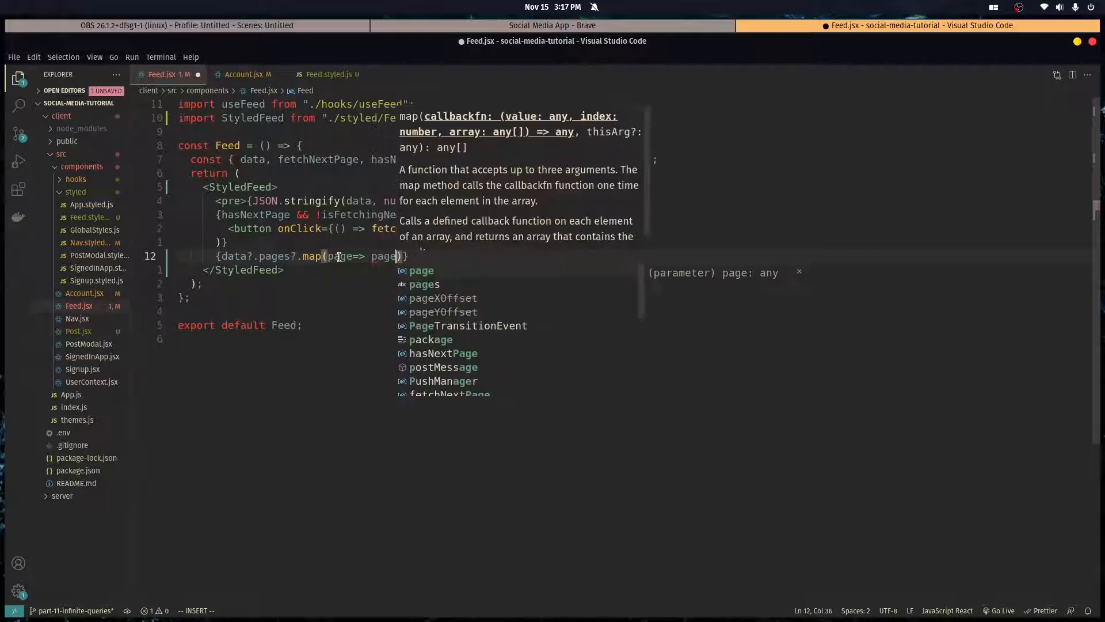
{"action": "type", "text": ".posts.map"}
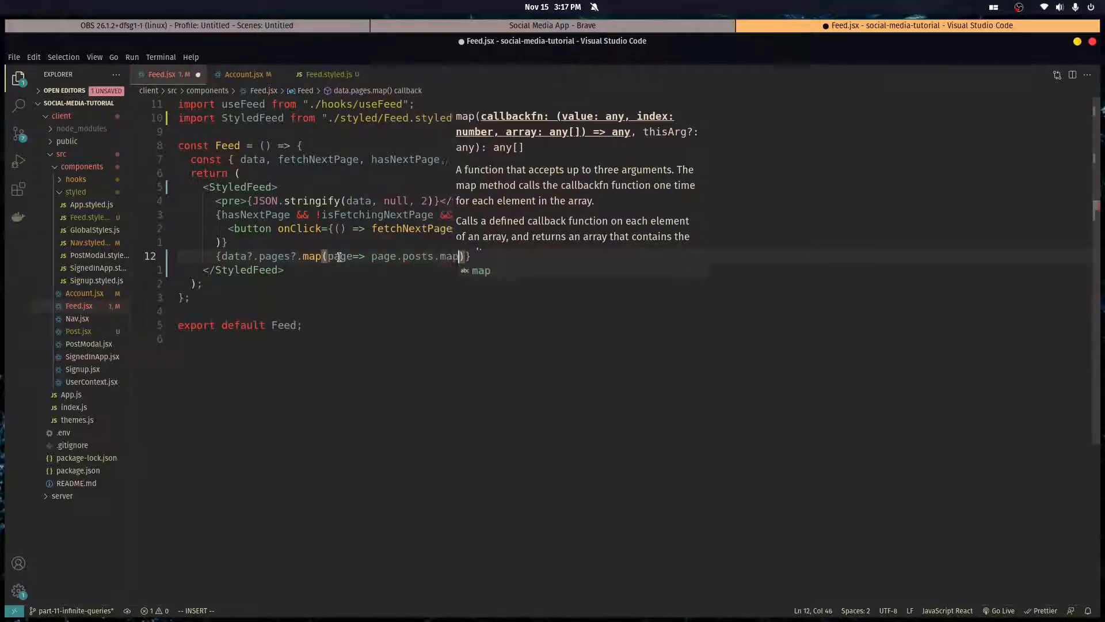
{"action": "type", "text": "post => )"}
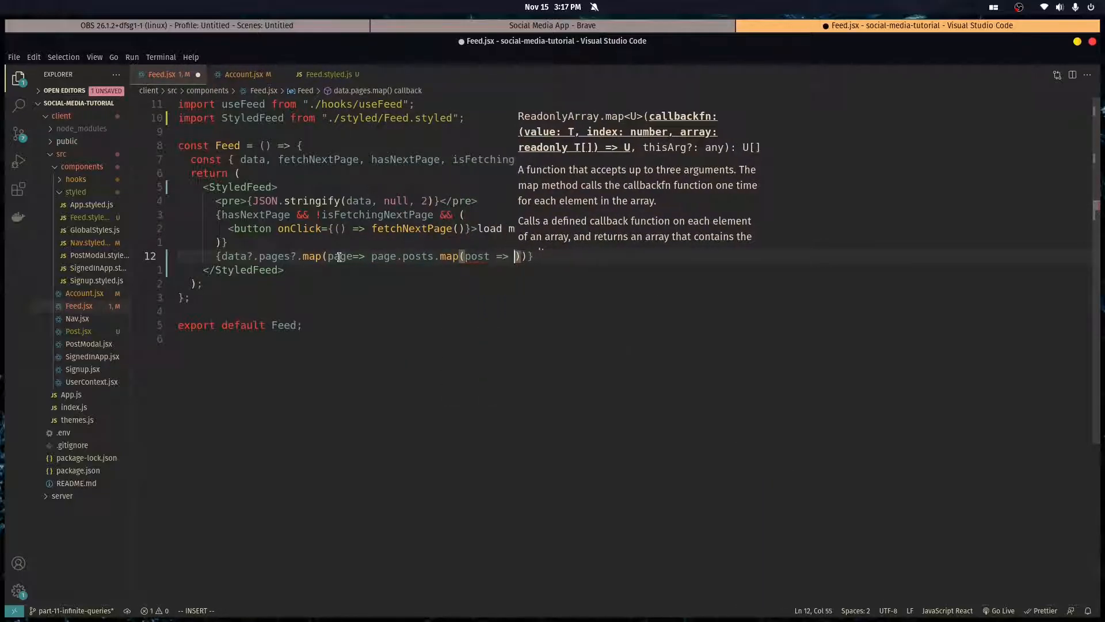
{"action": "type", "text": "<Post/>"}
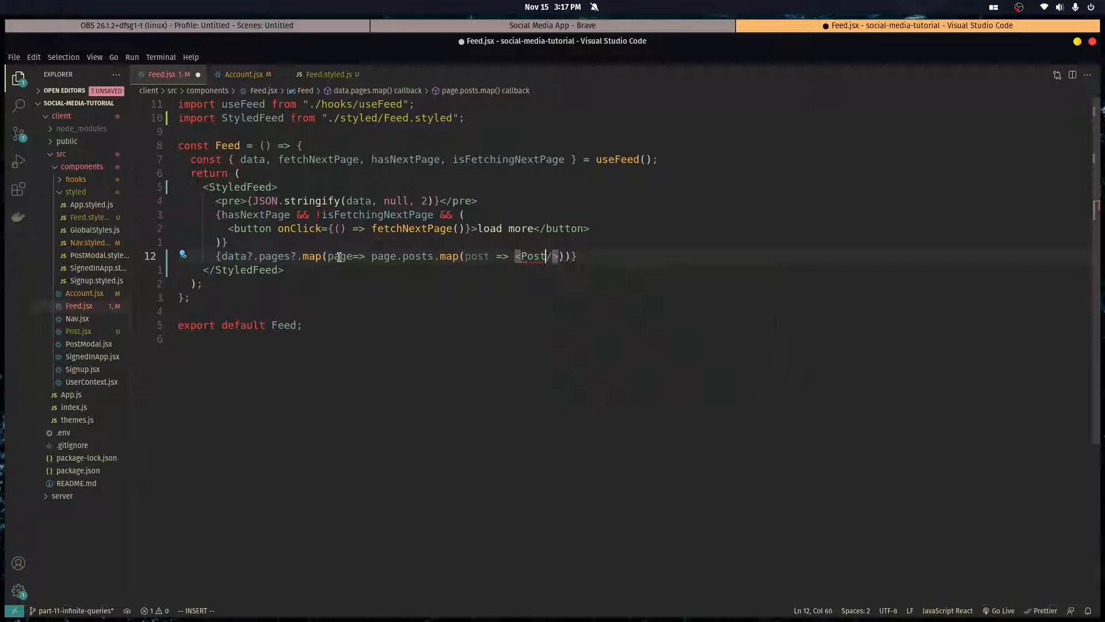
{"action": "type", "text": "post={po"}
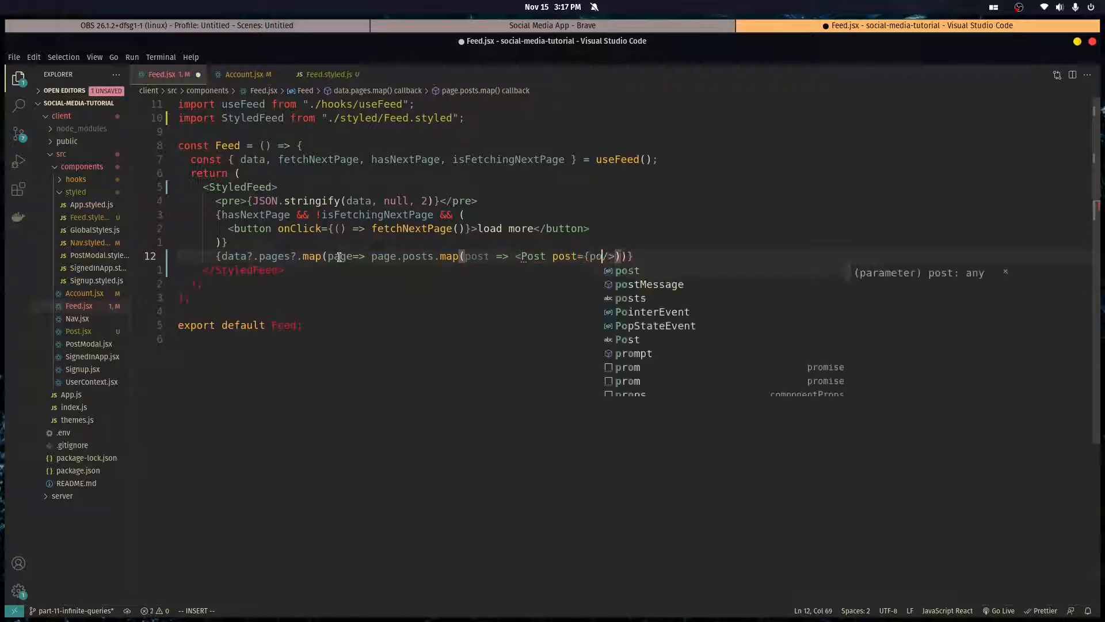
{"action": "key", "text": "Escape"}
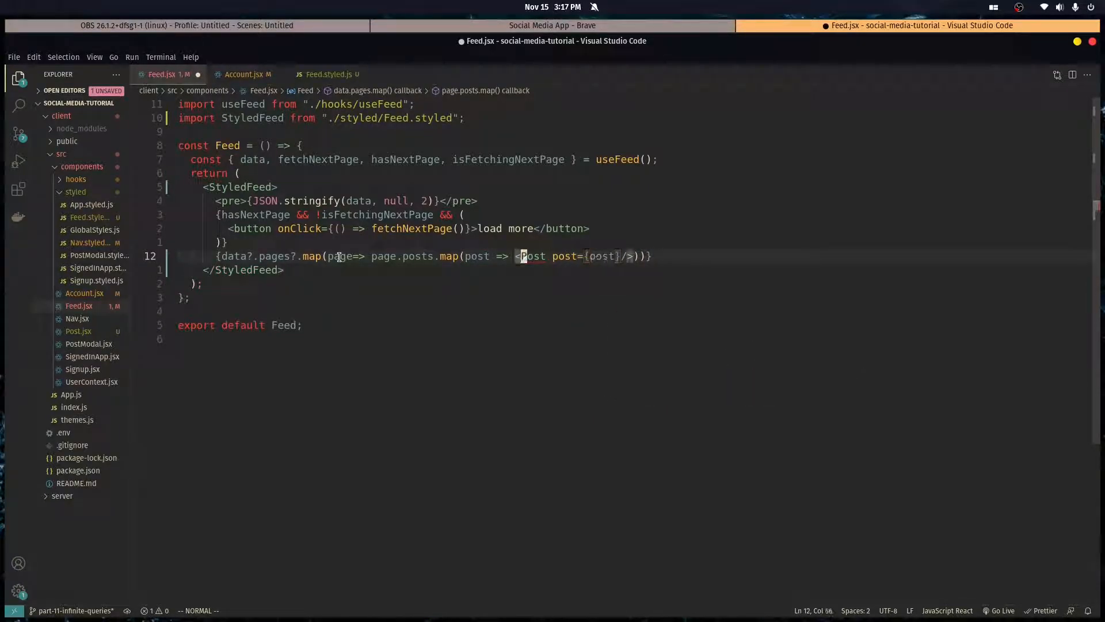
{"action": "key", "text": "i"}
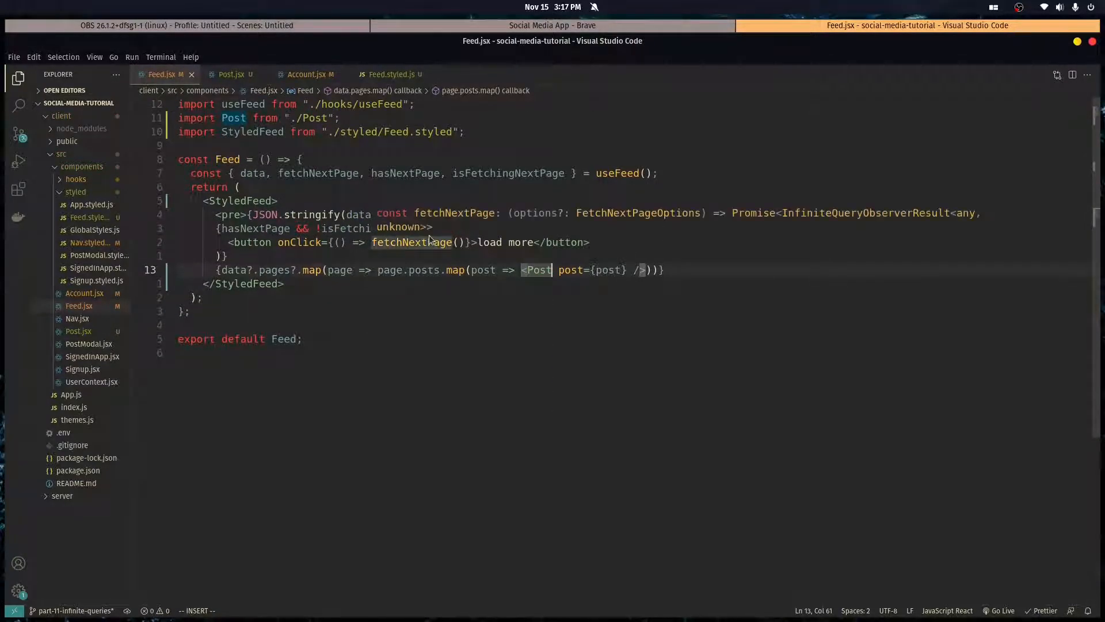
{"action": "left_click", "coordinate": [553, 25]}
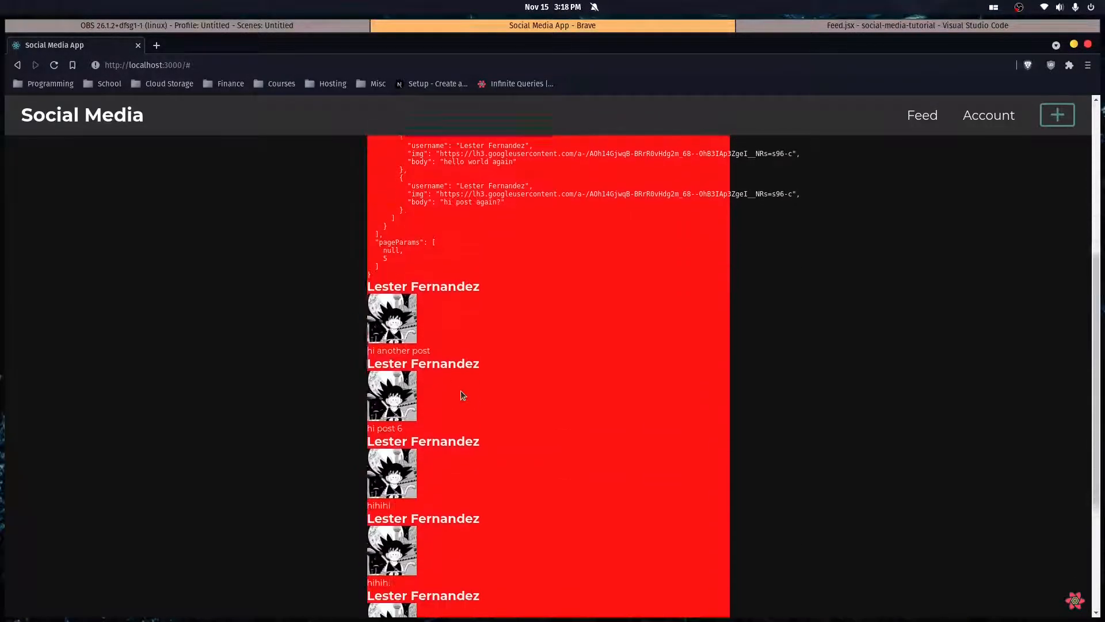
Remove the red background and <pre> JSON dump, move the posts map above the button, and verify load more
{"action": "left_click", "coordinate": [916, 26]}
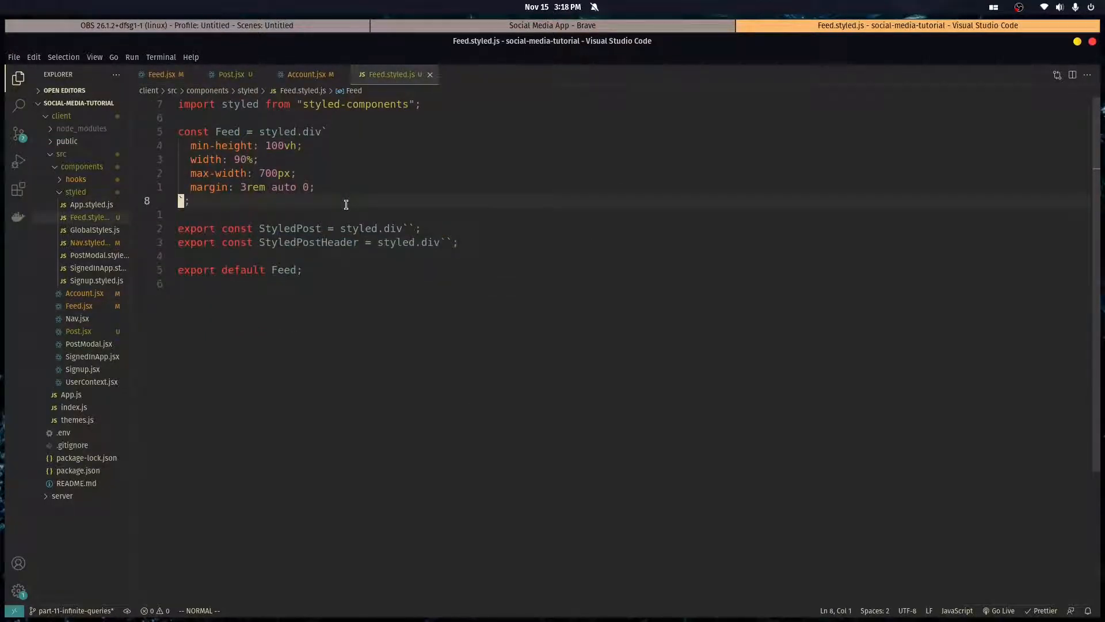
{"action": "left_click", "coordinate": [309, 73]}
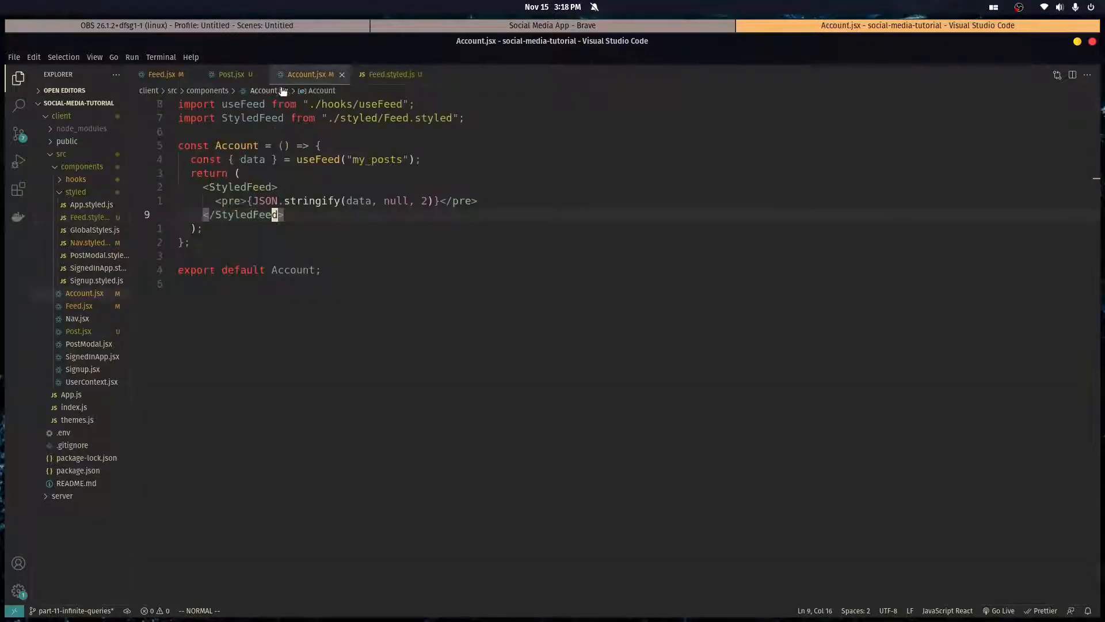
{"action": "left_click", "coordinate": [163, 74]}
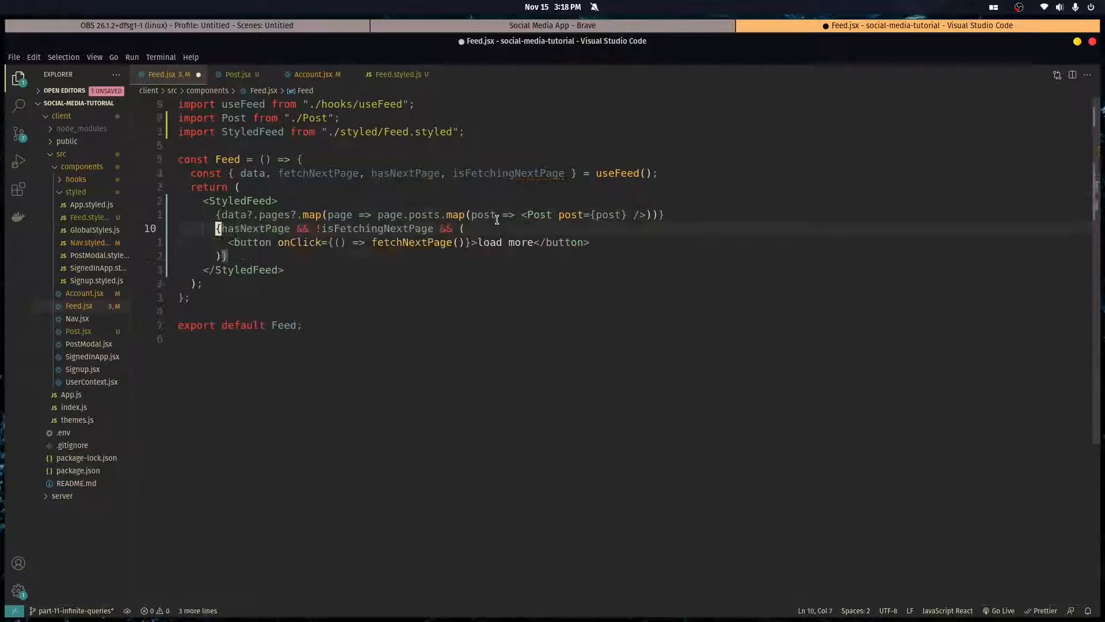
{"action": "left_click", "coordinate": [551, 26]}
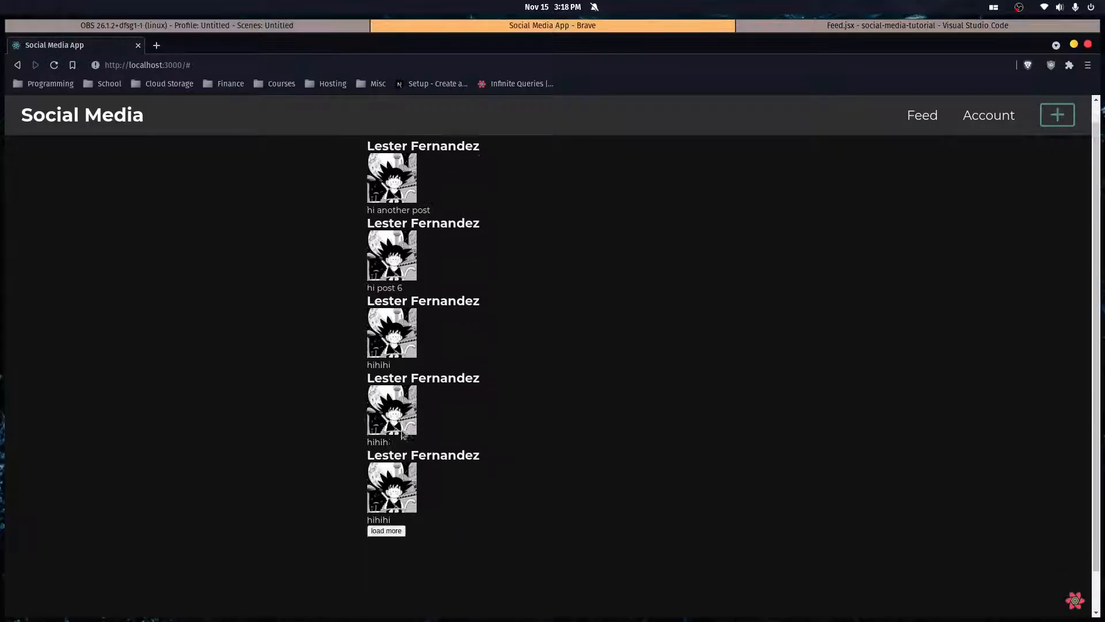
{"action": "left_click", "coordinate": [385, 529]}
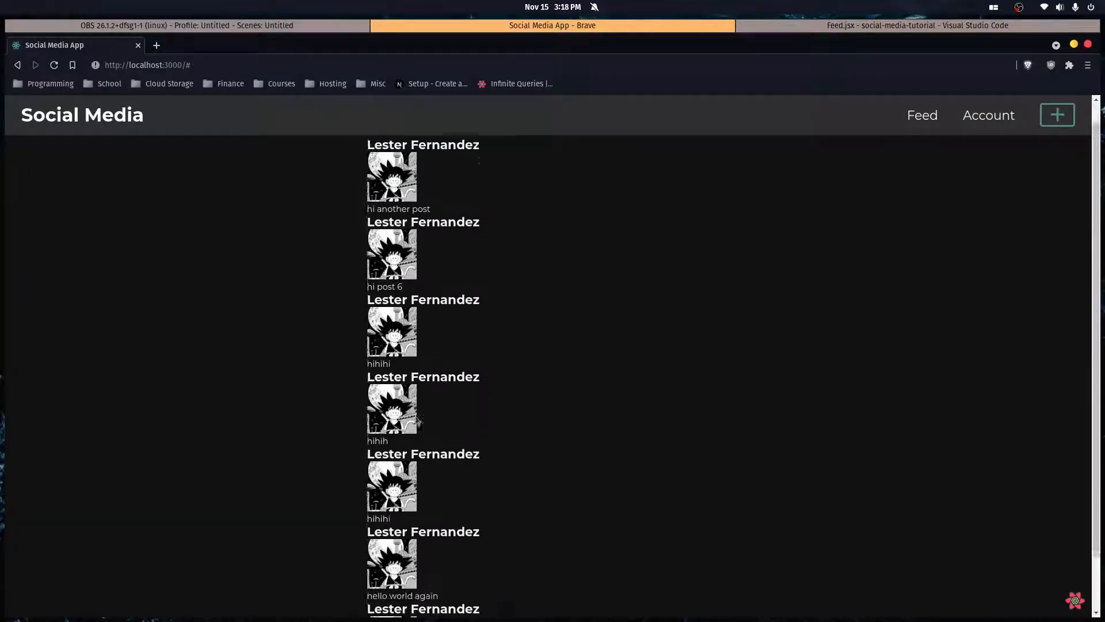
{"action": "left_click", "coordinate": [916, 25]}
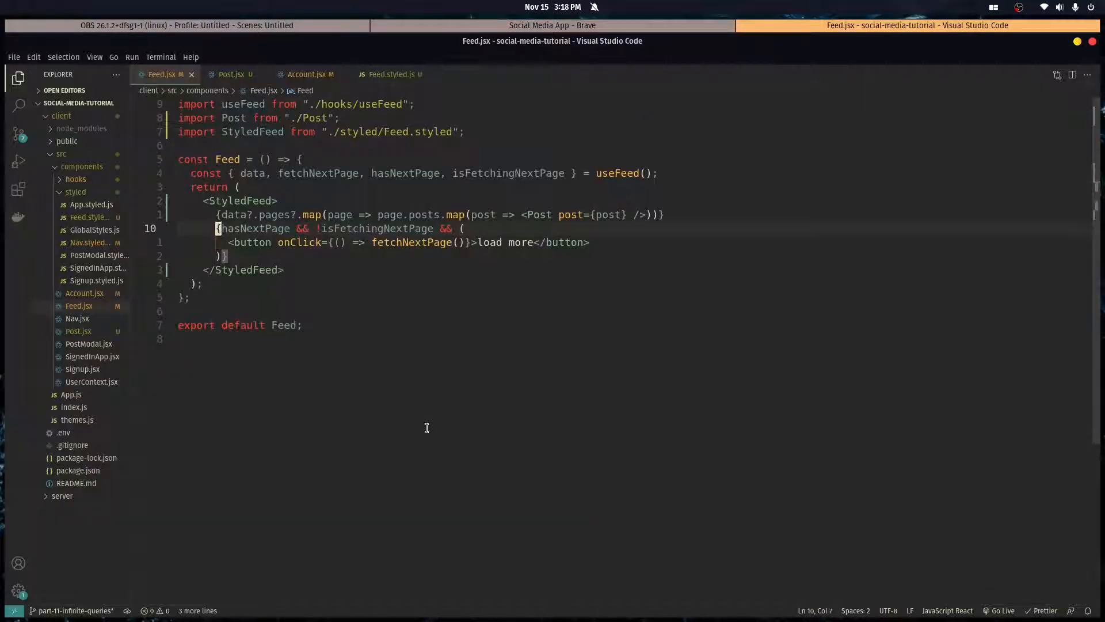
Export a LoadMoreButton styled div from Feed.styled.js
{"action": "key", "text": "Return"}
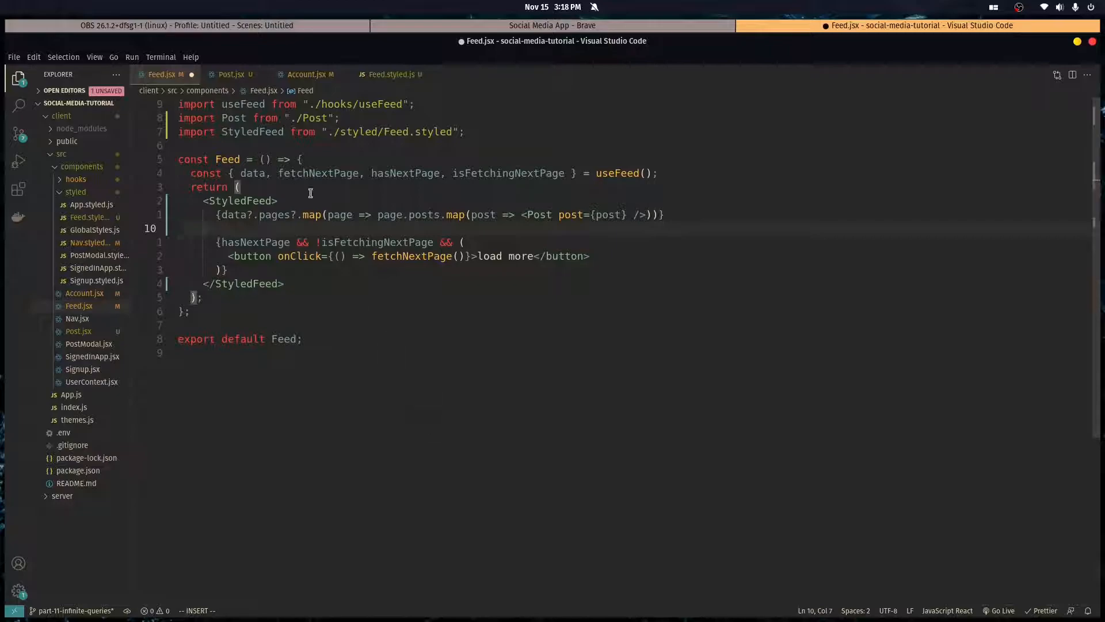
{"action": "left_click", "coordinate": [389, 73]}
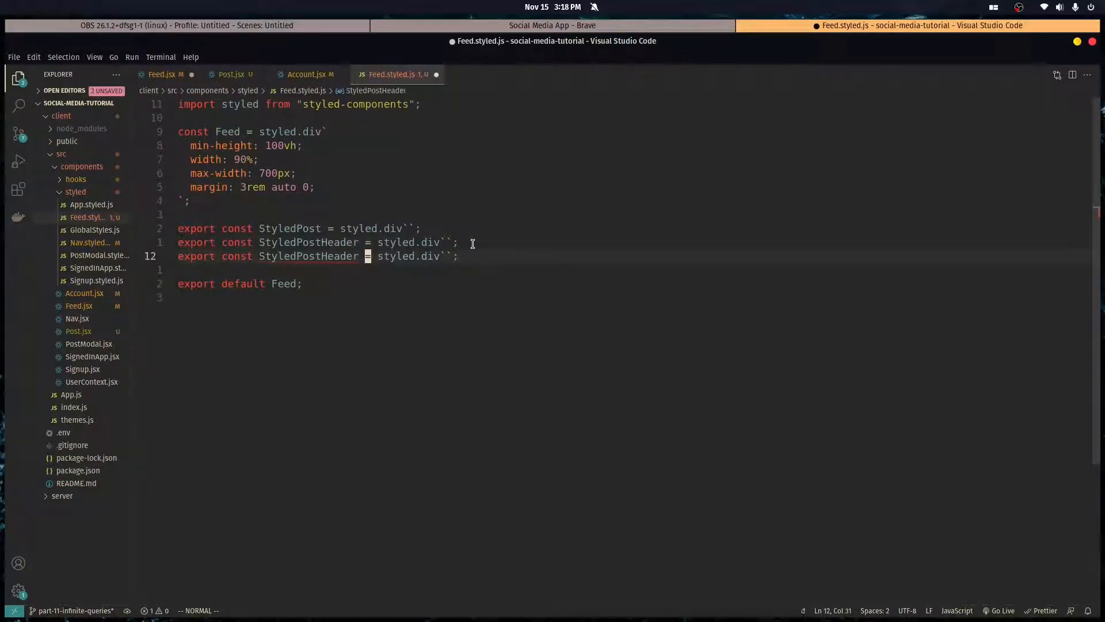
{"action": "type", "text": "Lo"}
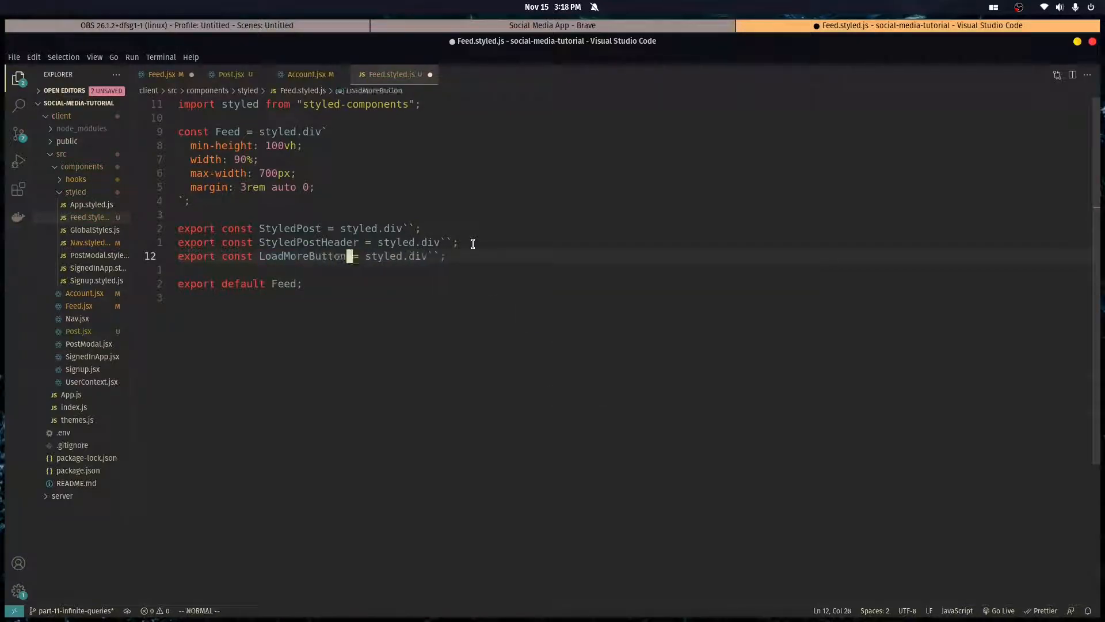
Import LoadMoreButton in Feed.jsx and wrap the hasNextPage load-more block inside it, then check the feed
{"action": "left_click", "coordinate": [309, 74]}
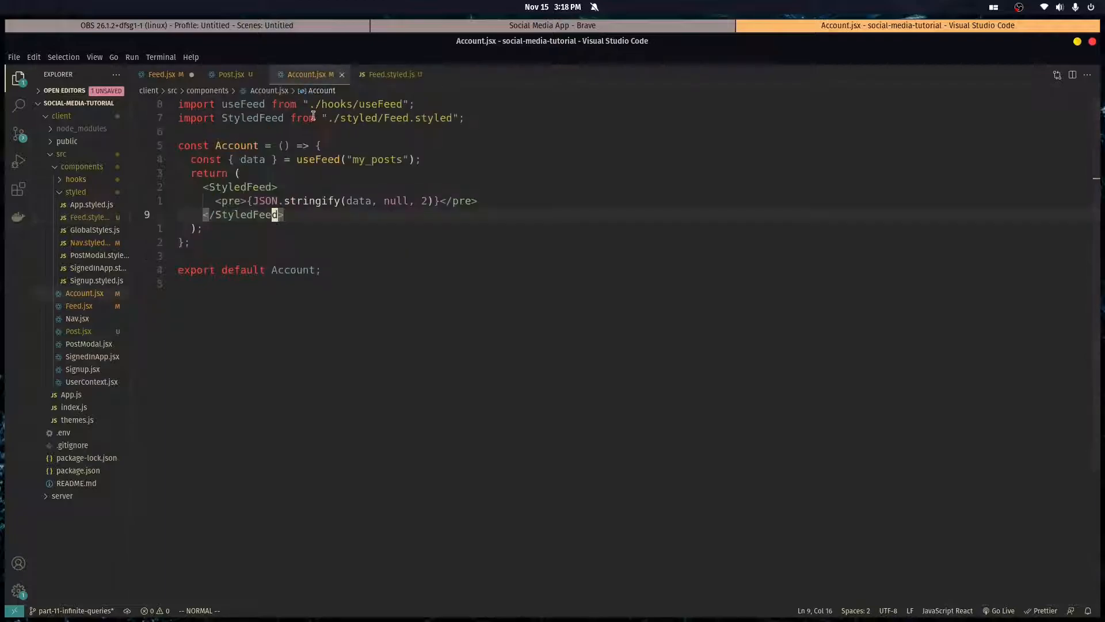
{"action": "left_click", "coordinate": [162, 73]}
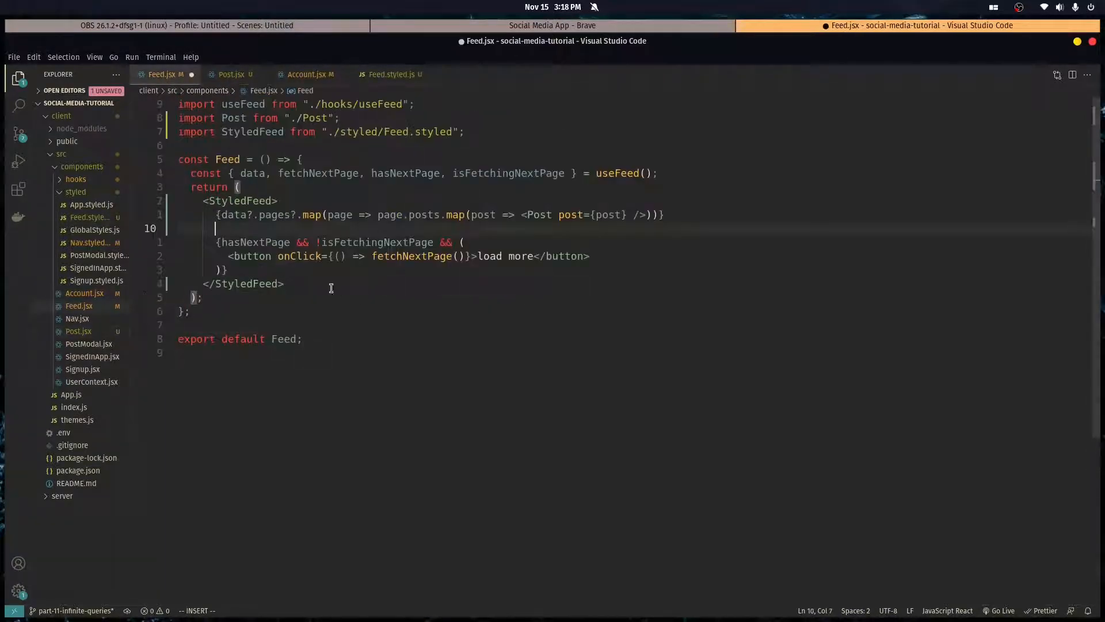
{"action": "type", "text": "<"}
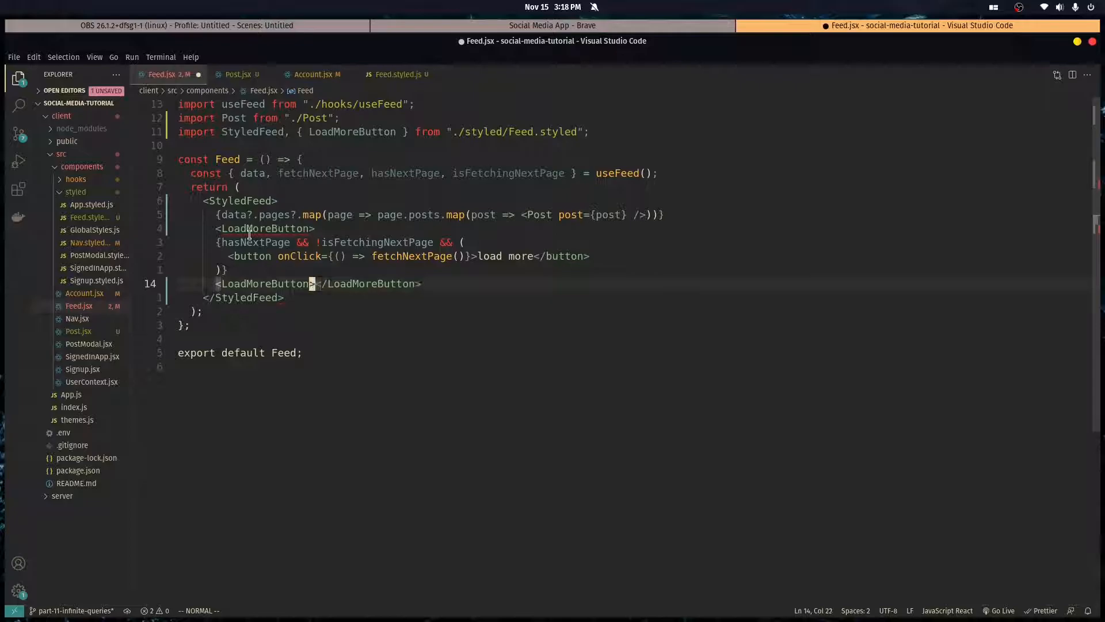
{"action": "key", "text": "dd"}
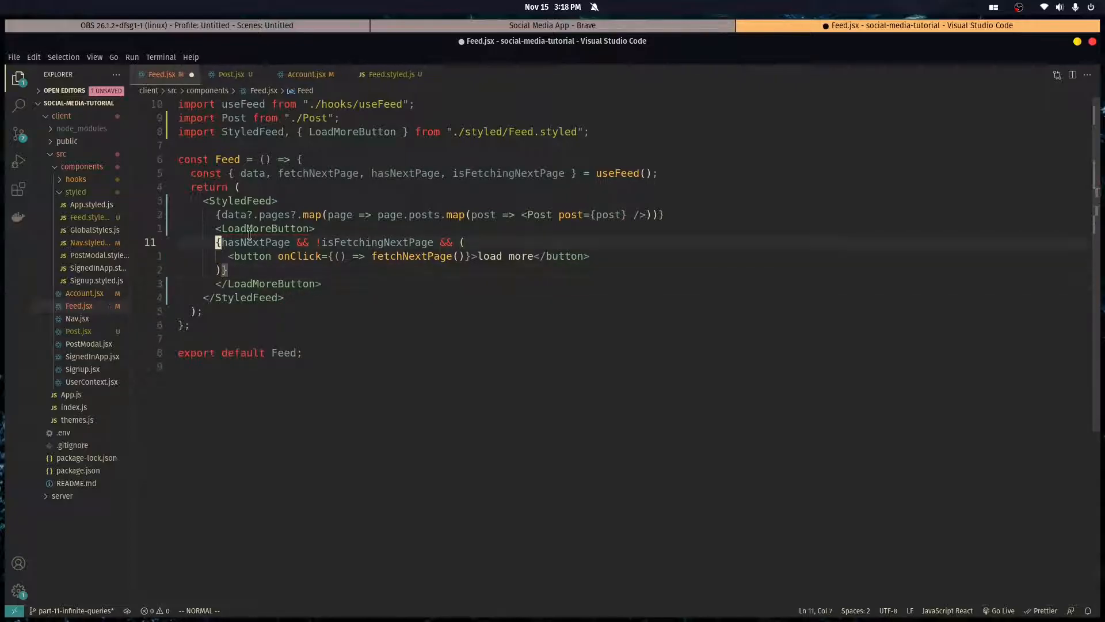
{"action": "key", "text": "ctrl+s"}
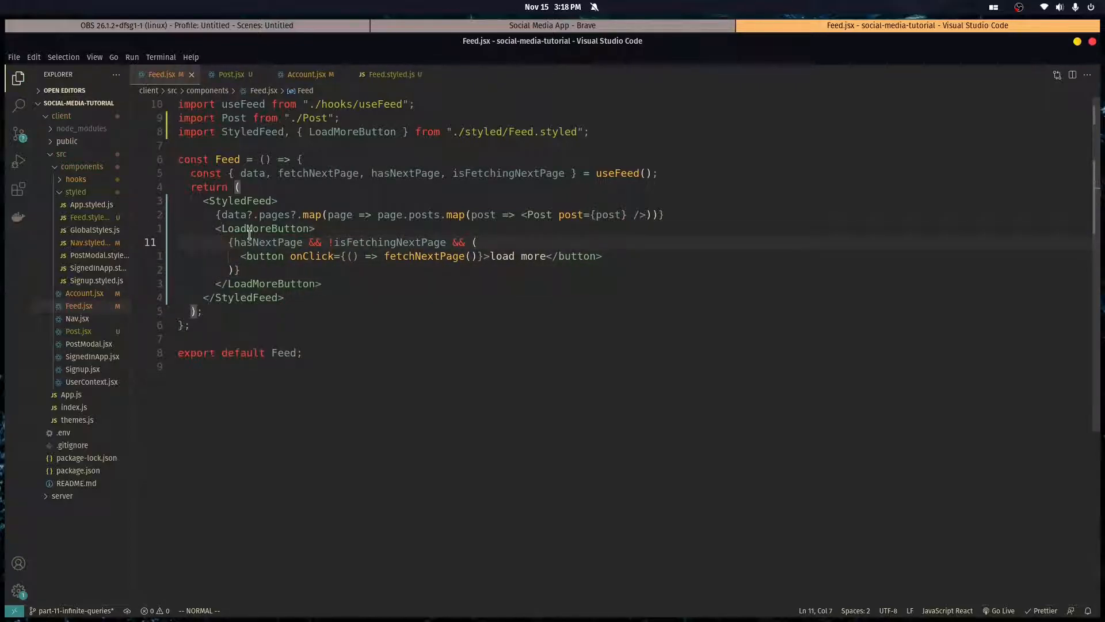
{"action": "left_click", "coordinate": [552, 25]}
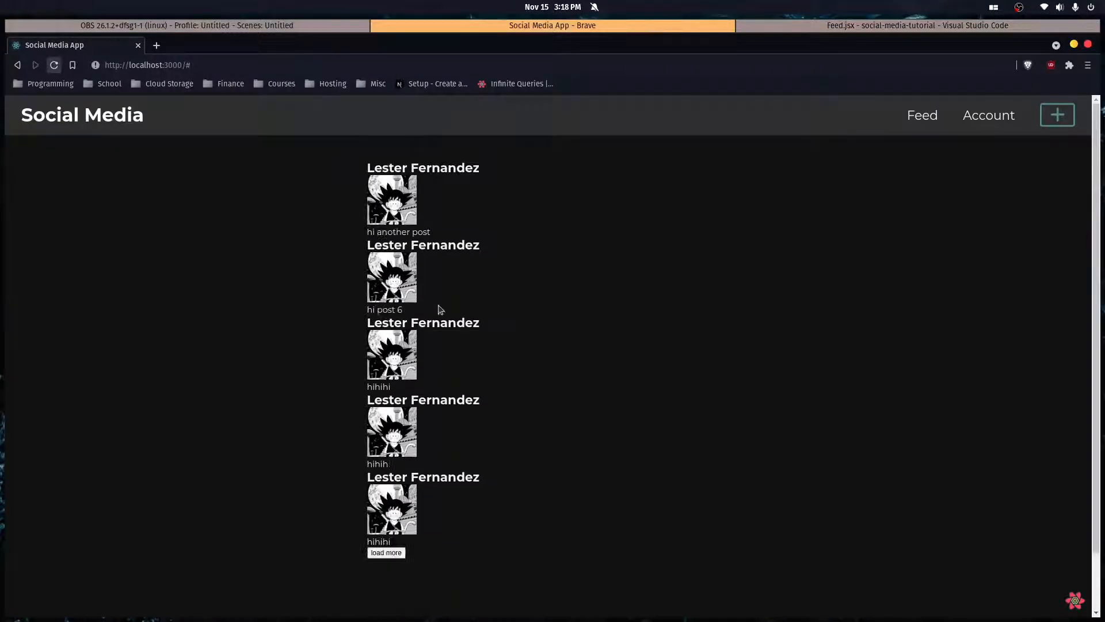
{"action": "scroll", "scroll_direction": "down", "scroll_amount": 3}
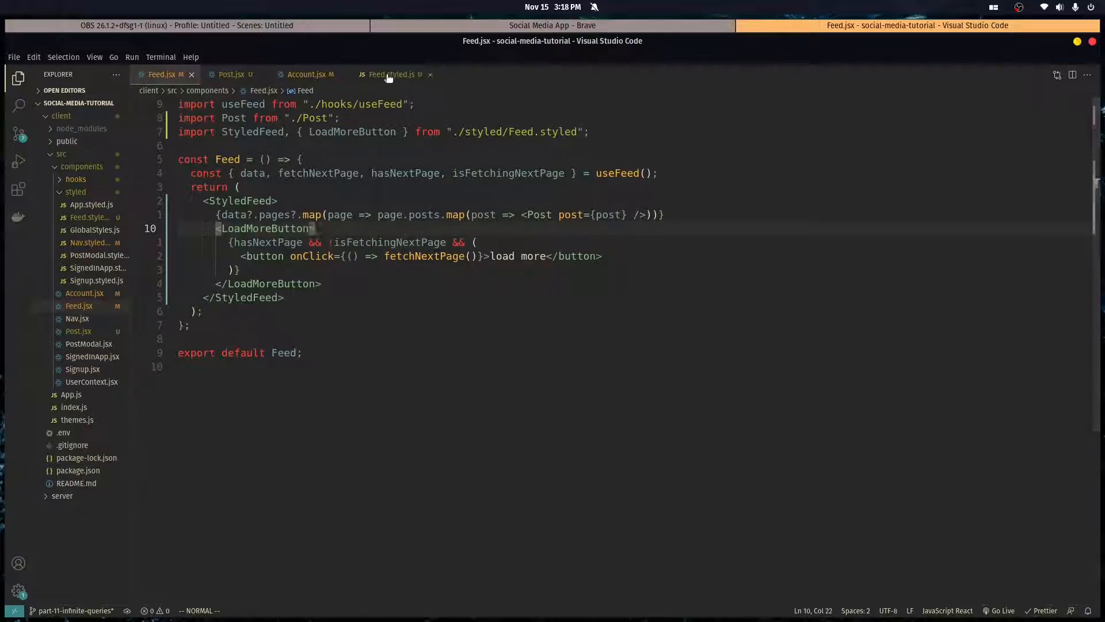
Make LoadMoreButton position relative with an & > button rule absolutely positioned at inset 0
{"action": "left_click", "coordinate": [389, 74]}
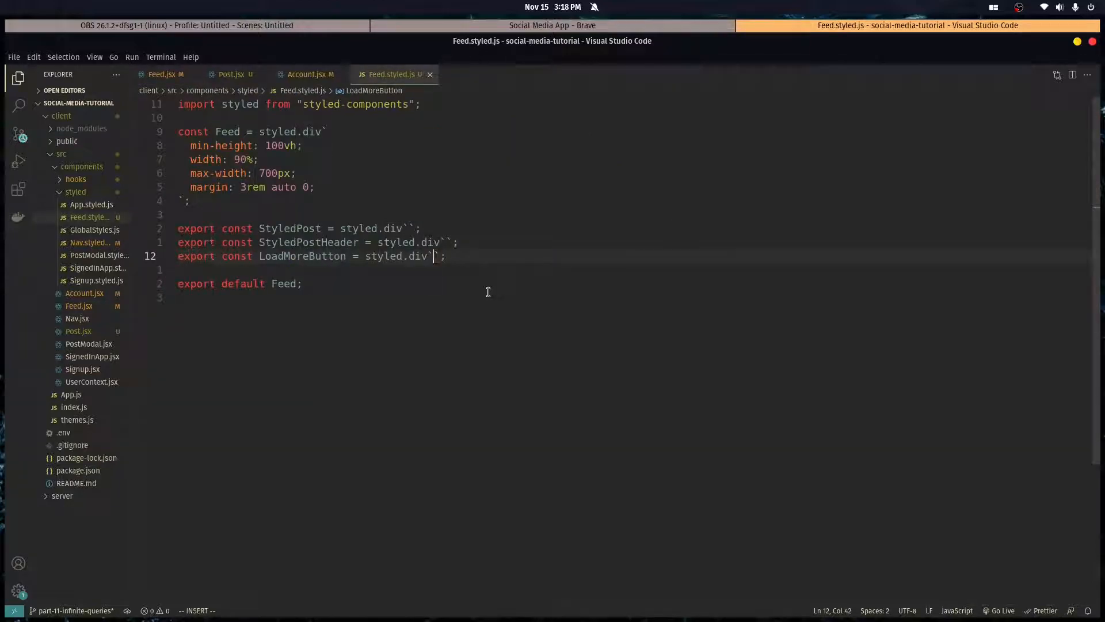
{"action": "type", "text": "post"}
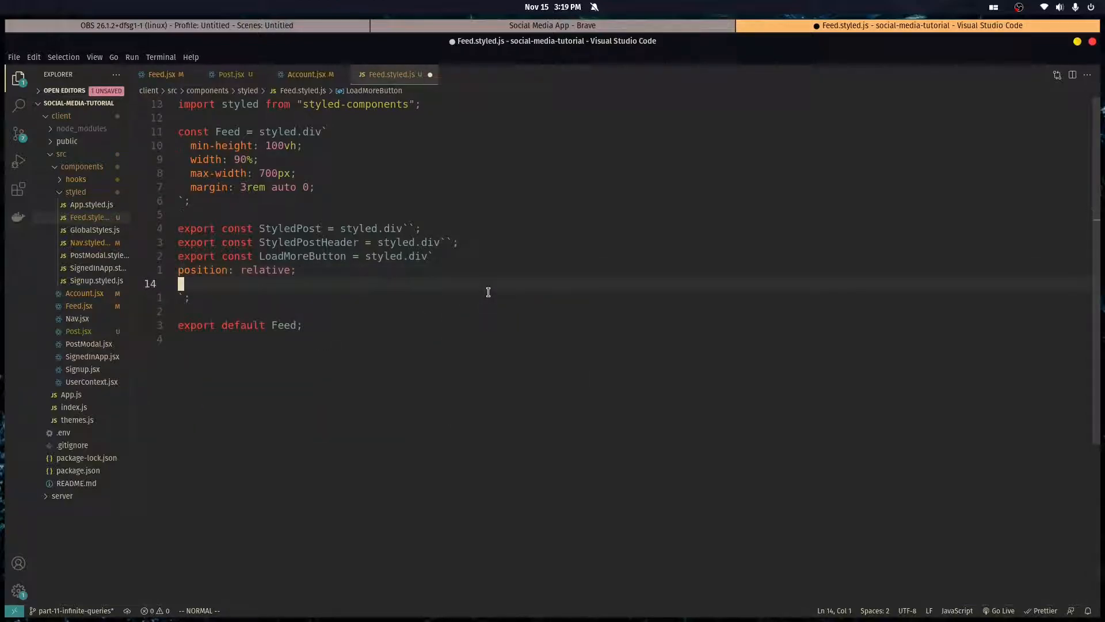
{"action": "type", "text": "<"}
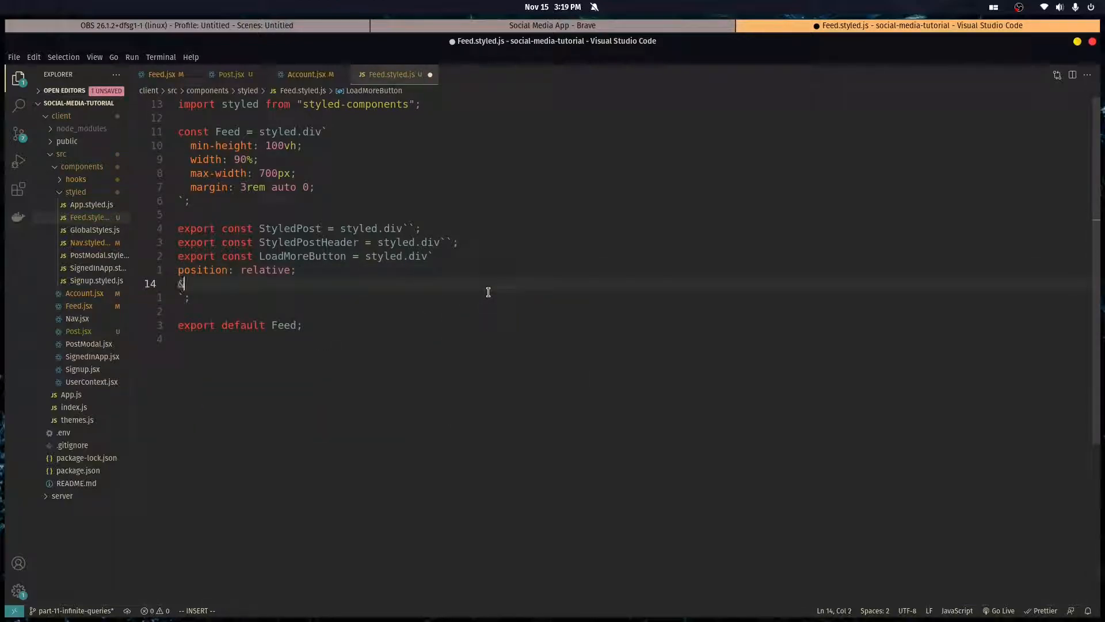
{"action": "type", "text": "& > button {"}
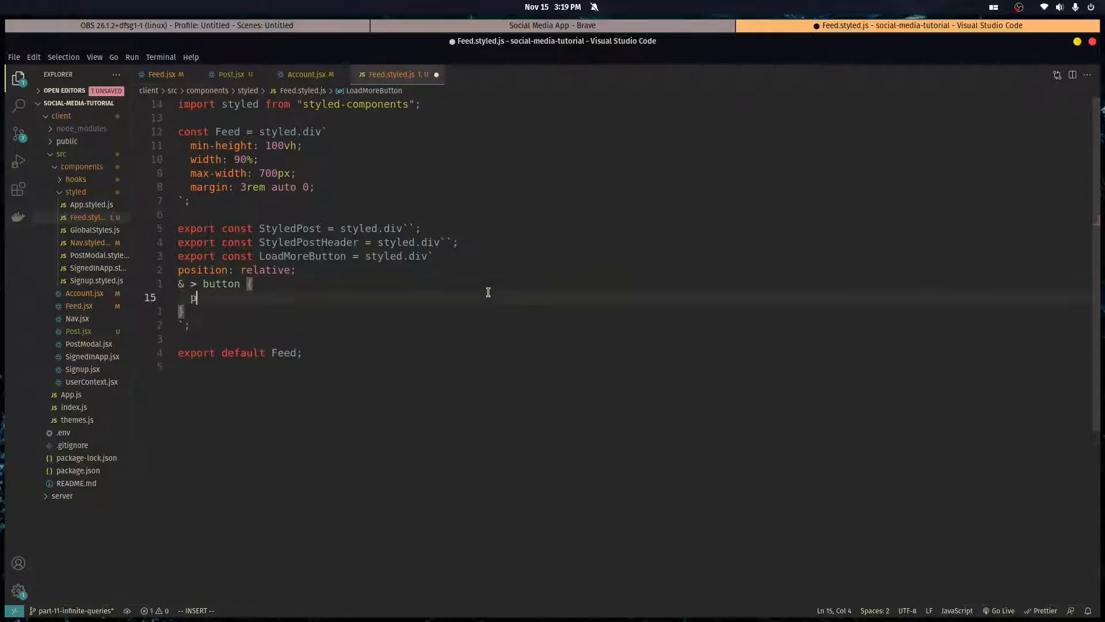
{"action": "type", "text": "osition: ab;"}
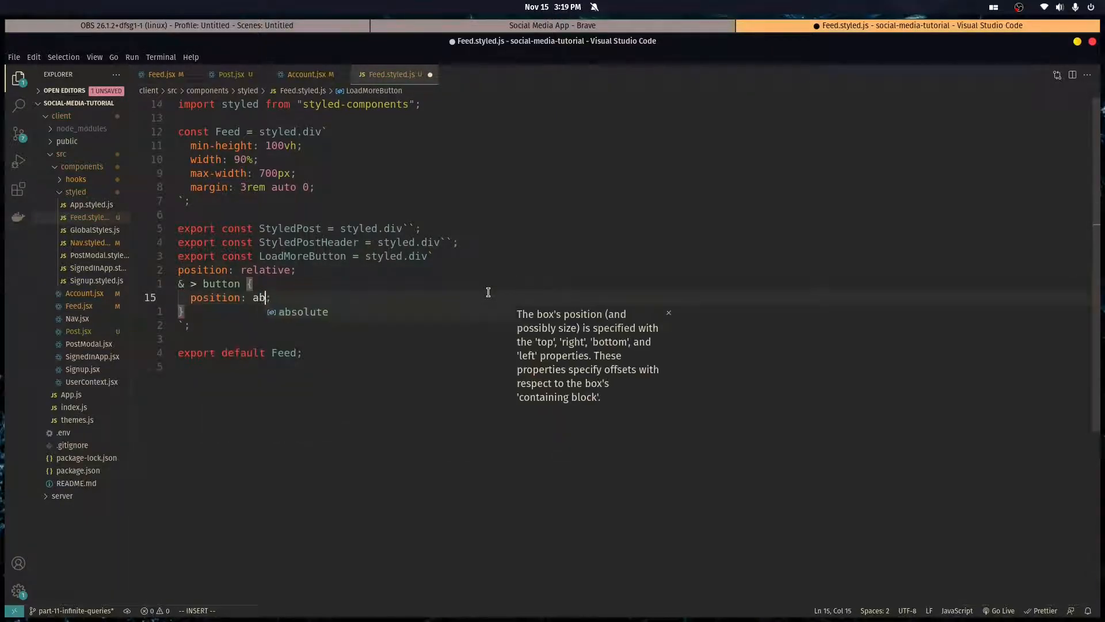
{"action": "left_click", "coordinate": [552, 26]}
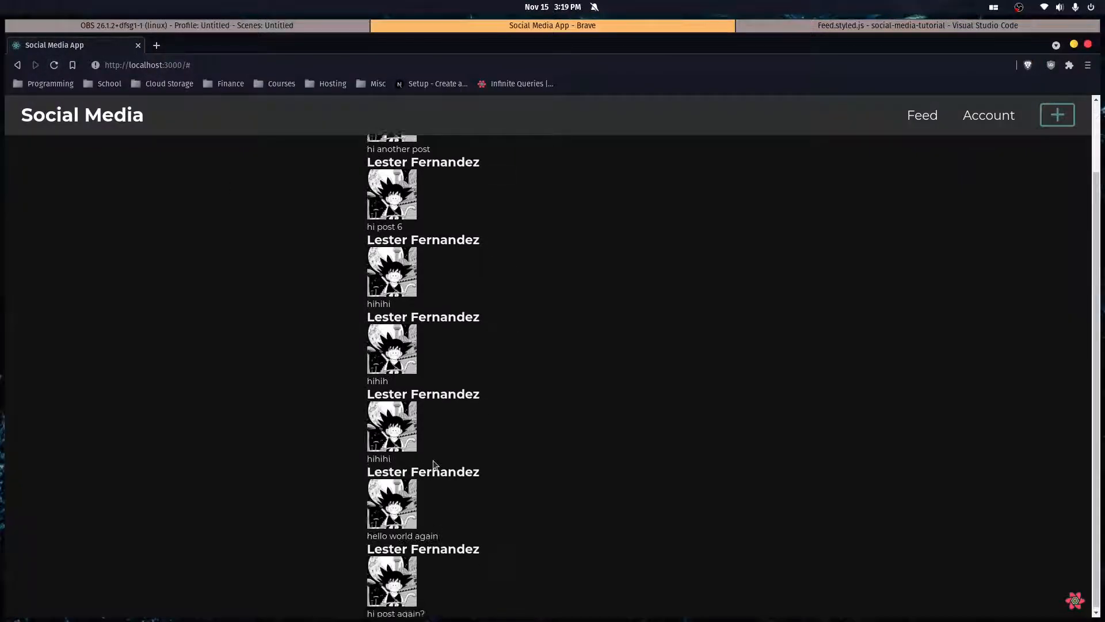
{"action": "left_click", "coordinate": [916, 26]}
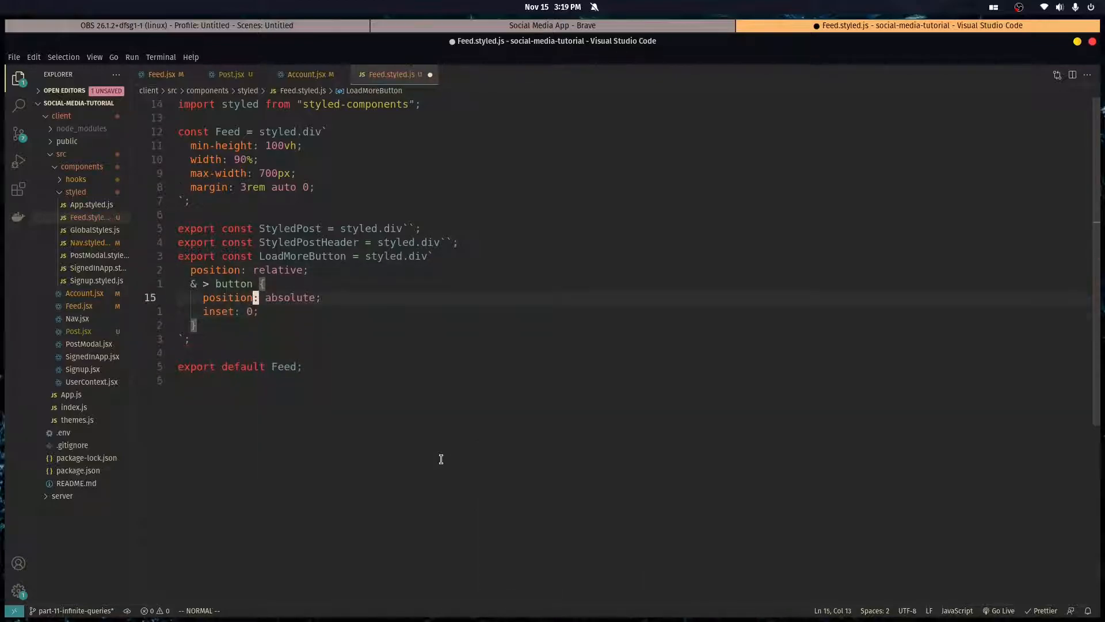
Give LoadMoreButton width 200px and height 150px and preview it
{"action": "type", "text": "width:"}
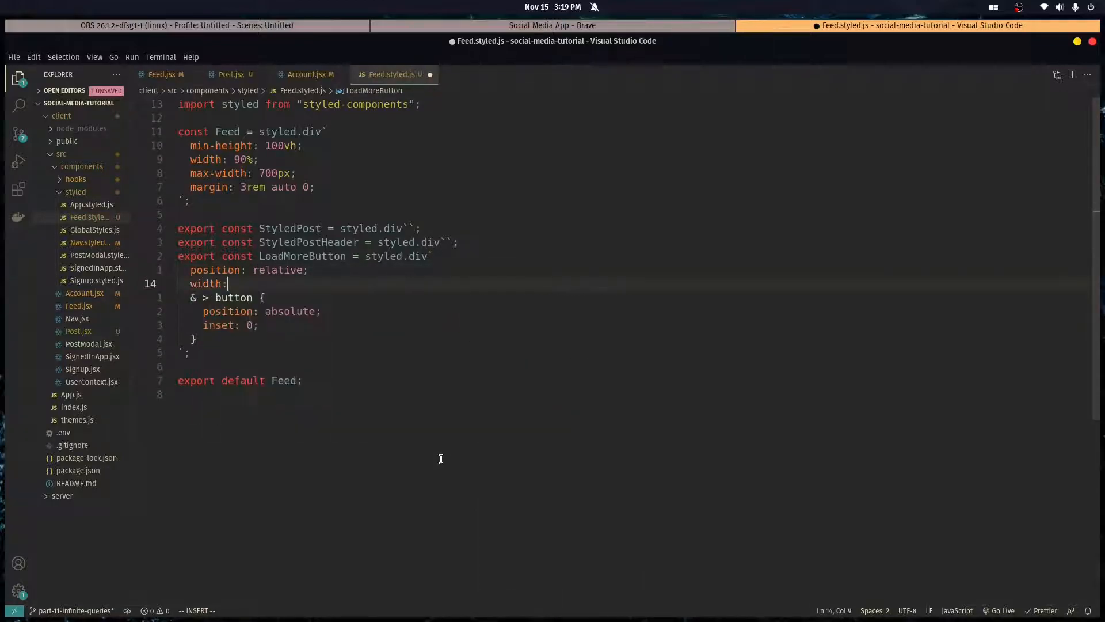
{"action": "type", "text": "200px;"}
{"action": "type", "text": "height:"}
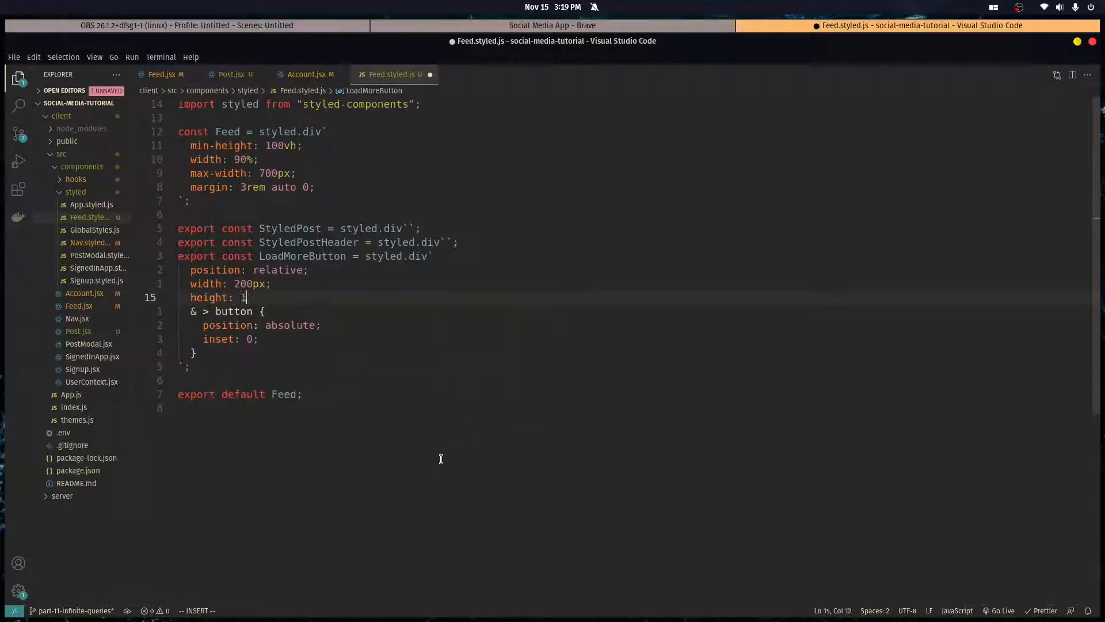
{"action": "type", "text": "150px;"}
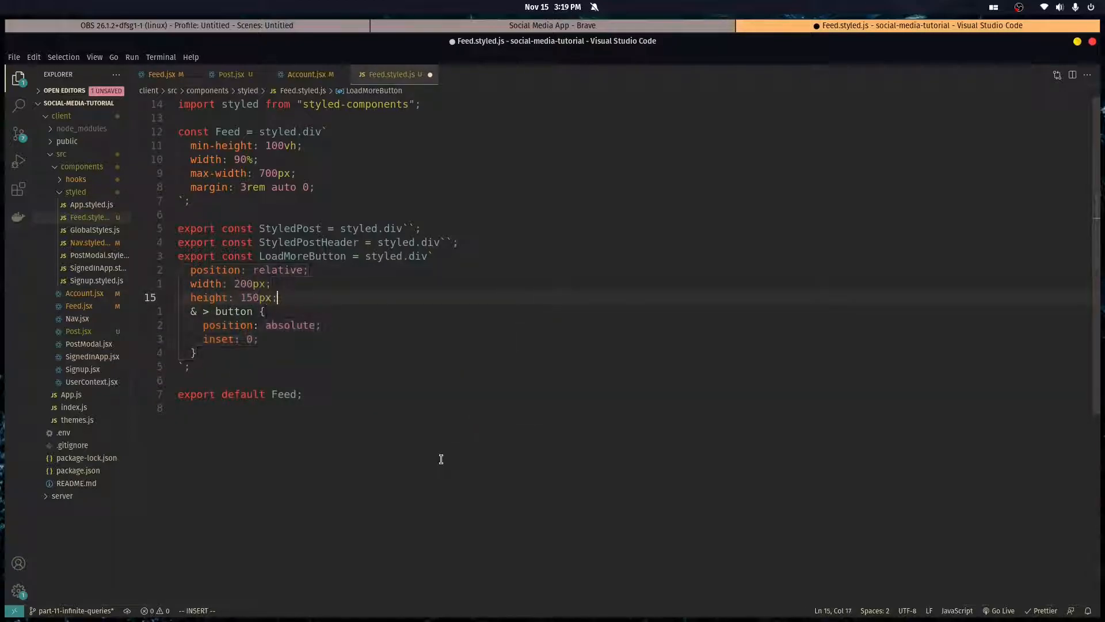
{"action": "left_click", "coordinate": [551, 25]}
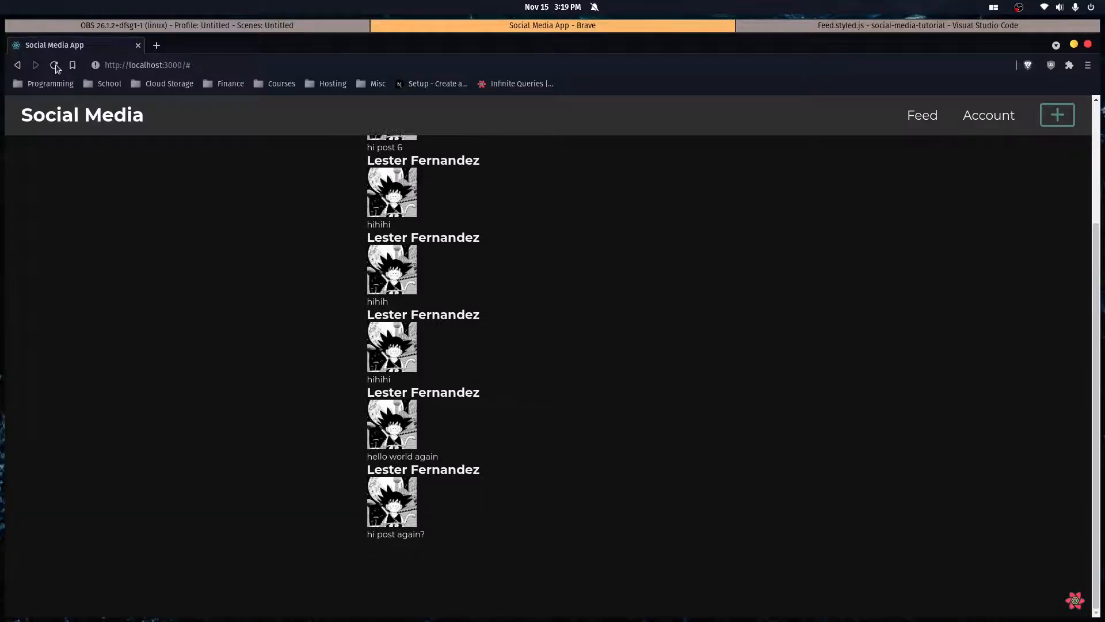
{"action": "left_click", "coordinate": [917, 26]}
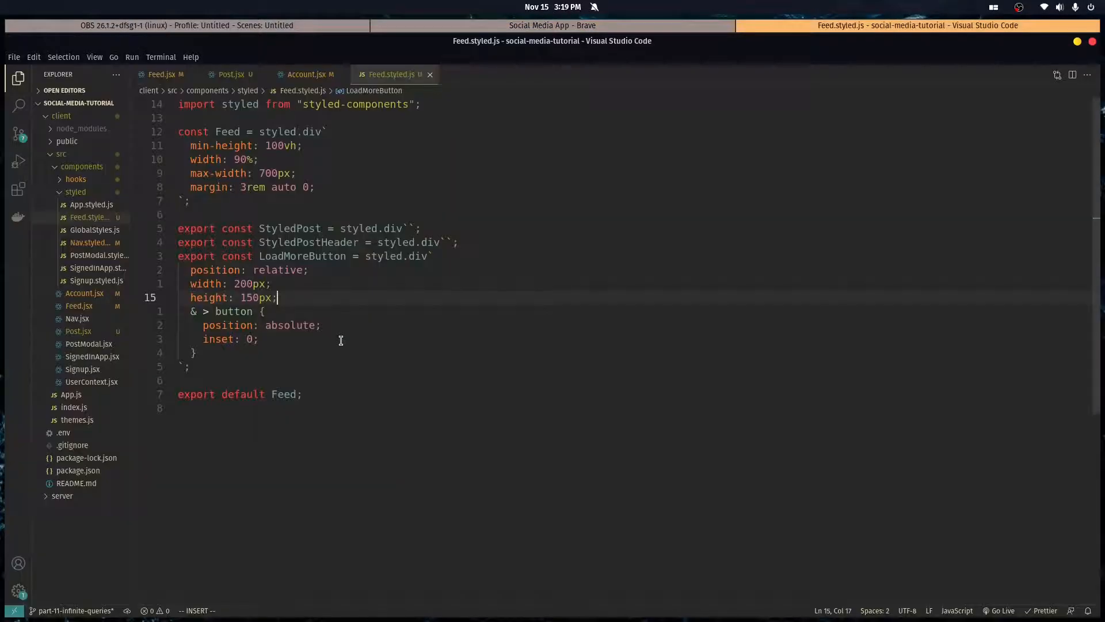
Center LoadMoreButton with margin 2rem auto 1rem and preview the result
{"action": "type", "text": "margi"}
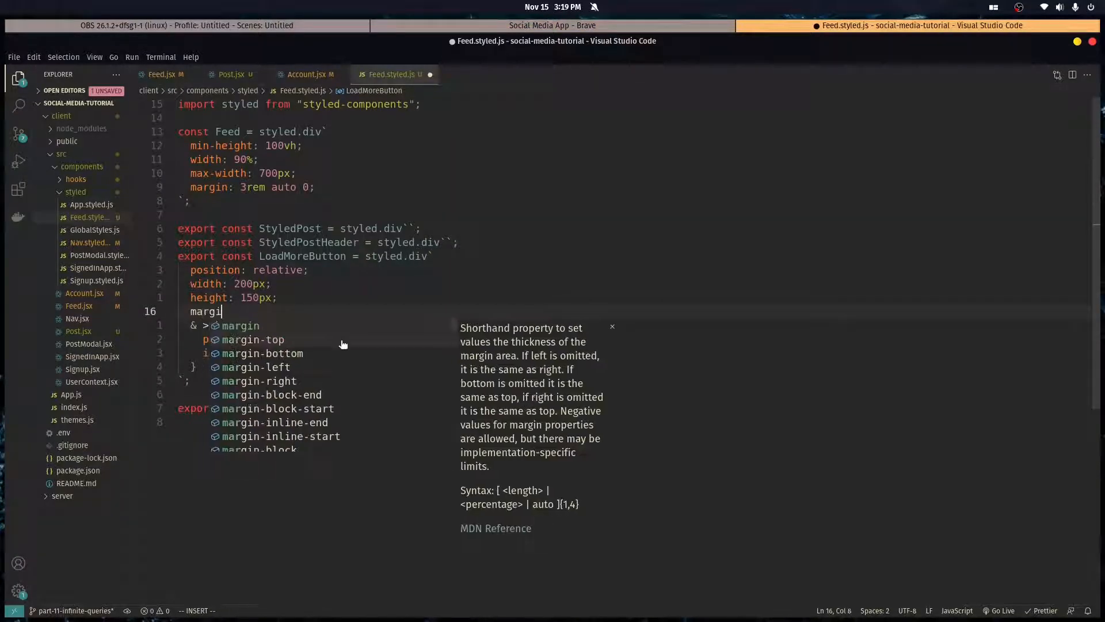
{"action": "left_click", "coordinate": [552, 25]}
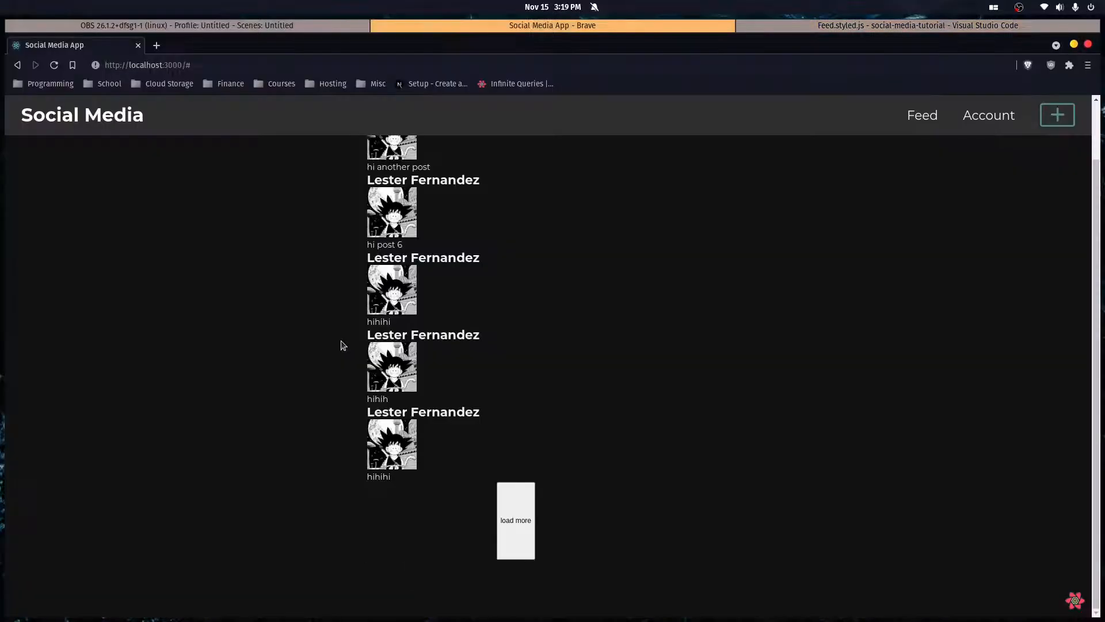
{"action": "left_click", "coordinate": [918, 25]}
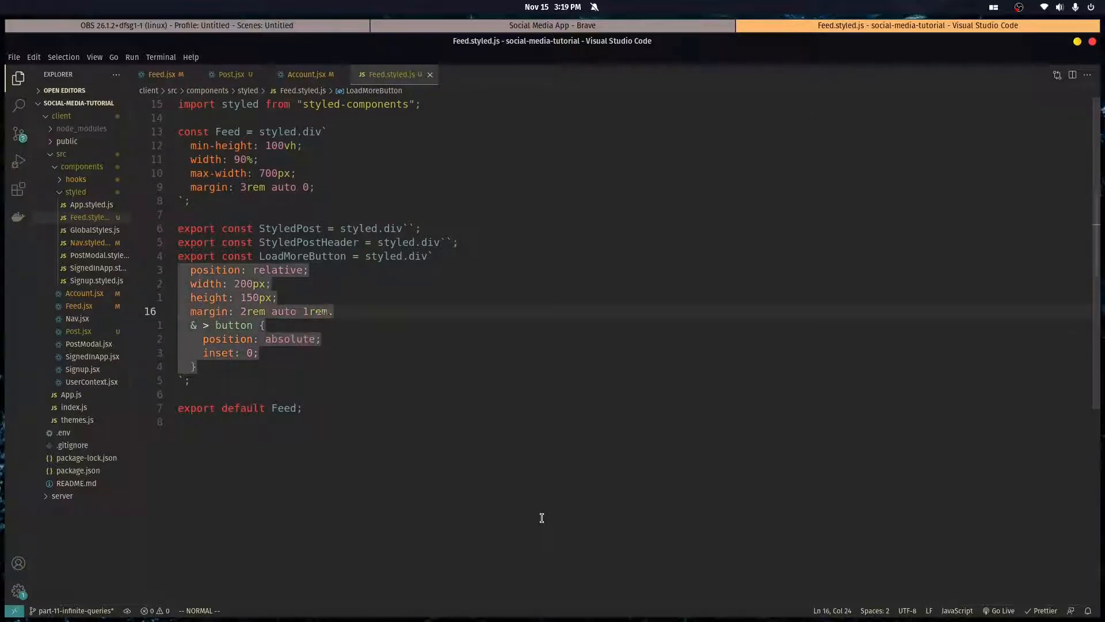
{"action": "left_click", "coordinate": [551, 25]}
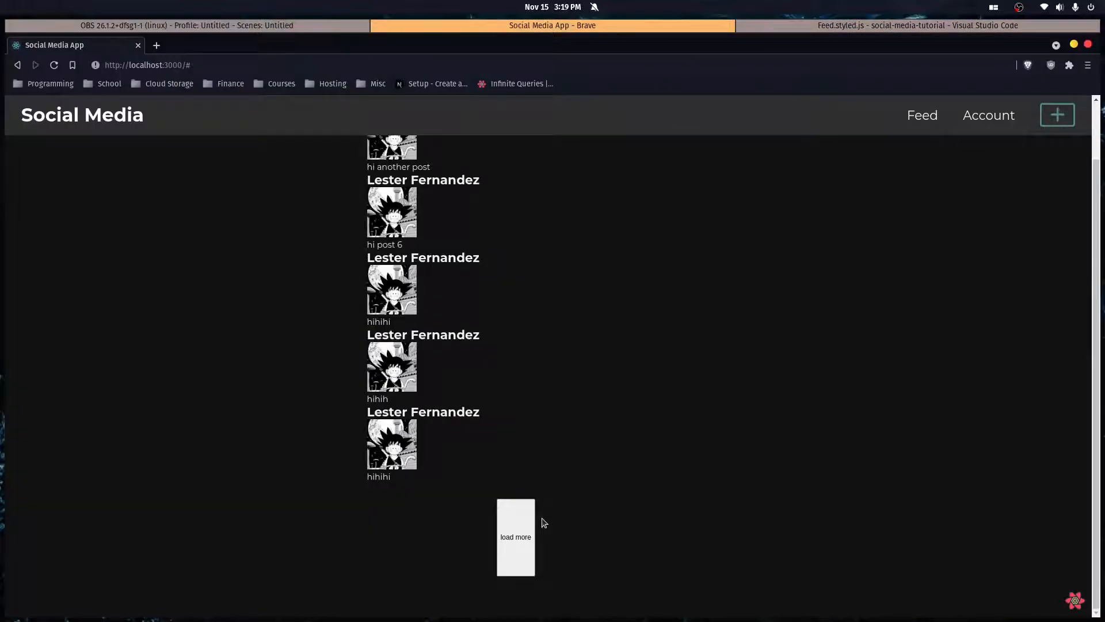
Style the inner button with the theme primary background, white text and 100% width
{"action": "left_click", "coordinate": [912, 25]}
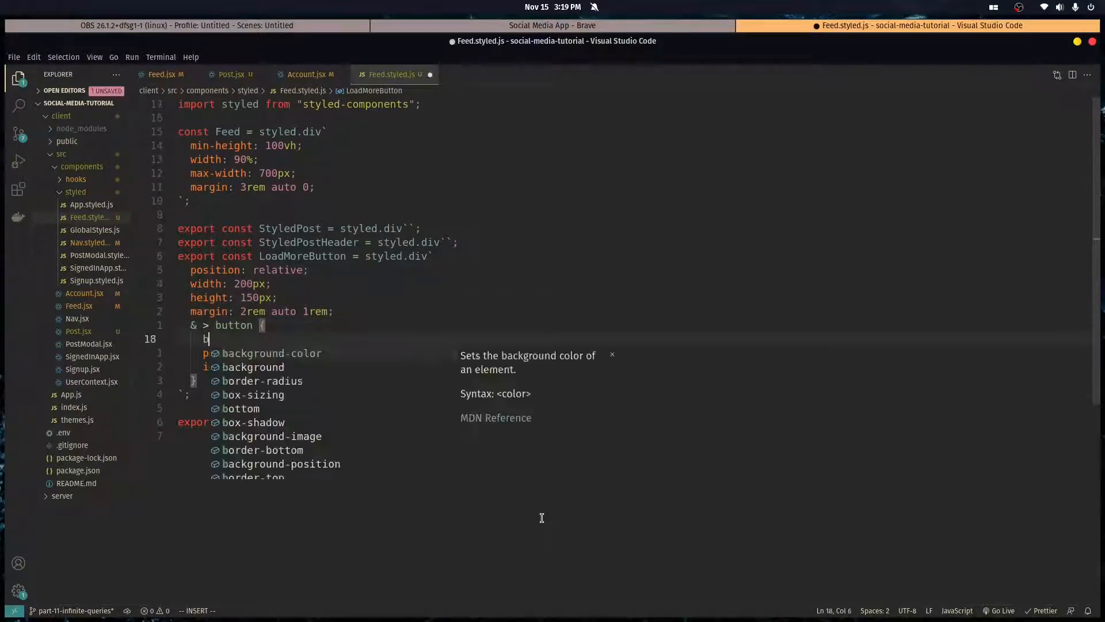
{"action": "type", "text": "ackground-color: s"}
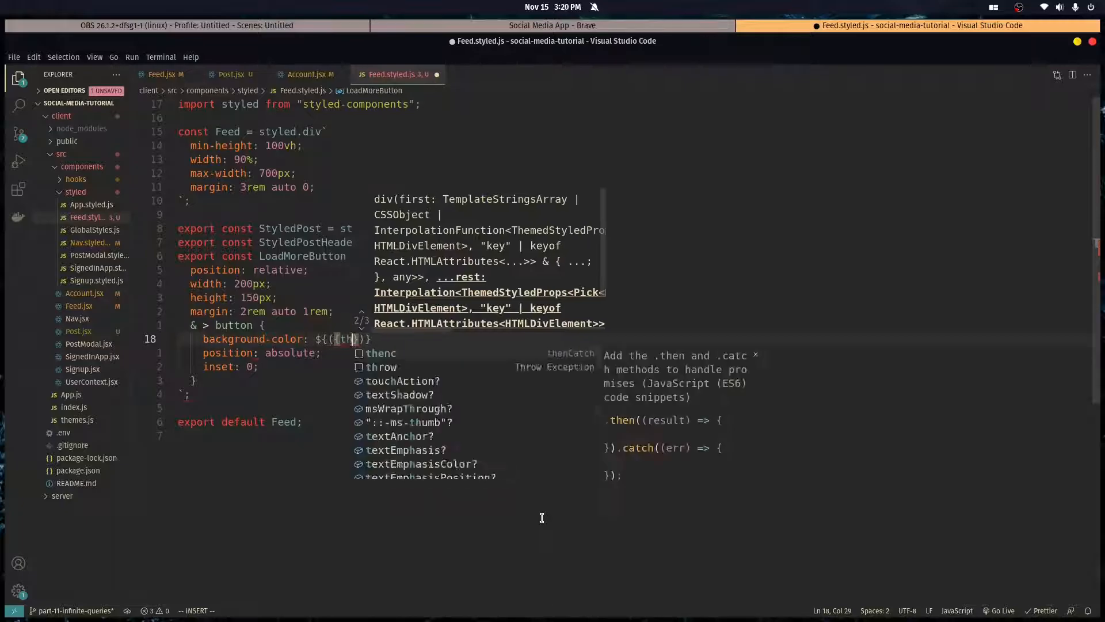
{"action": "type", "text": "({theme}) => theme.elevati"}
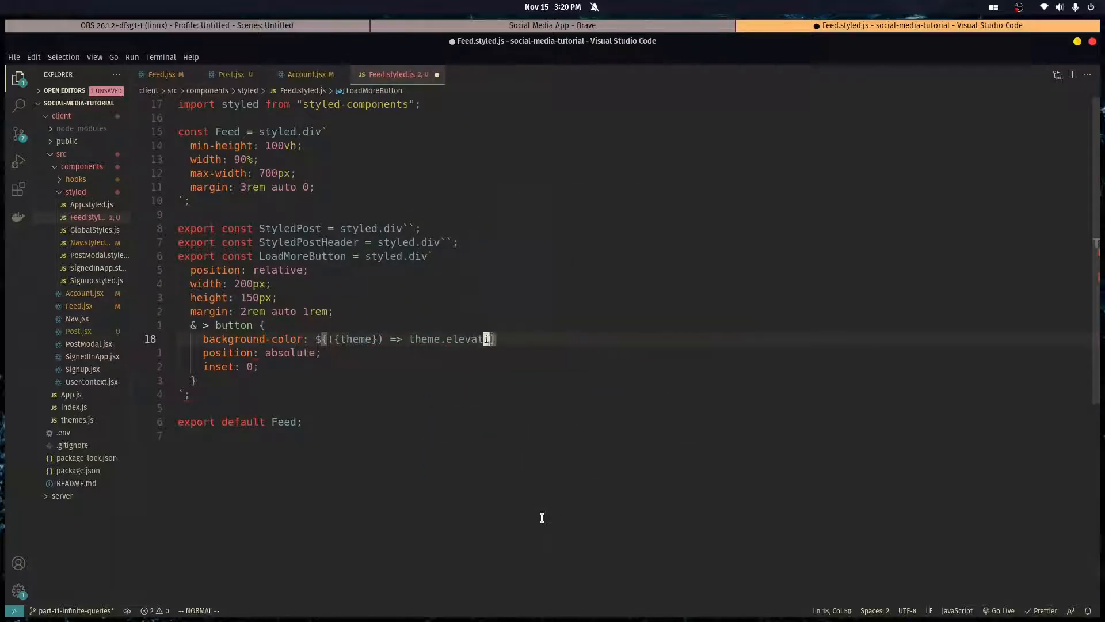
{"action": "type", "text": "primary"}
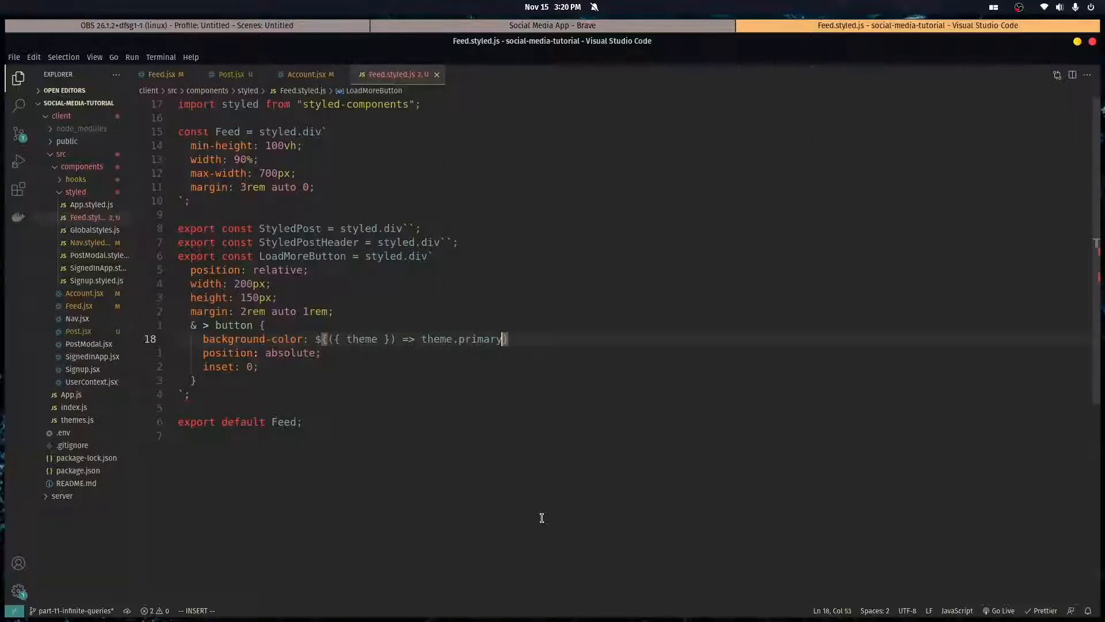
{"action": "type", "text": "color: white;"}
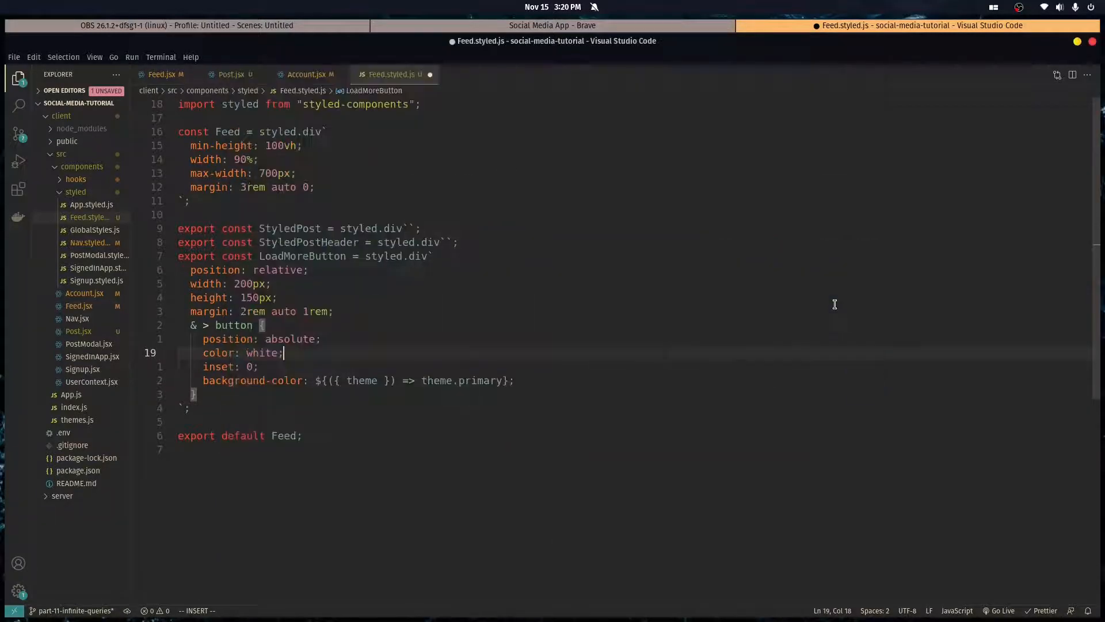
{"action": "key", "text": "Return"}
{"action": "type", "text": "height:"}
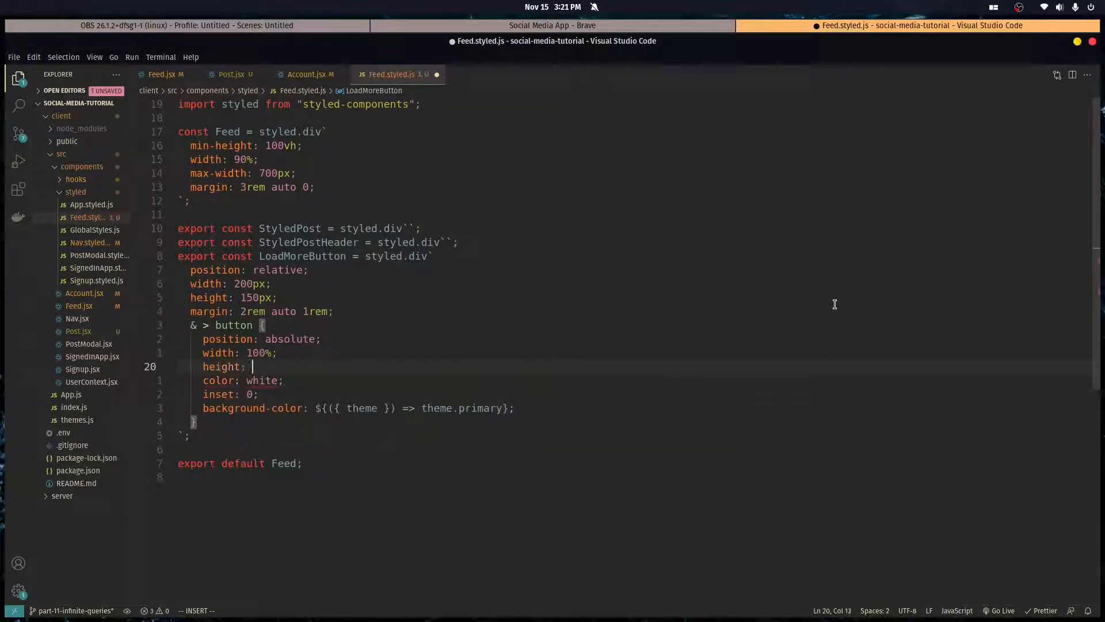
{"action": "type", "text": "100%;"}
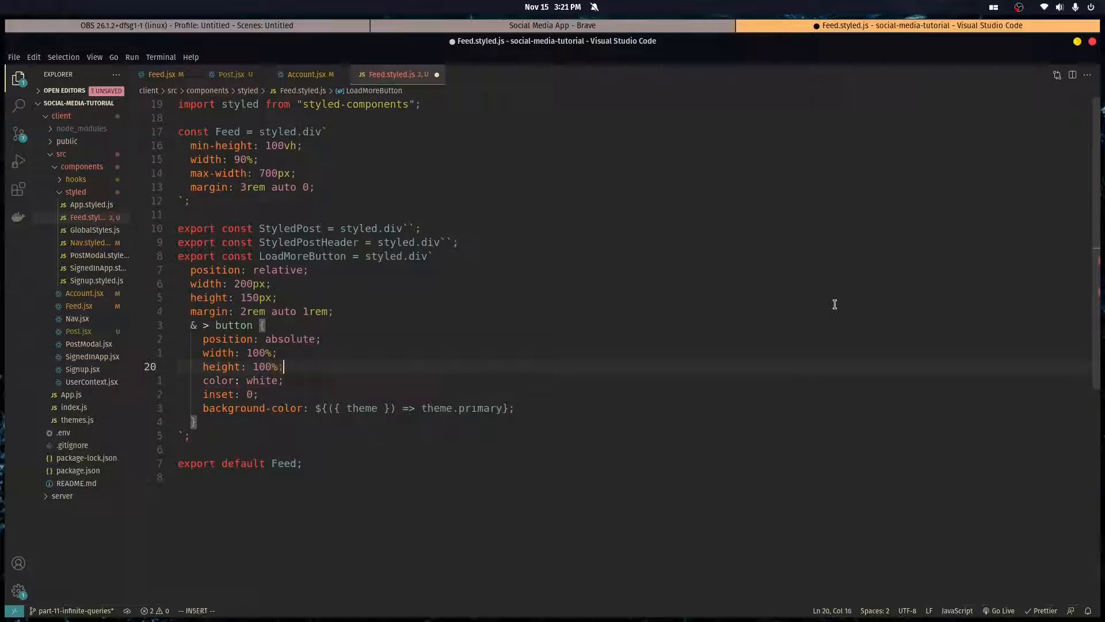
{"action": "type", "text": "j"}
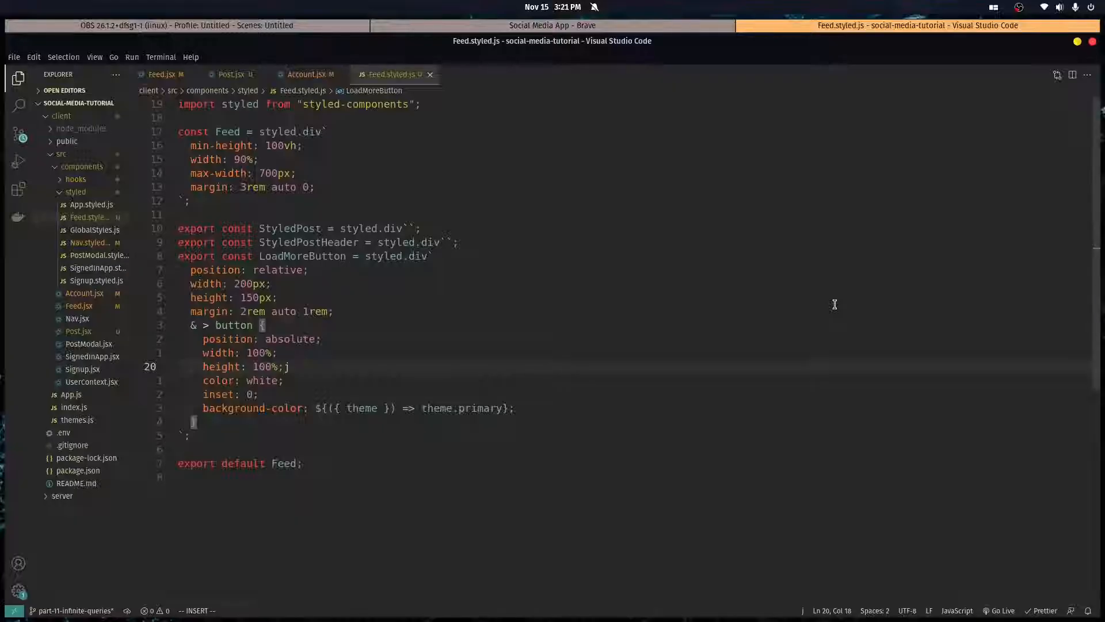
{"action": "key", "text": "Escape"}
{"action": "type", "text": "15"}
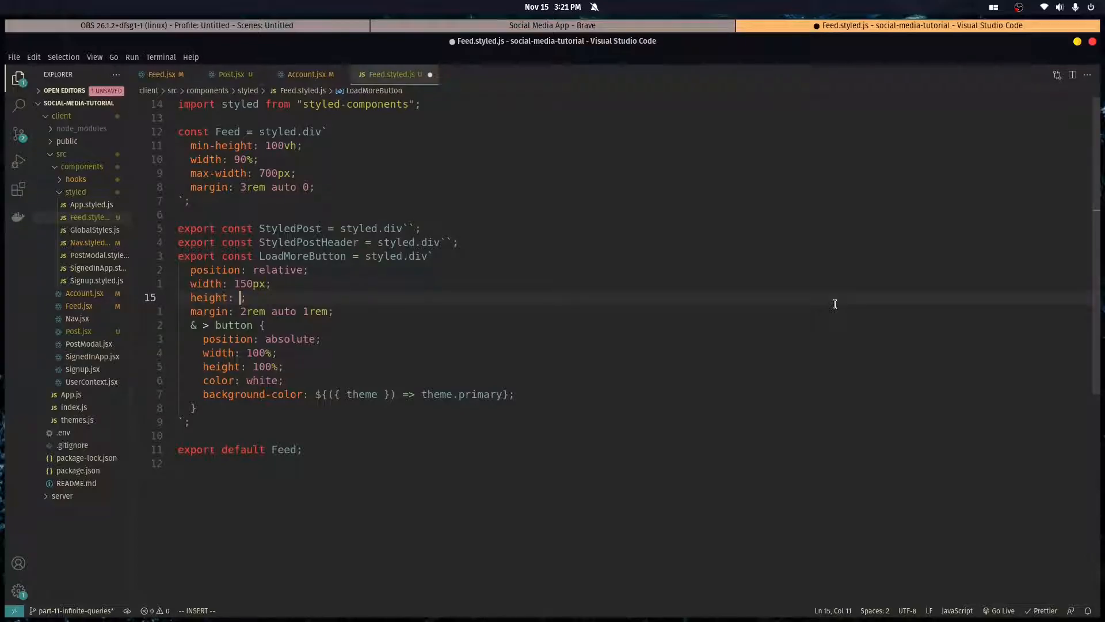
{"action": "left_click", "coordinate": [552, 26]}
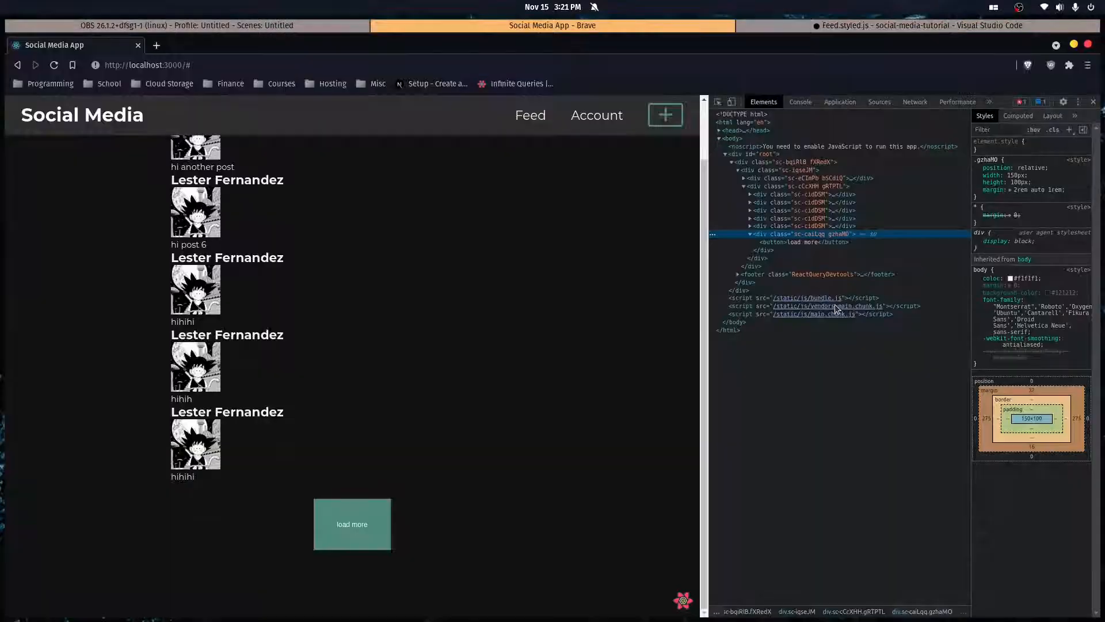
Give the button font-size 1.5rem and padding 1rem 2rem, checking in the browser
{"action": "left_click", "coordinate": [916, 25]}
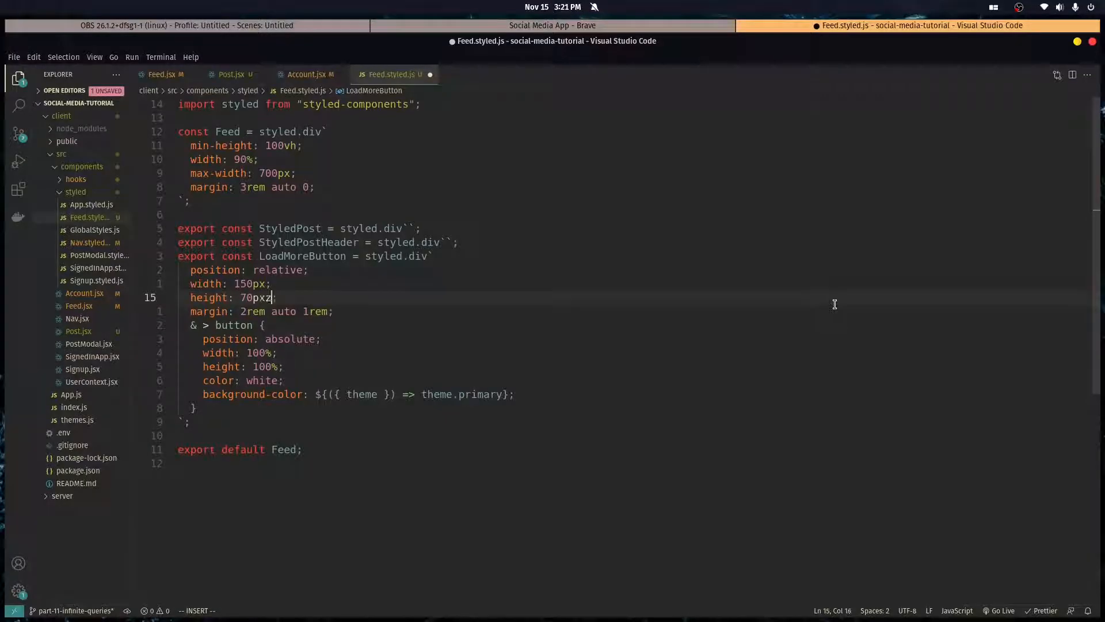
{"action": "left_click", "coordinate": [551, 25]}
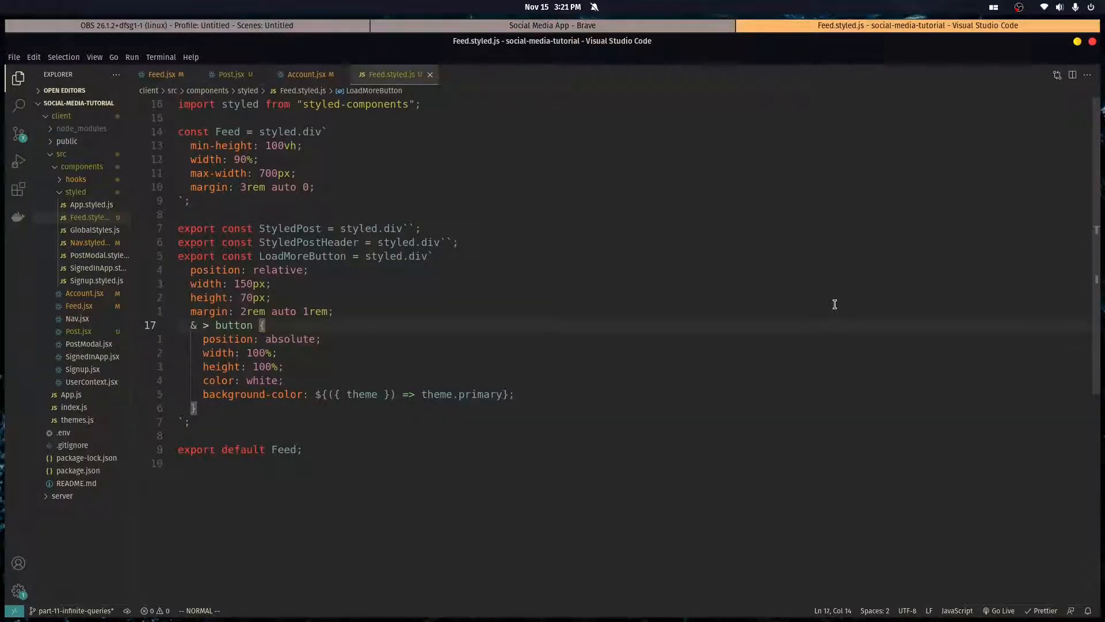
{"action": "type", "text": "font-size: 1.5rem;"}
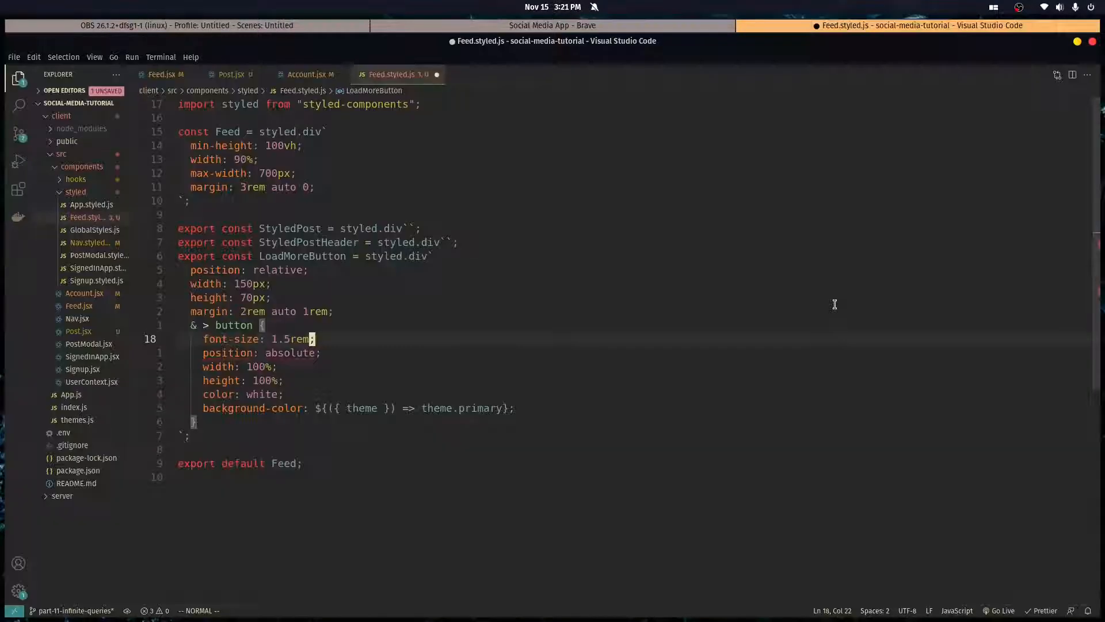
{"action": "type", "text": "padding: 1rem"}
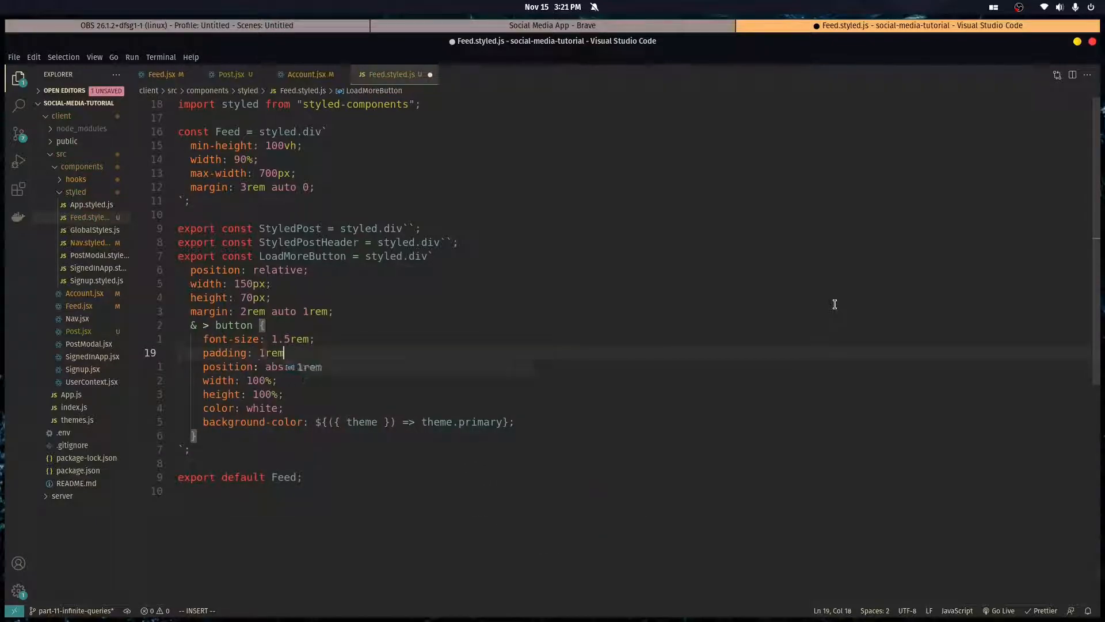
{"action": "left_click", "coordinate": [552, 26]}
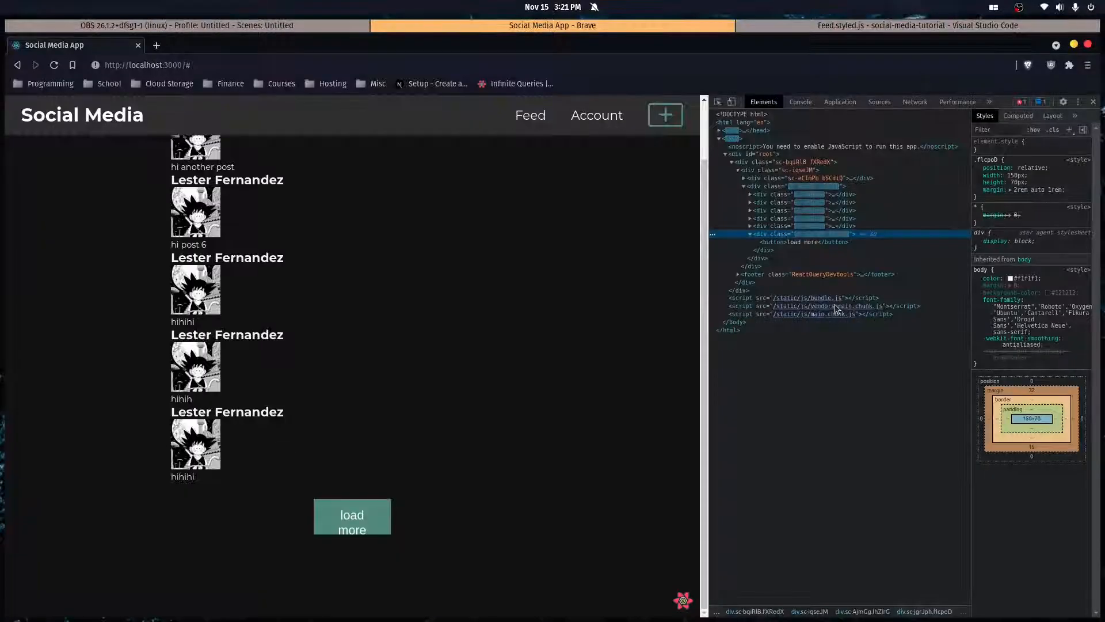
{"action": "left_click", "coordinate": [917, 26]}
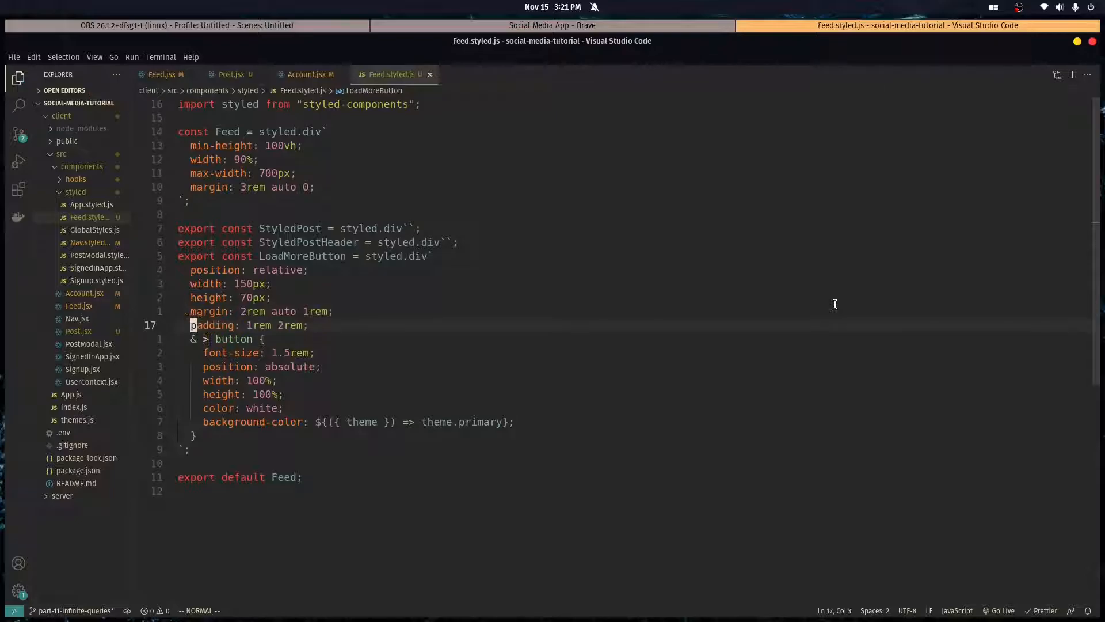
Set LoadMoreButton height to 2rem with margin 2rem auto 0 and preview the compact teal button
{"action": "left_click", "coordinate": [552, 25]}
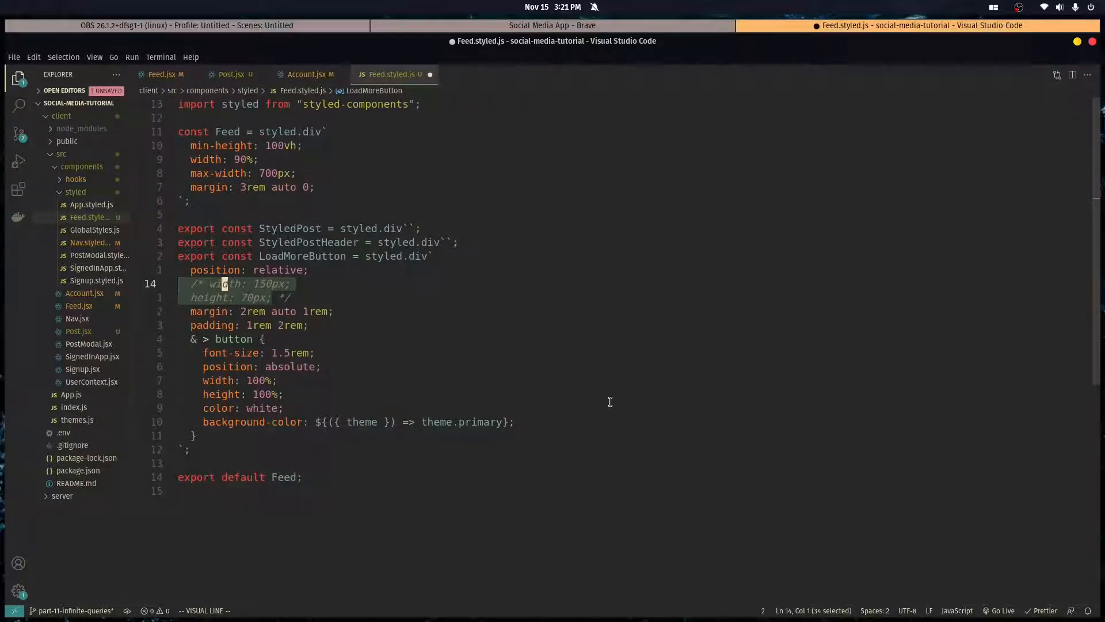
{"action": "key", "text": "Escape"}
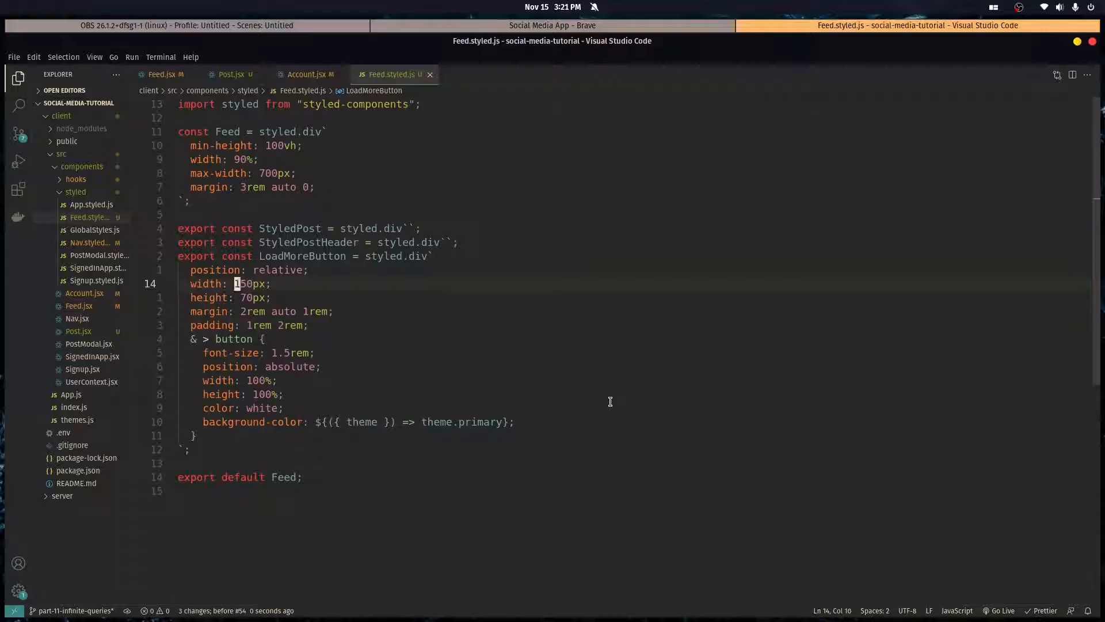
{"action": "left_click", "coordinate": [551, 25]}
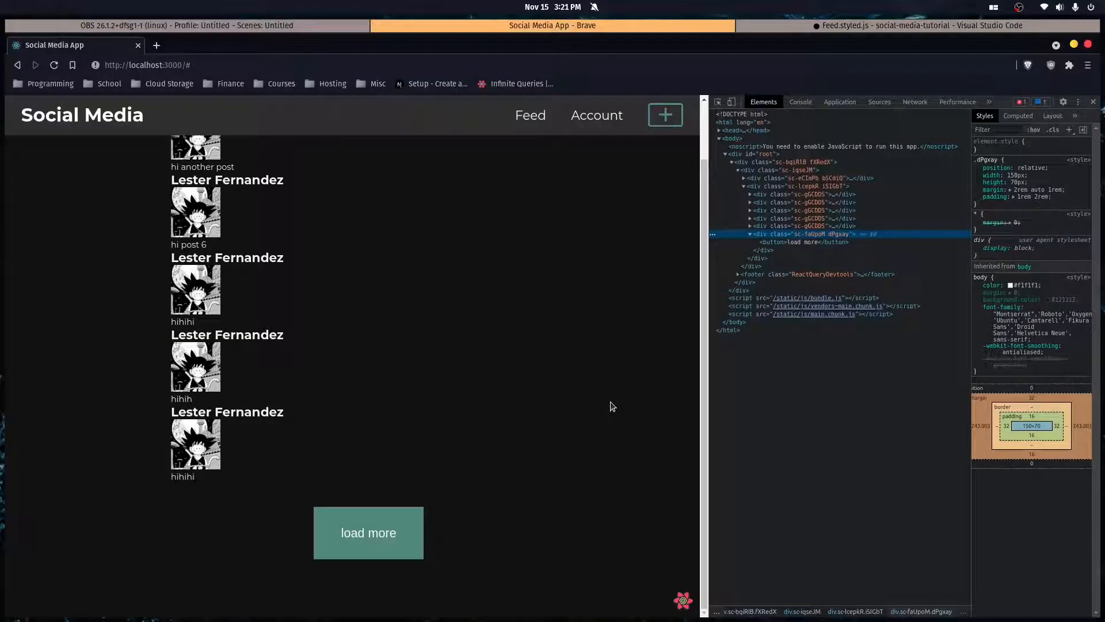
{"action": "left_click", "coordinate": [916, 26]}
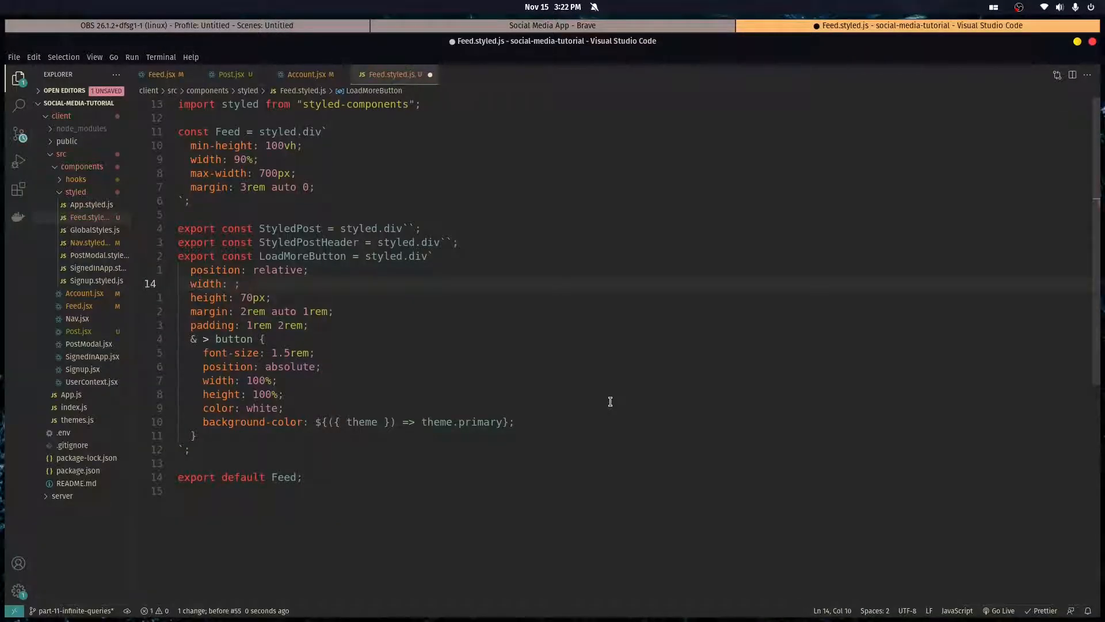
{"action": "left_click", "coordinate": [551, 25]}
{"action": "type", "text": "150px"}
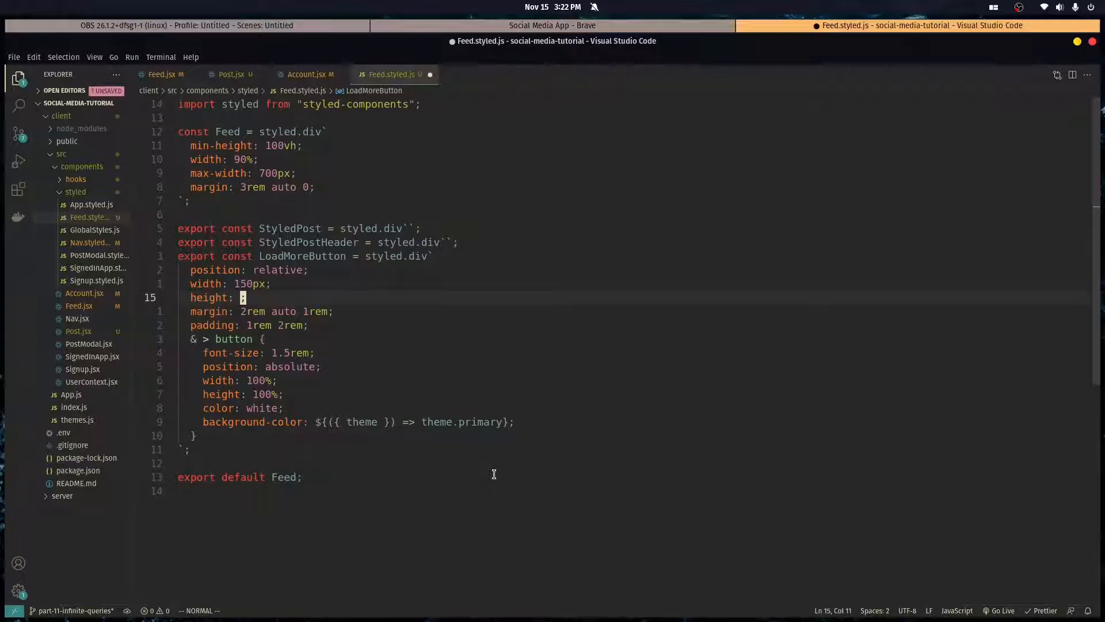
{"action": "left_click", "coordinate": [551, 26]}
{"action": "type", "text": "2rem"}
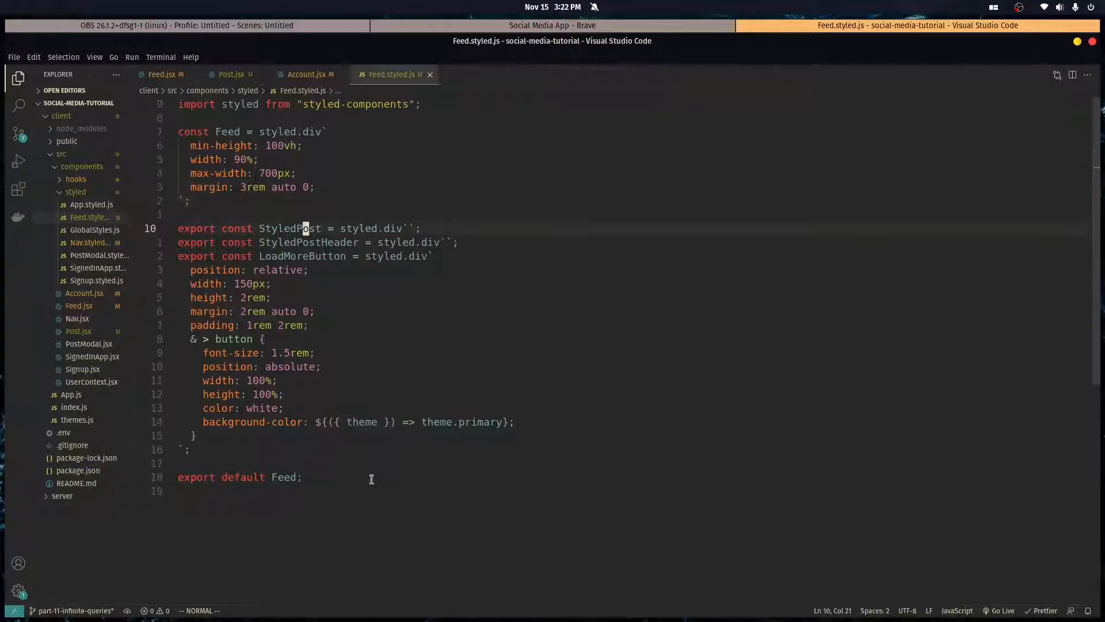
{"action": "left_click", "coordinate": [552, 26]}
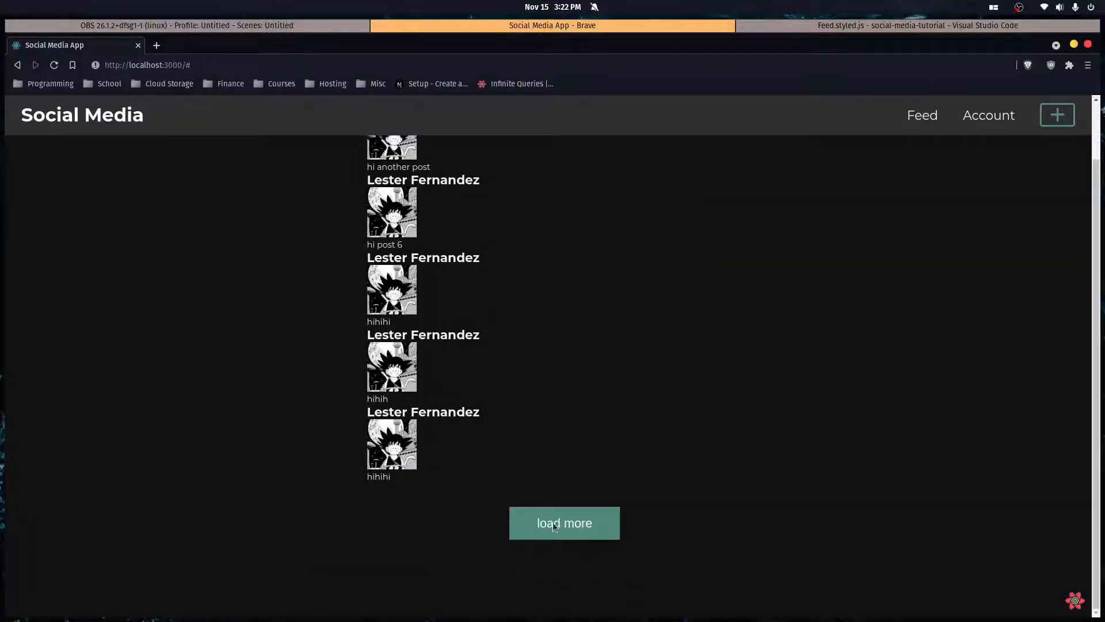
Load more posts in Brave and scroll the feed to check the restyled button and posts
{"action": "left_click", "coordinate": [564, 522]}
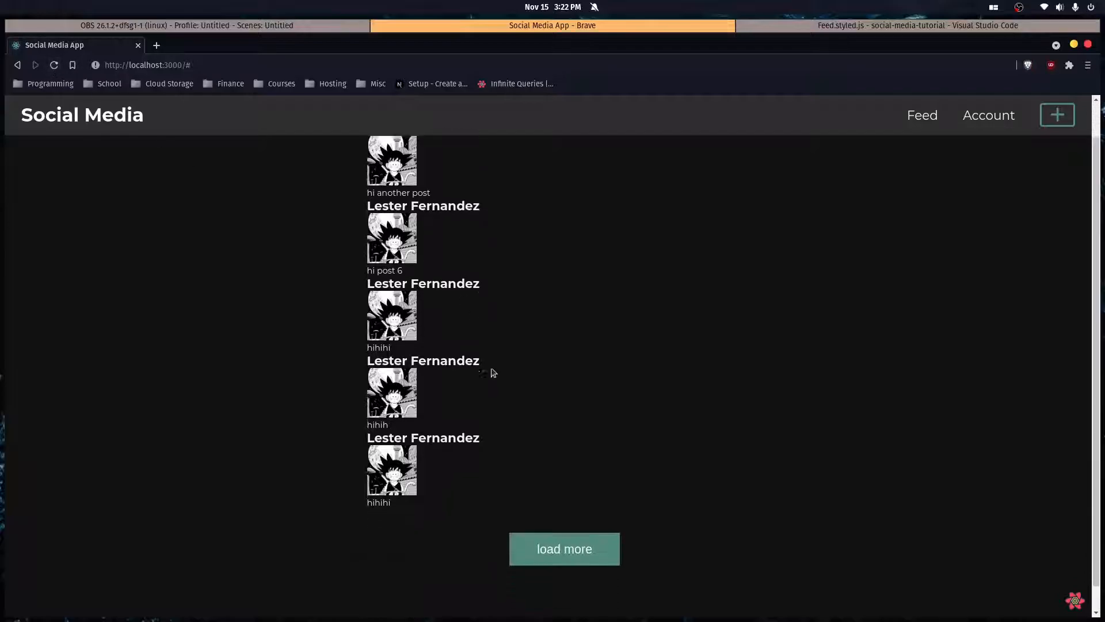
{"action": "left_click", "coordinate": [564, 548]}
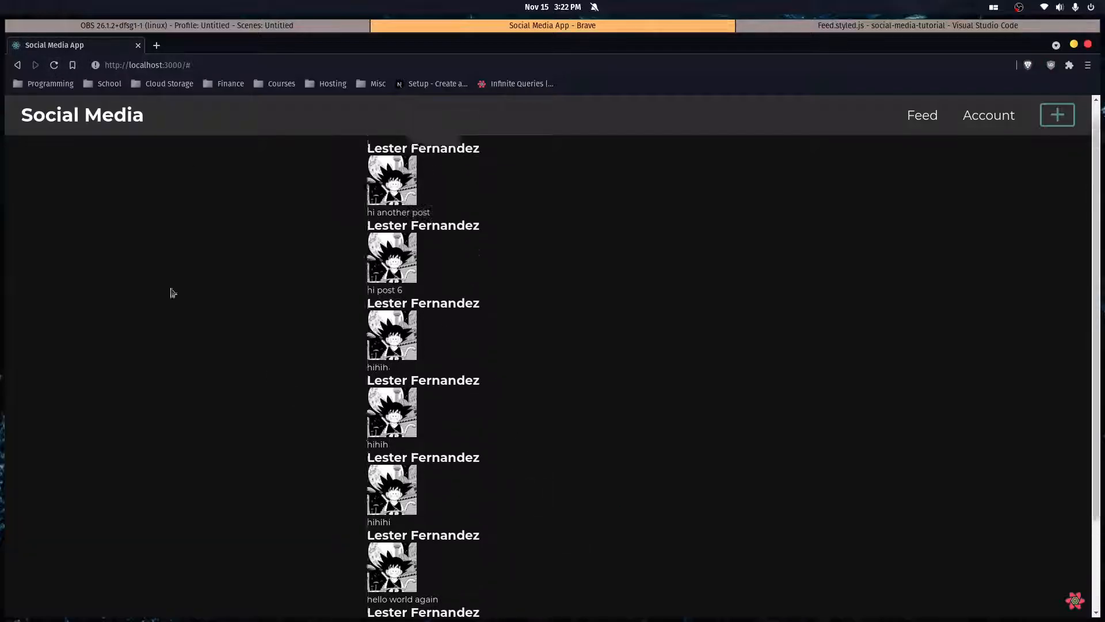
{"action": "scroll", "scroll_direction": "down", "scroll_amount": 3}
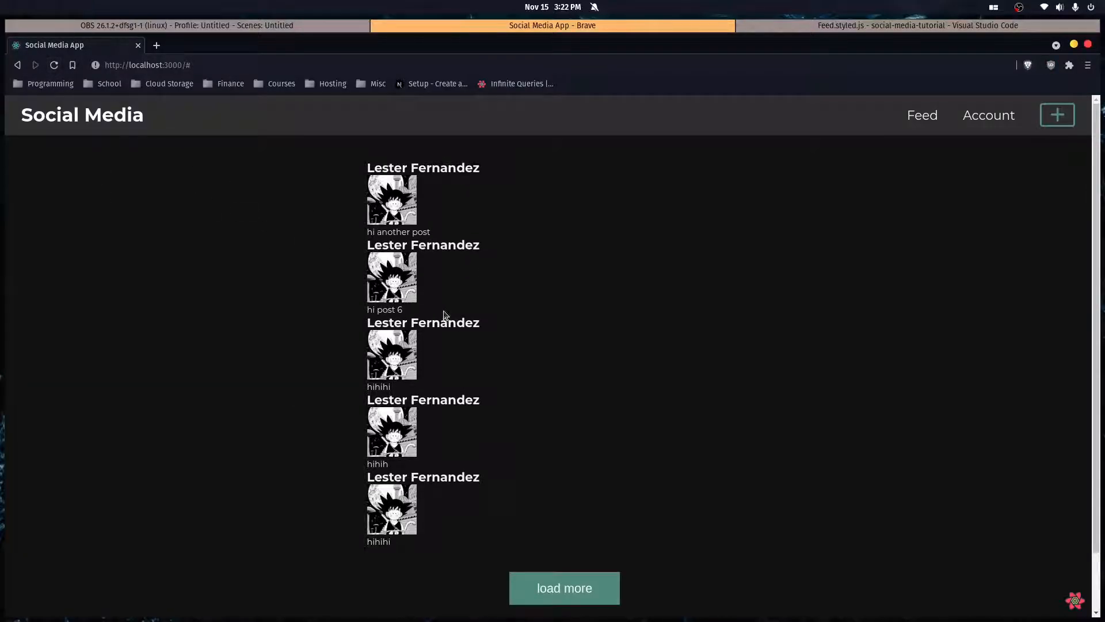
{"action": "left_click", "coordinate": [916, 25]}
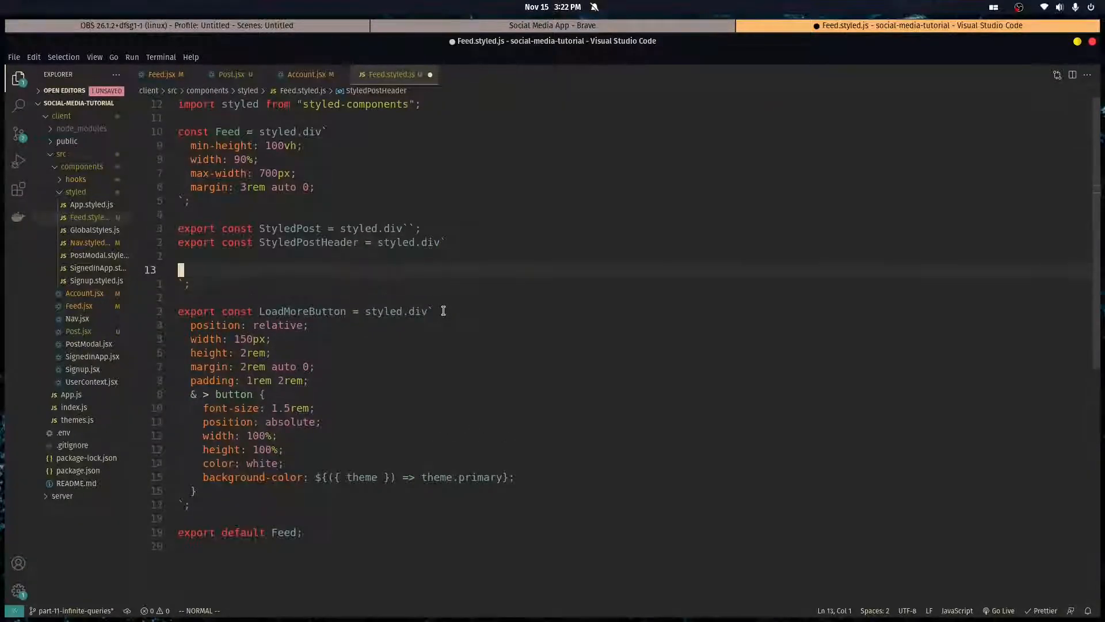
Make StyledPostHeader display flex with justify-content space-between and preview it
{"action": "type", "text": "display:"}
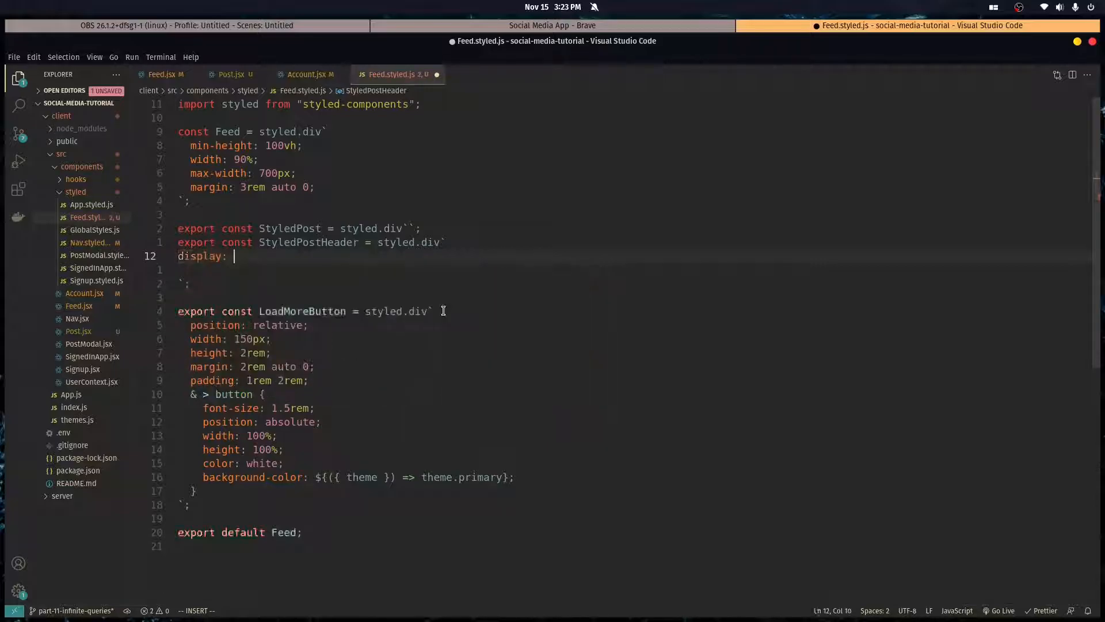
{"action": "type", "text": "flex;"}
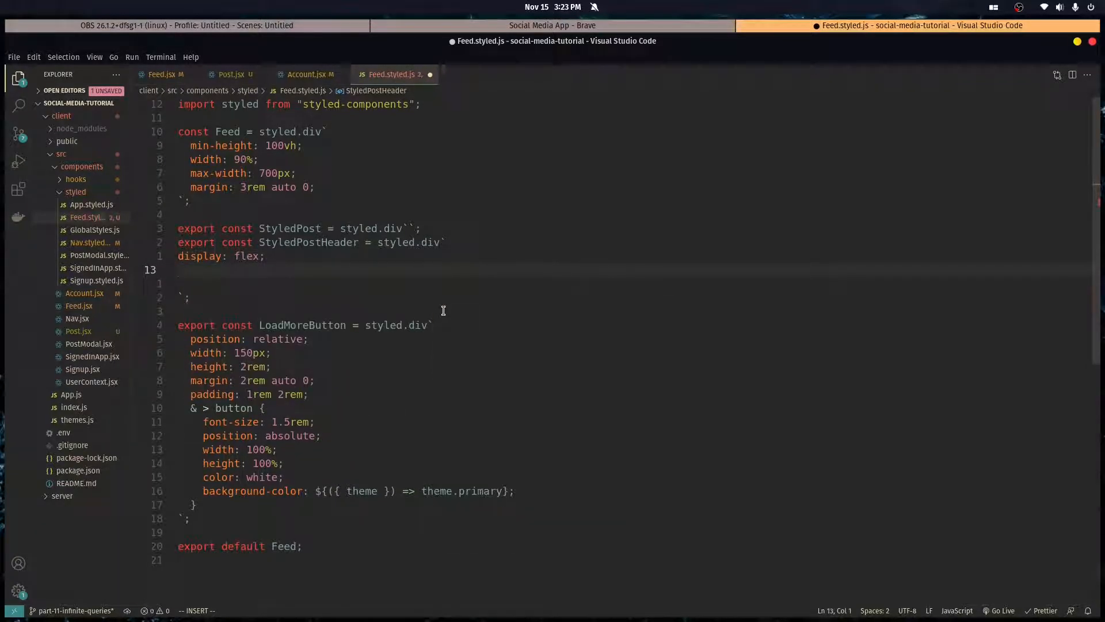
{"action": "type", "text": "justify-content"}
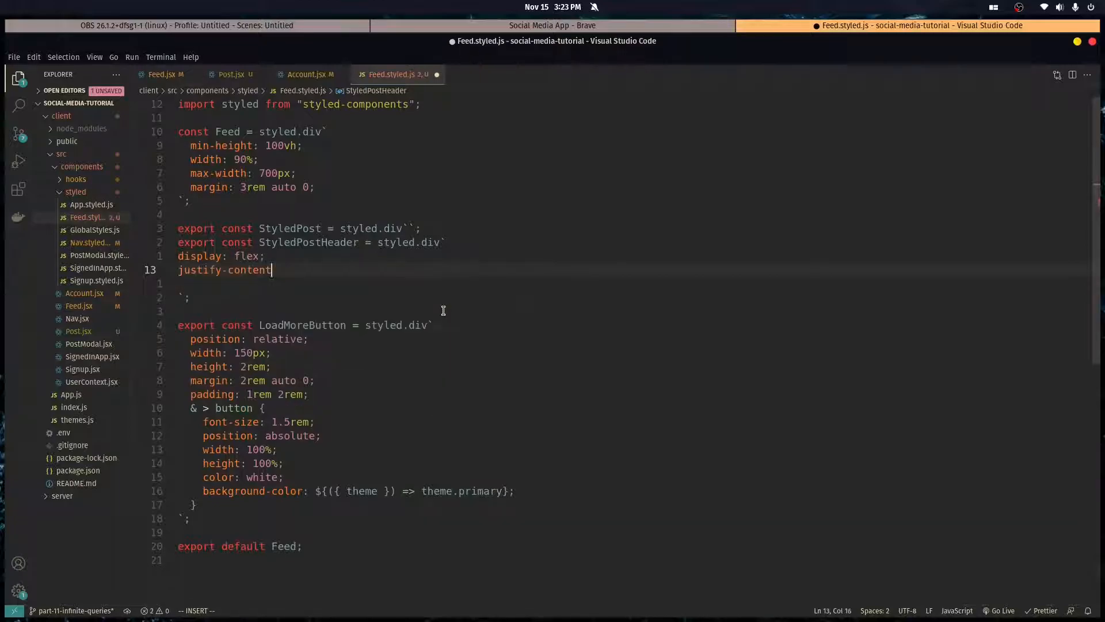
{"action": "type", "text": "space-be"}
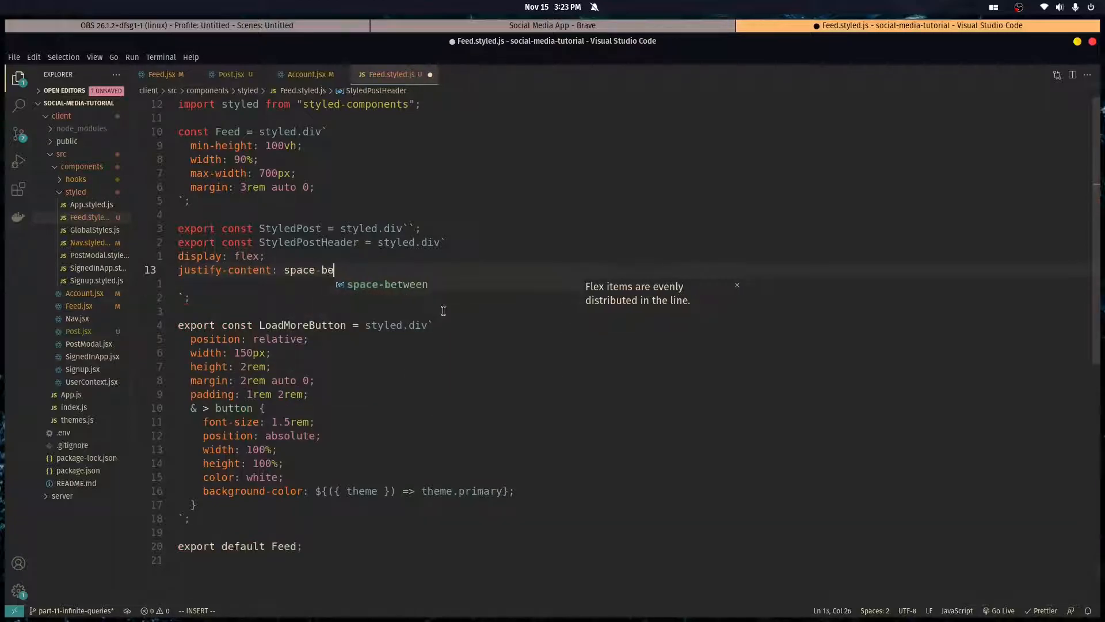
{"action": "left_click", "coordinate": [551, 26]}
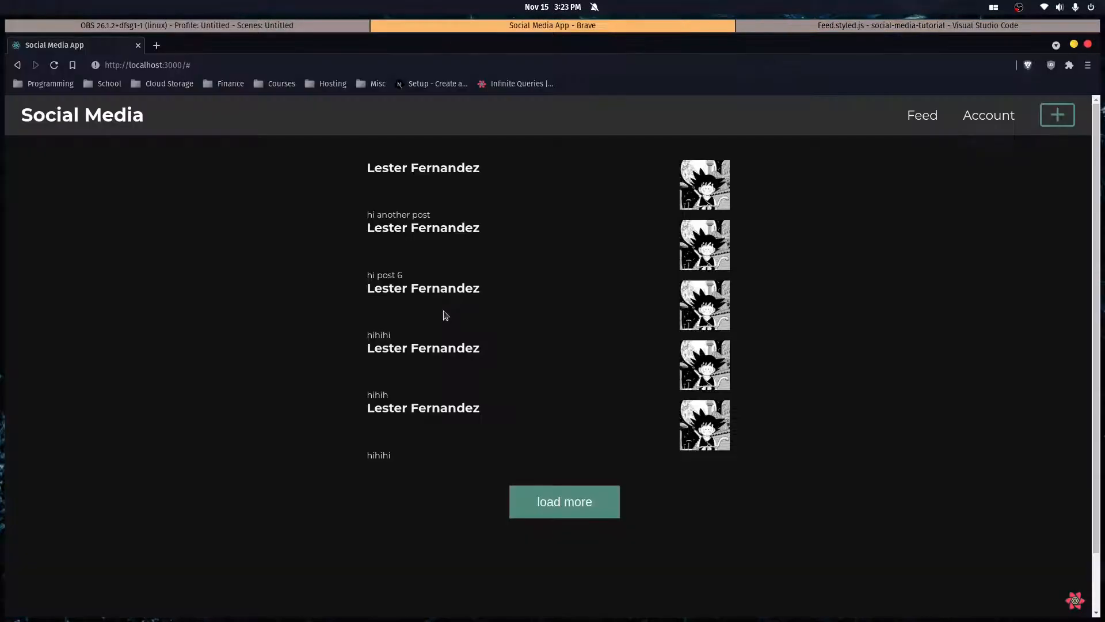
{"action": "left_click", "coordinate": [917, 26]}
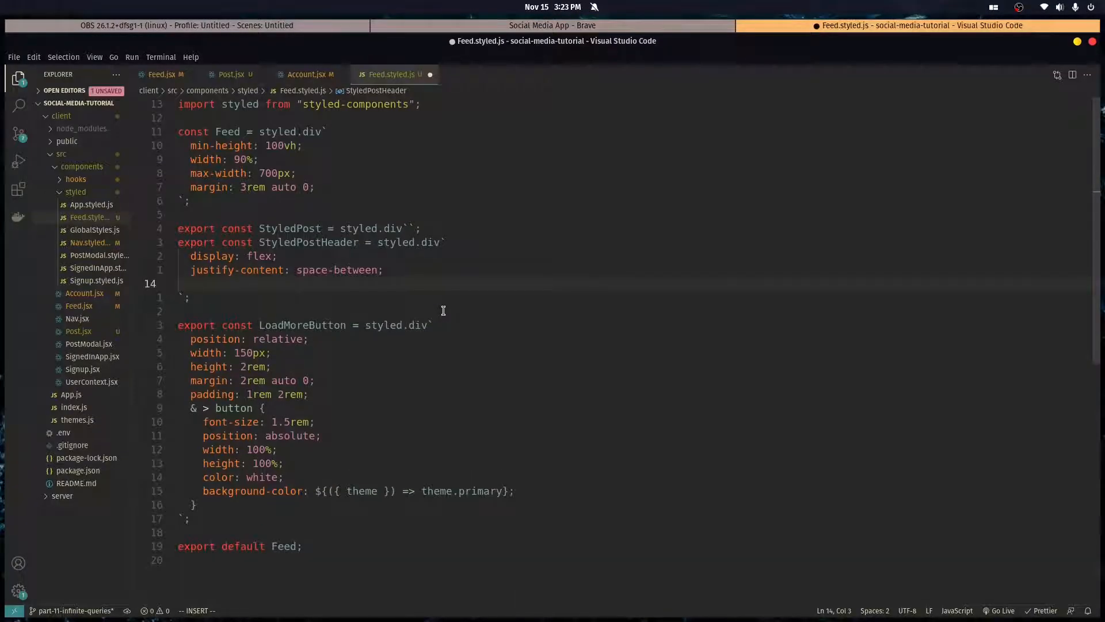
Add an & > img rule sizing the avatar to 70px and check the smaller avatars
{"action": "type", "text": "& > img {"}
{"action": "type", "text": "width:"}
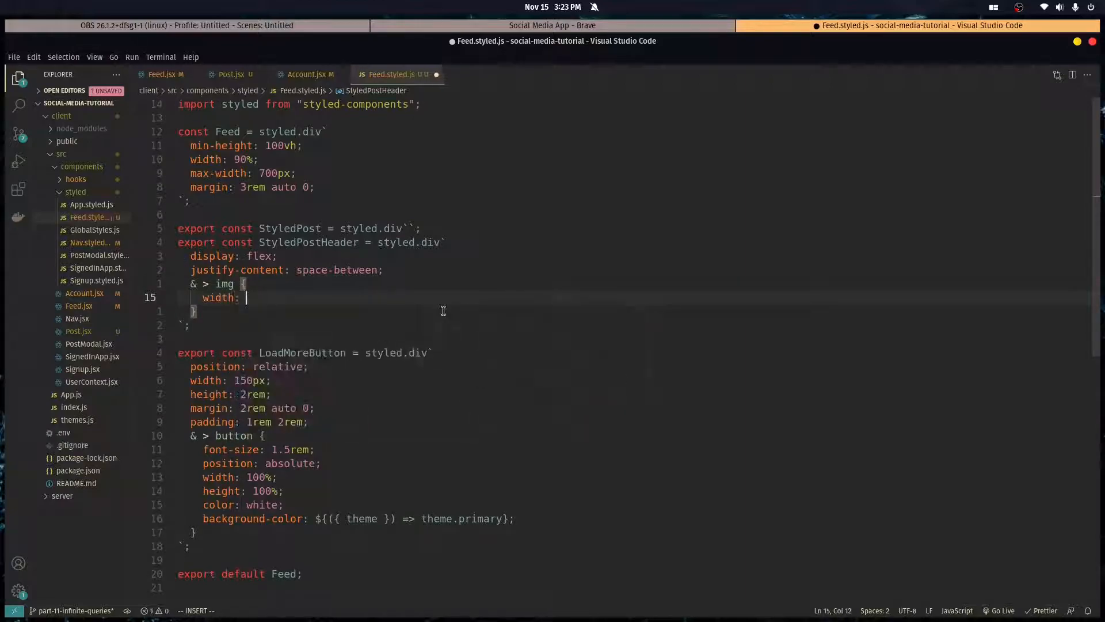
{"action": "left_click", "coordinate": [552, 25]}
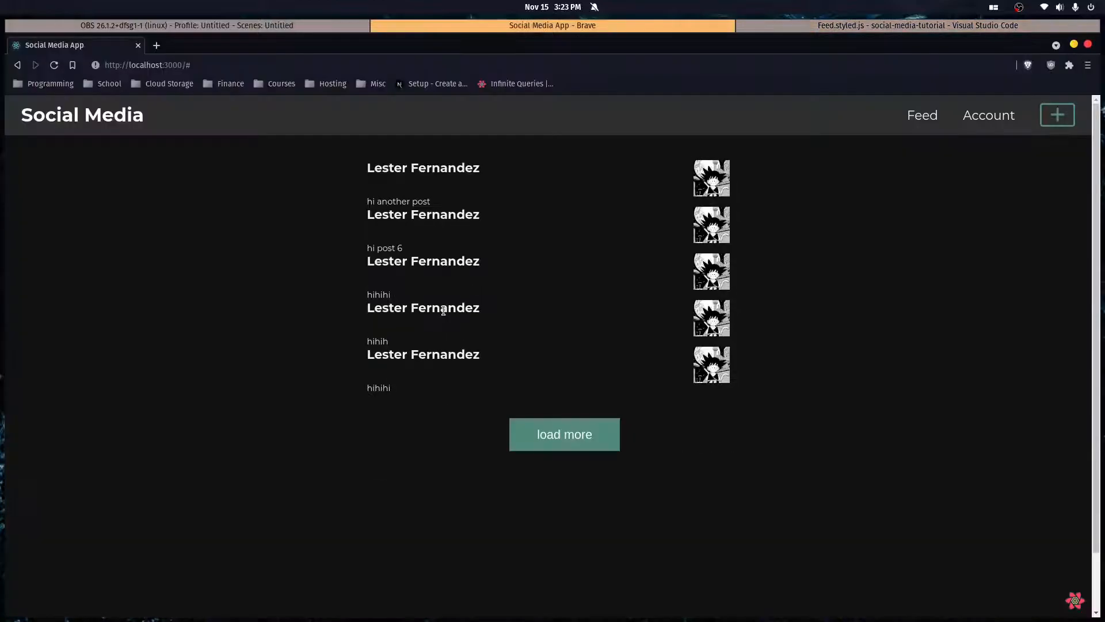
{"action": "left_click", "coordinate": [917, 25]}
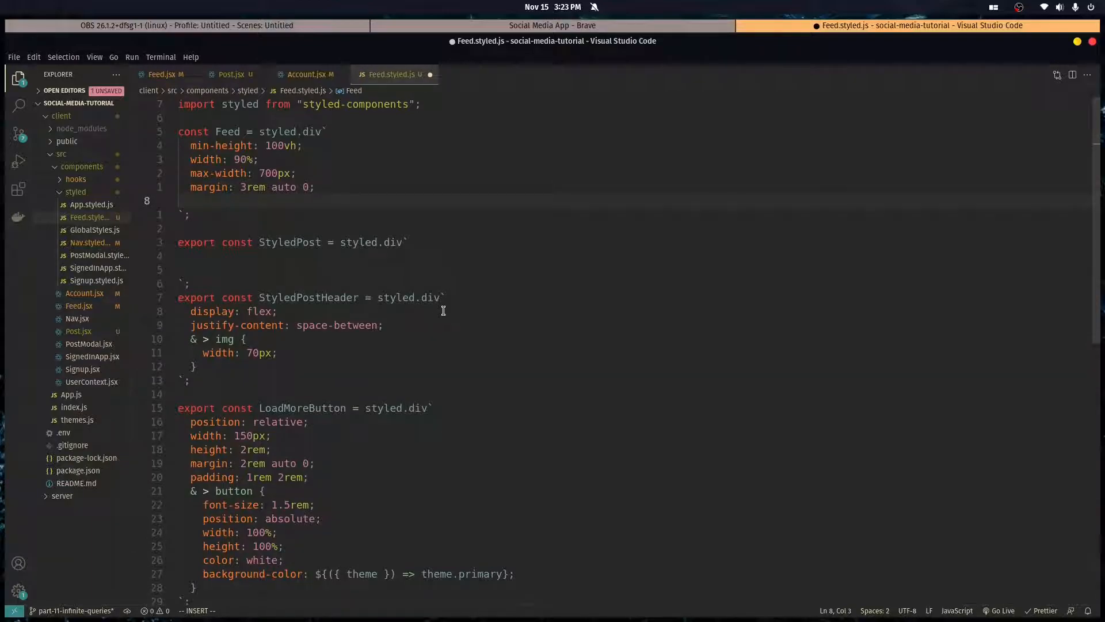
Make the Feed div a flex column with gap 3rem and view the evenly spaced posts
{"action": "type", "text": "f"}
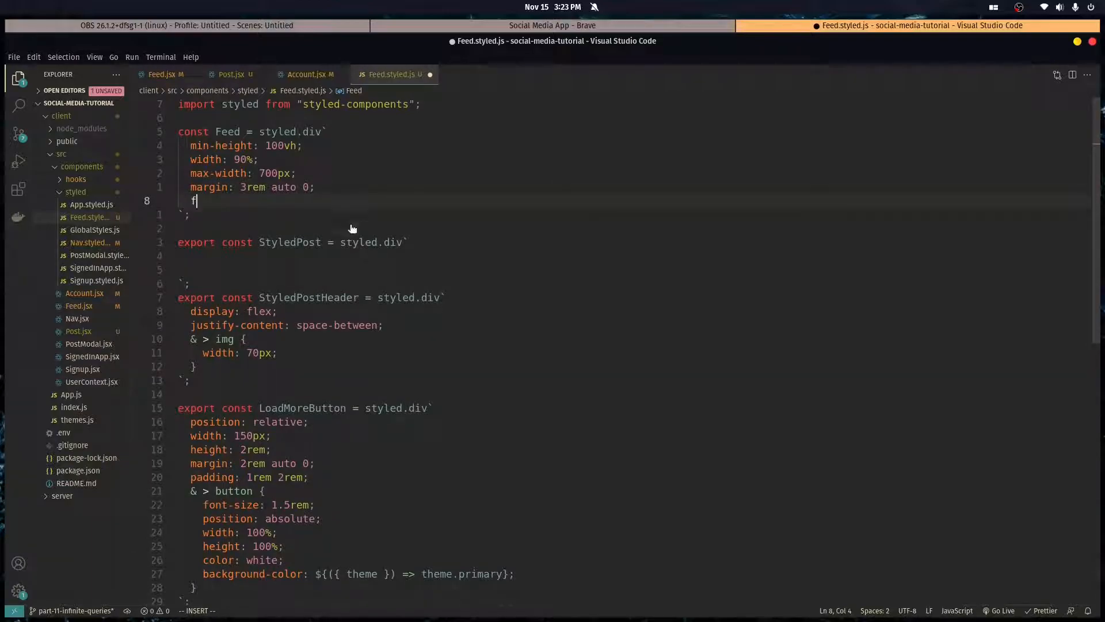
{"action": "type", "text": "isplay: flex;"}
{"action": "type", "text": "flex-direction: column;"}
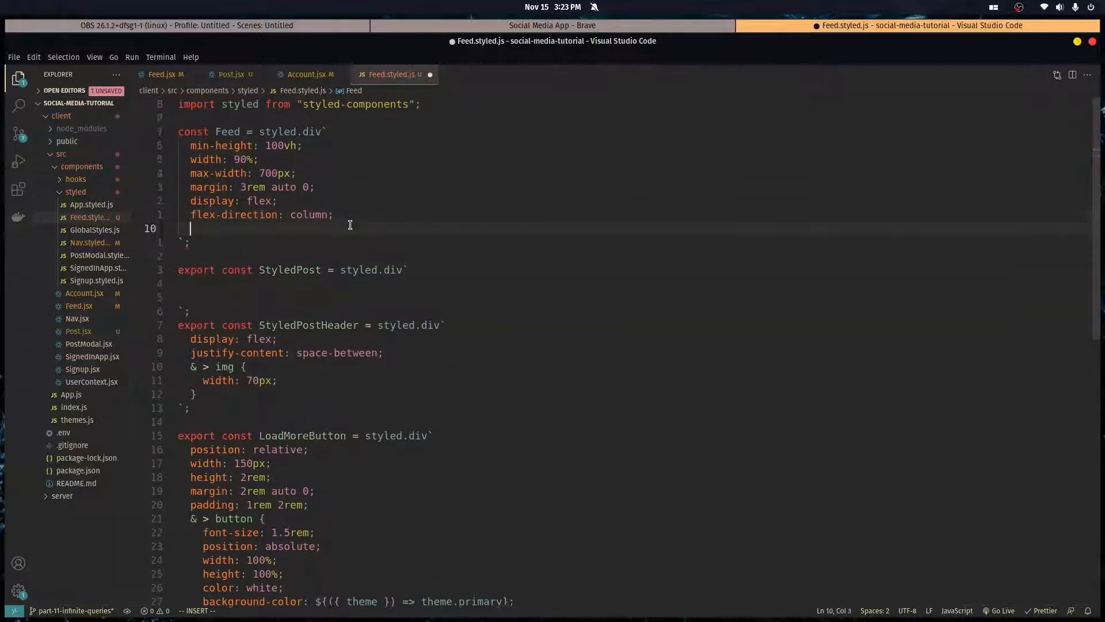
{"action": "type", "text": "gap: 3rem;"}
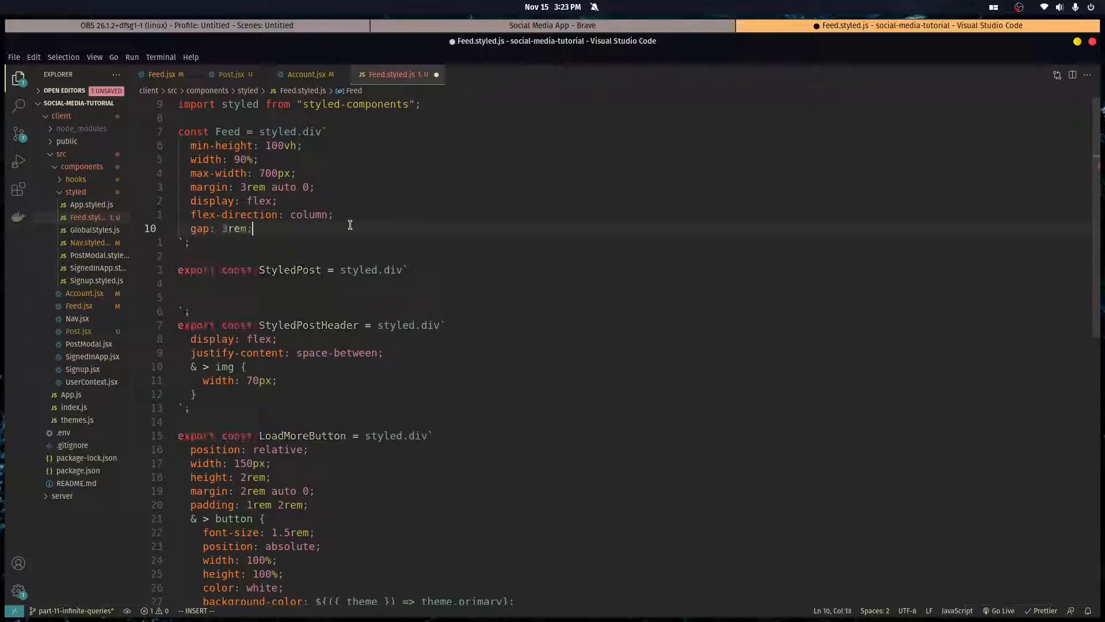
{"action": "left_click", "coordinate": [551, 25]}
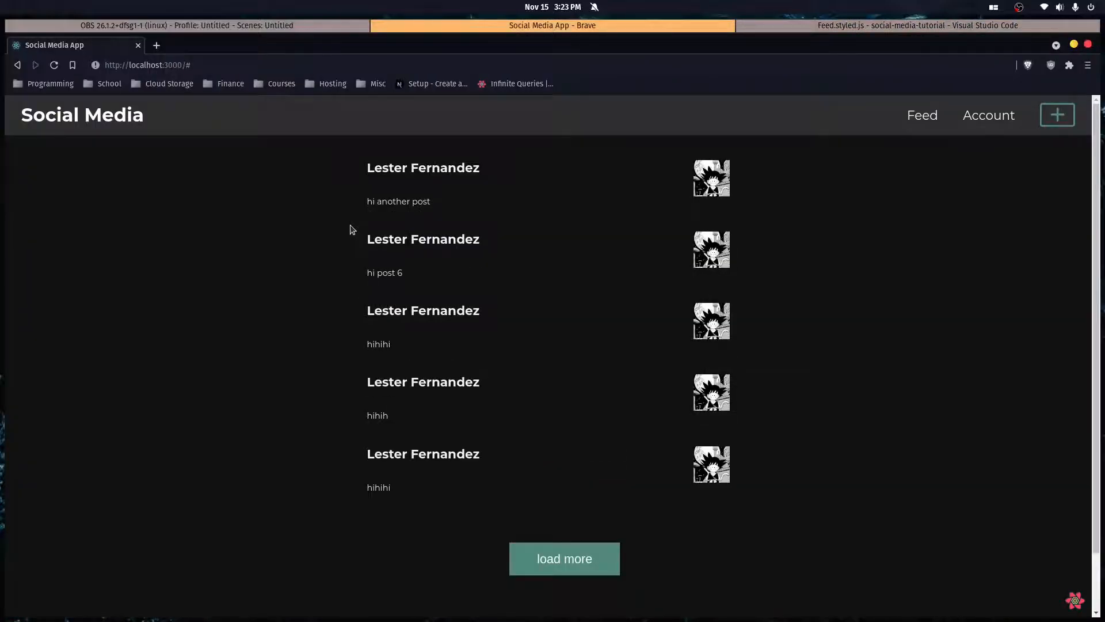
{"action": "left_click", "coordinate": [916, 26]}
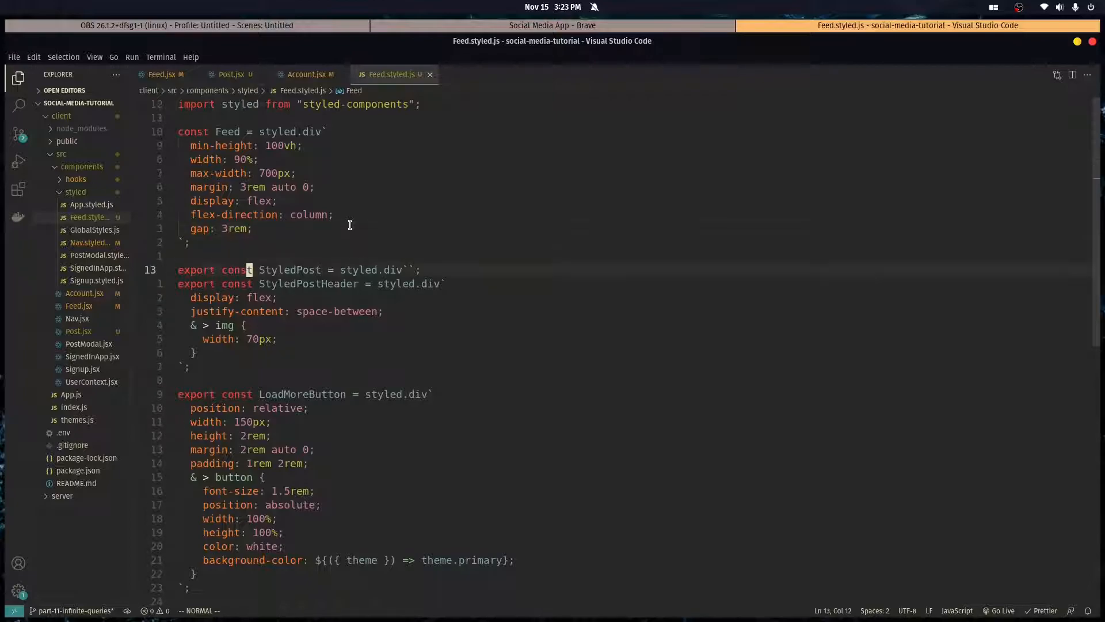
Give StyledPost a theme.elevation_1 background and padding, previewing the post cards
{"action": "key", "text": "Return"}
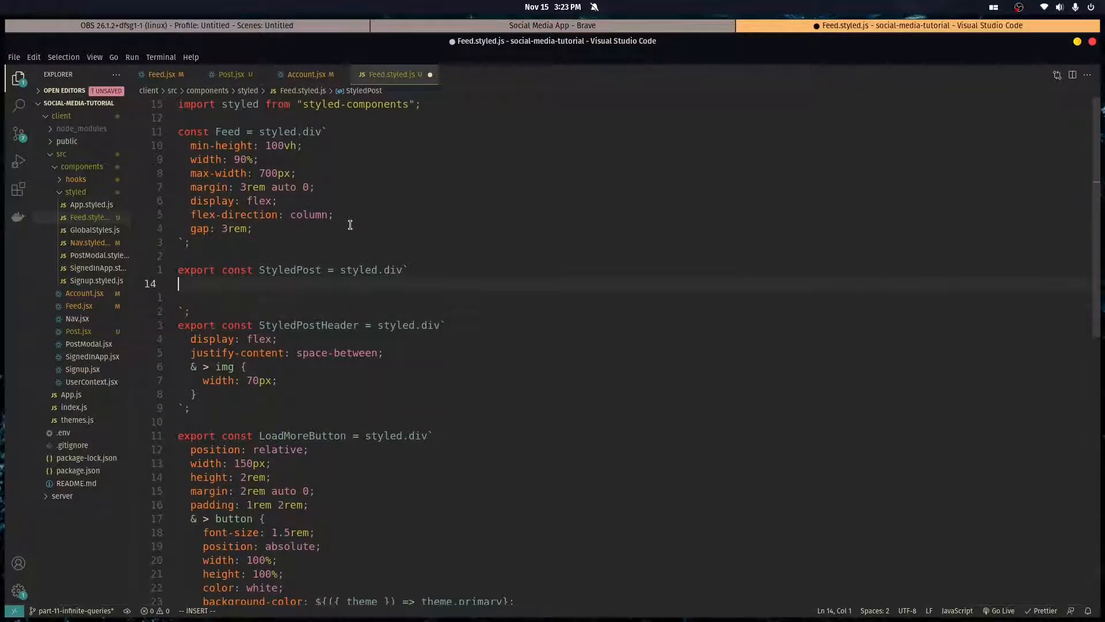
{"action": "type", "text": "background-color: ${({theme}) =>"}
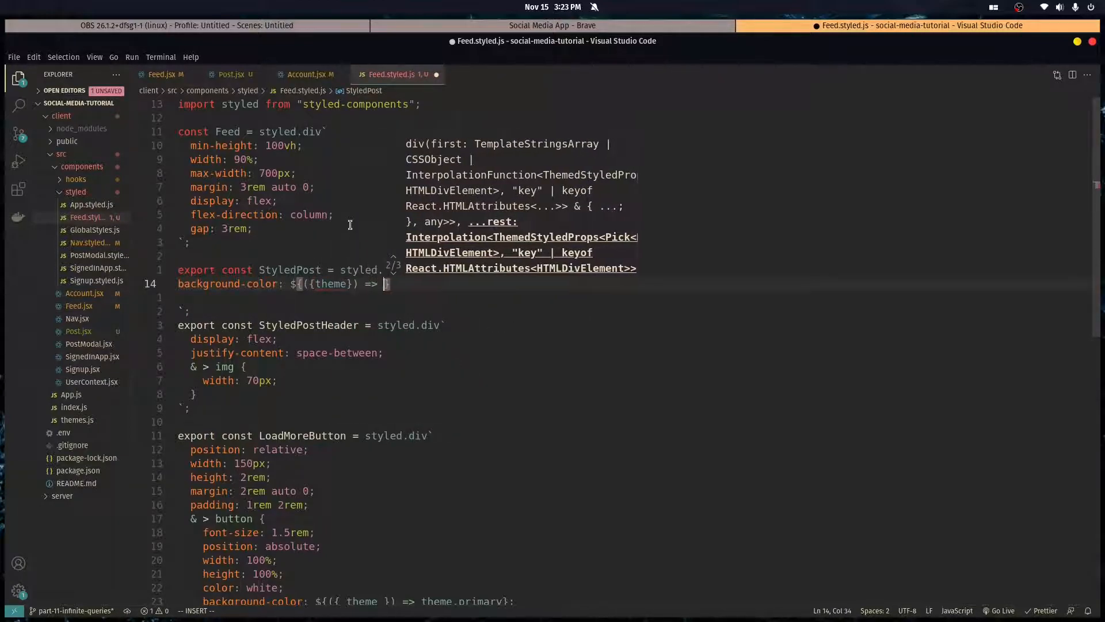
{"action": "type", "text": "theme.elevation_2"}
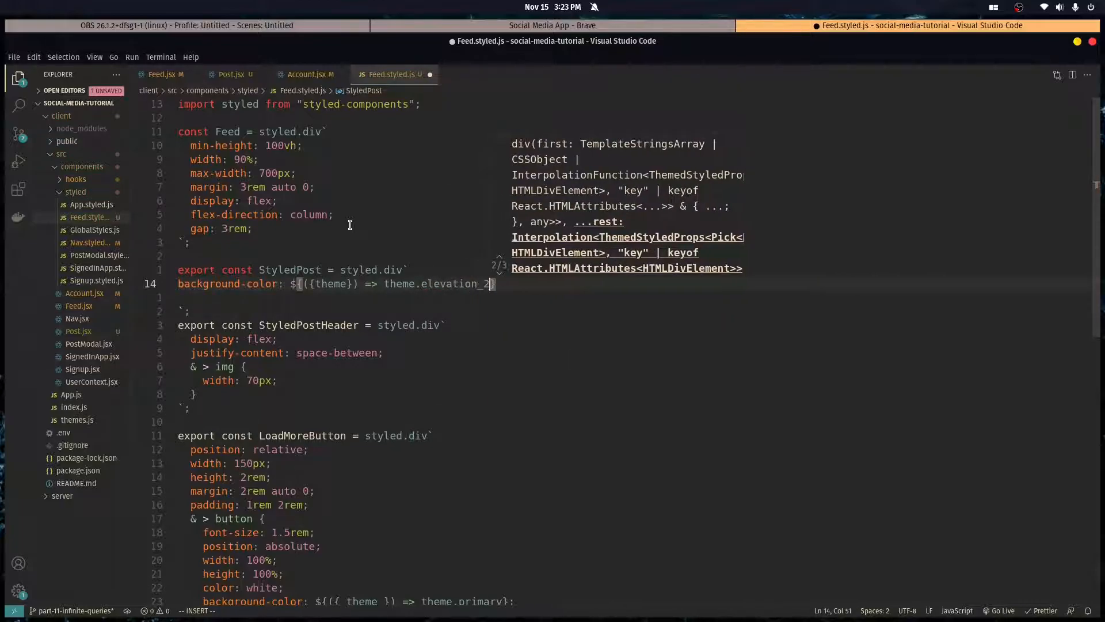
{"action": "left_click", "coordinate": [551, 26]}
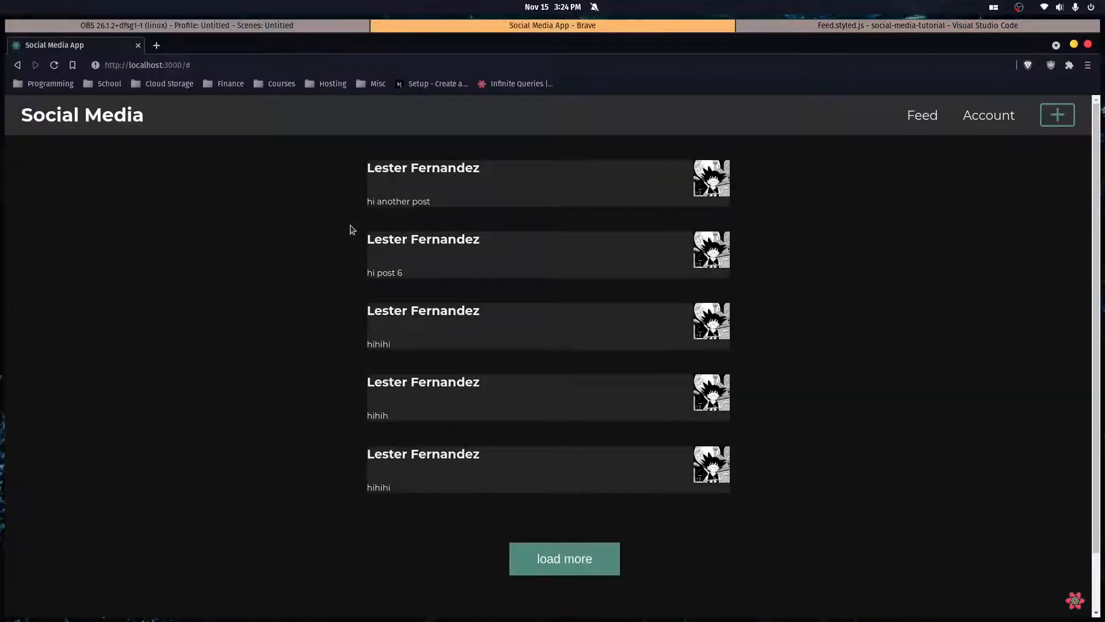
{"action": "left_click", "coordinate": [917, 25]}
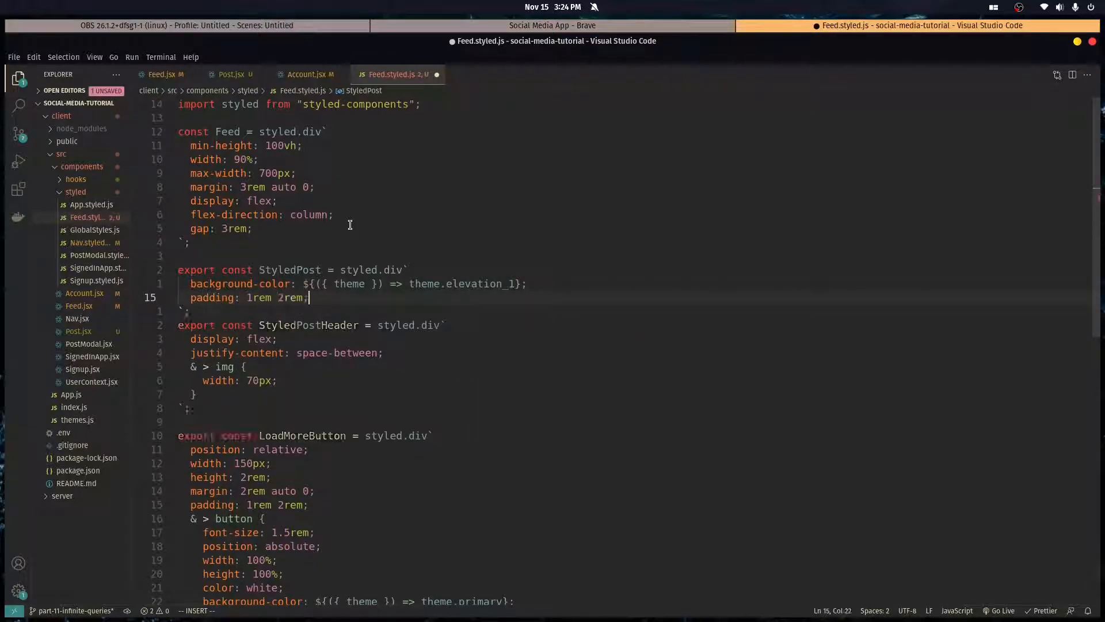
{"action": "left_click", "coordinate": [551, 26]}
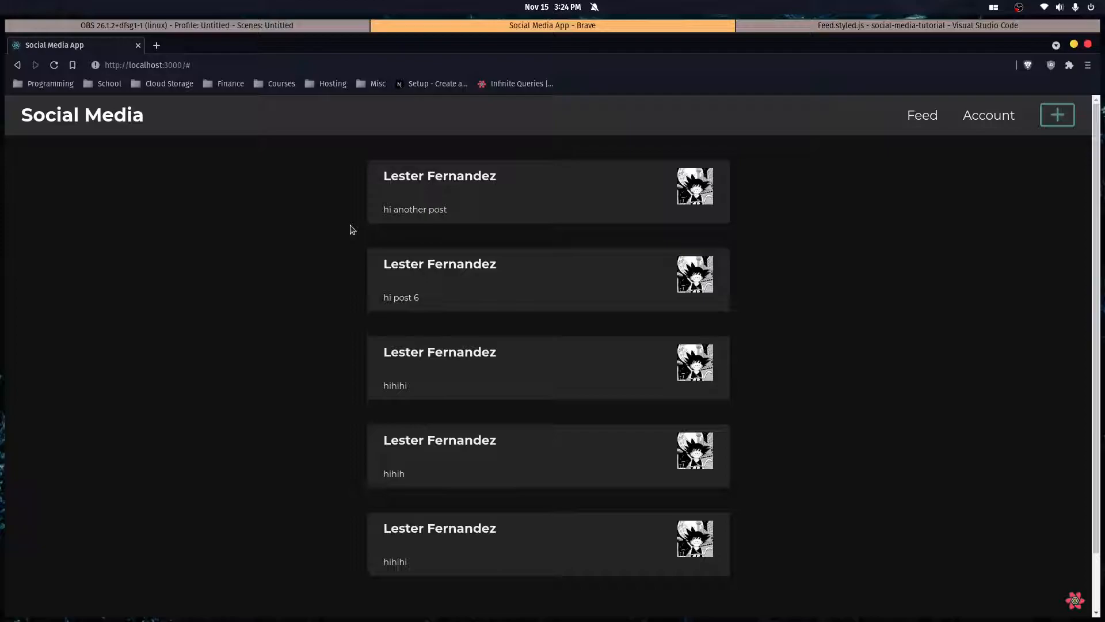
{"action": "left_click", "coordinate": [917, 25]}
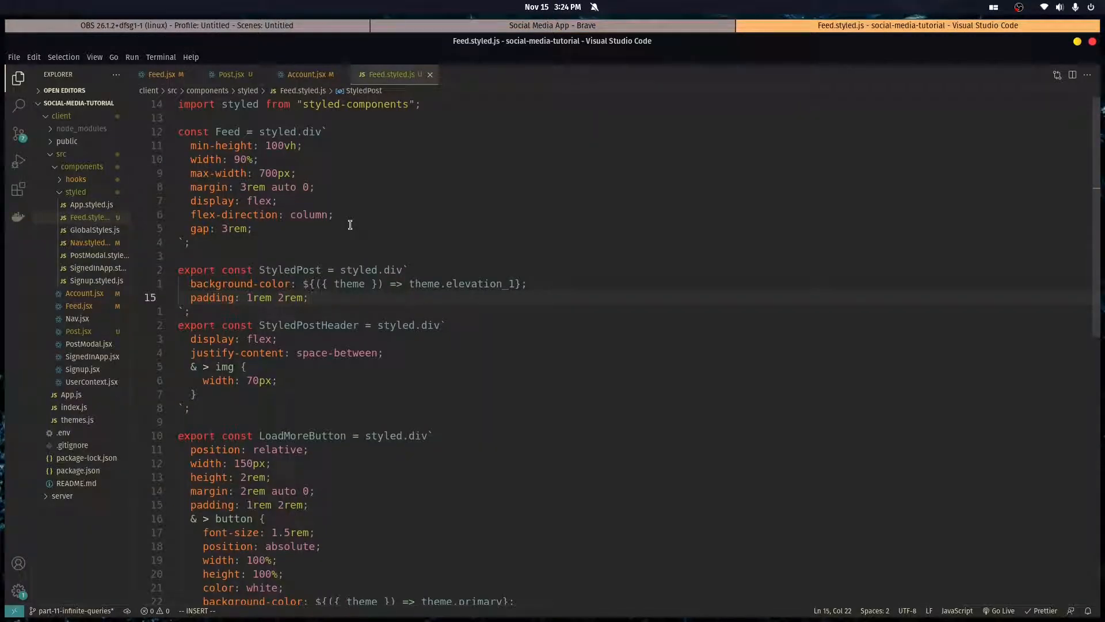
Center StyledPostHeader items with 1rem bottom padding and a 2px dotted gray bottom border
{"action": "type", "text": "align"}
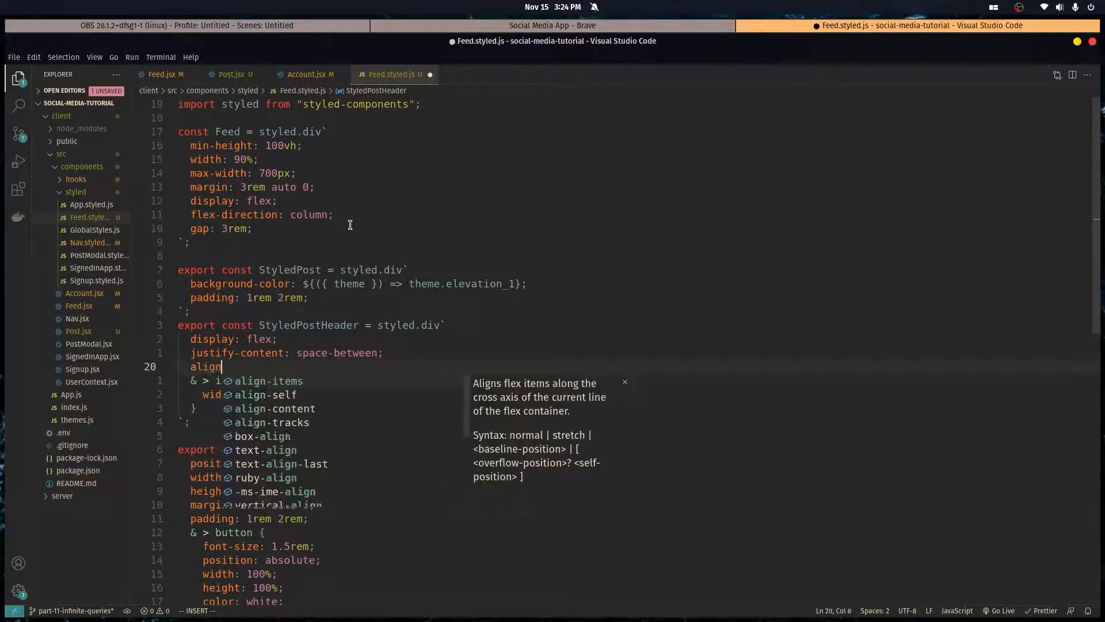
{"action": "left_click", "coordinate": [552, 25]}
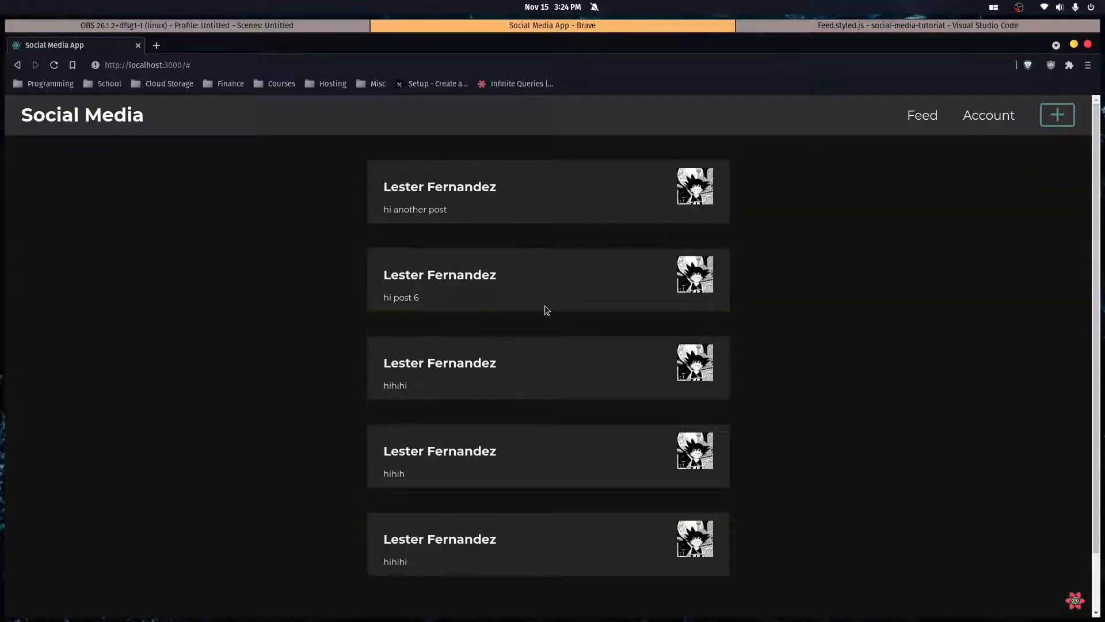
{"action": "left_click", "coordinate": [916, 25]}
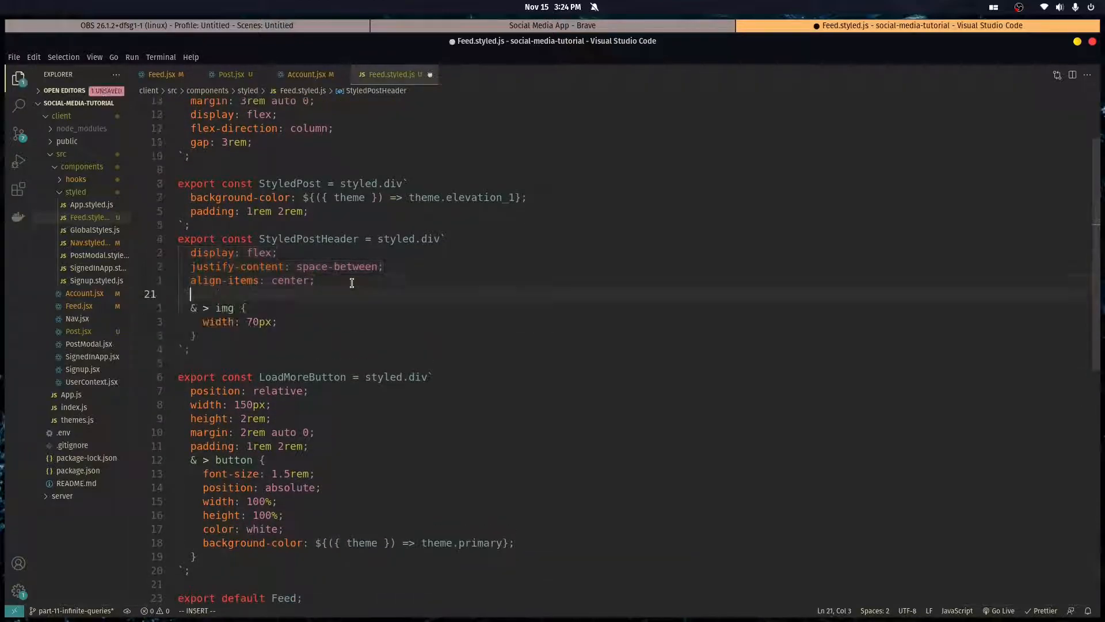
{"action": "type", "text": "border-bottom:"}
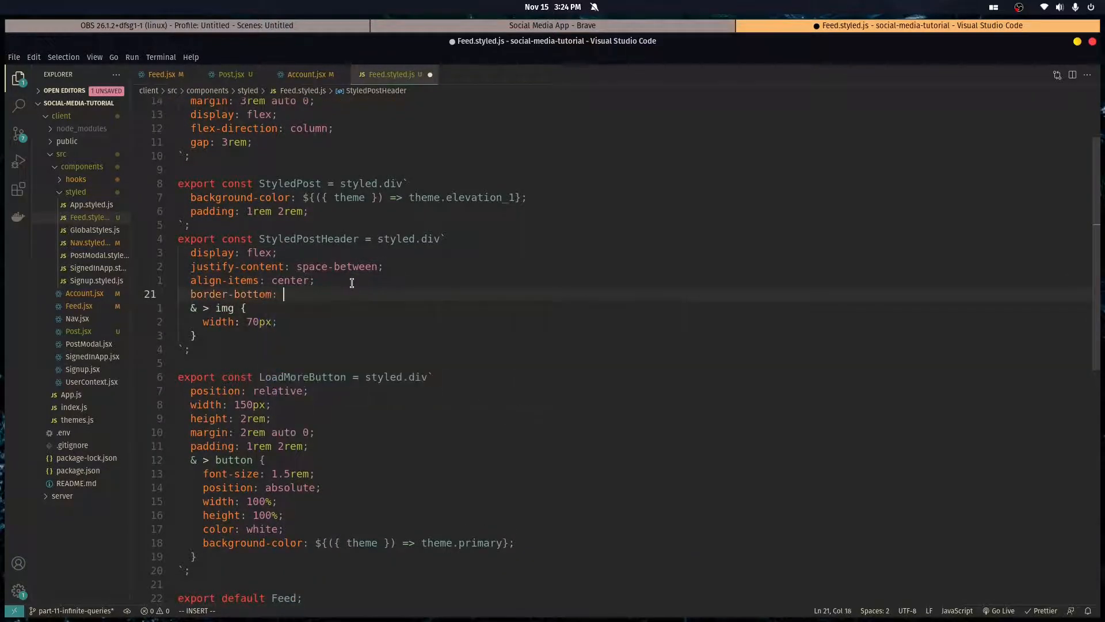
{"action": "type", "text": "2px dotte"}
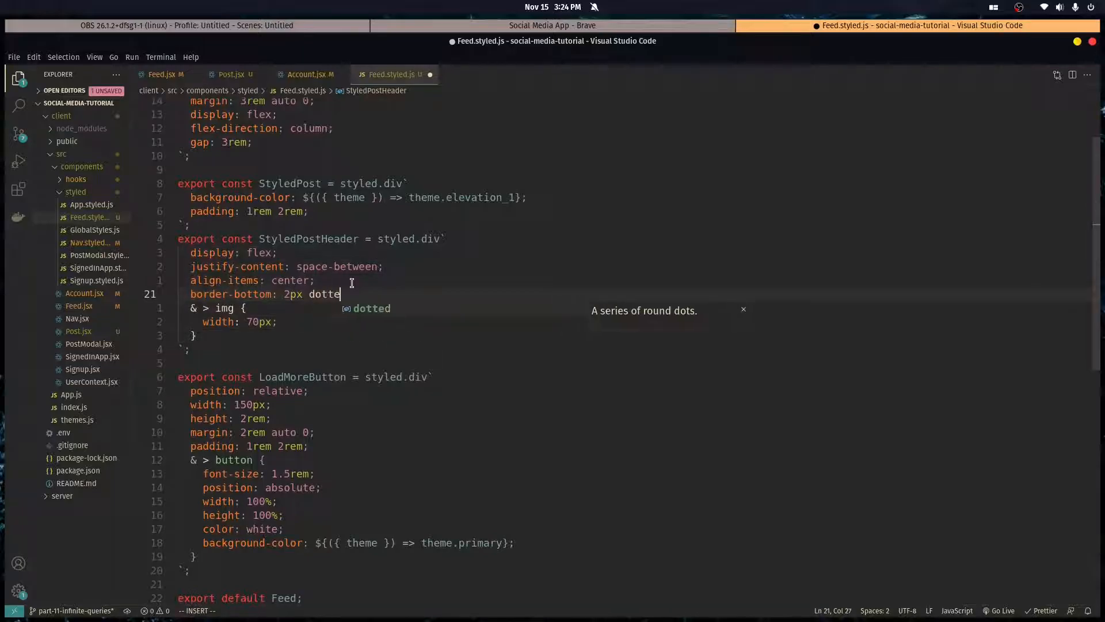
{"action": "left_click", "coordinate": [551, 25]}
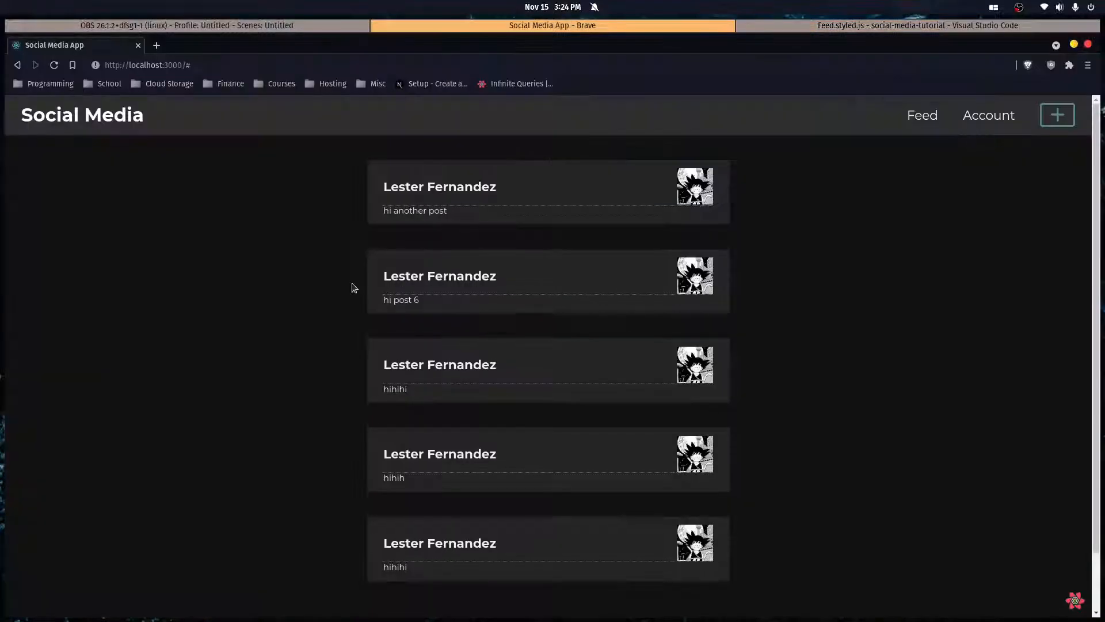
{"action": "left_click", "coordinate": [916, 26]}
{"action": "type", "text": "padding-bottom:"}
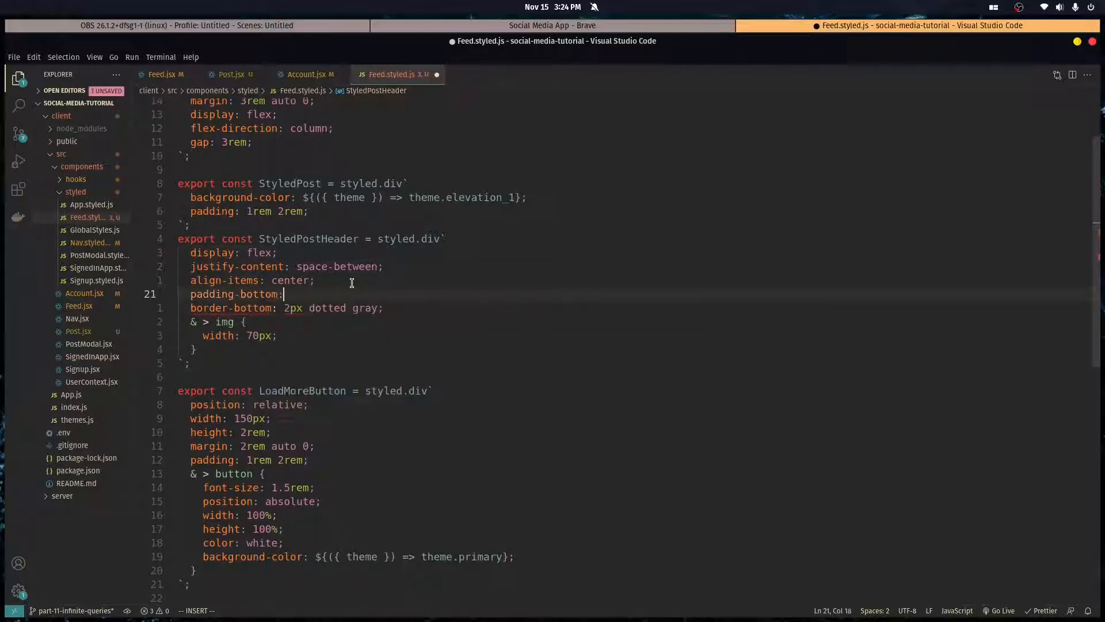
{"action": "left_click", "coordinate": [551, 26]}
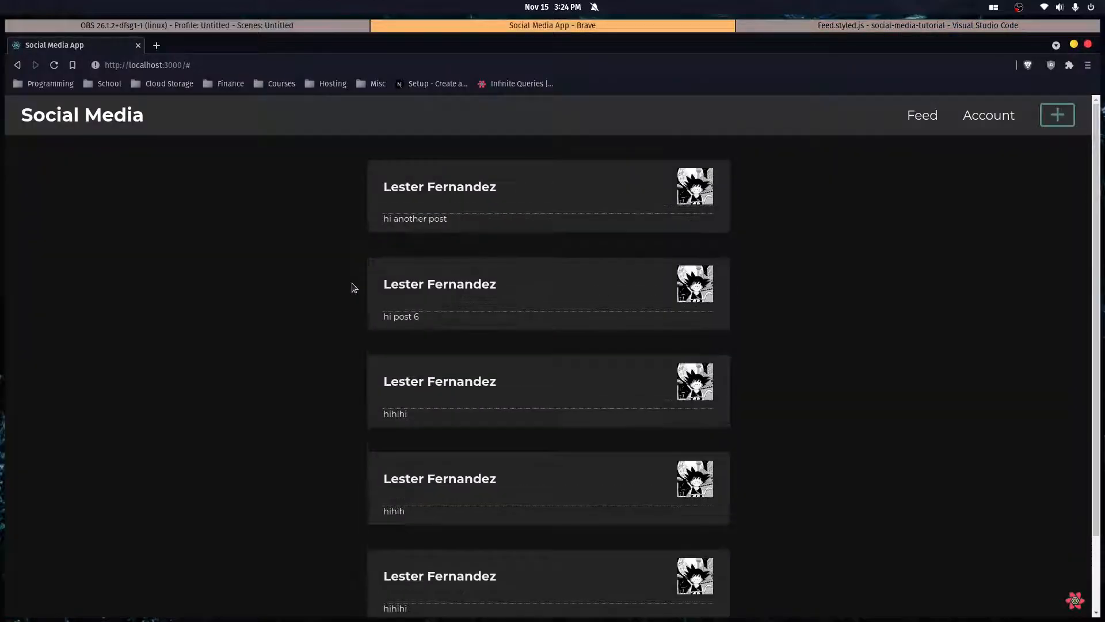
{"action": "left_click", "coordinate": [916, 25]}
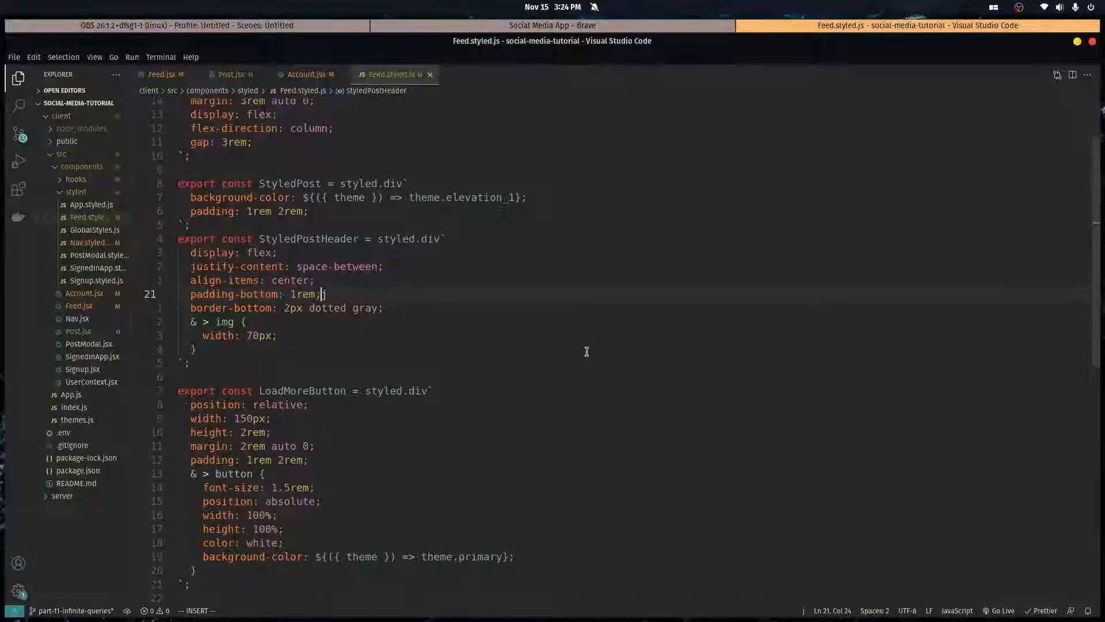
{"action": "key", "text": "Escape"}
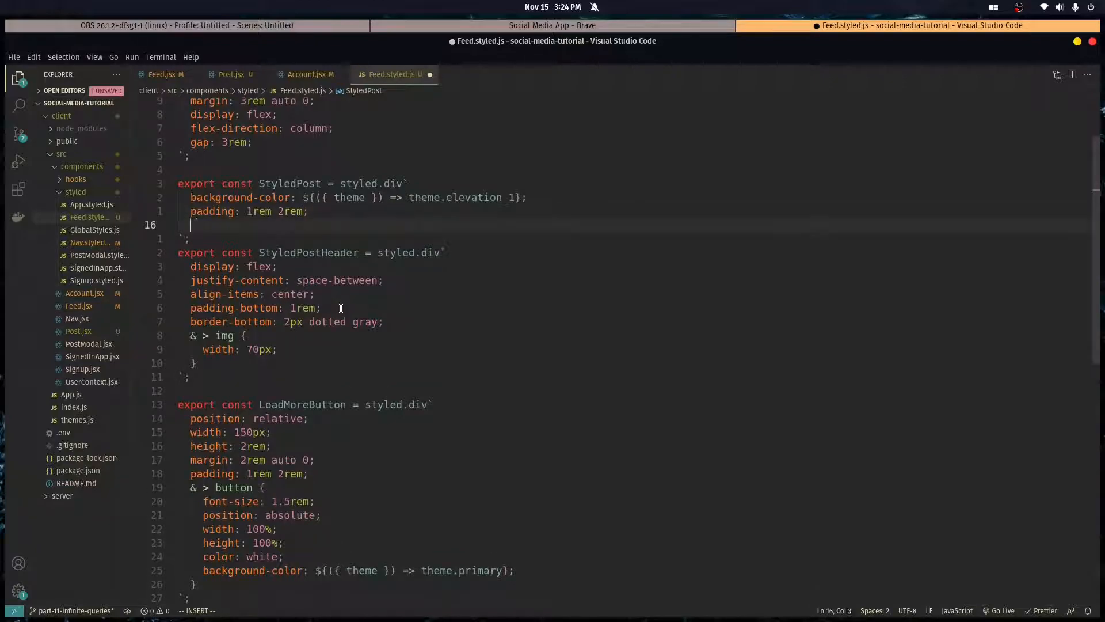
Add an & > p rule in StyledPost giving post text a 1rem top margin and preview it
{"action": "type", "text": "& >>"}
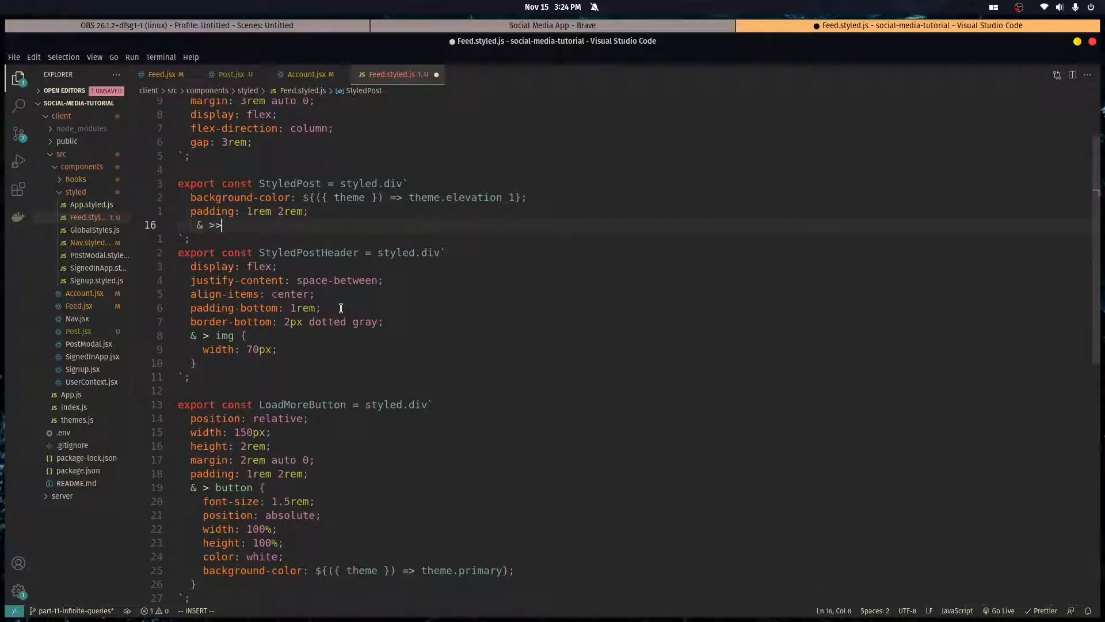
{"action": "type", "text": "p {"}
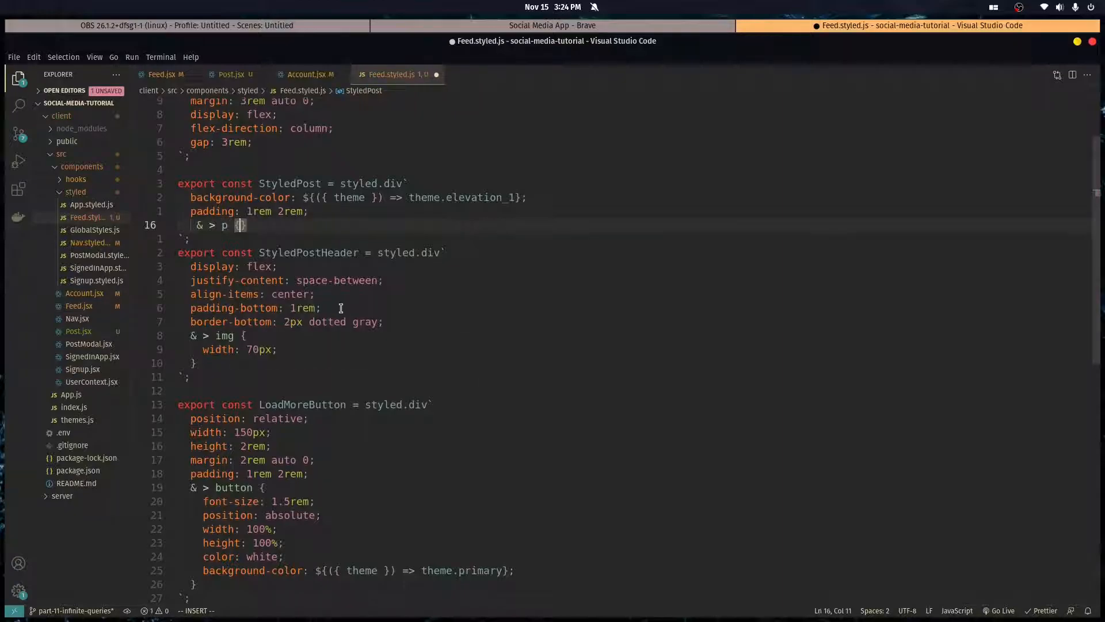
{"action": "type", "text": "margin-t"}
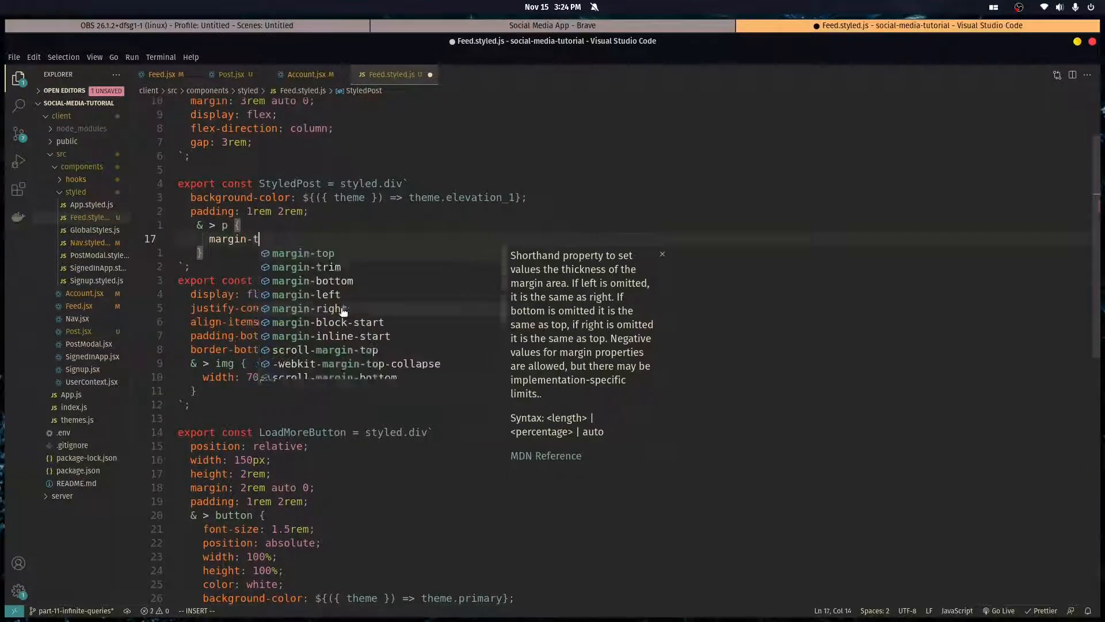
{"action": "left_click", "coordinate": [551, 25]}
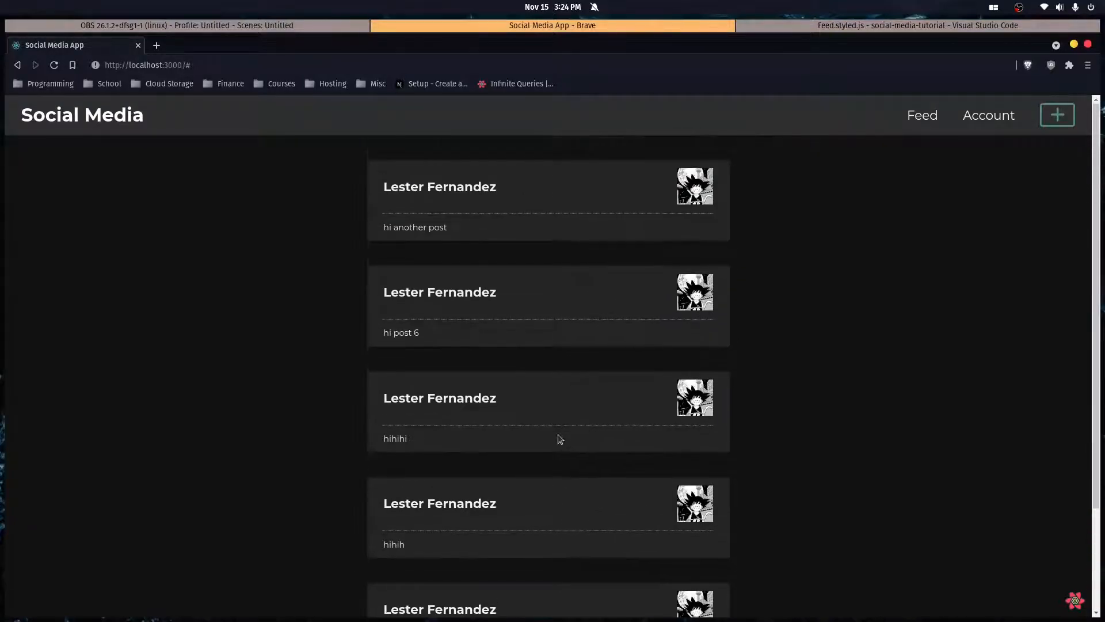
Scroll through the feed in Brave and reload the page to review the updated cards
{"action": "scroll", "scroll_direction": "down", "scroll_amount": 3}
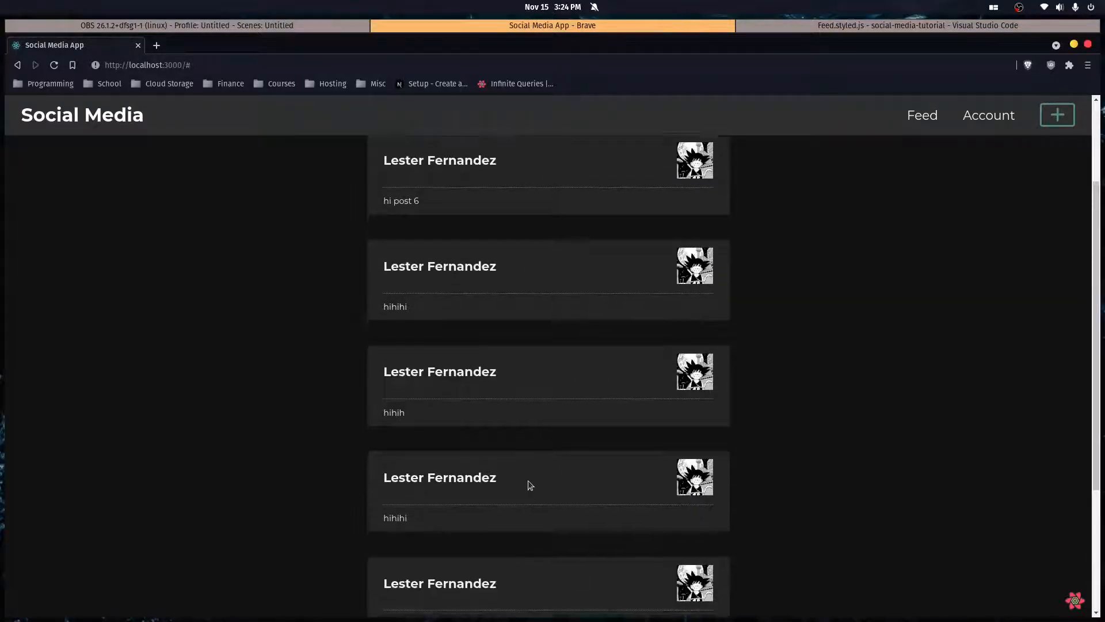
{"action": "scroll", "scroll_direction": "up", "scroll_amount": 3}
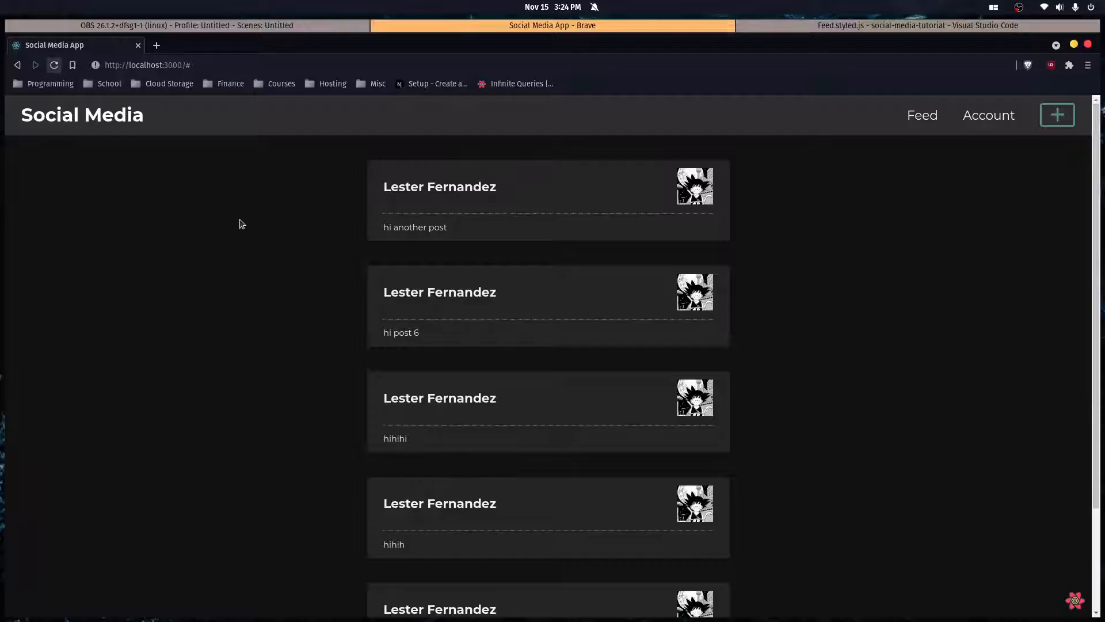
{"action": "scroll", "scroll_direction": "down", "scroll_amount": 3}
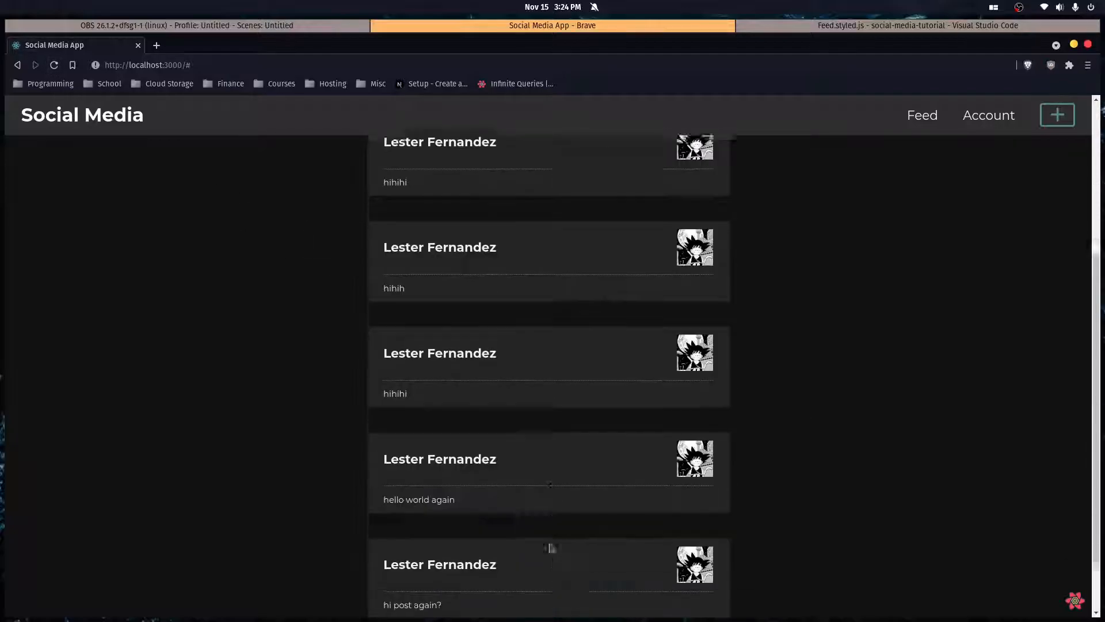
{"action": "scroll", "scroll_direction": "down", "scroll_amount": 3}
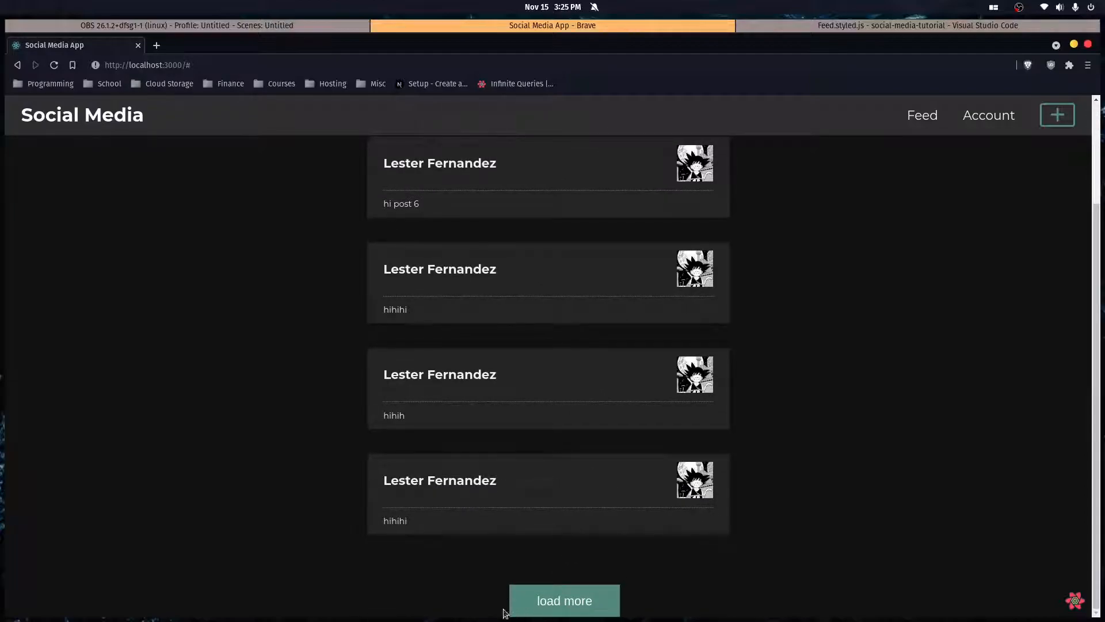
{"action": "key", "text": "f12"}
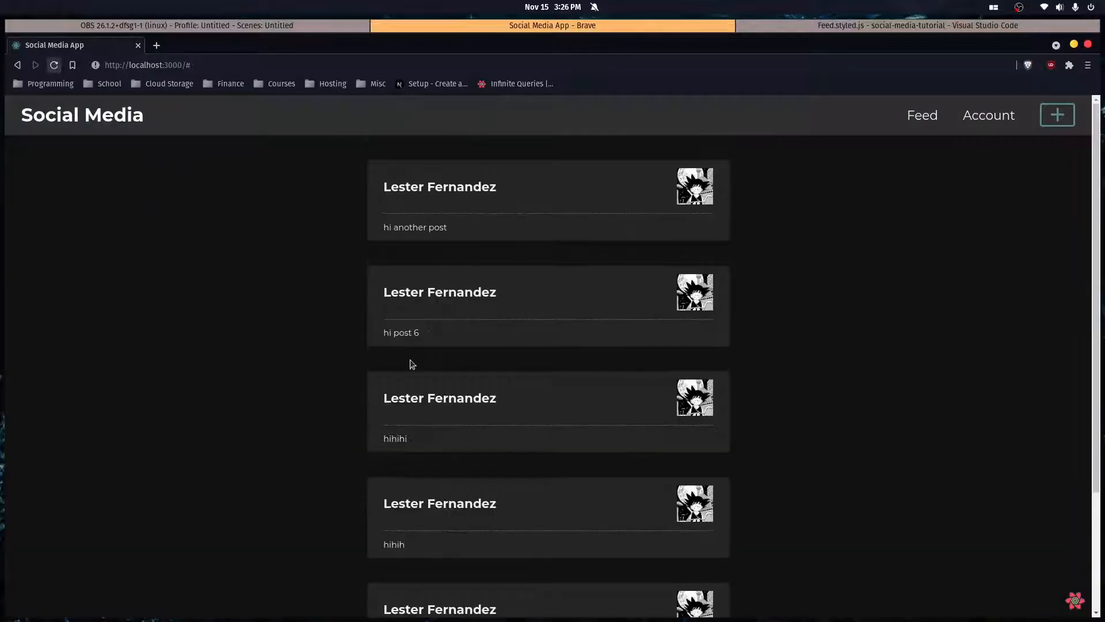
{"action": "left_click", "coordinate": [908, 26]}
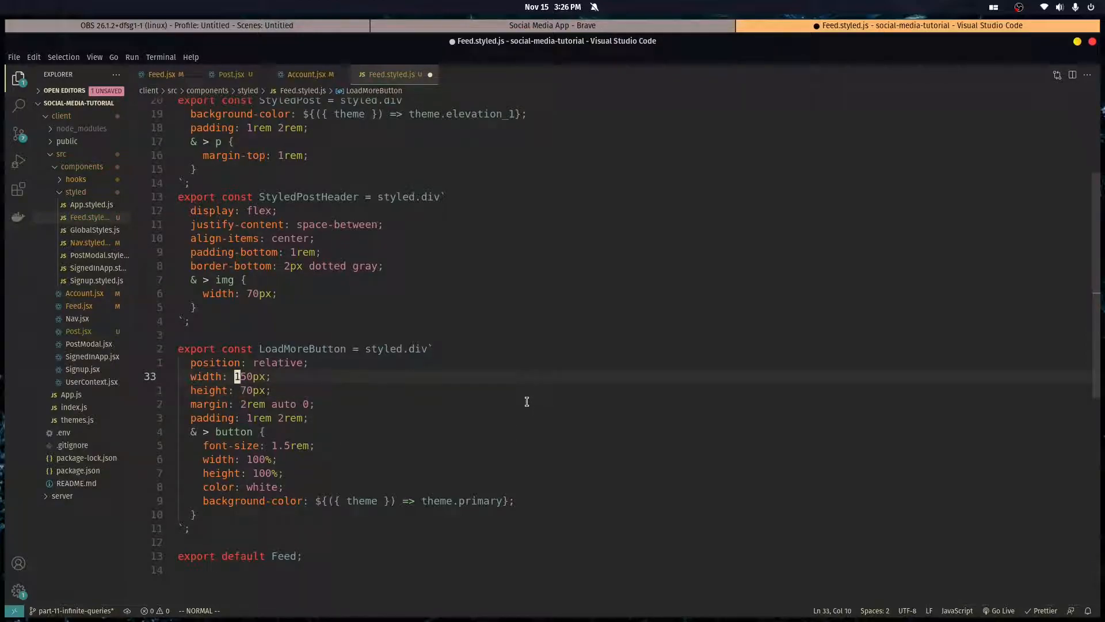
Set the Load More button width to 200px and preview it in the browser
{"action": "key", "text": "ctrl+s"}
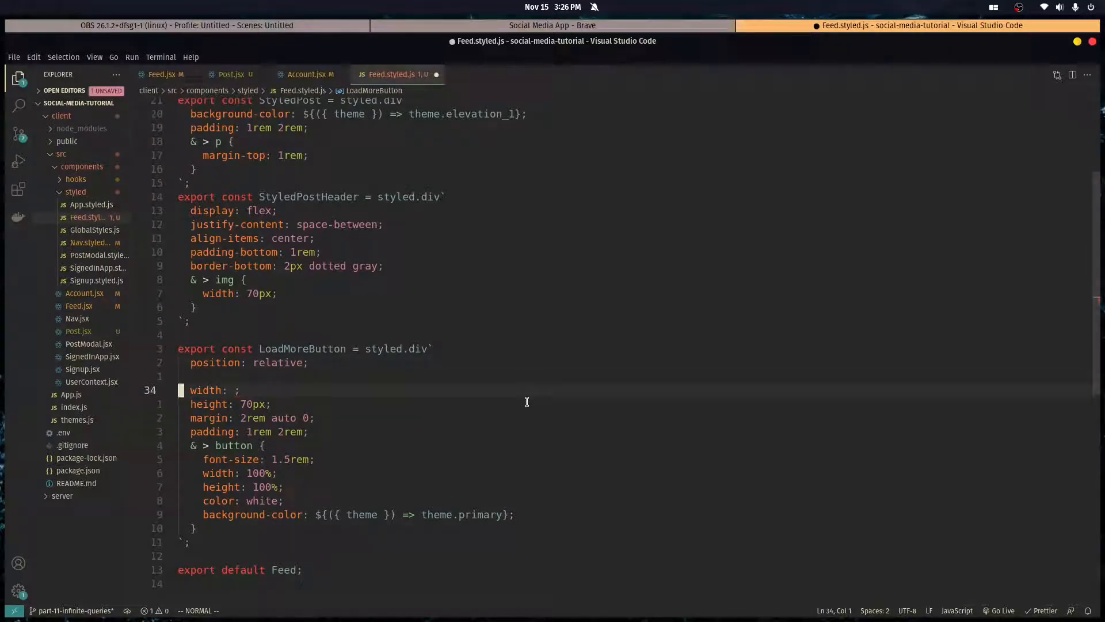
{"action": "type", "text": "26"}
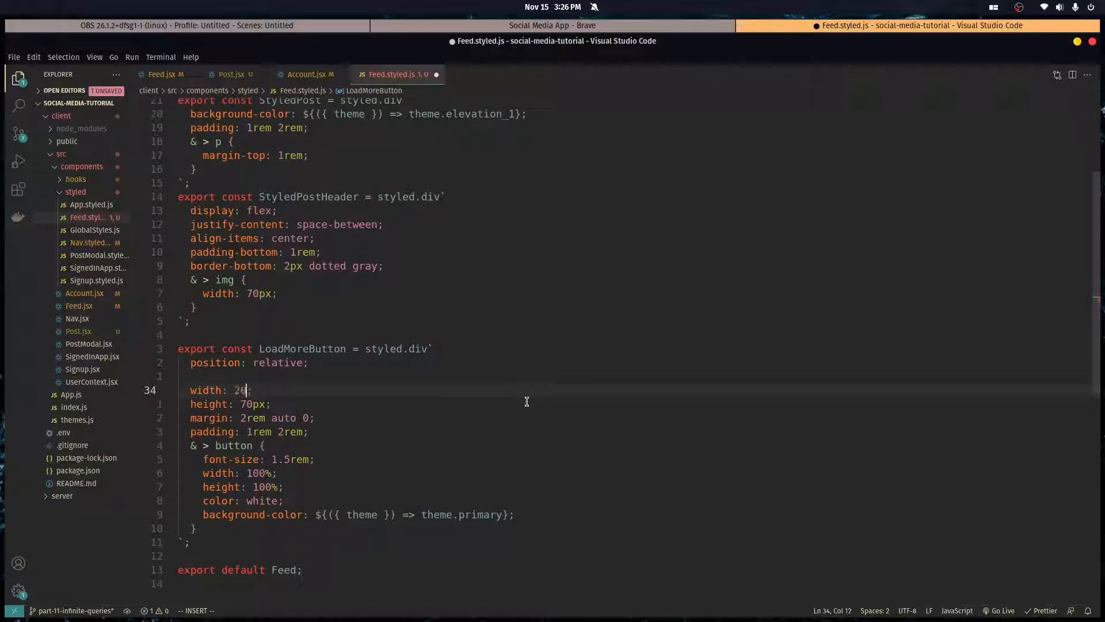
{"action": "left_click", "coordinate": [551, 25]}
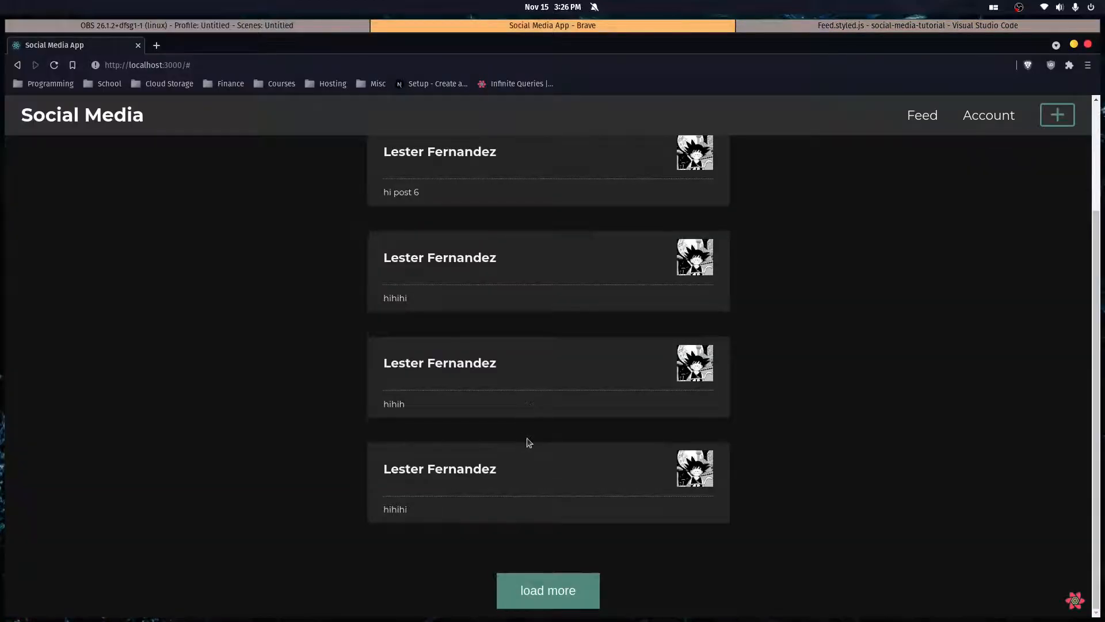
Give the inner button a 5px border-radius and change the margin to 2rem auto 1rem
{"action": "left_click", "coordinate": [916, 25]}
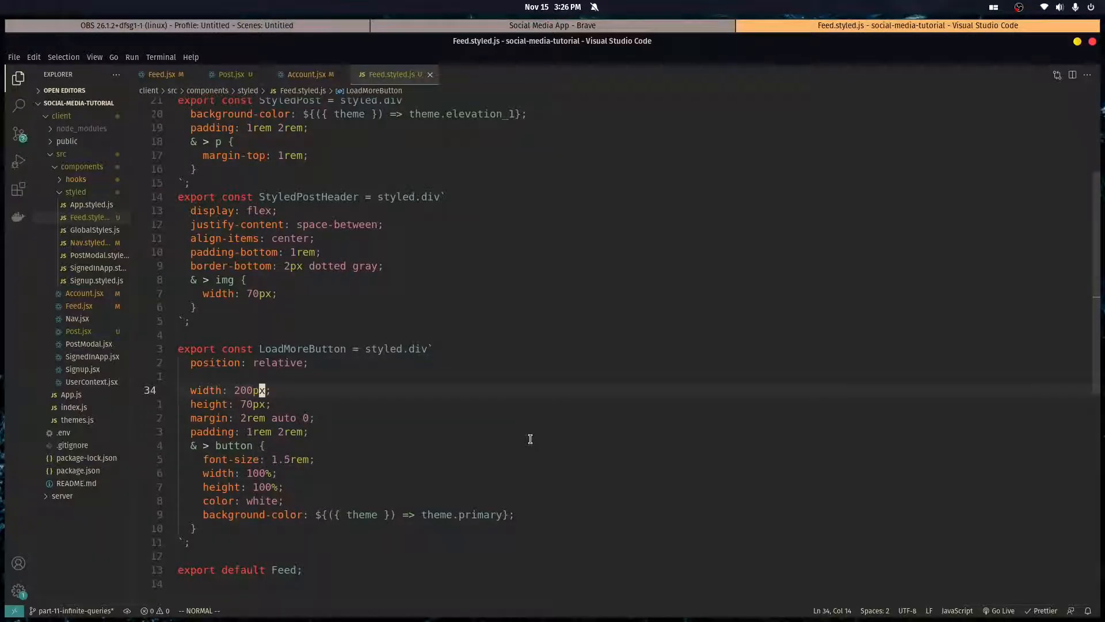
{"action": "type", "text": "border-radius: :"}
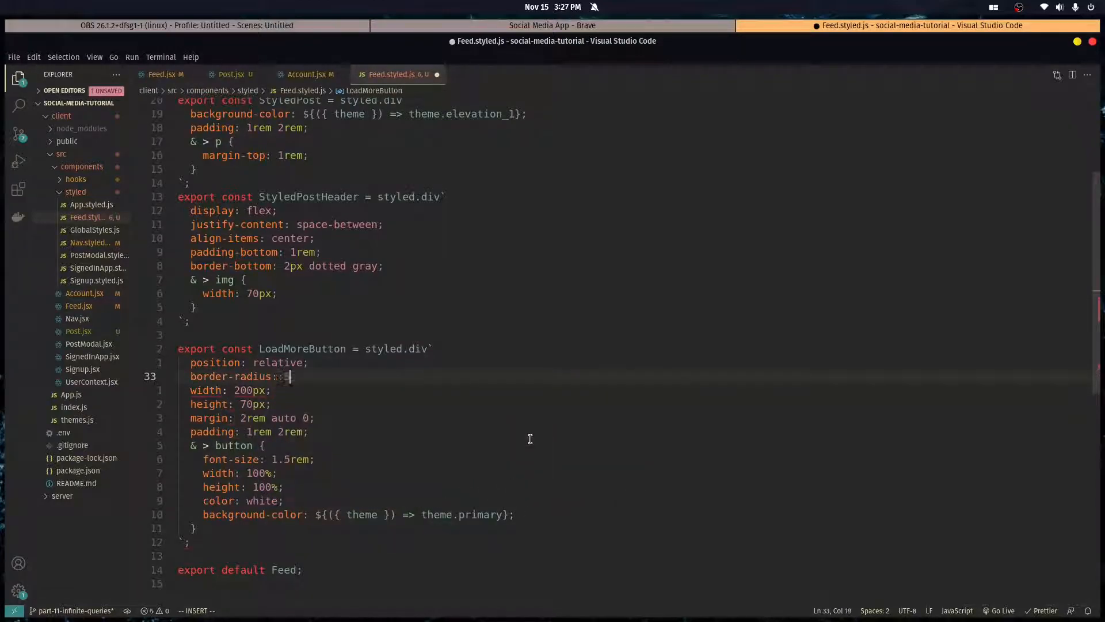
{"action": "left_click", "coordinate": [551, 25]}
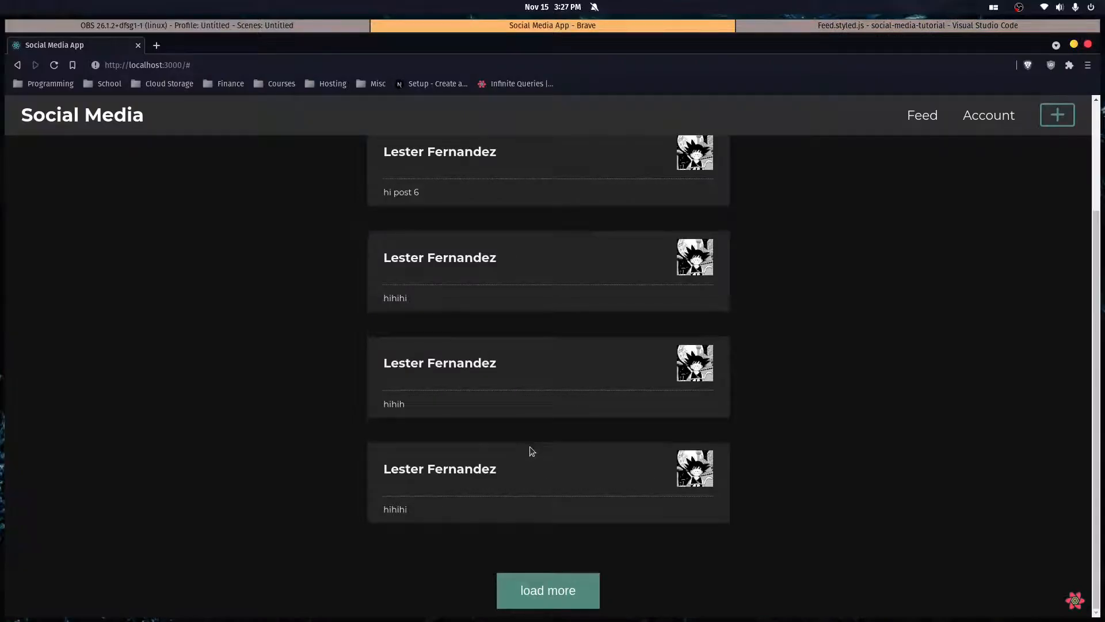
{"action": "left_click", "coordinate": [915, 25]}
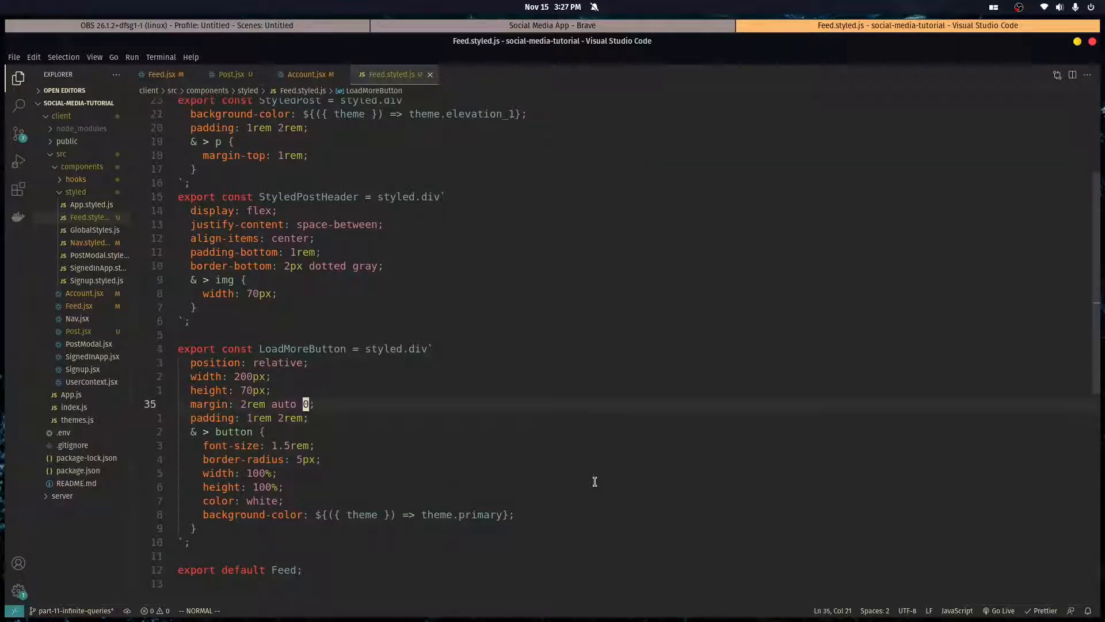
{"action": "type", "text": "1re"}
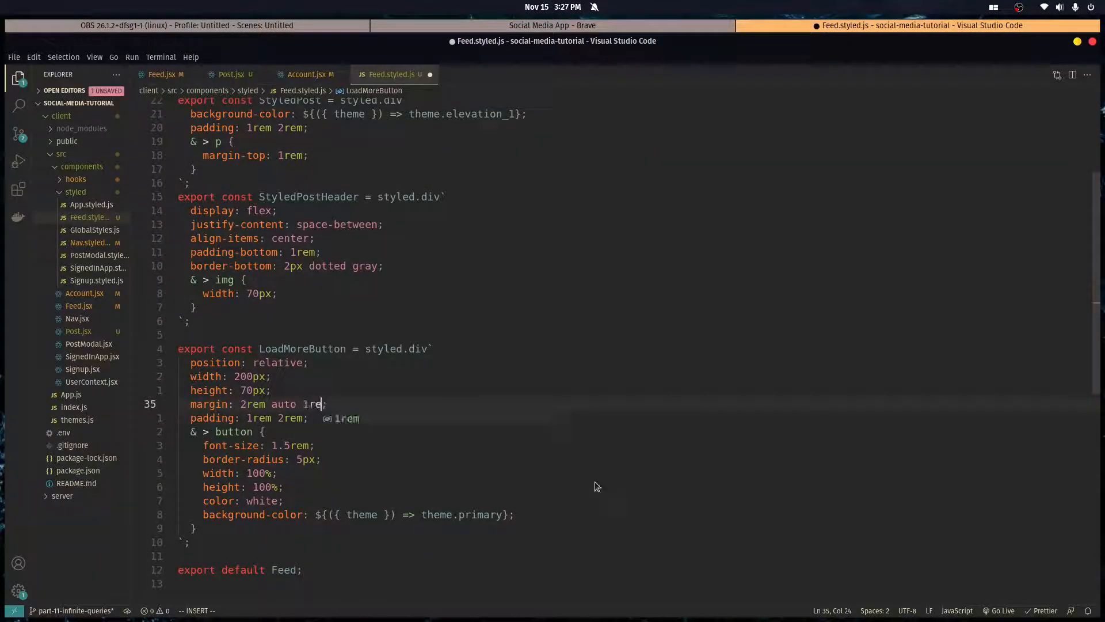
{"action": "left_click", "coordinate": [551, 26]}
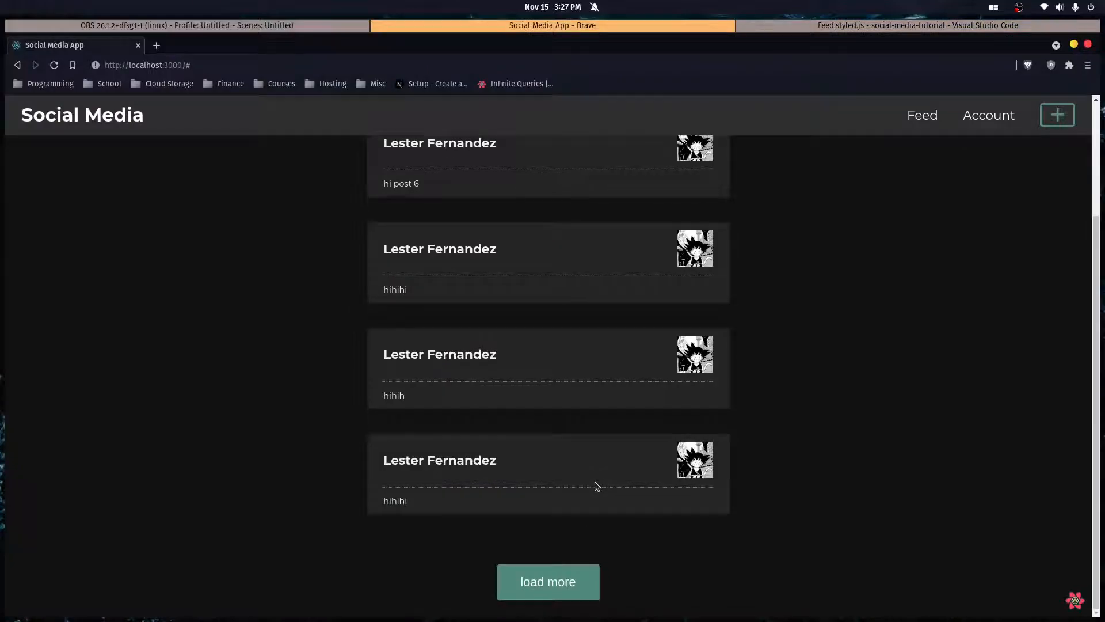
{"action": "mouse_move", "coordinate": [518, 515]}
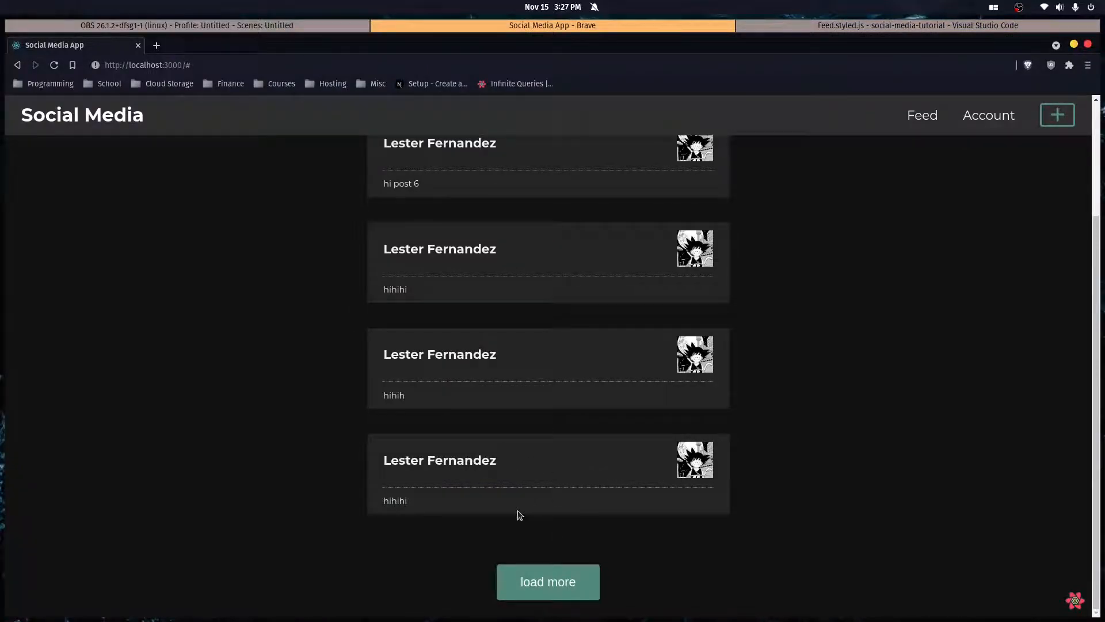
{"action": "left_click", "coordinate": [916, 26]}
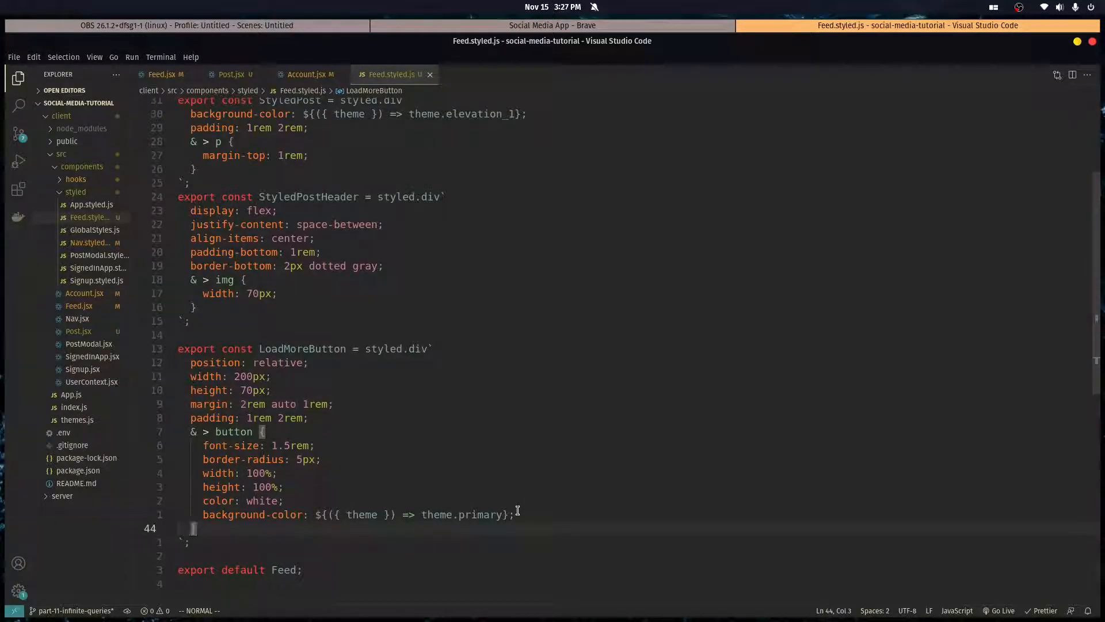
Add &:active { transform: scale(0.98); } to the button and test Load More in the app
{"action": "key", "text": "Return"}
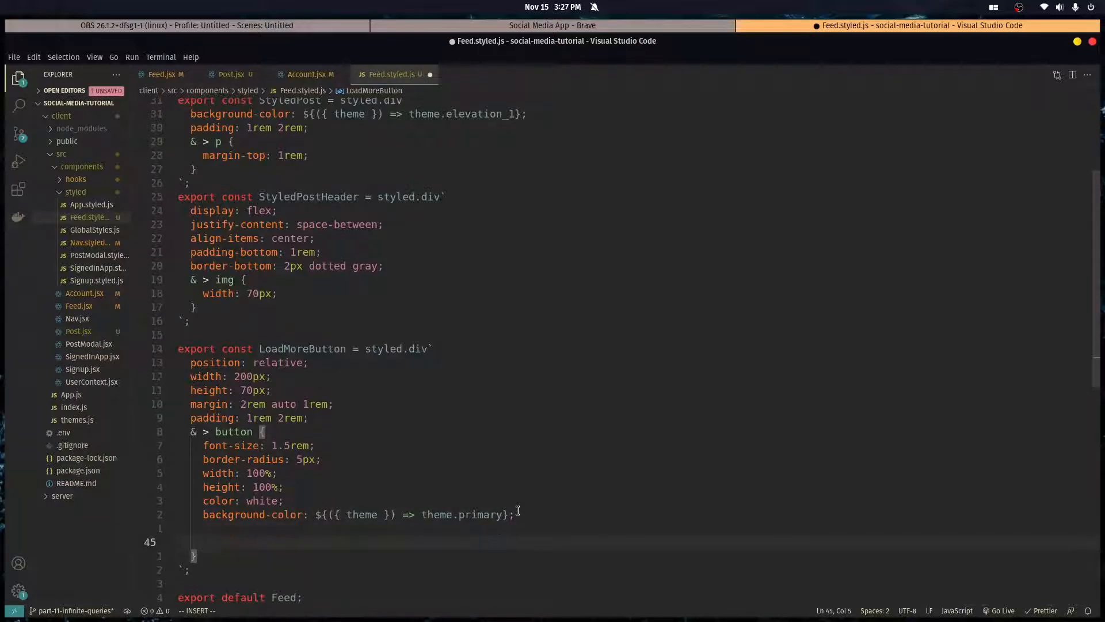
{"action": "type", "text": "&:aci"}
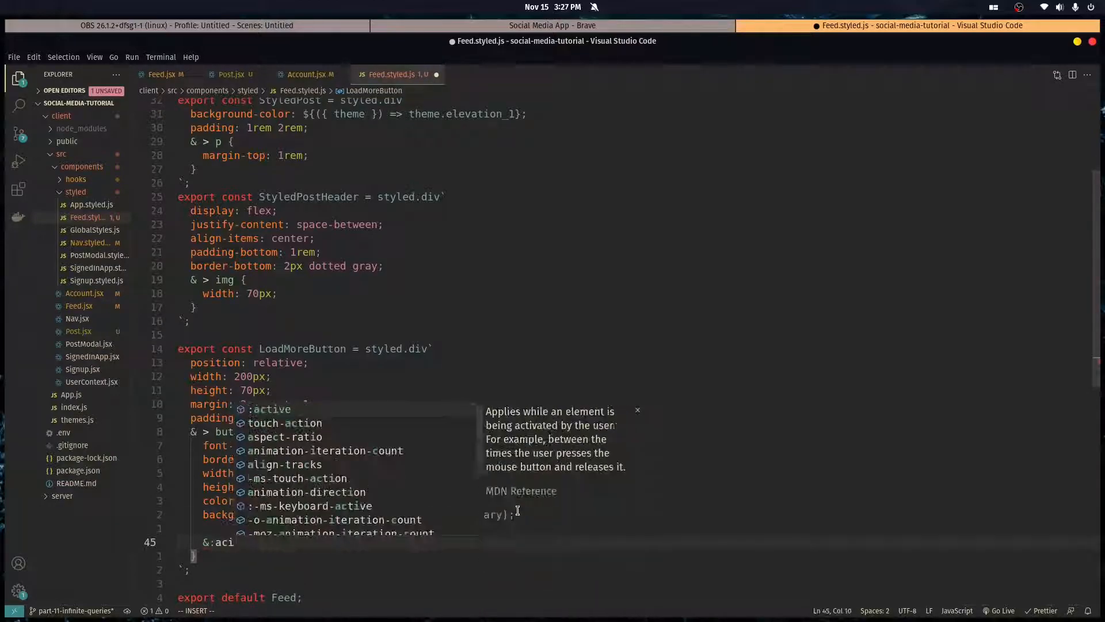
{"action": "type", "text": "t"}
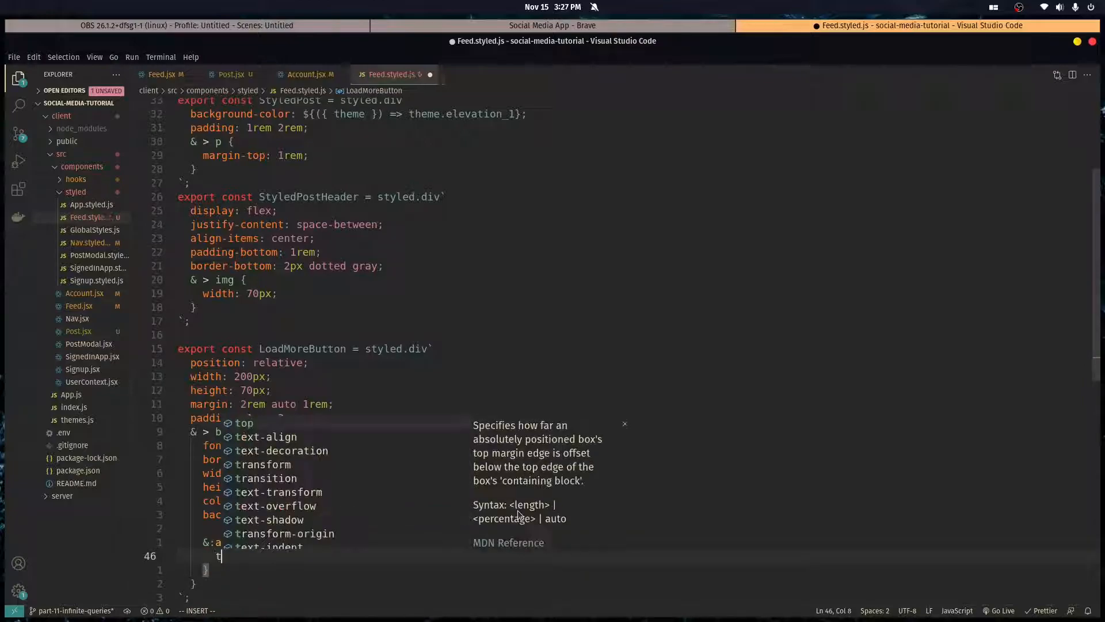
{"action": "type", "text": "ransform: scale()("}
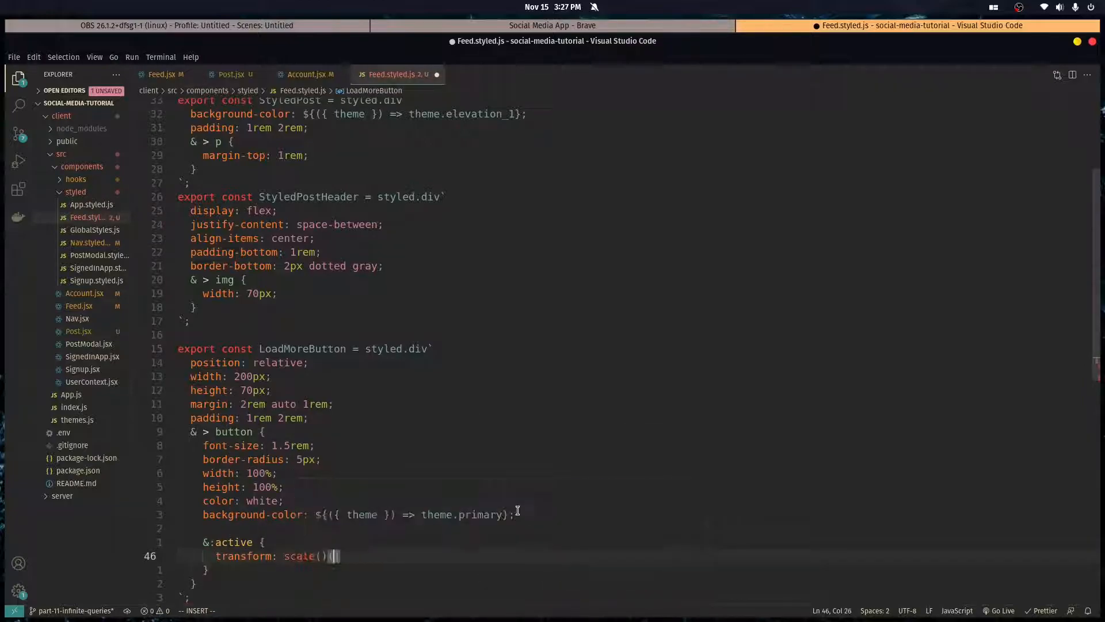
{"action": "type", "text": "0.98"}
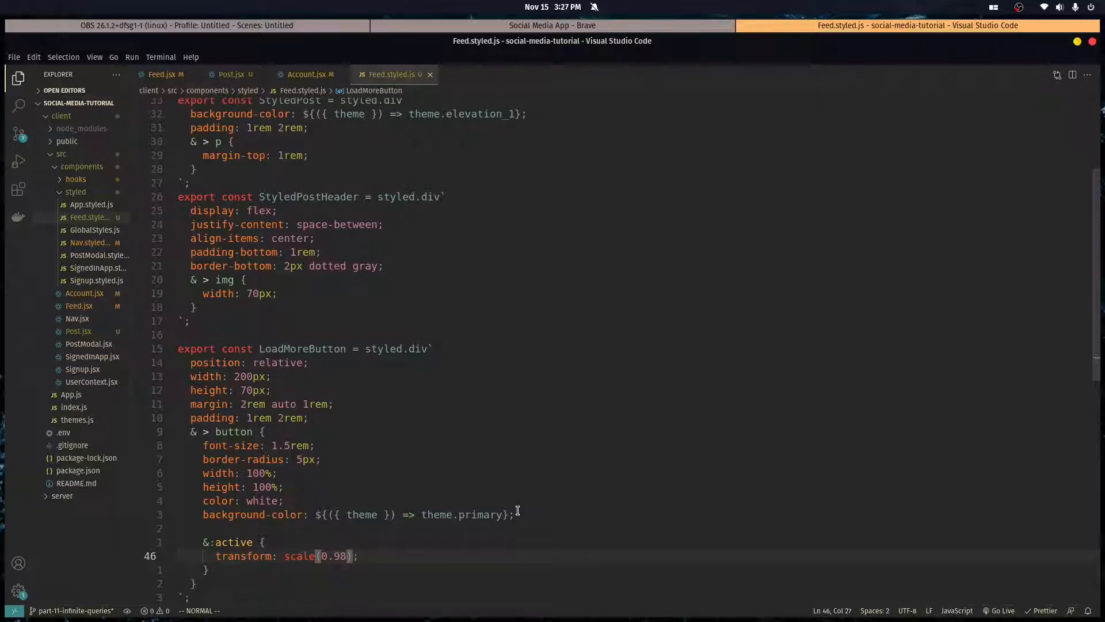
{"action": "left_click", "coordinate": [551, 25]}
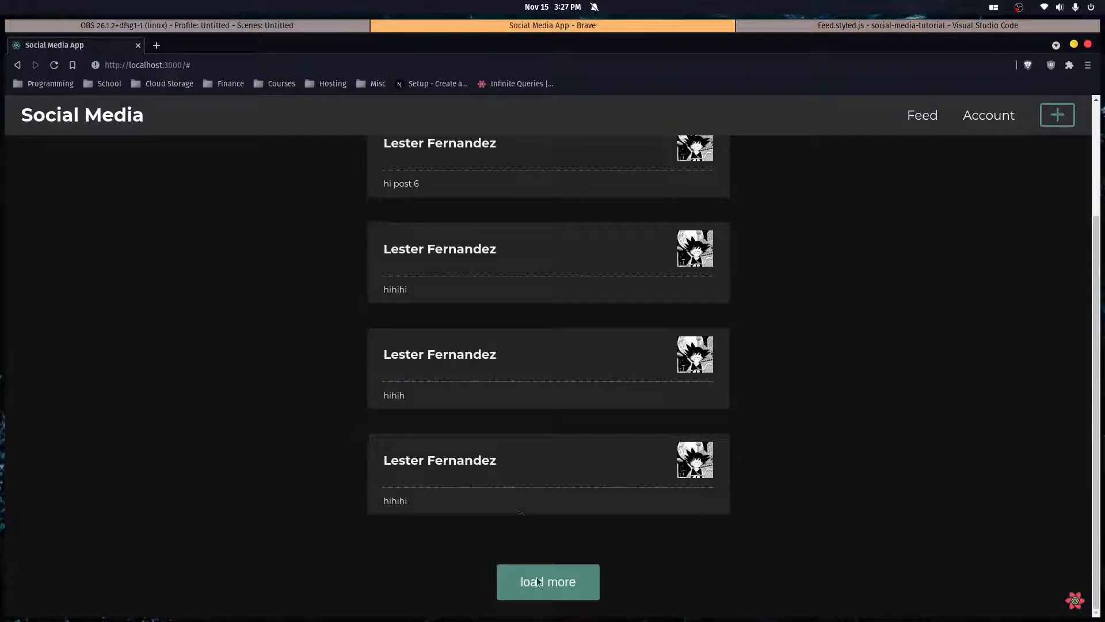
{"action": "left_click", "coordinate": [548, 581]}
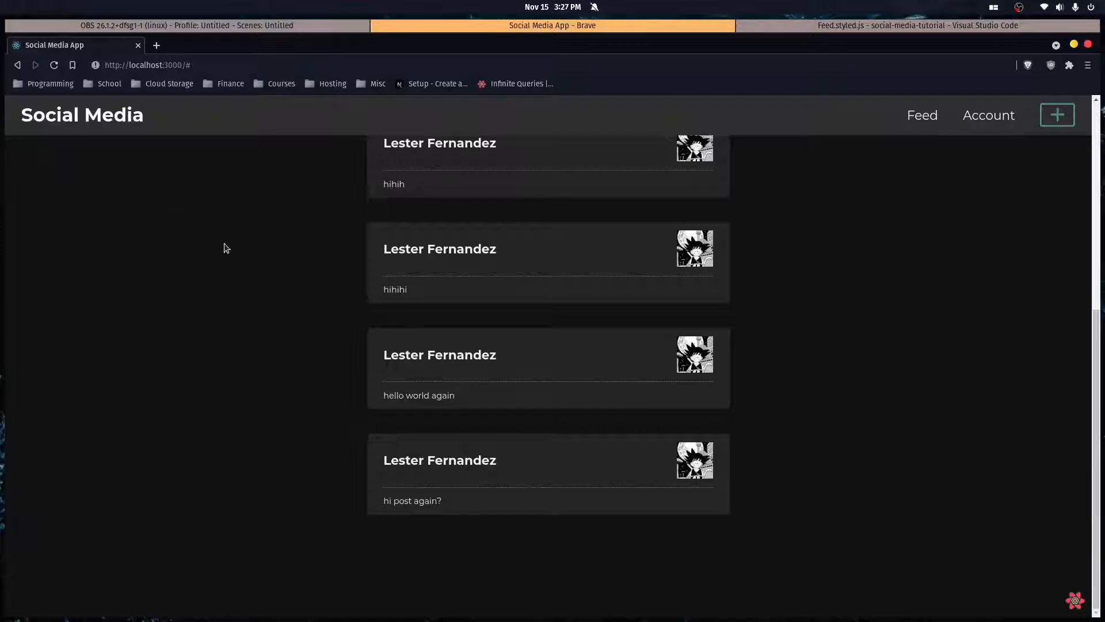
{"action": "left_click", "coordinate": [915, 25]}
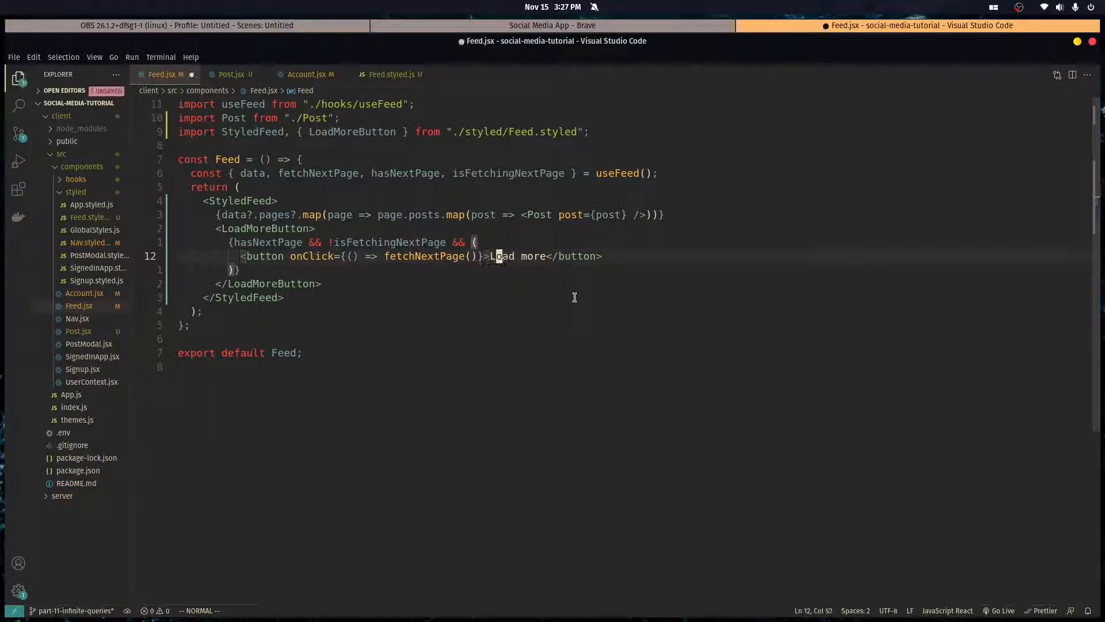
Fix the label to 'Load More' and paste the feed's return JSX into Account.jsx
{"action": "type", "text": "More"}
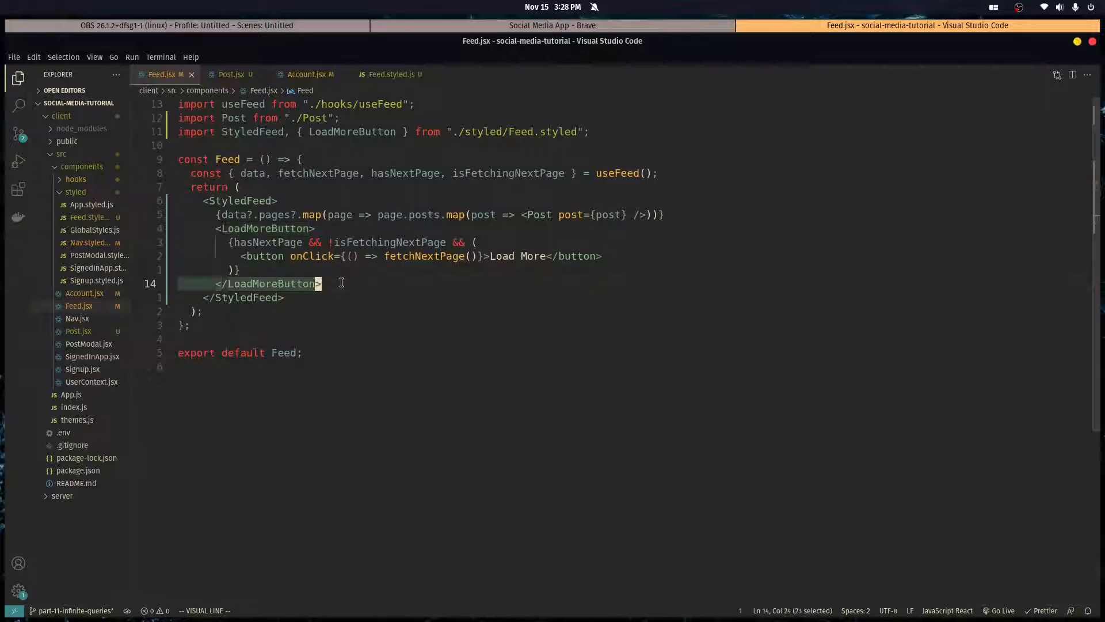
{"action": "key", "text": "ctrl+p"}
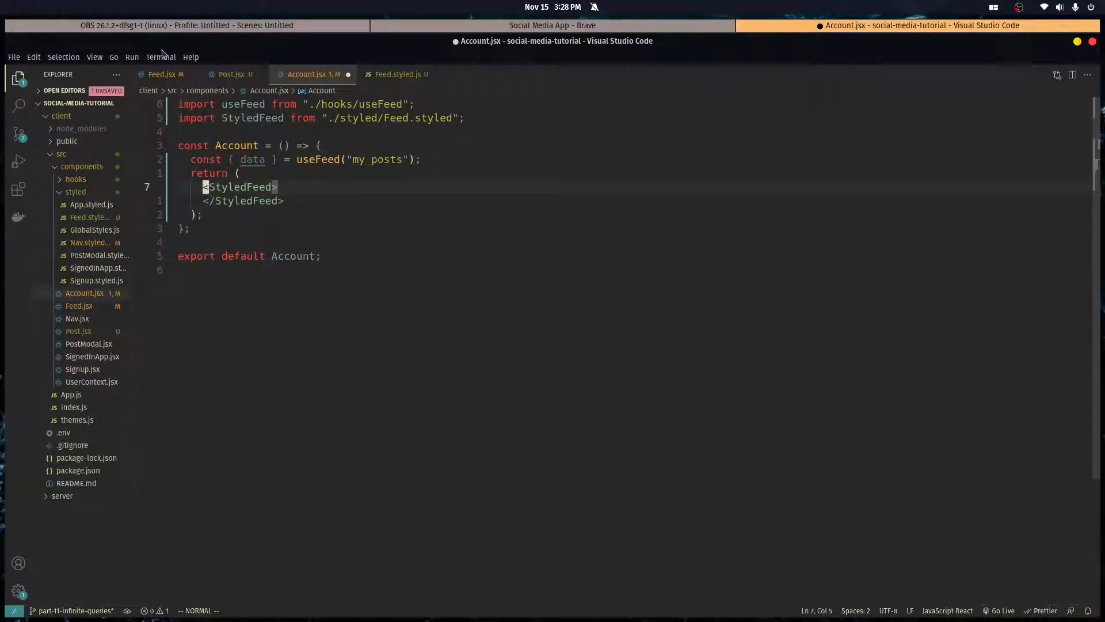
{"action": "left_click", "coordinate": [162, 73]}
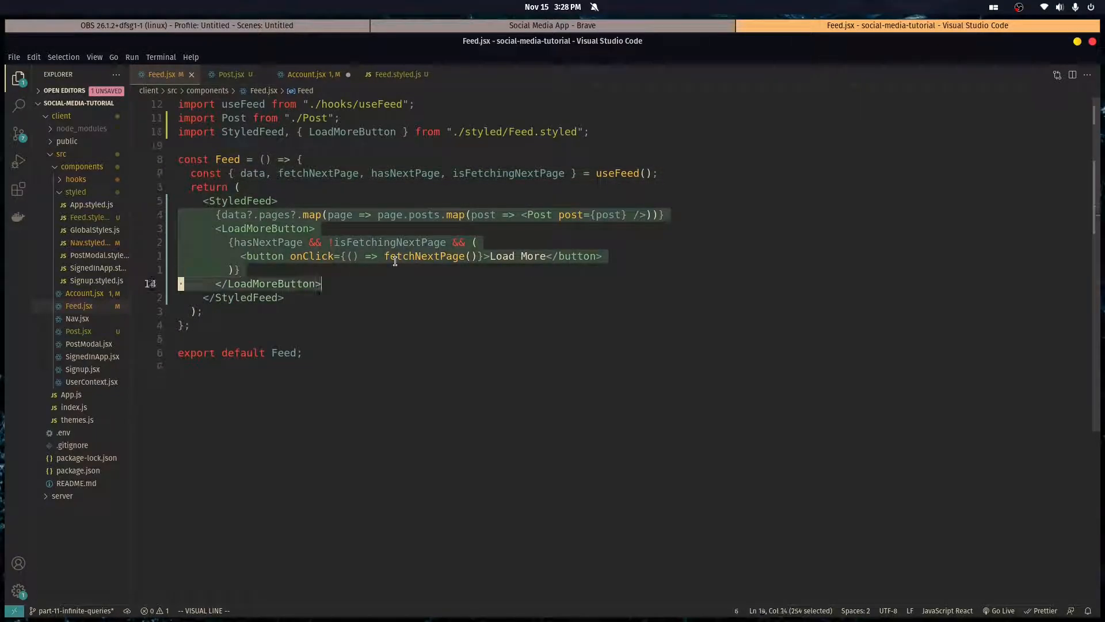
{"action": "left_click", "coordinate": [306, 73]}
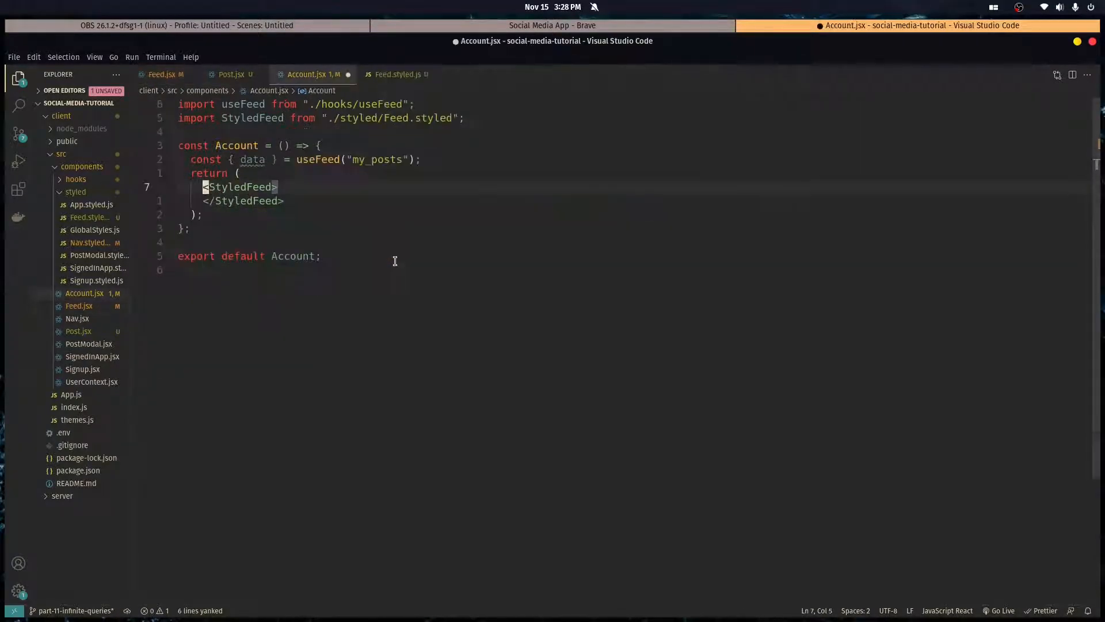
{"action": "key", "text": "ctrl+v"}
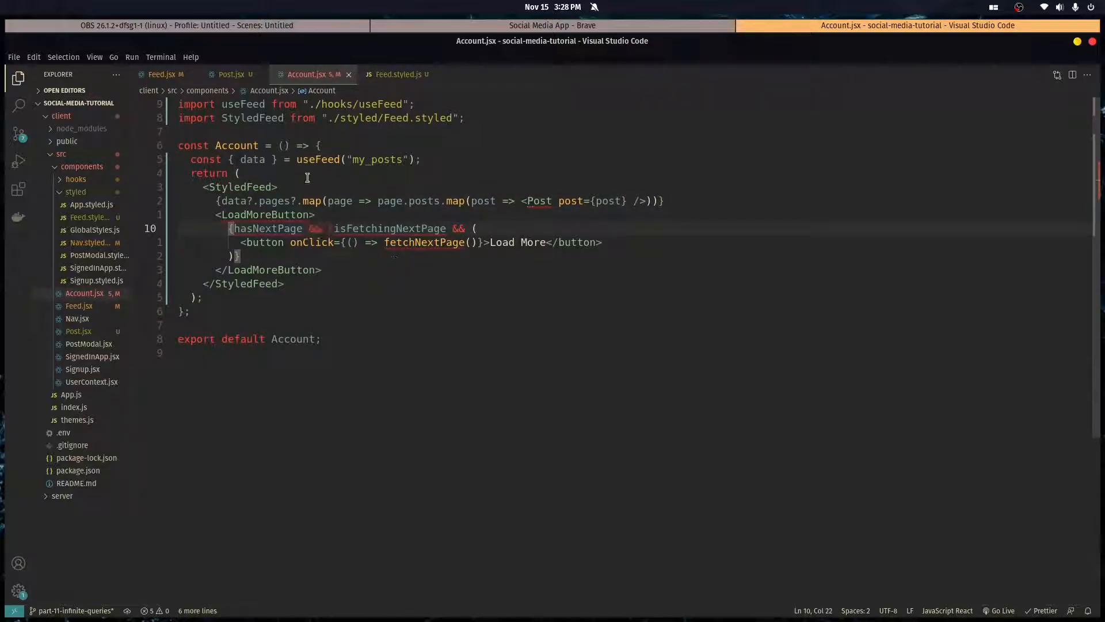
Copy the useFeed destructuring into Account with "my_posts" and import Post and LoadMoreButton
{"action": "left_click", "coordinate": [163, 73]}
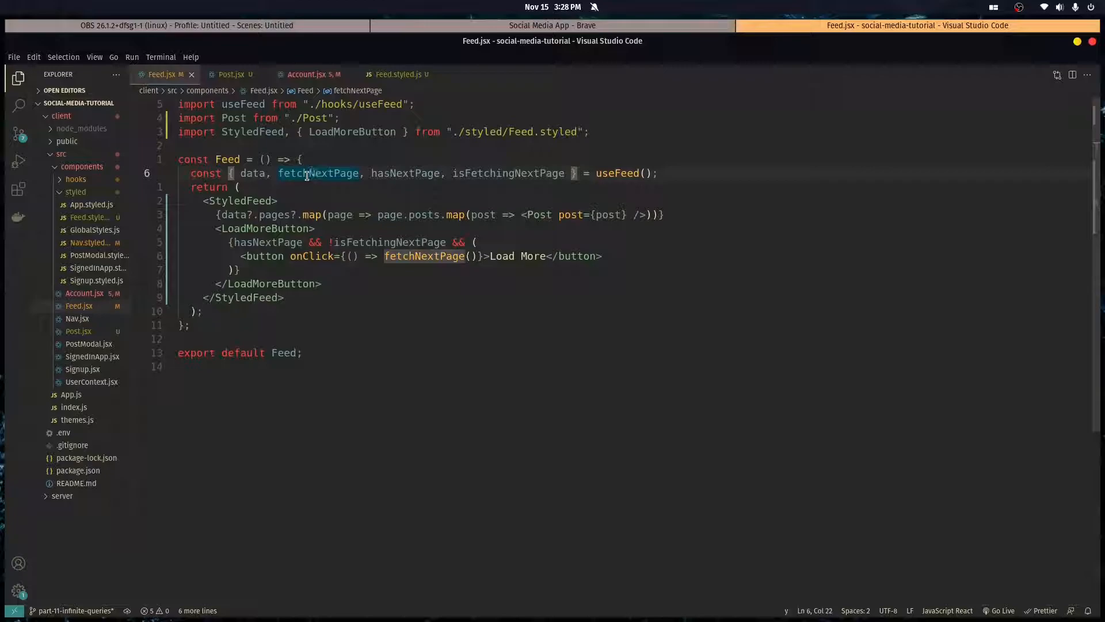
{"action": "left_click", "coordinate": [305, 73]}
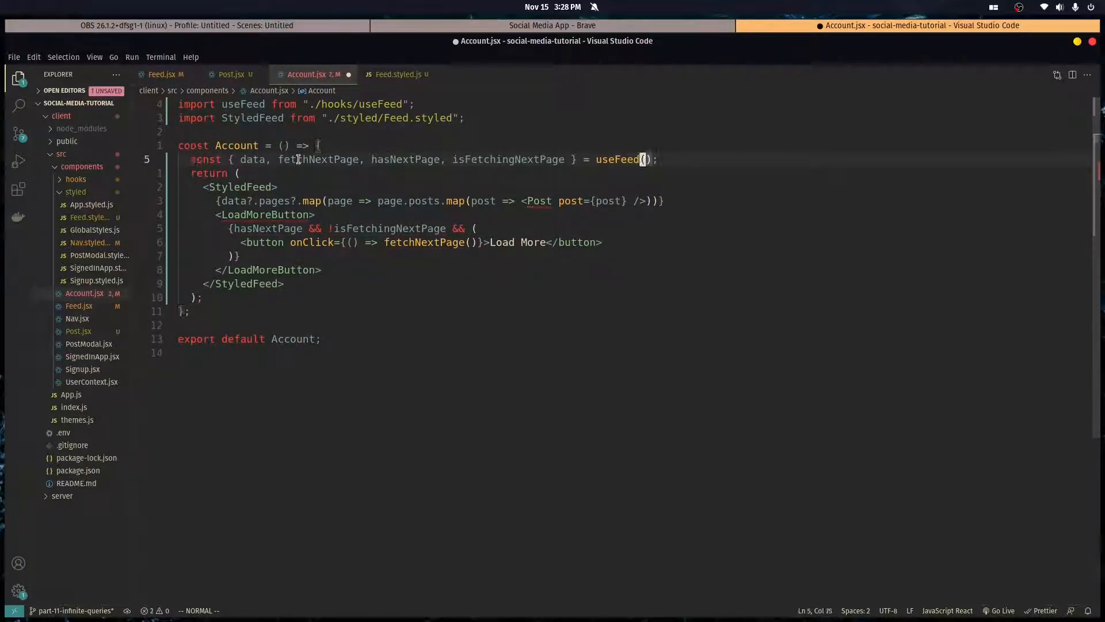
{"action": "type", "text": "my_posts\");"}
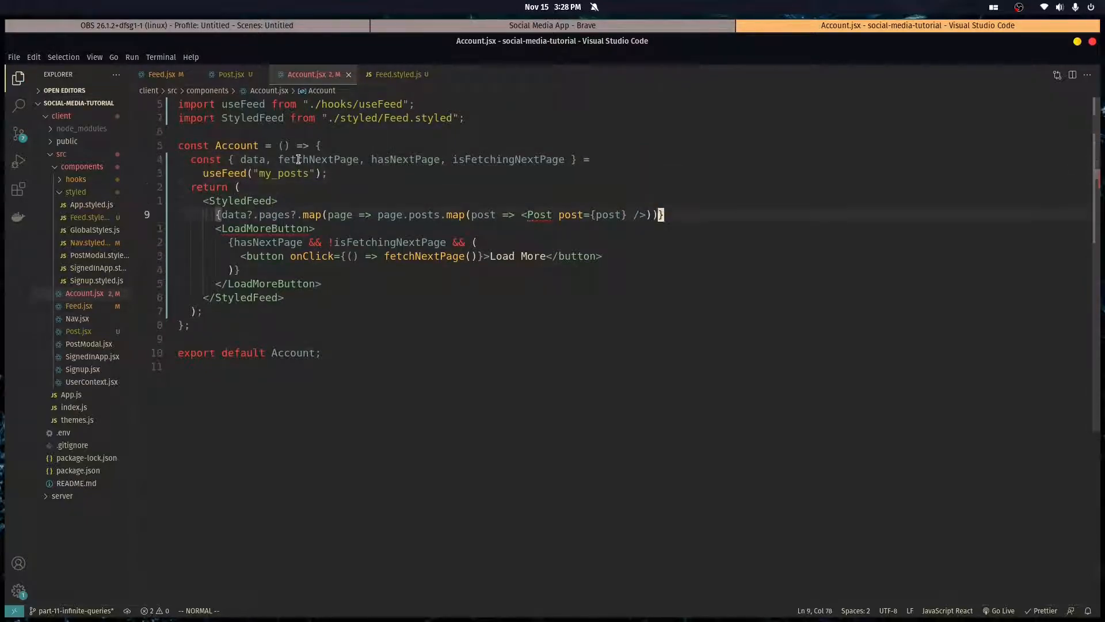
{"action": "left_click", "coordinate": [587, 214]}
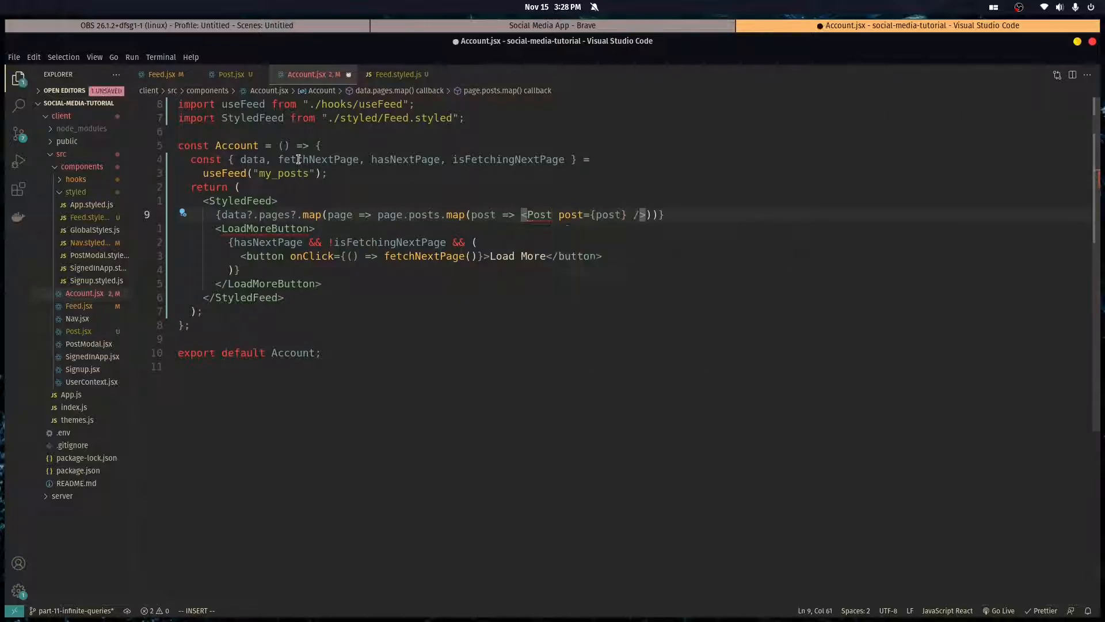
{"action": "key", "text": "Escape"}
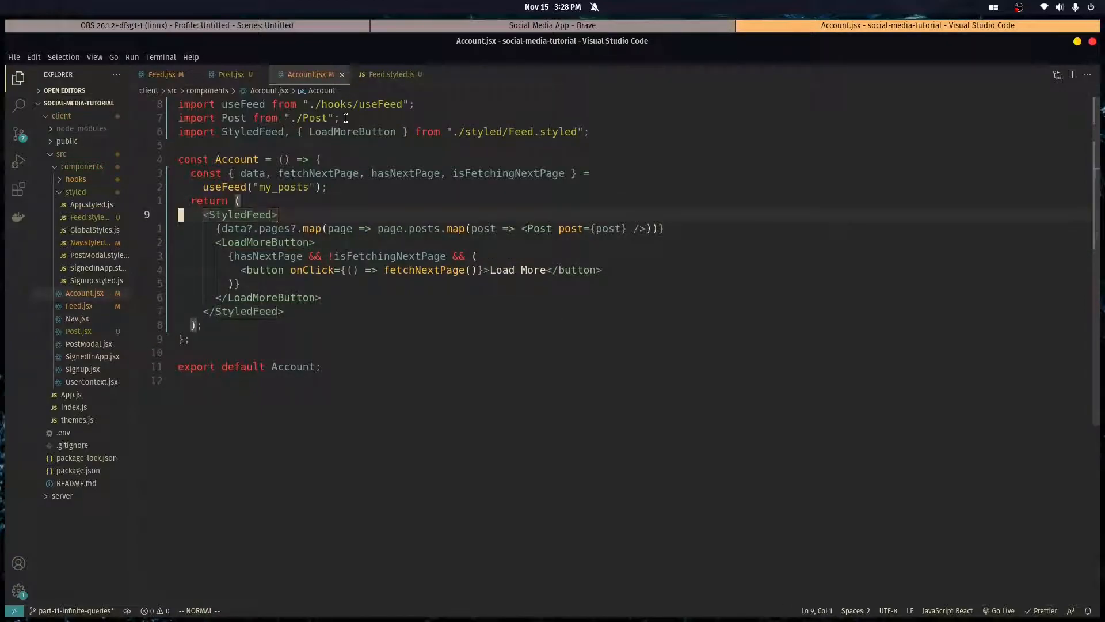
Add a 'My Posts' h1 heading to the Account page
{"action": "type", "text": "h"}
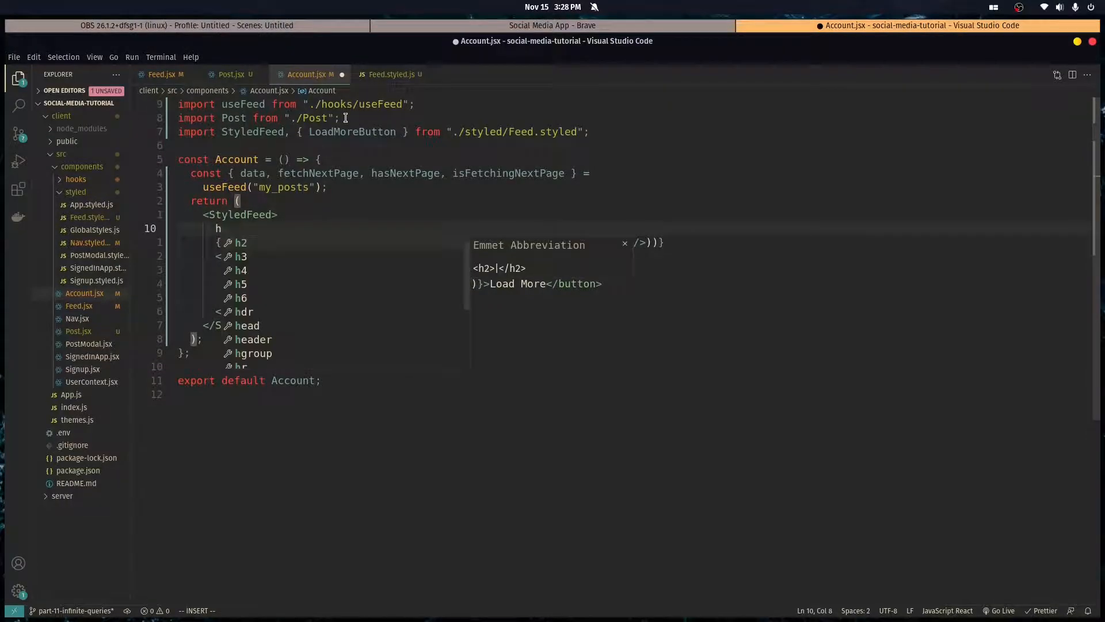
{"action": "type", "text": "My Posts</h1>"}
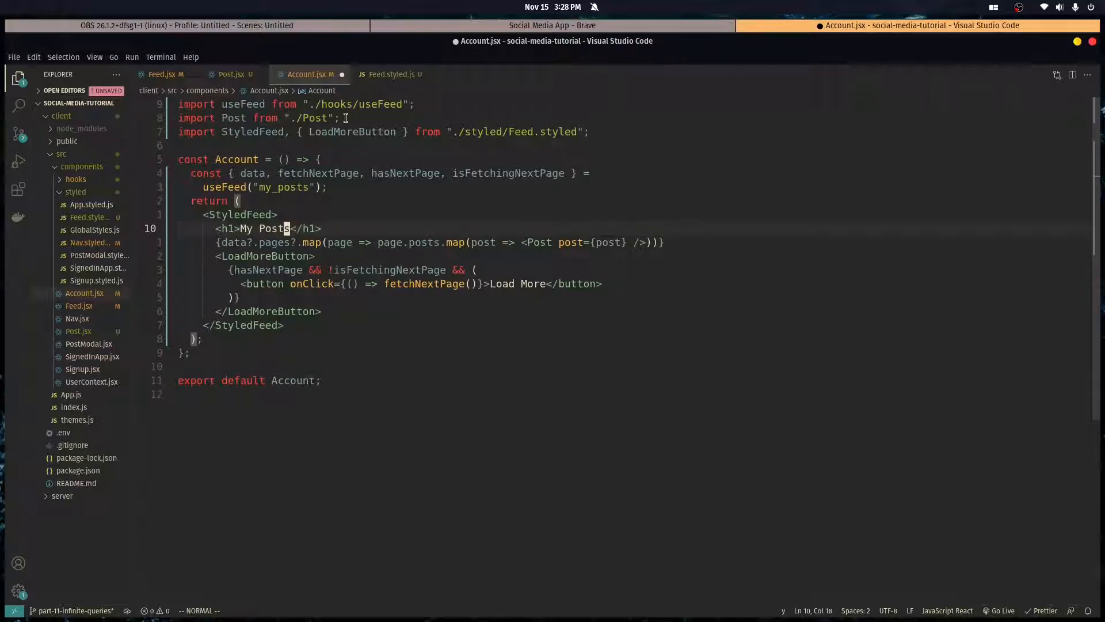
{"action": "left_click", "coordinate": [161, 74]}
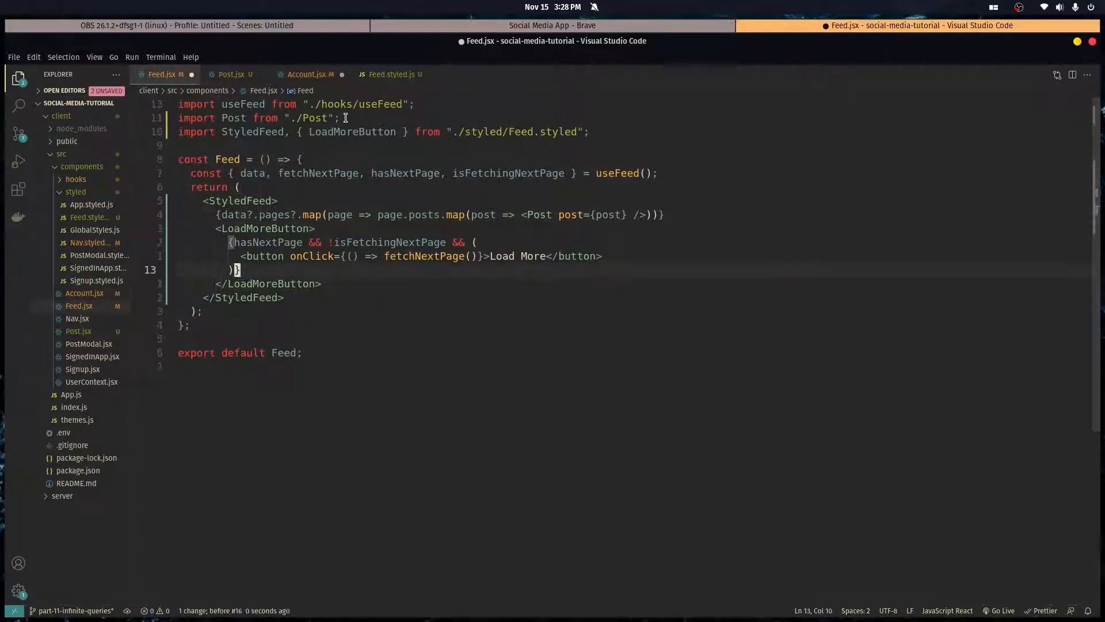
Add an <h1>Recent Posts</h1> heading above the posts map in Feed.jsx and view the app
{"action": "type", "text": "h1"}
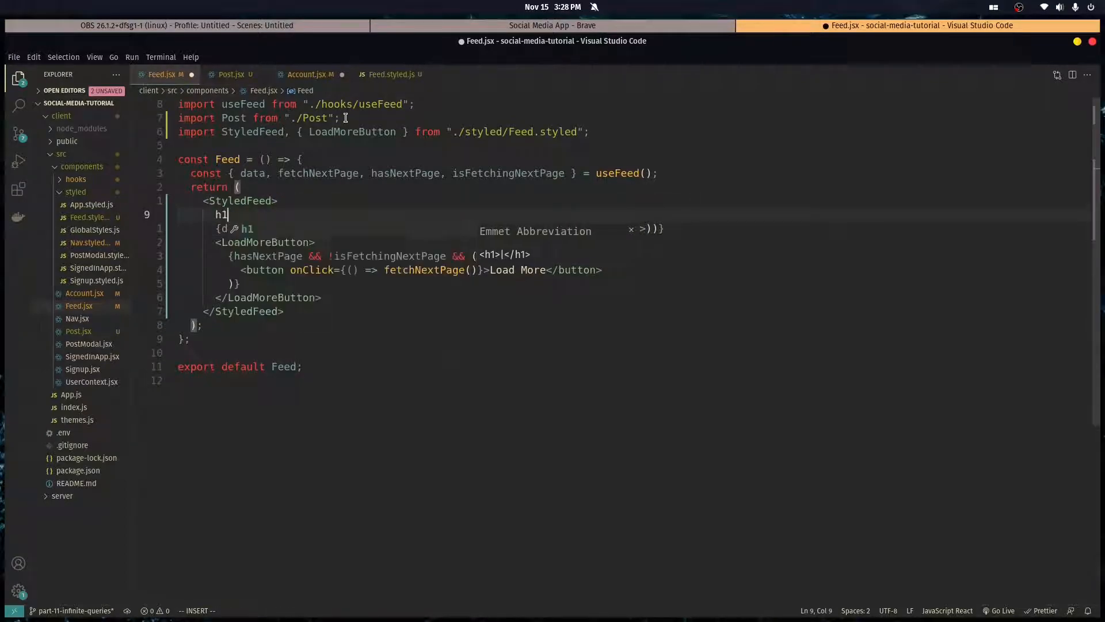
{"action": "type", "text": ">Rec</h1>"}
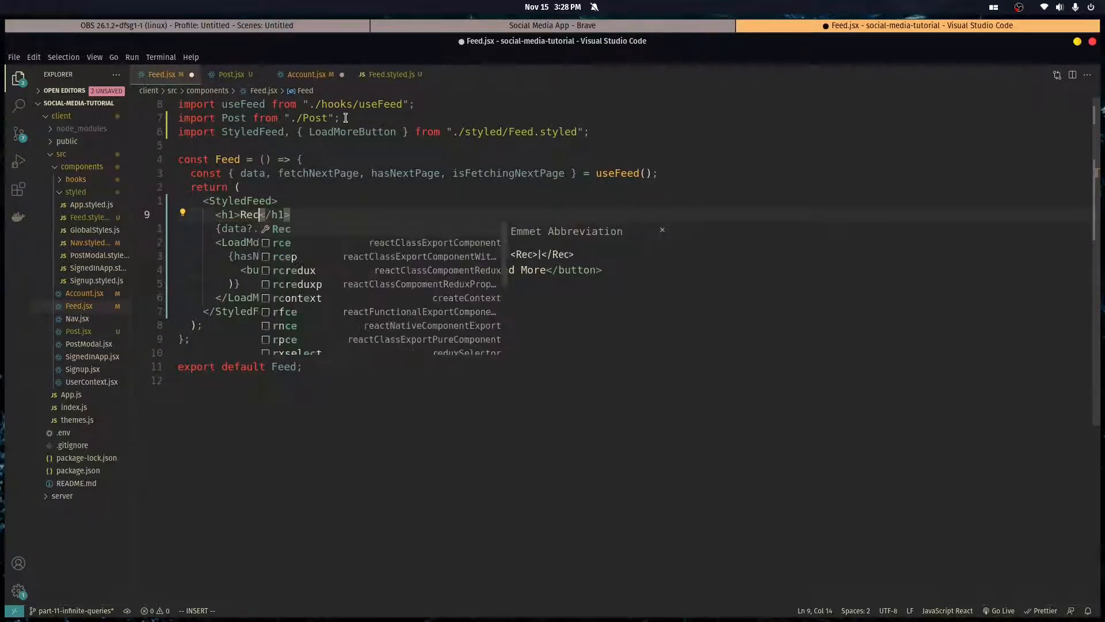
{"action": "key", "text": "Escape"}
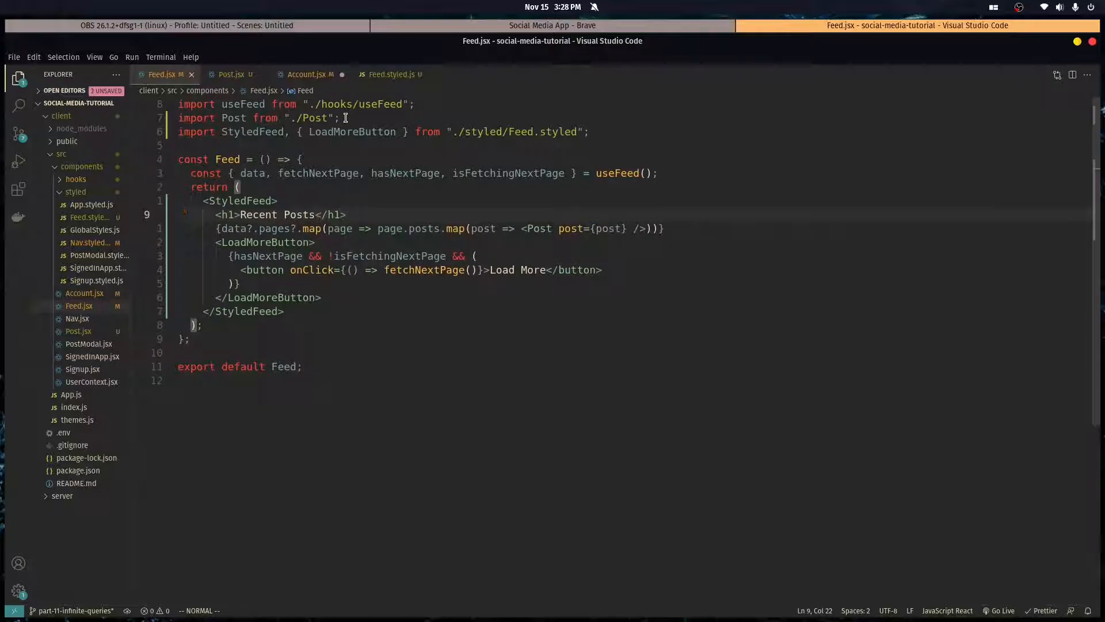
{"action": "left_click", "coordinate": [552, 25]}
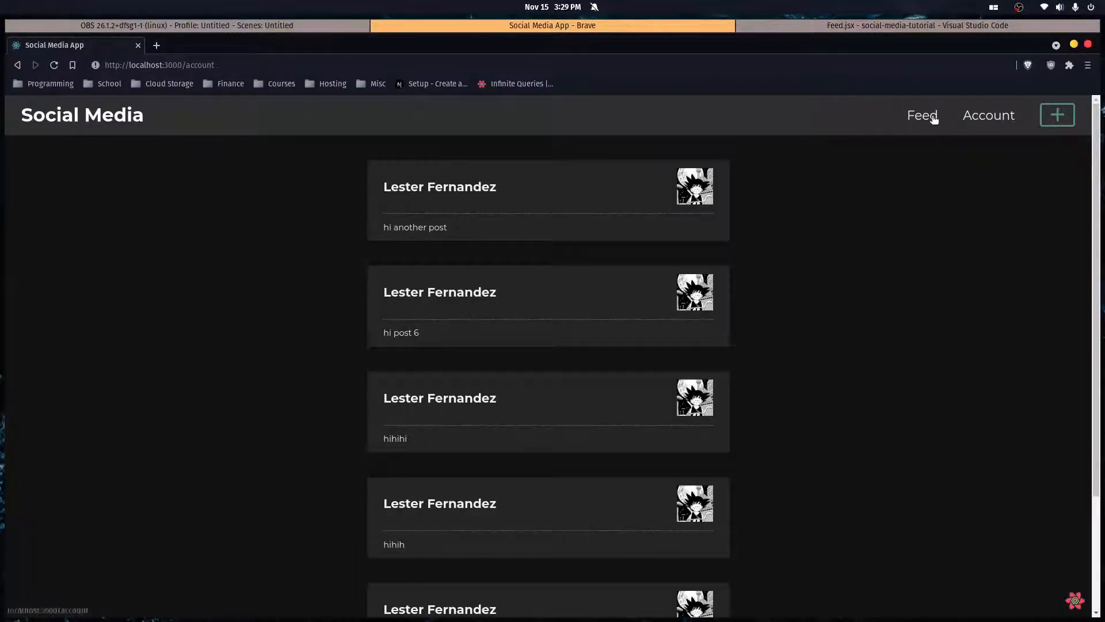
Return from the Account page in Brave to the Recent Posts heading line in Feed.jsx
{"action": "left_click", "coordinate": [920, 25]}
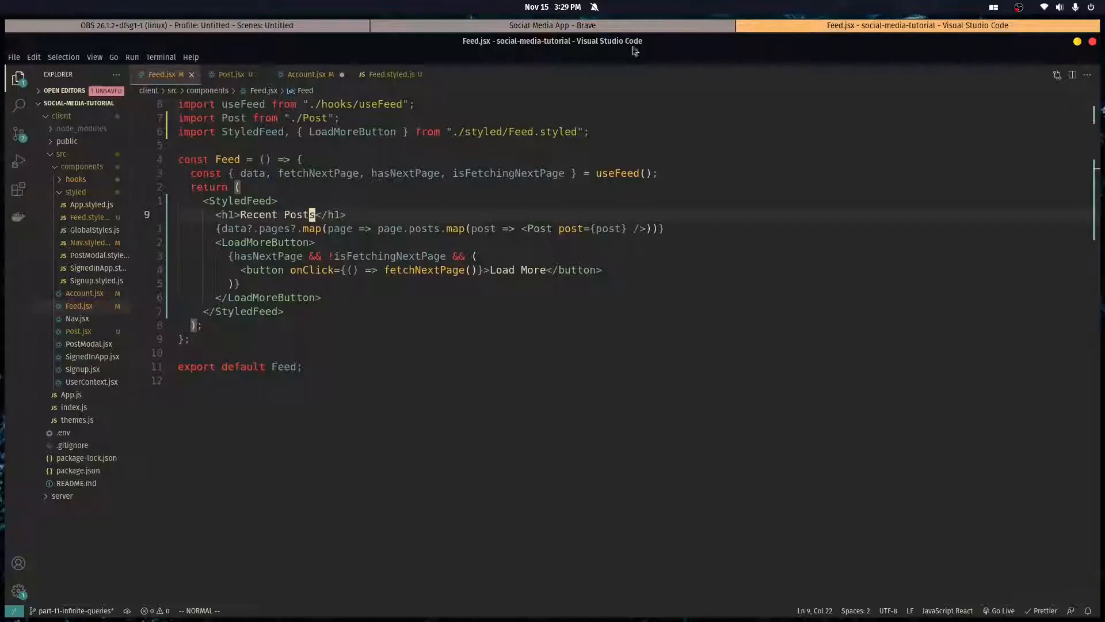
{"action": "left_click", "coordinate": [342, 215]}
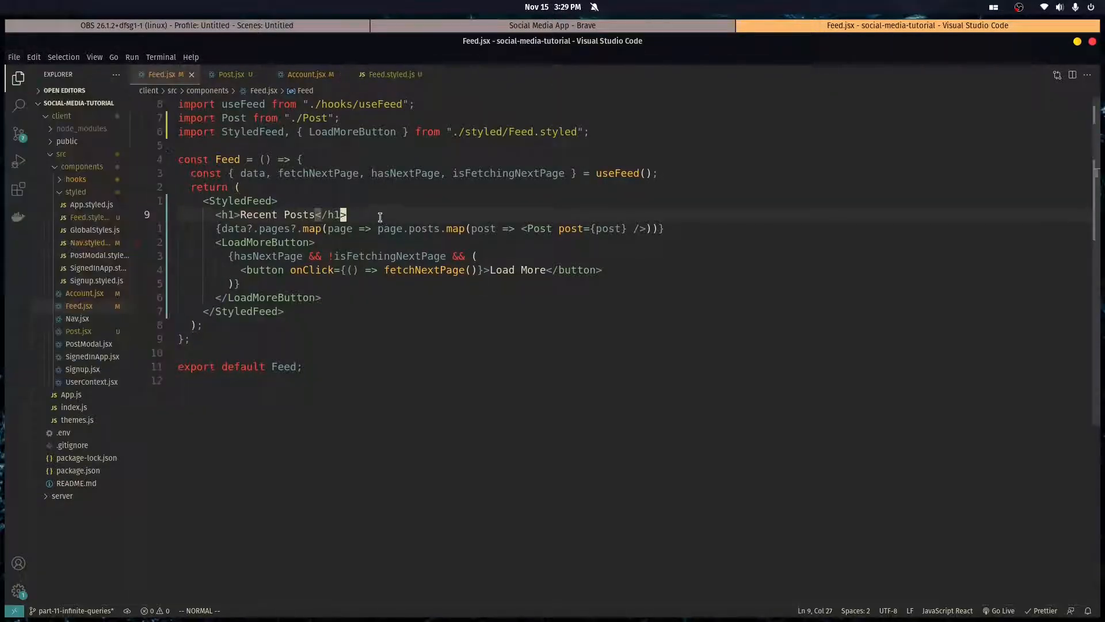
{"action": "mouse_move", "coordinate": [232, 74]}
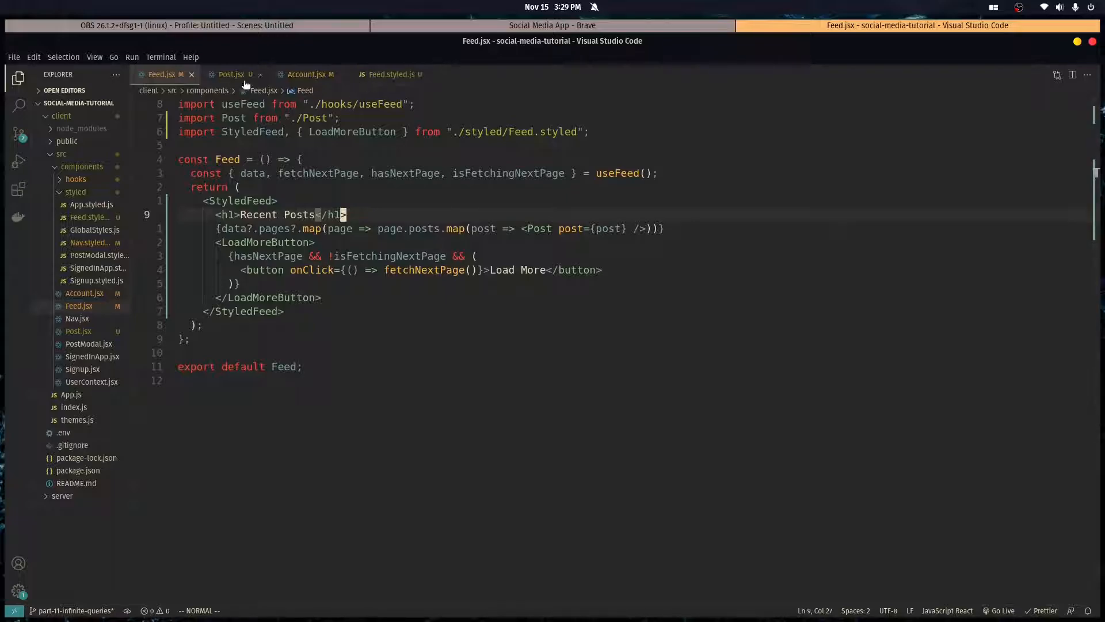
Try align-items centering in Feed.styled.js and check the result in the browser
{"action": "left_click", "coordinate": [389, 74]}
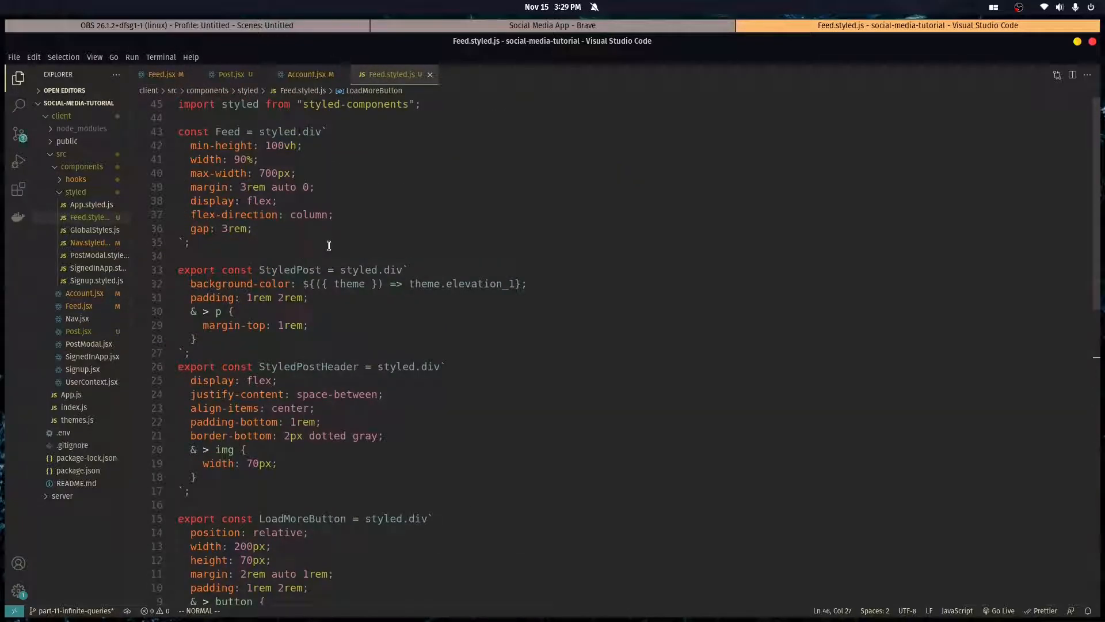
{"action": "type", "text": "align-items"}
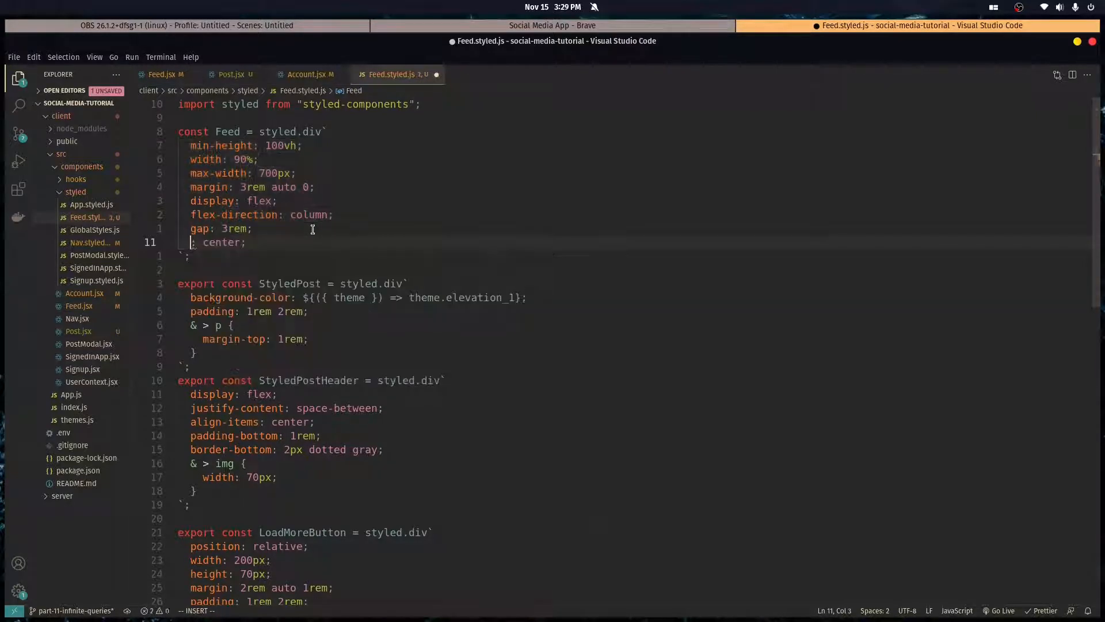
{"action": "left_click", "coordinate": [552, 25]}
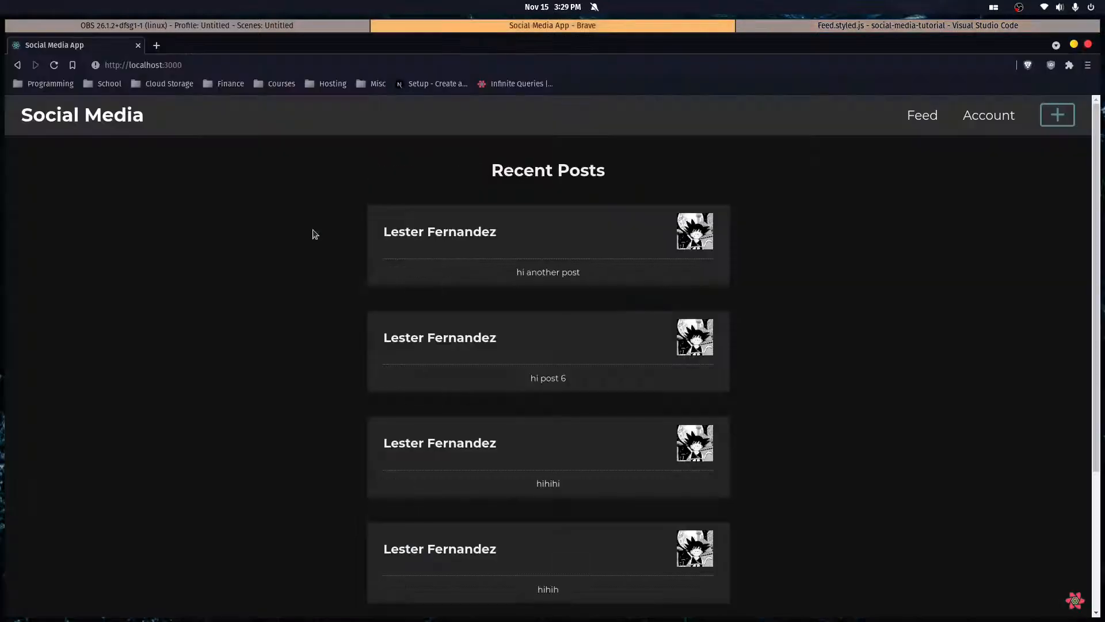
Add an h1 { text-align: center; } rule so only the heading is centered
{"action": "left_click", "coordinate": [916, 25]}
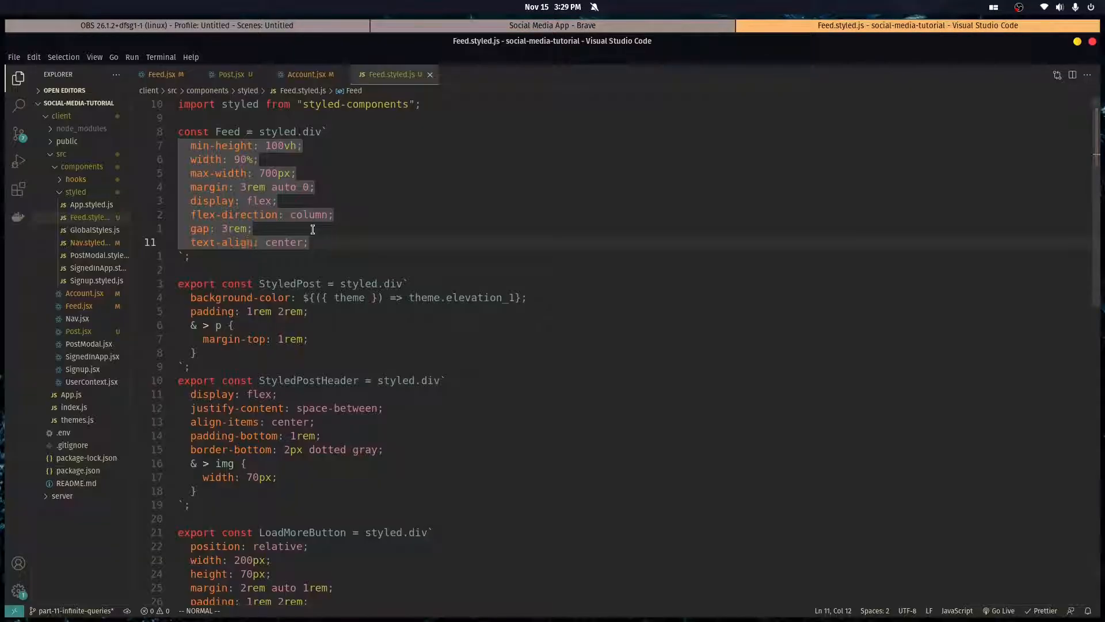
{"action": "type", "text": "h1 {"}
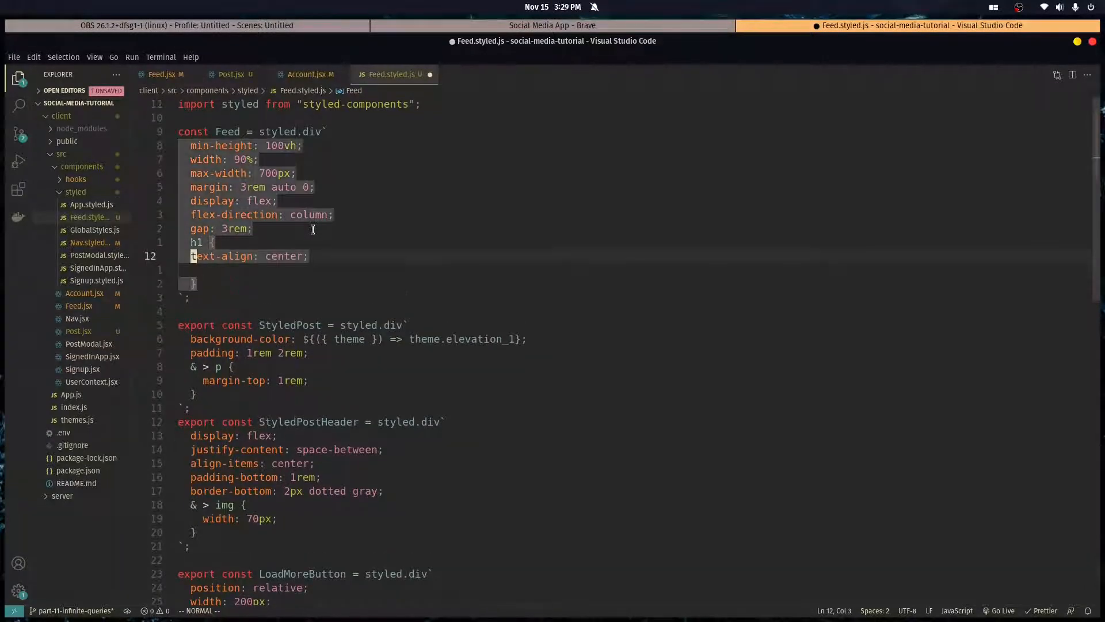
{"action": "left_click", "coordinate": [552, 25]}
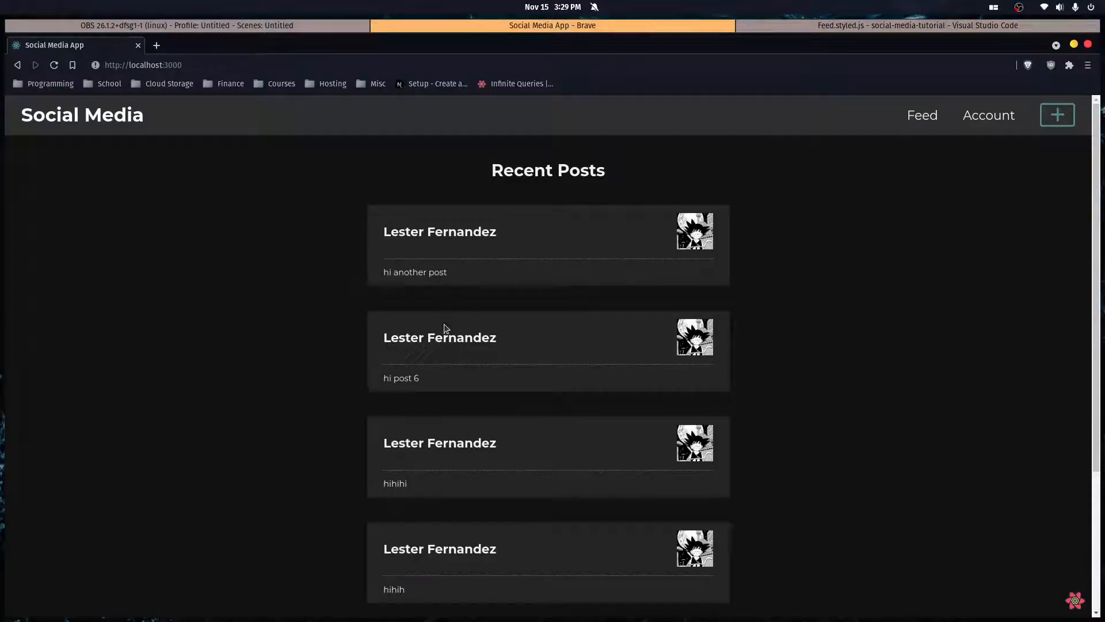
{"action": "mouse_move", "coordinate": [987, 115]}
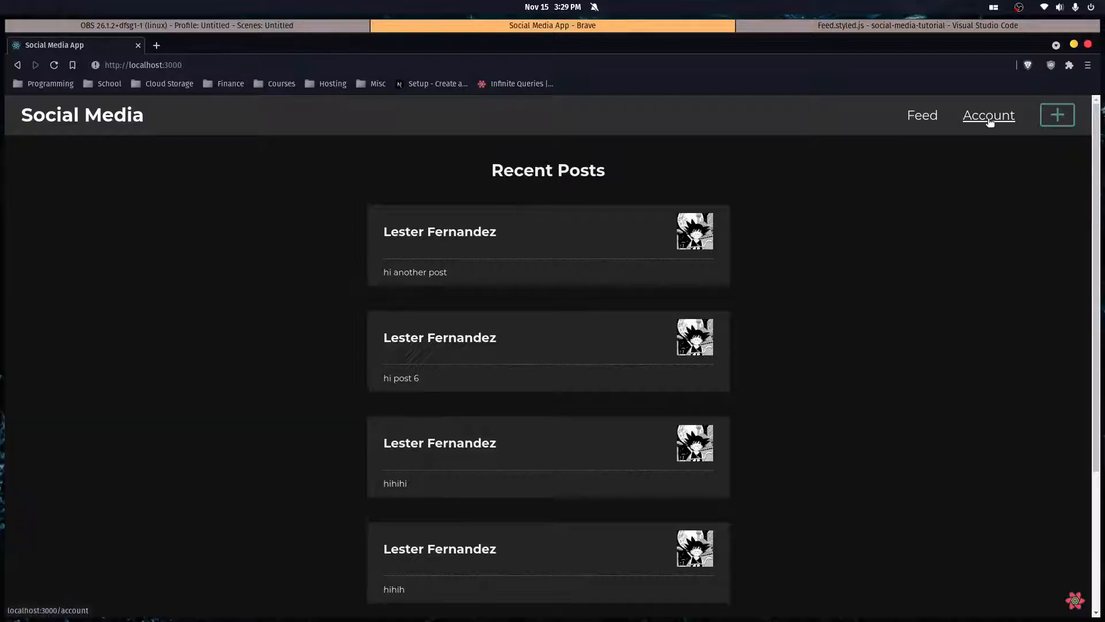
{"action": "scroll", "scroll_direction": "down", "scroll_amount": 3}
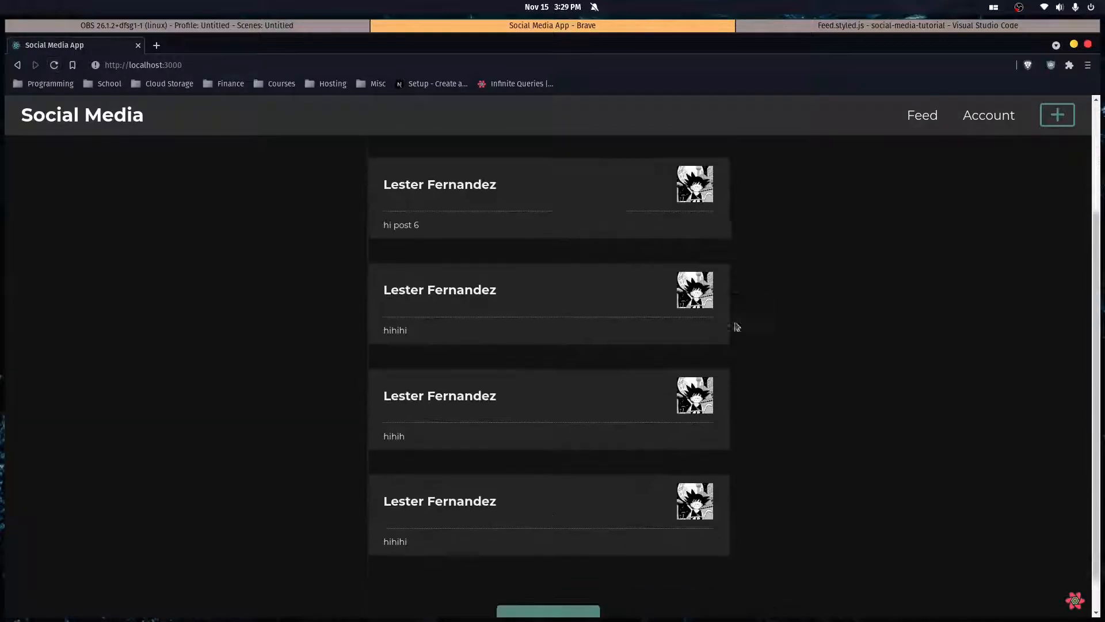
{"action": "scroll", "scroll_direction": "down", "scroll_amount": 3}
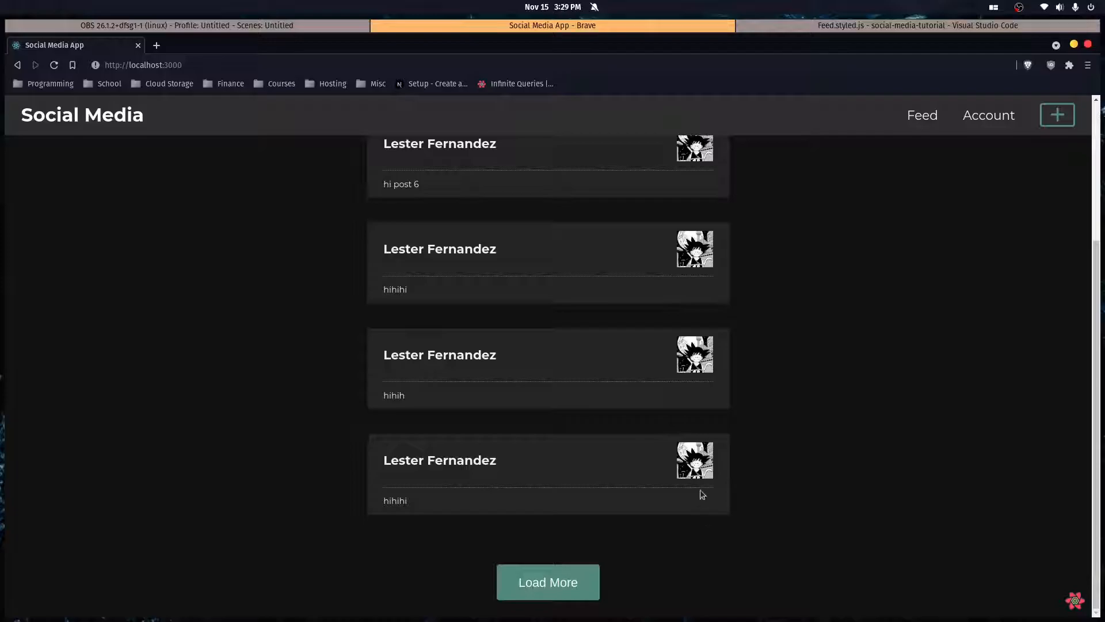
{"action": "scroll", "scroll_direction": "up", "scroll_amount": 3}
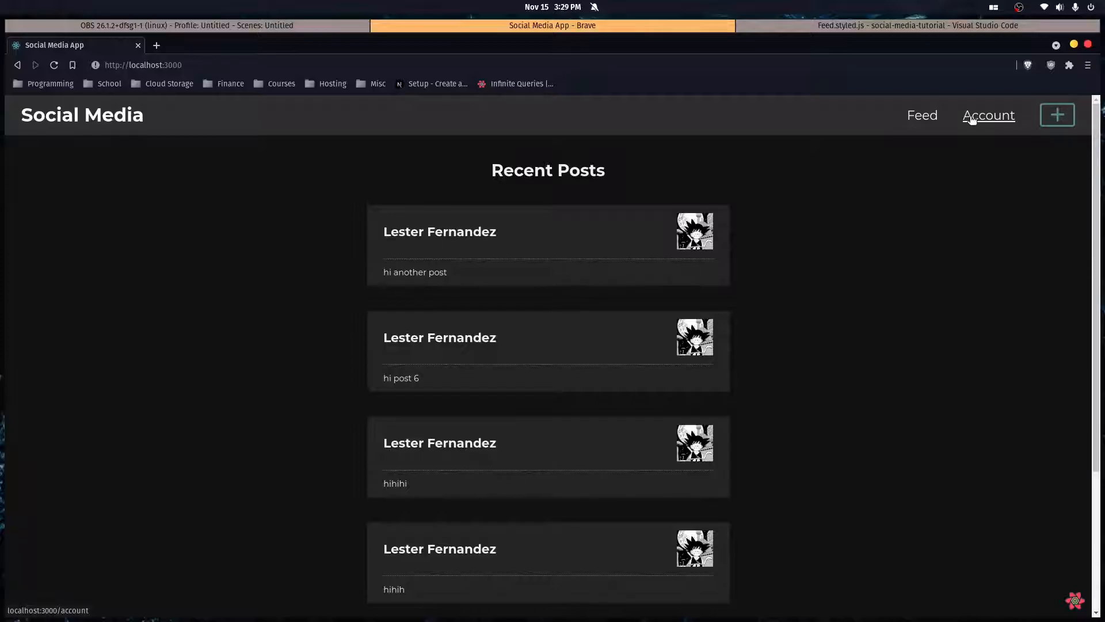
{"action": "scroll", "scroll_direction": "down", "scroll_amount": 3}
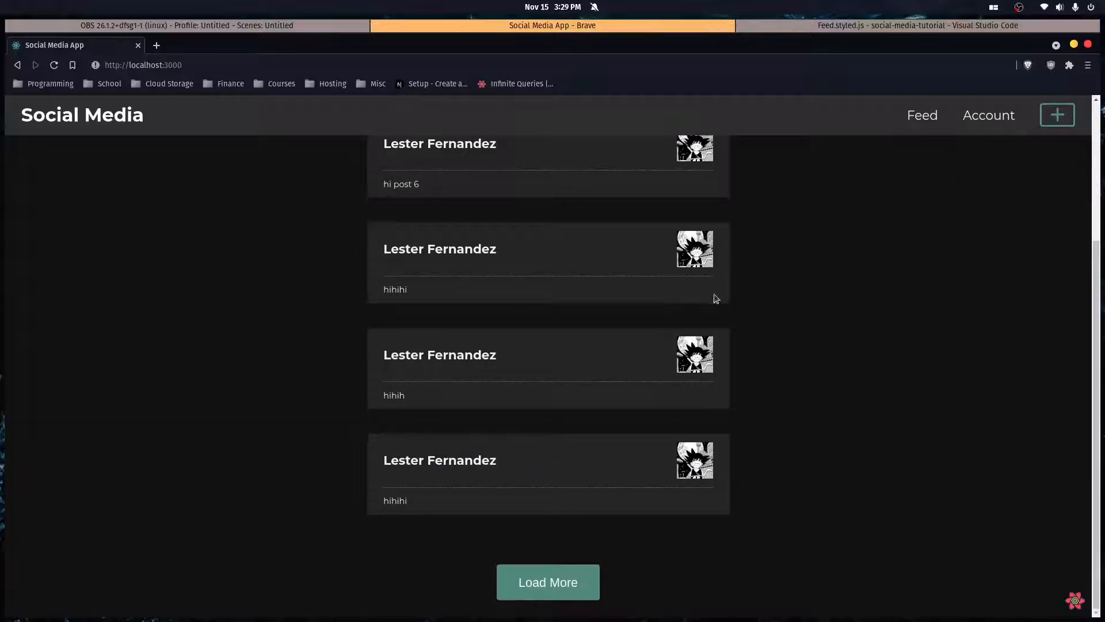
{"action": "mouse_move", "coordinate": [689, 374]}
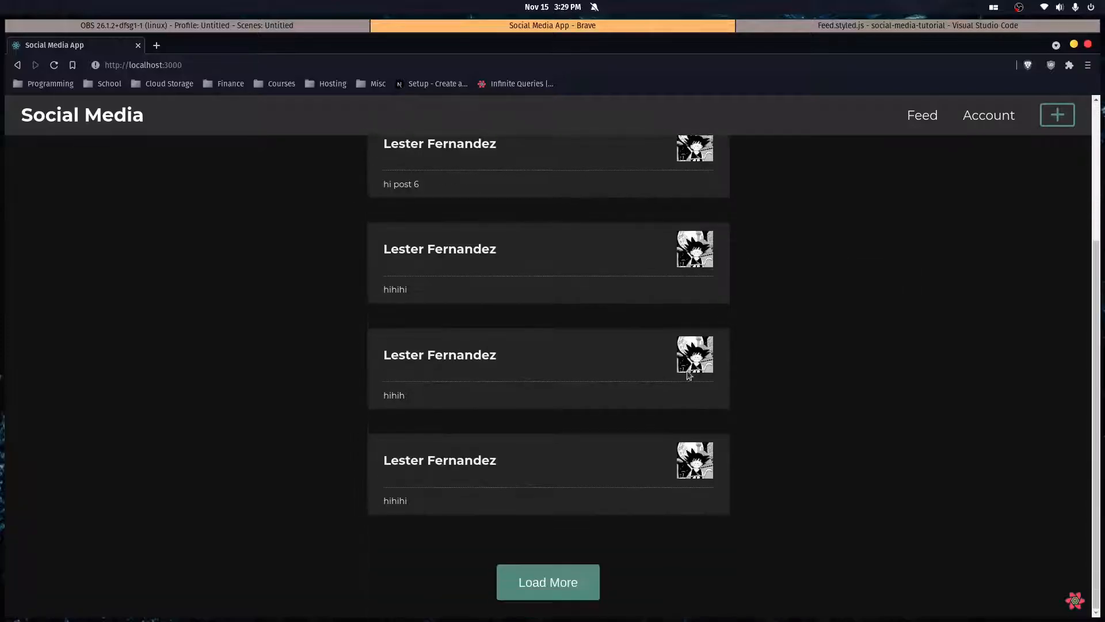
{"action": "scroll", "scroll_direction": "up", "scroll_amount": 3}
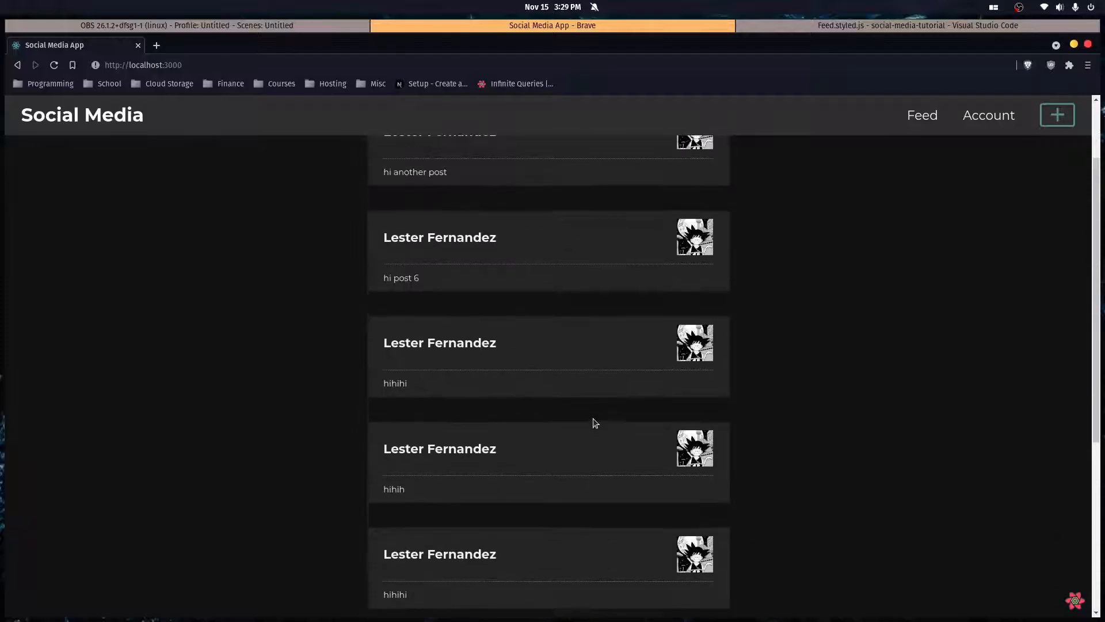
{"action": "scroll", "scroll_direction": "up", "scroll_amount": 3}
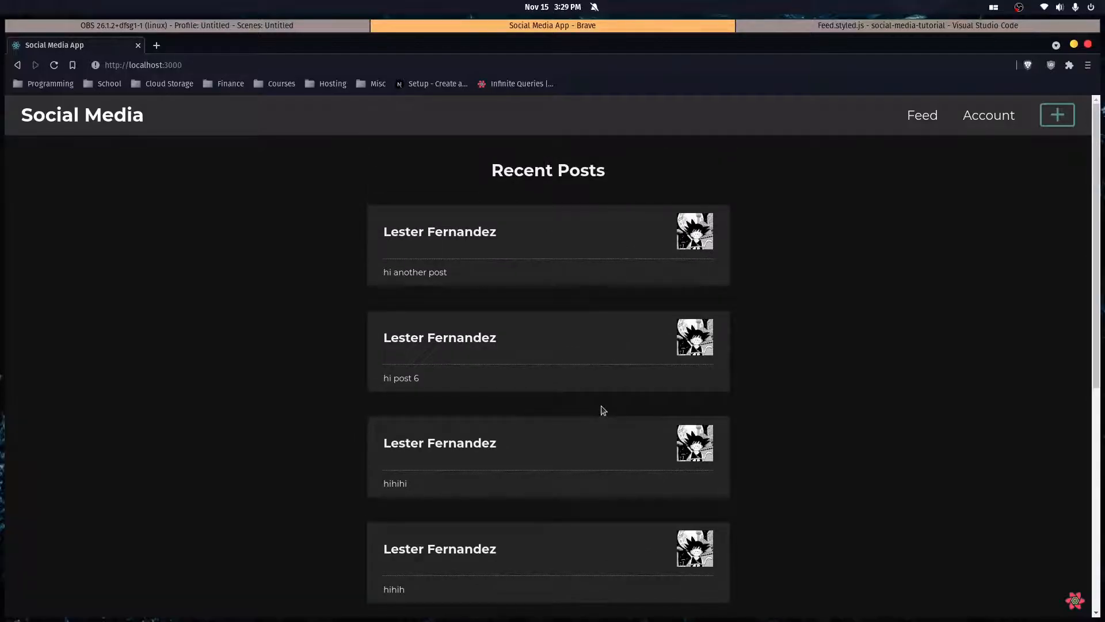
{"action": "mouse_move", "coordinate": [901, 146]}
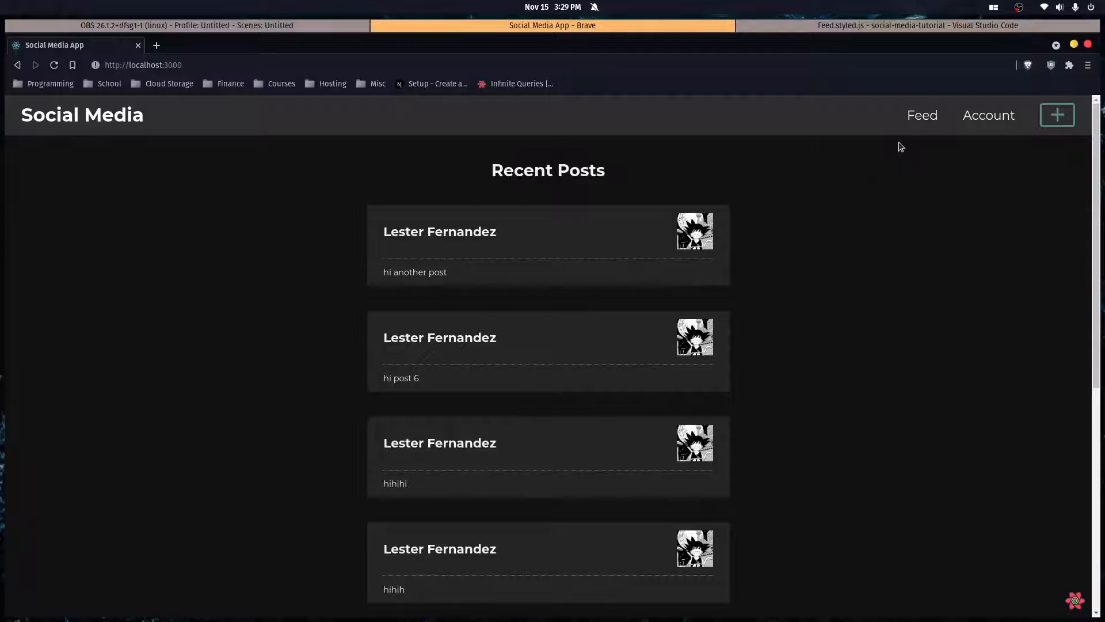
{"action": "mouse_move", "coordinate": [699, 169]}
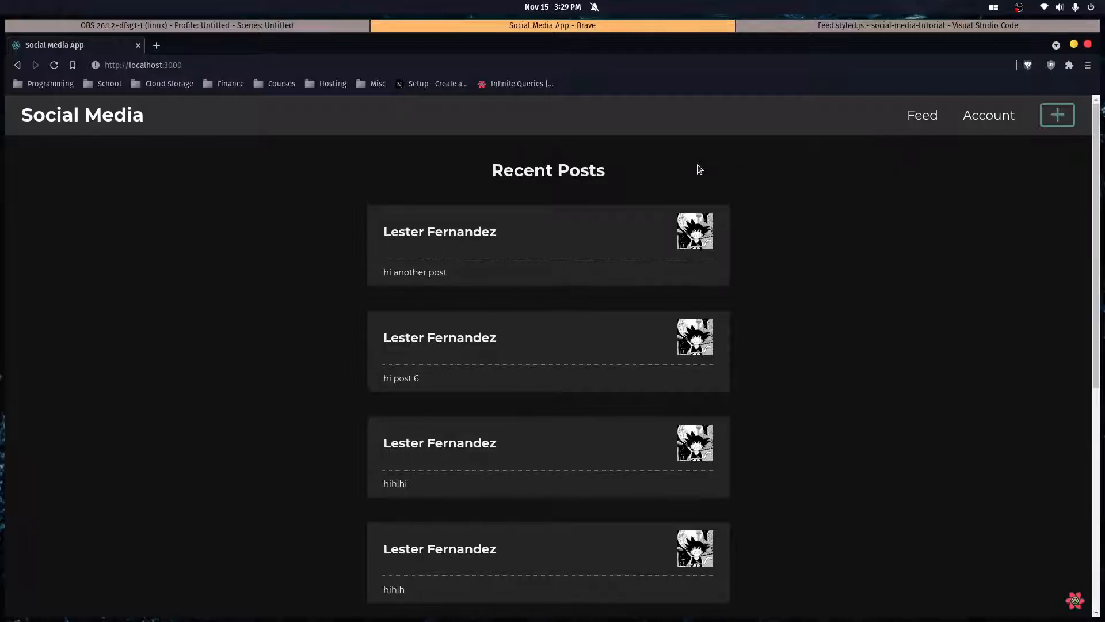
{"action": "mouse_move", "coordinate": [974, 244]}
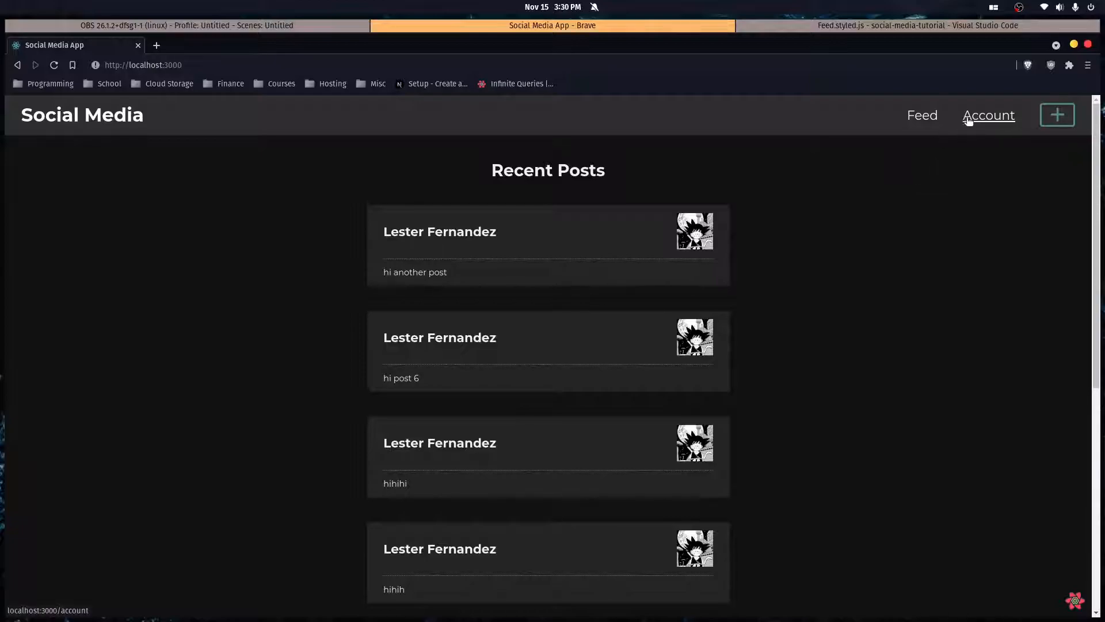
{"action": "mouse_move", "coordinate": [806, 203]}
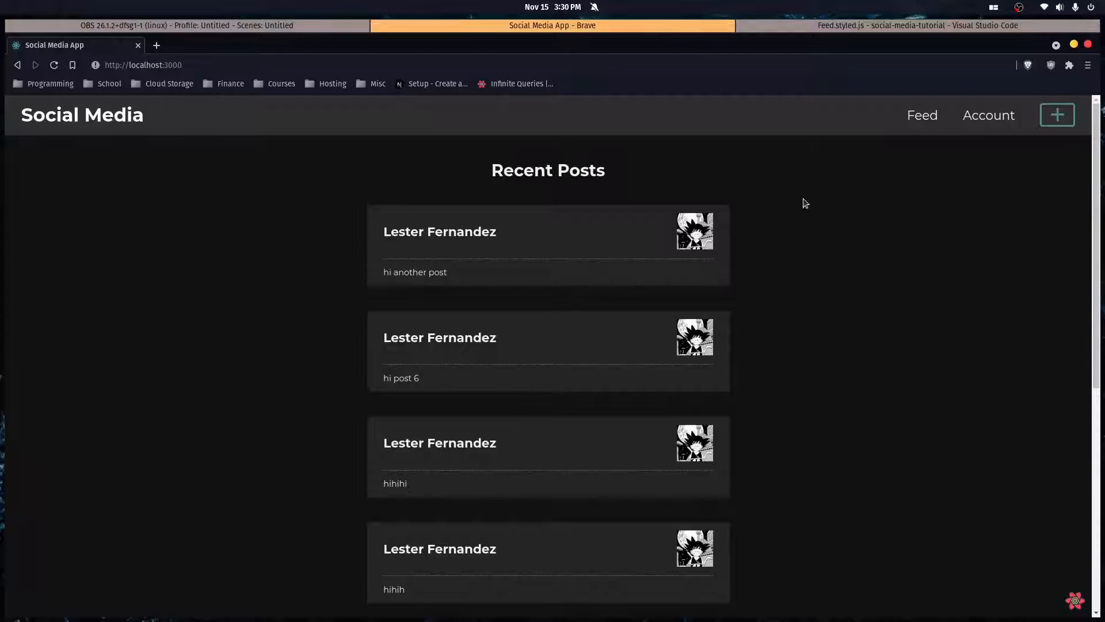
{"action": "mouse_move", "coordinate": [981, 137]}
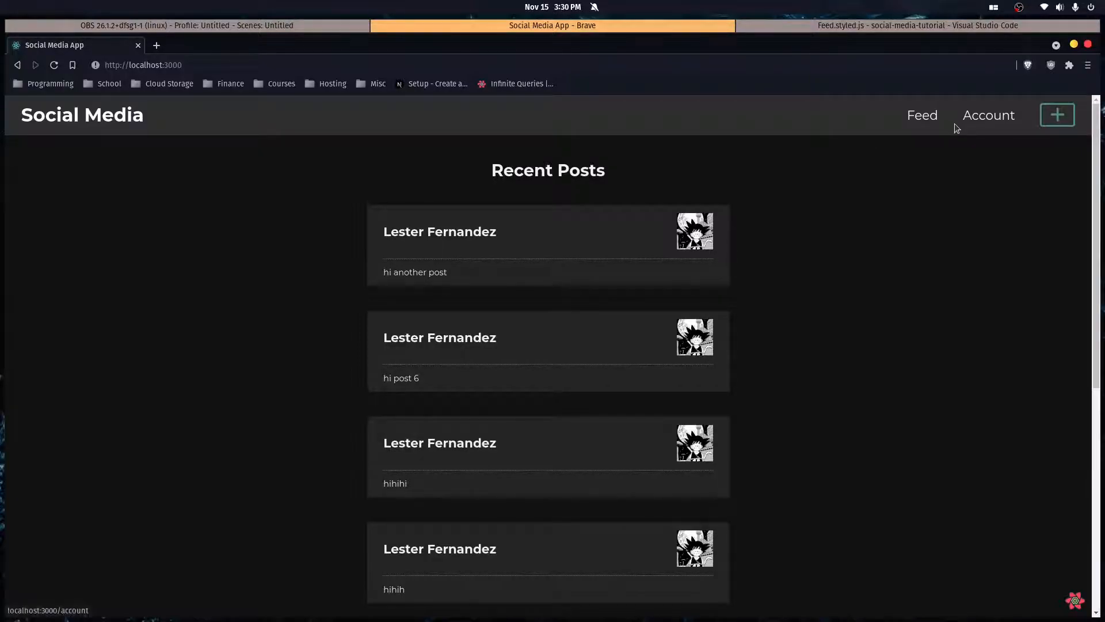
{"action": "mouse_move", "coordinate": [874, 193]}
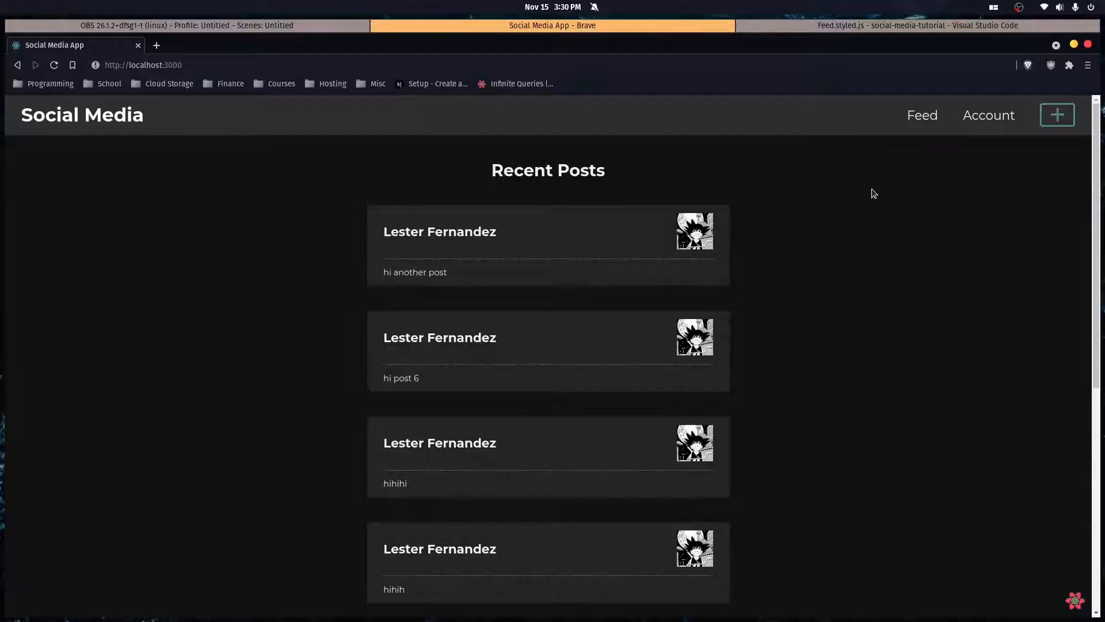